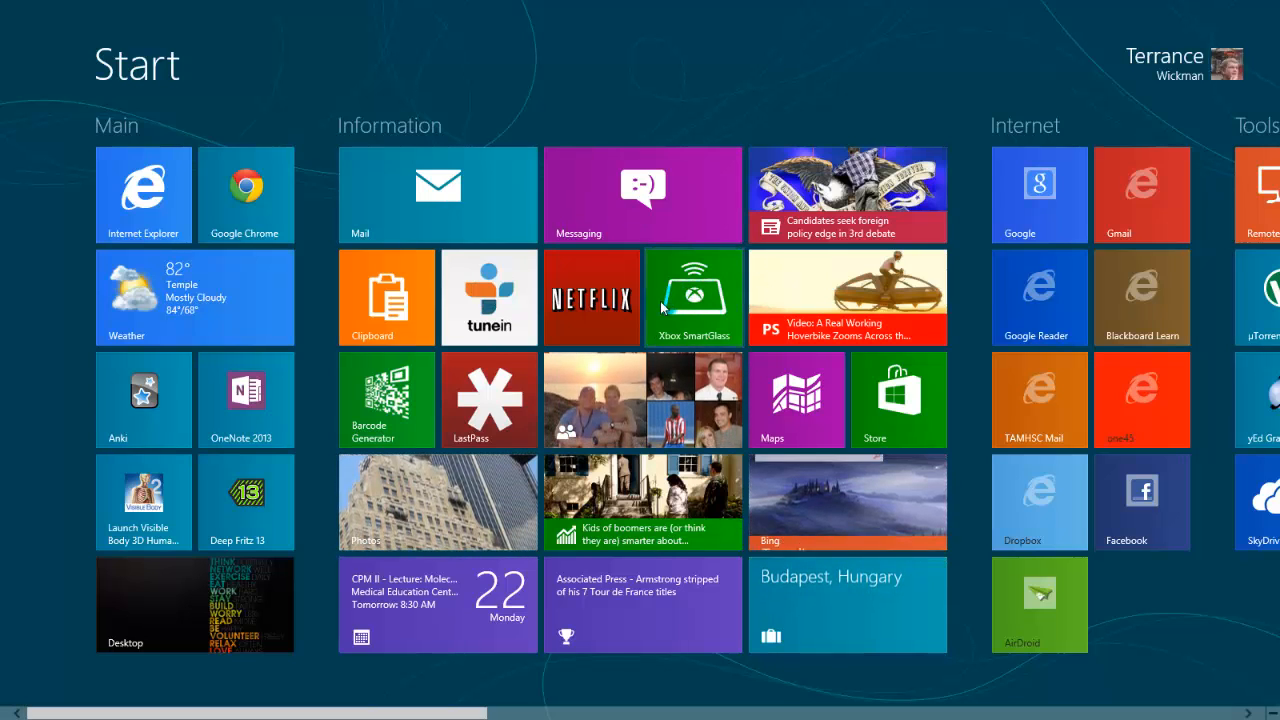
Step: Scroll across the Start screen tiles, then bring up the Start screen Settings pane
{"action": "scroll", "scroll_direction": "right", "scroll_amount": 3}
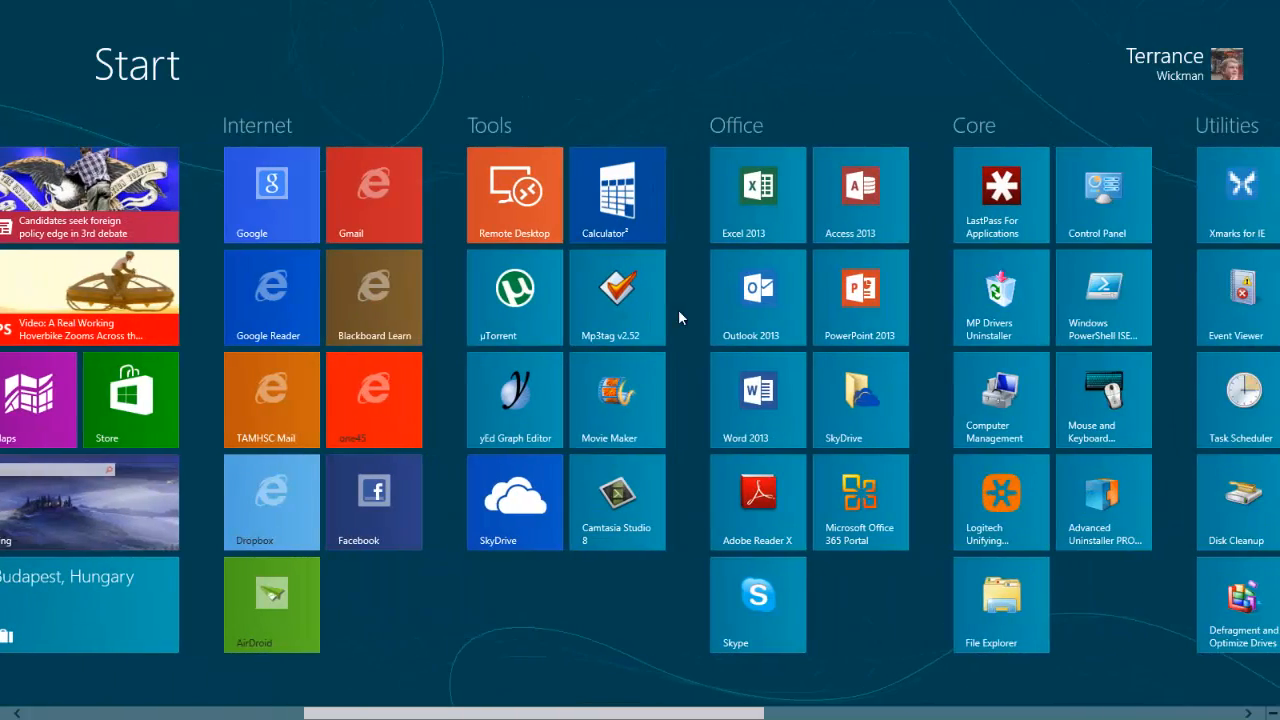
{"action": "scroll", "scroll_direction": "left", "scroll_amount": 3}
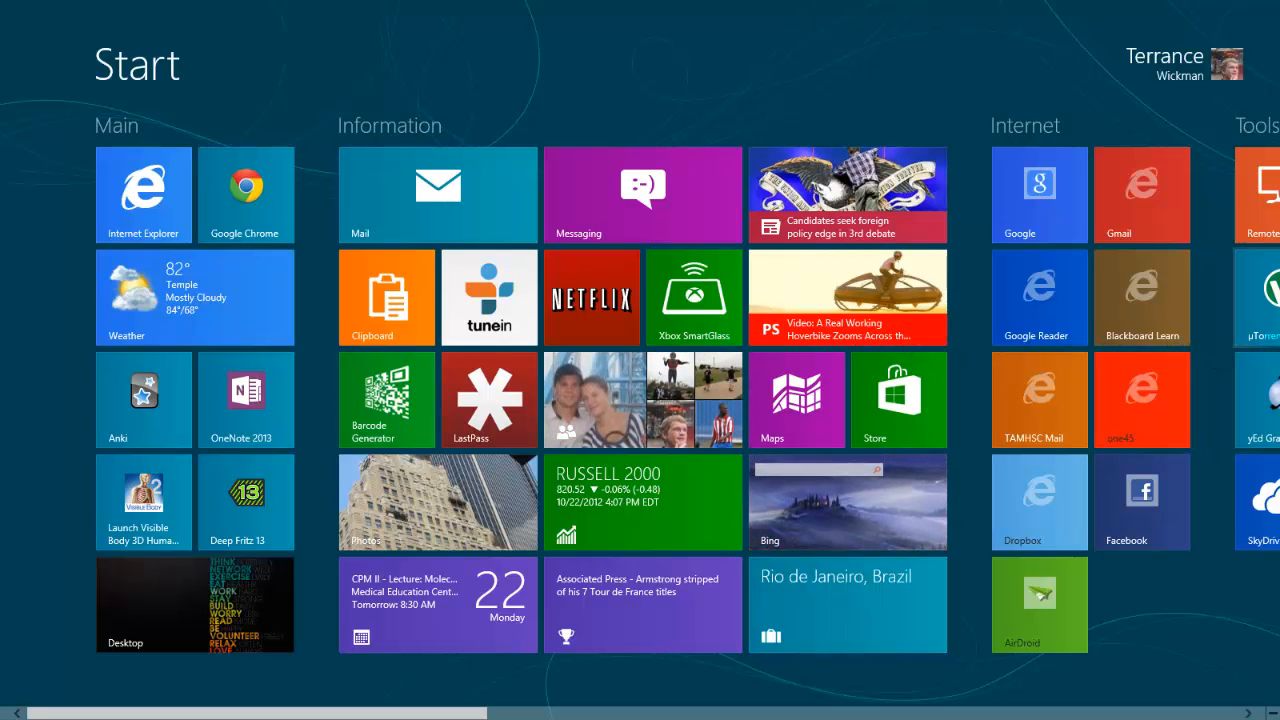
{"action": "scroll", "scroll_direction": "right", "scroll_amount": 3}
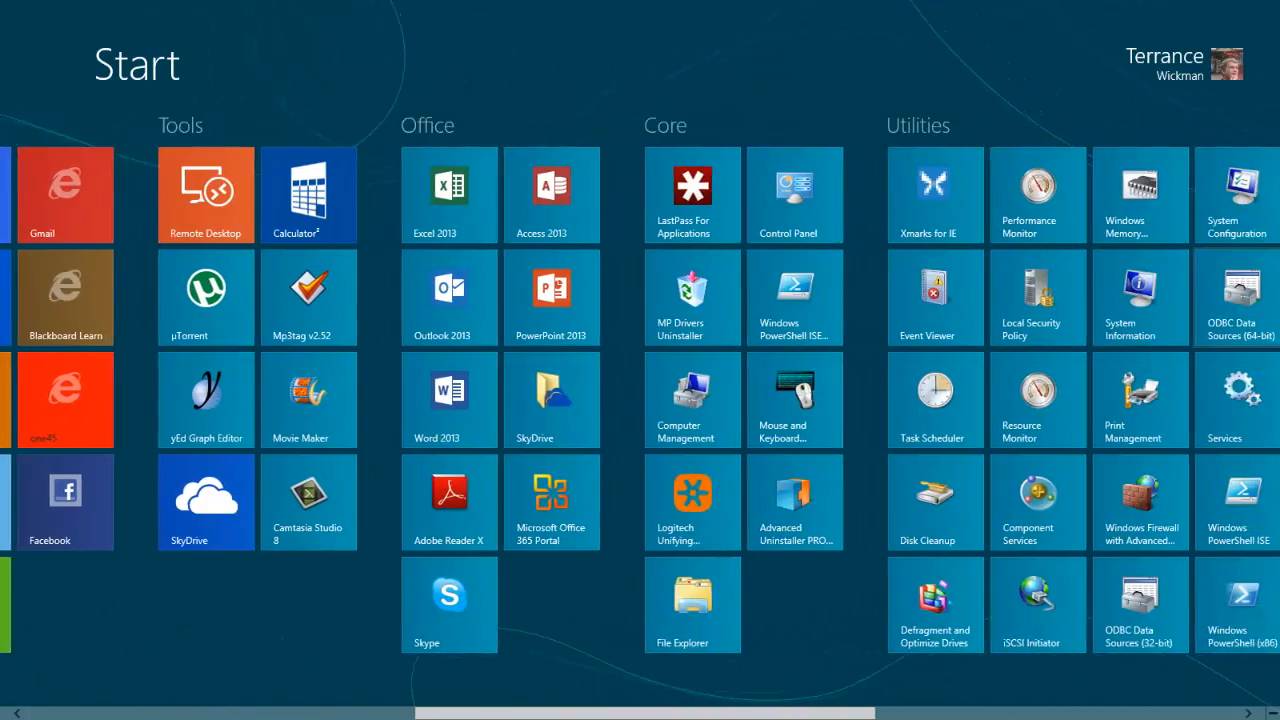
{"action": "scroll", "scroll_direction": "right", "scroll_amount": 3}
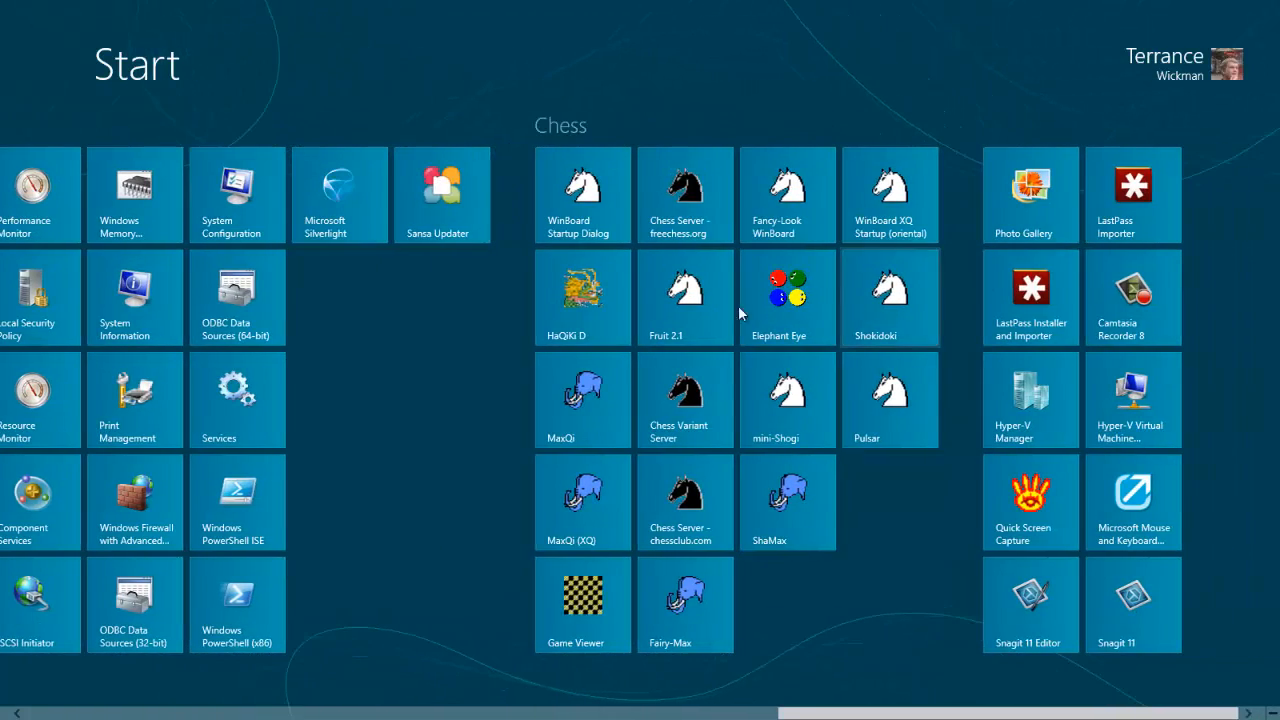
{"action": "mouse_move", "coordinate": [15, 385]}
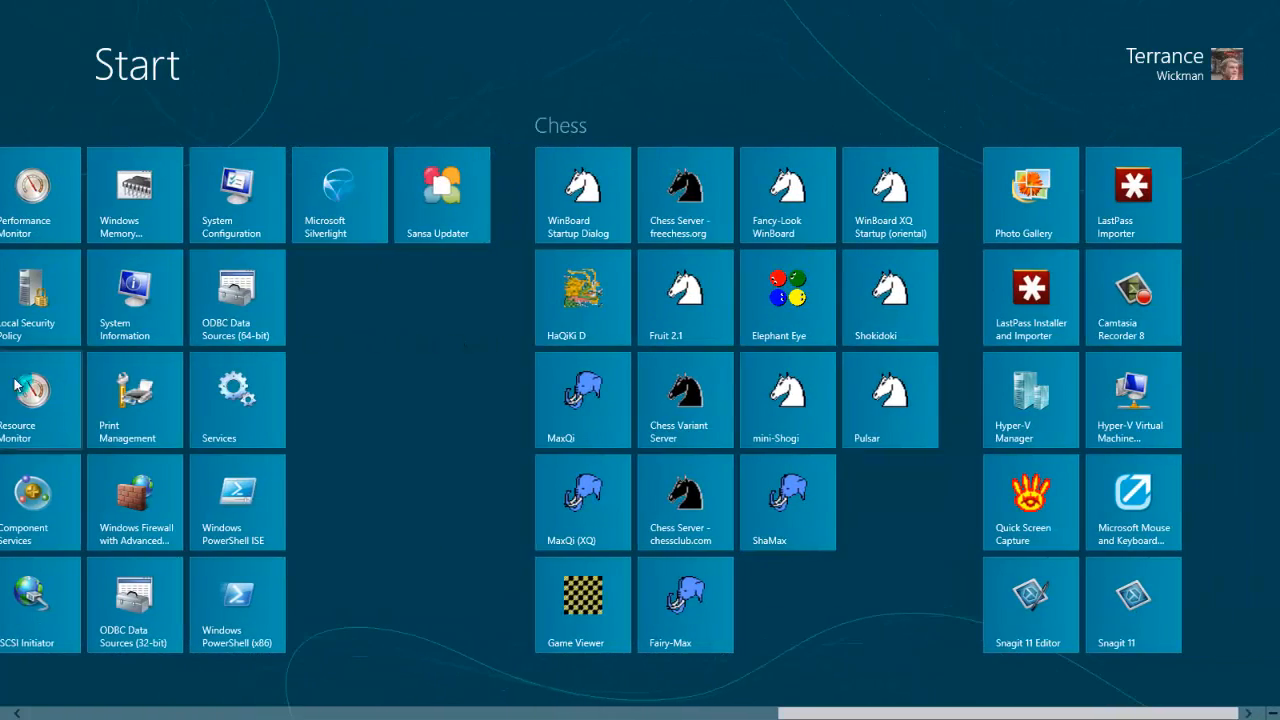
{"action": "scroll", "scroll_direction": "left", "scroll_amount": 3}
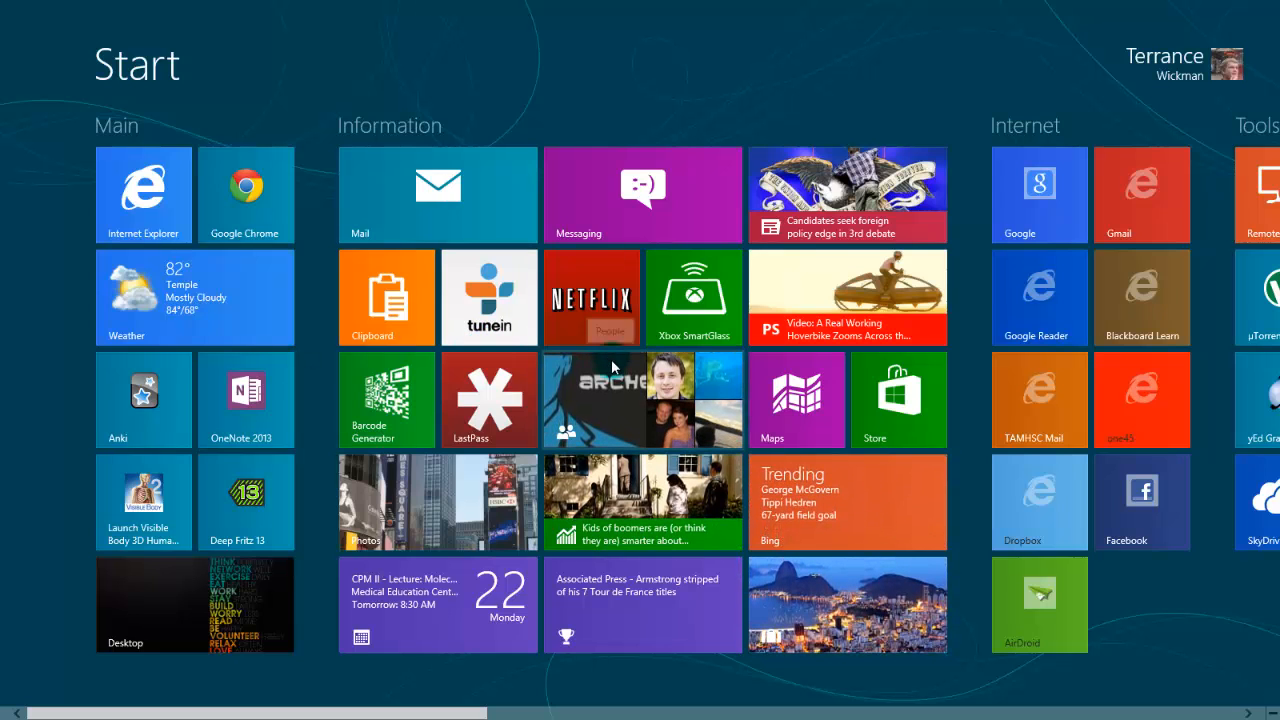
{"action": "scroll", "scroll_direction": "right", "scroll_amount": 3}
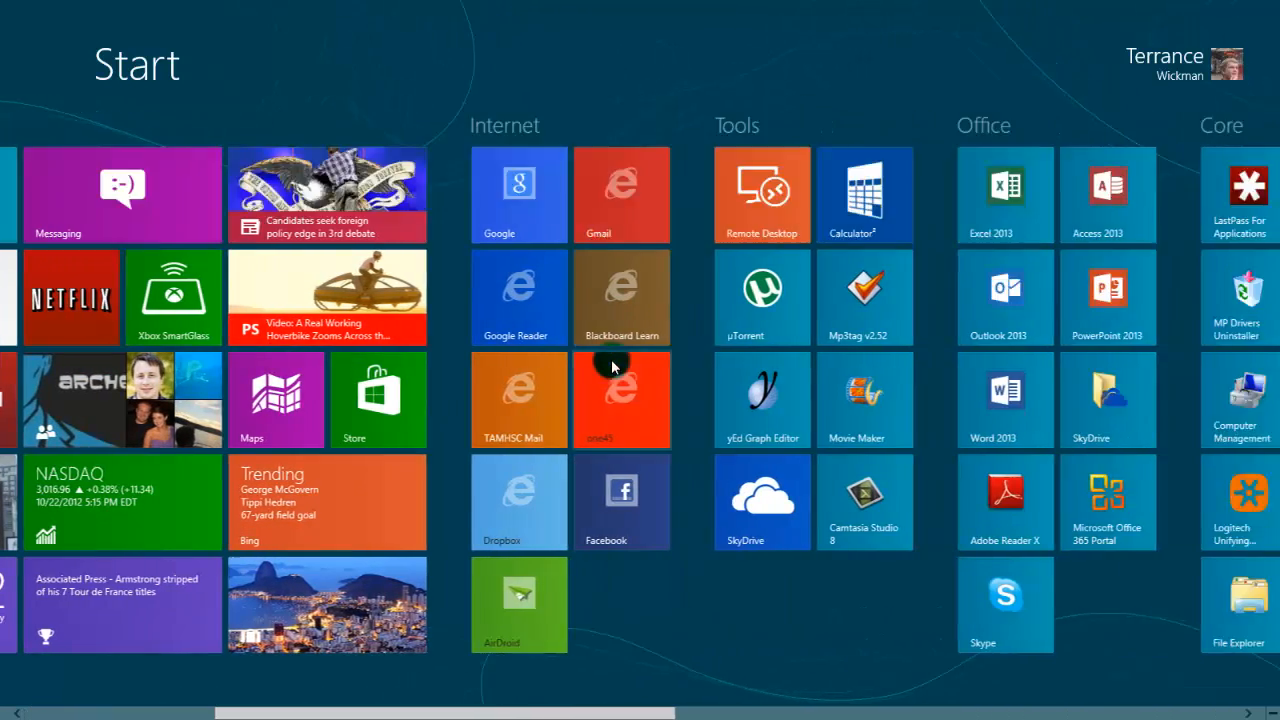
{"action": "scroll", "scroll_direction": "right", "scroll_amount": 3}
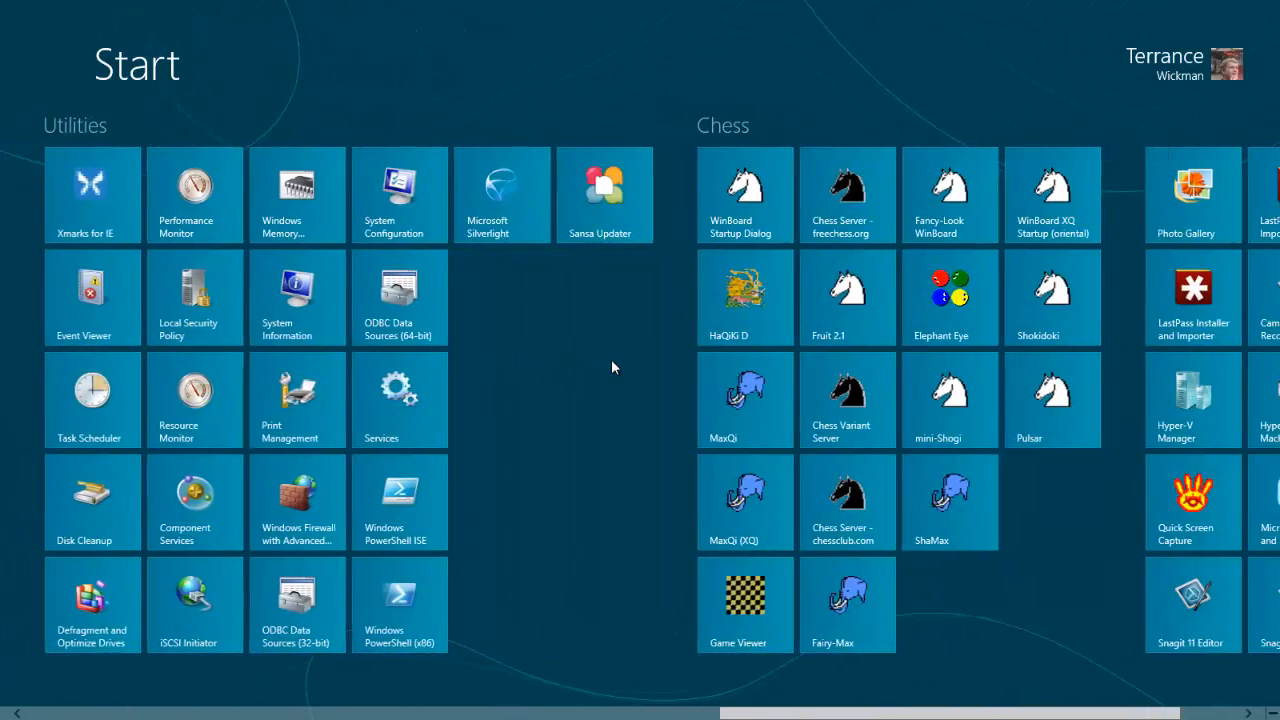
{"action": "scroll", "scroll_direction": "left", "scroll_amount": 3}
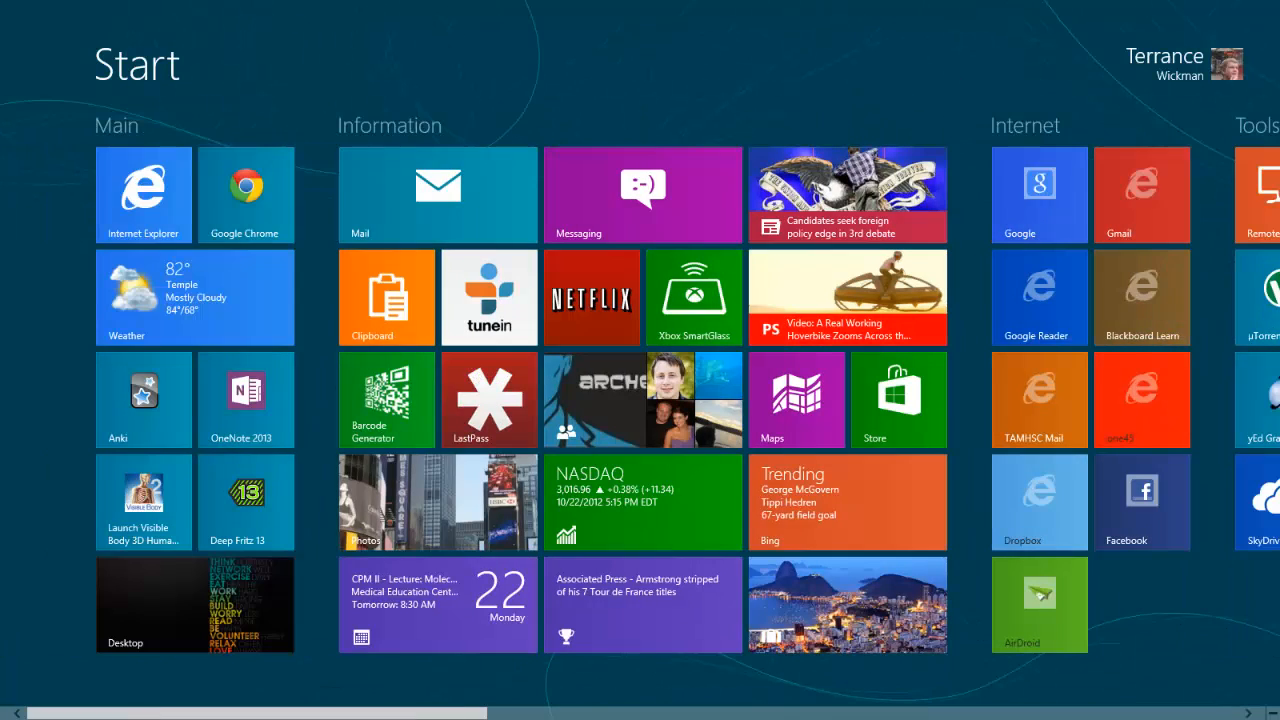
{"action": "mouse_move", "coordinate": [458, 358]}
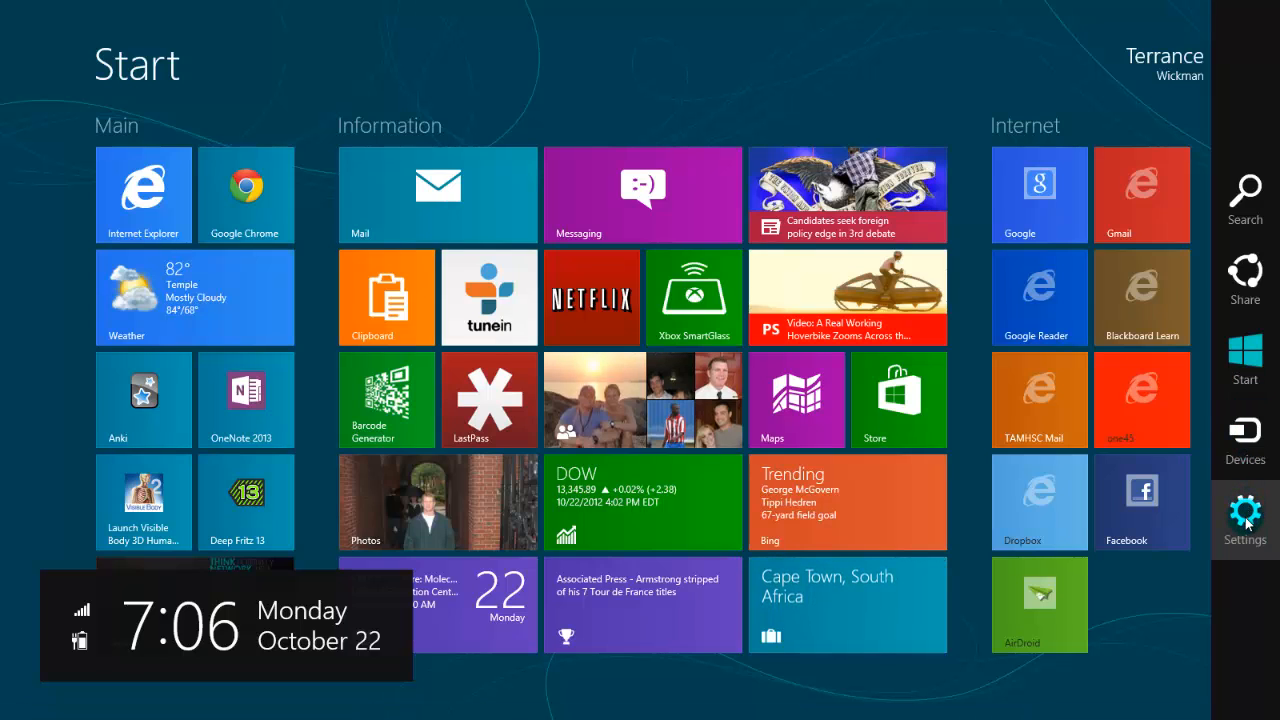
{"action": "left_click", "coordinate": [1245, 520]}
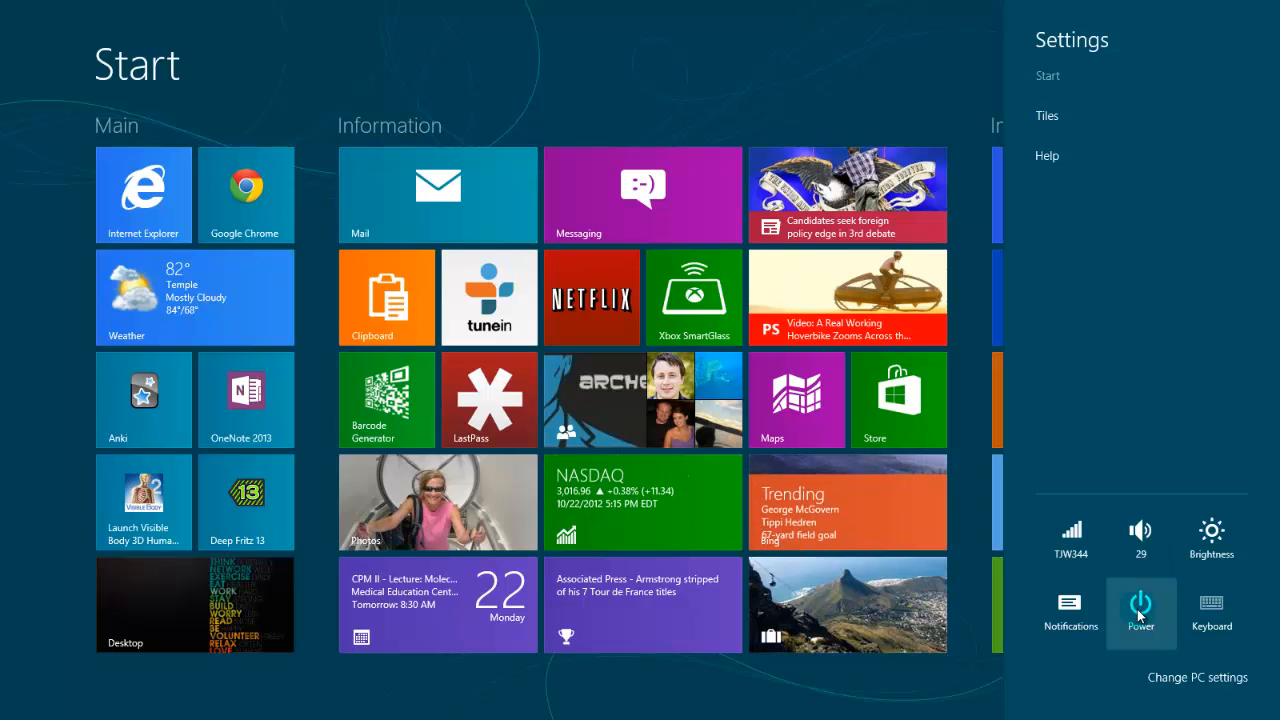
{"action": "left_click", "coordinate": [1140, 608]}
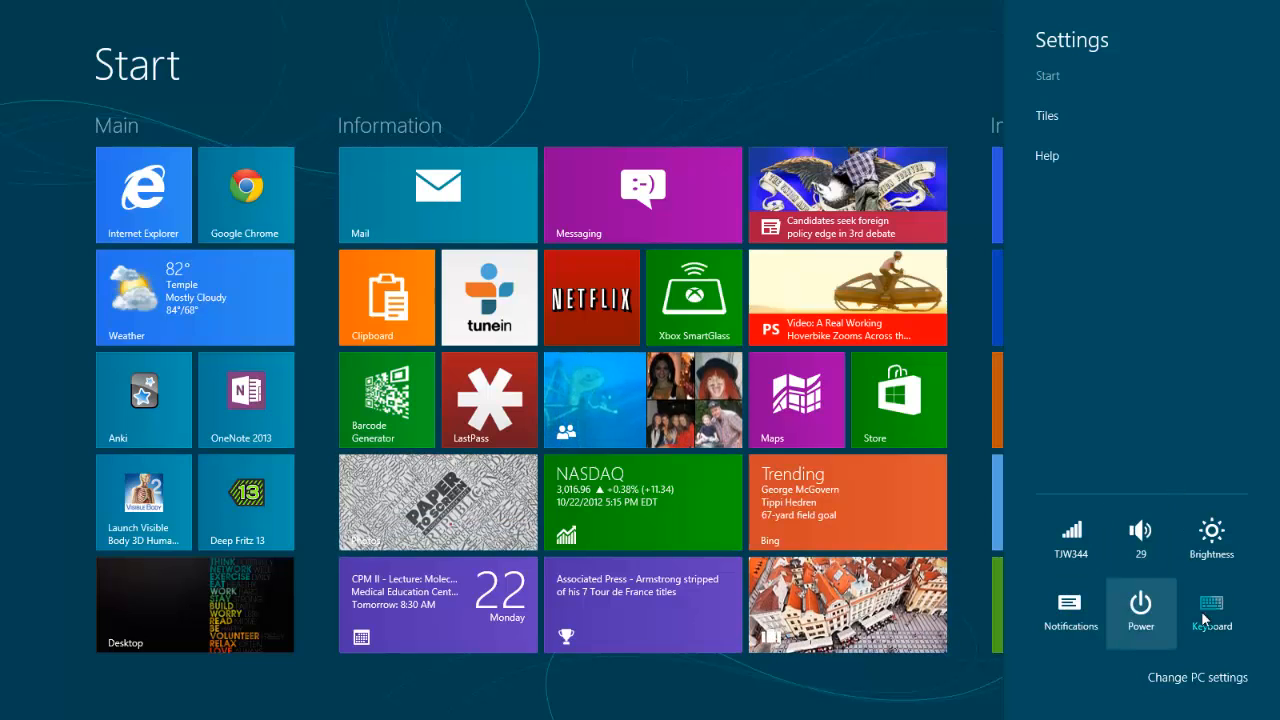
{"action": "mouse_move", "coordinate": [870, 700]}
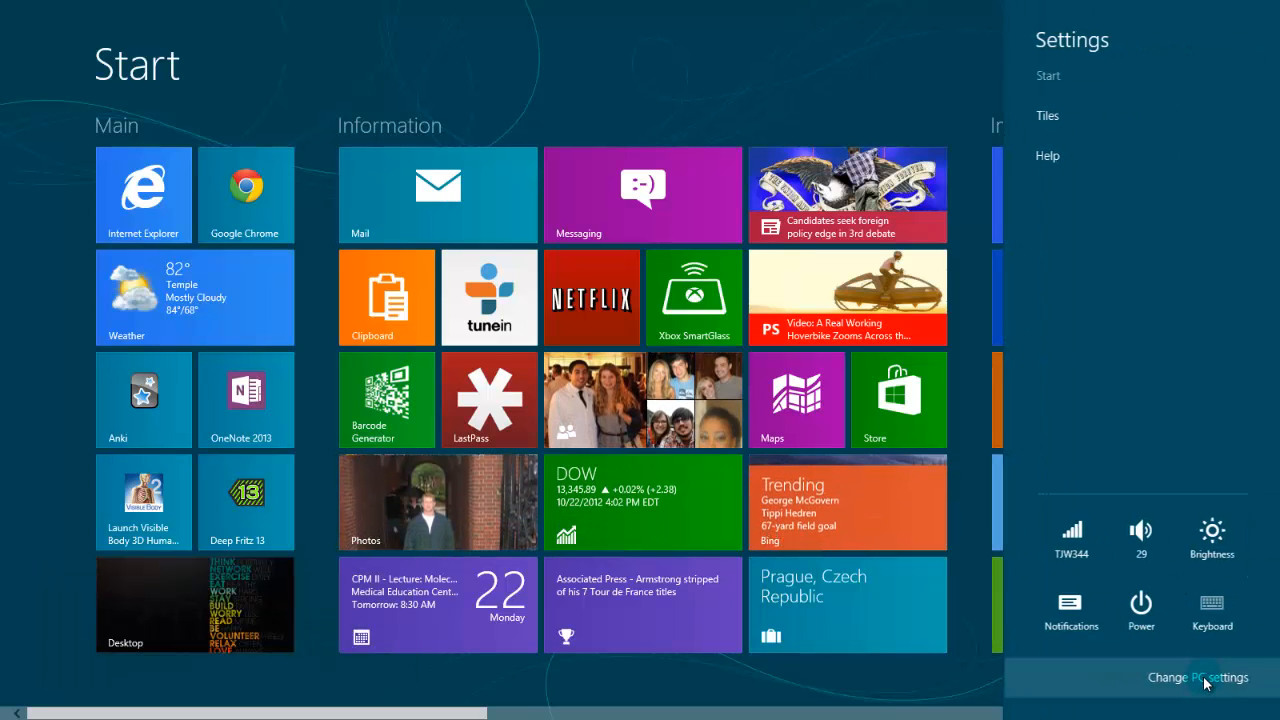
Step: Tour PC settings' Personalize (lock and Start screen) and Users pages, ending on Notifications
{"action": "left_click", "coordinate": [1198, 677]}
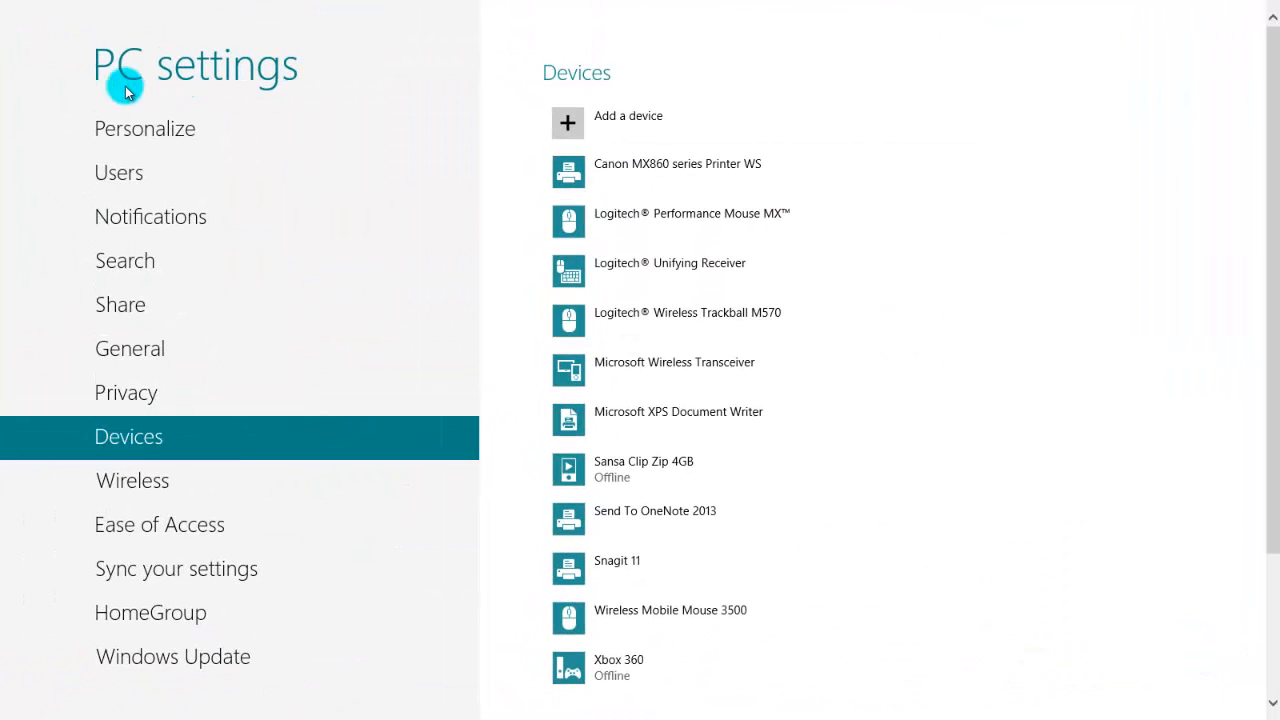
{"action": "left_click", "coordinate": [145, 128]}
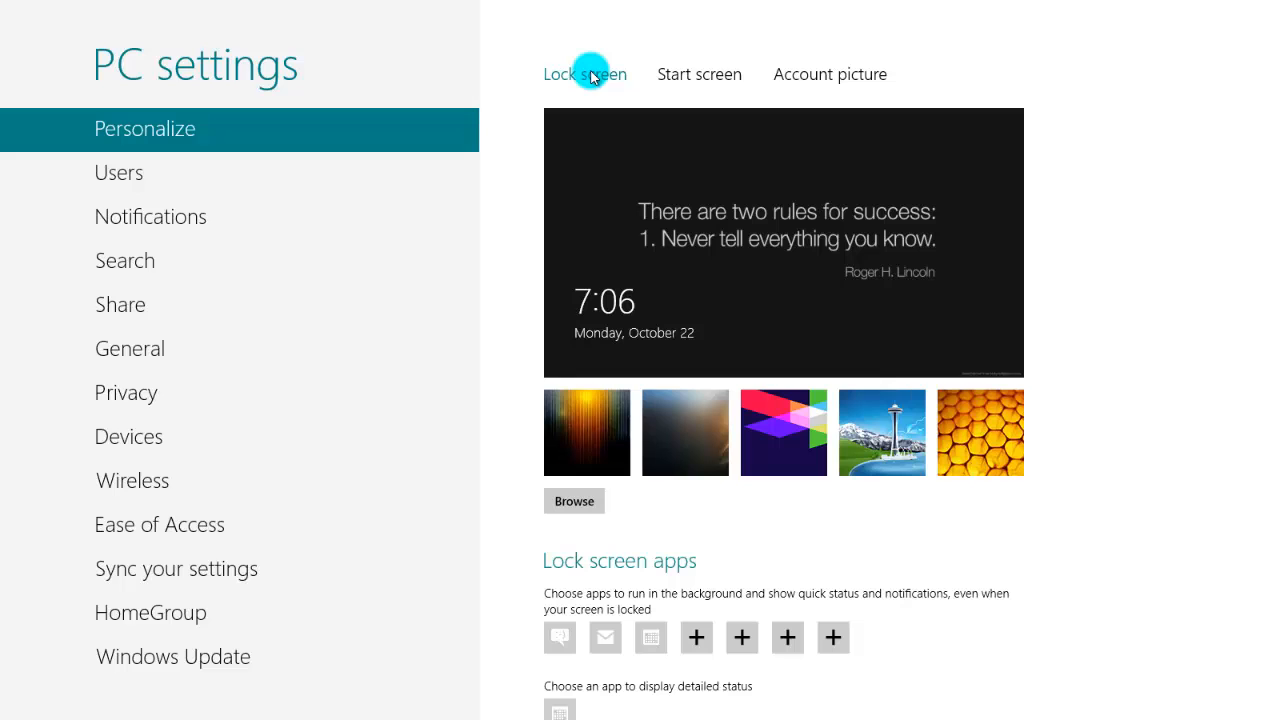
{"action": "left_click", "coordinate": [699, 74]}
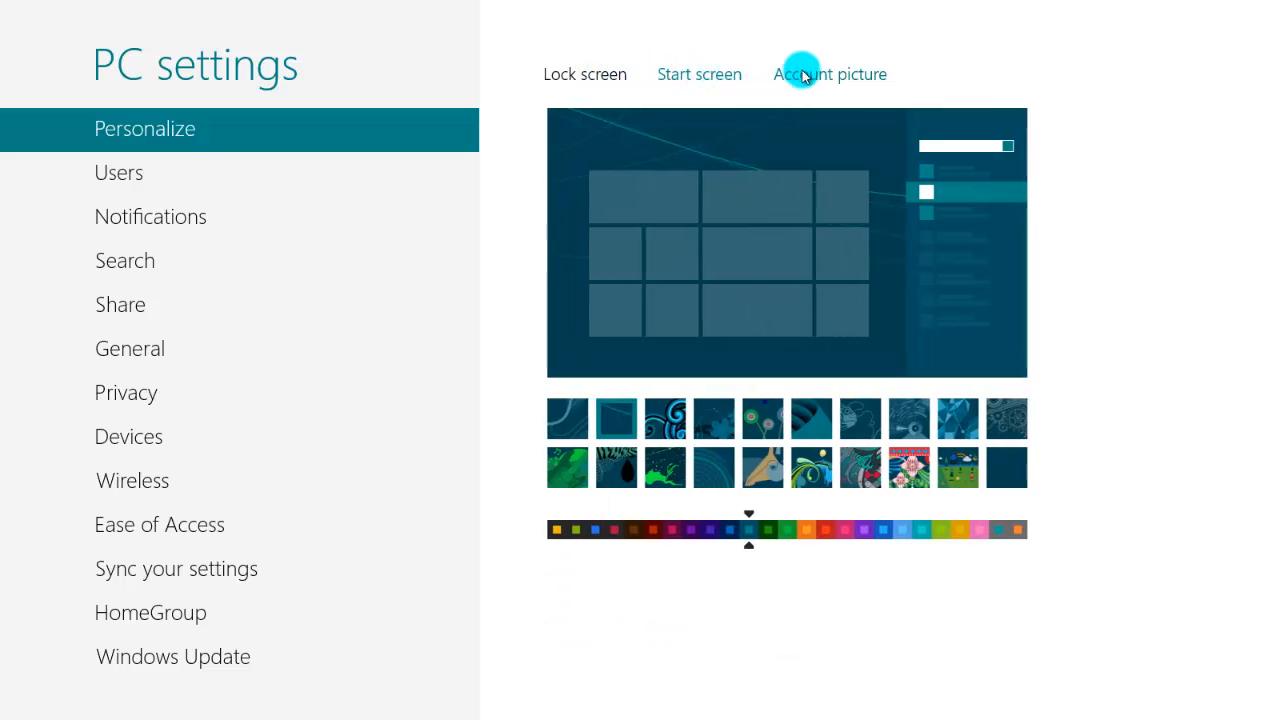
{"action": "left_click", "coordinate": [585, 74]}
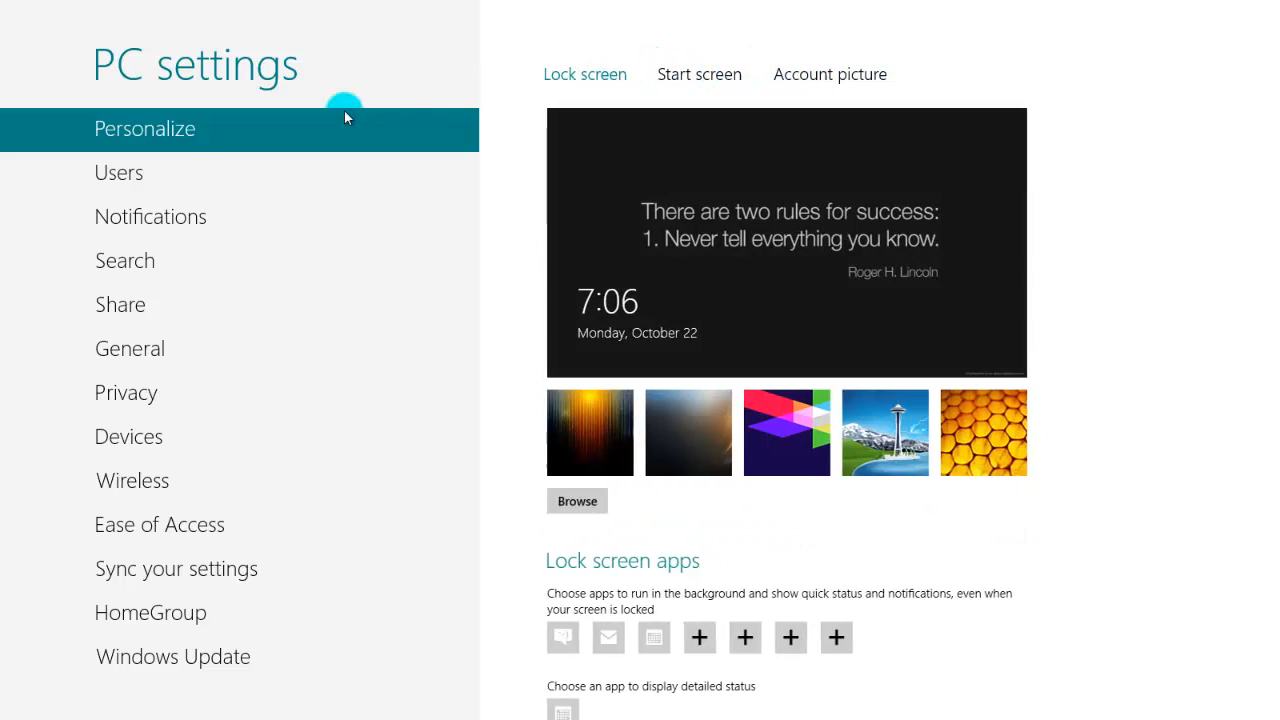
{"action": "left_click", "coordinate": [118, 172]}
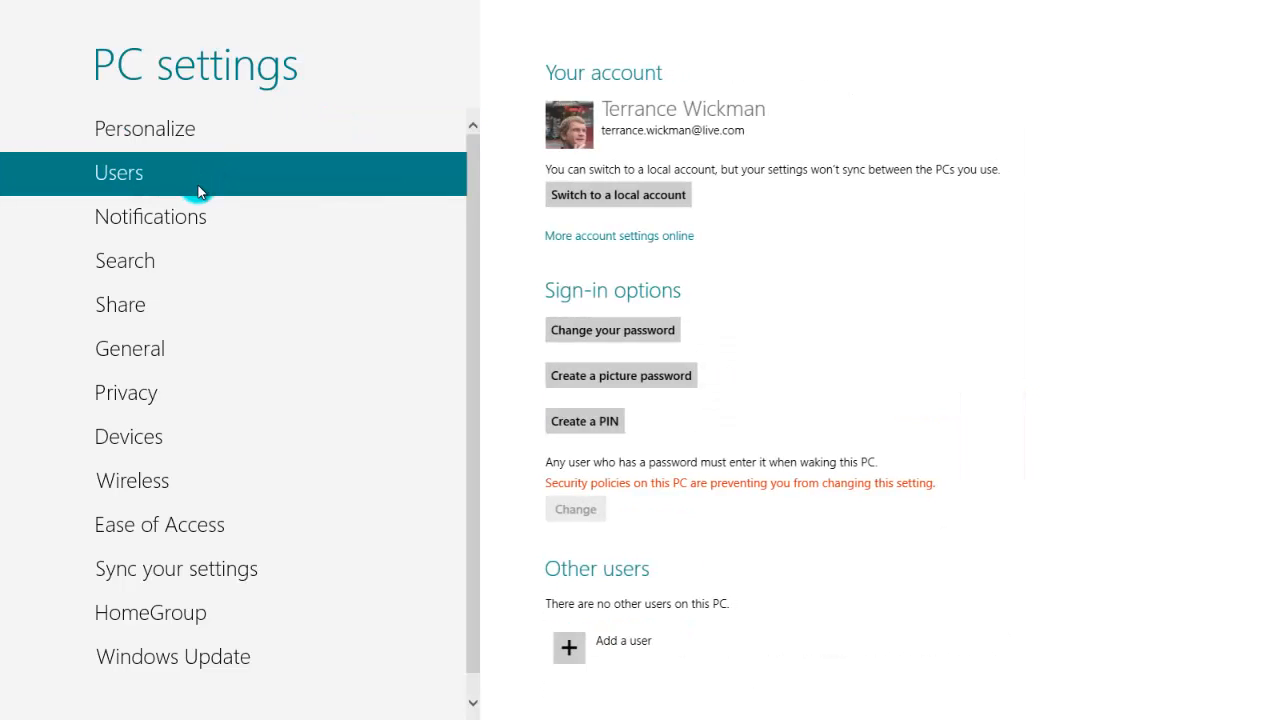
{"action": "mouse_move", "coordinate": [765, 452]}
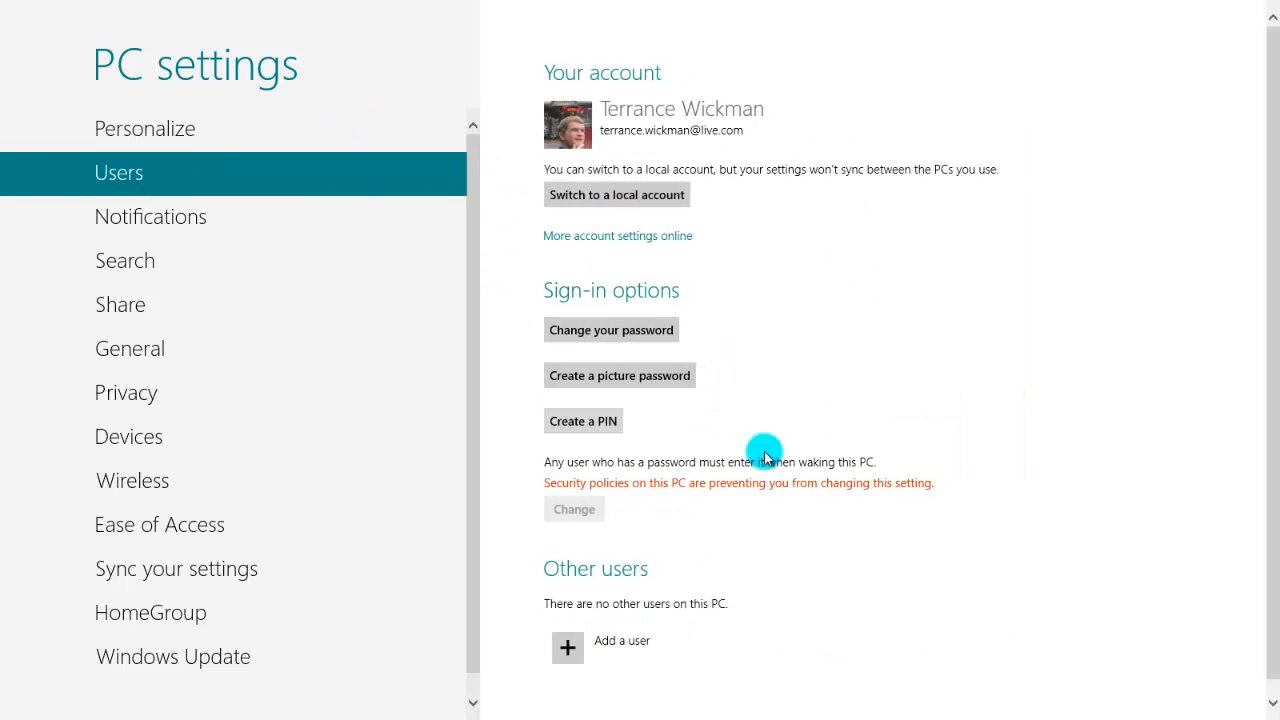
{"action": "mouse_move", "coordinate": [320, 217]}
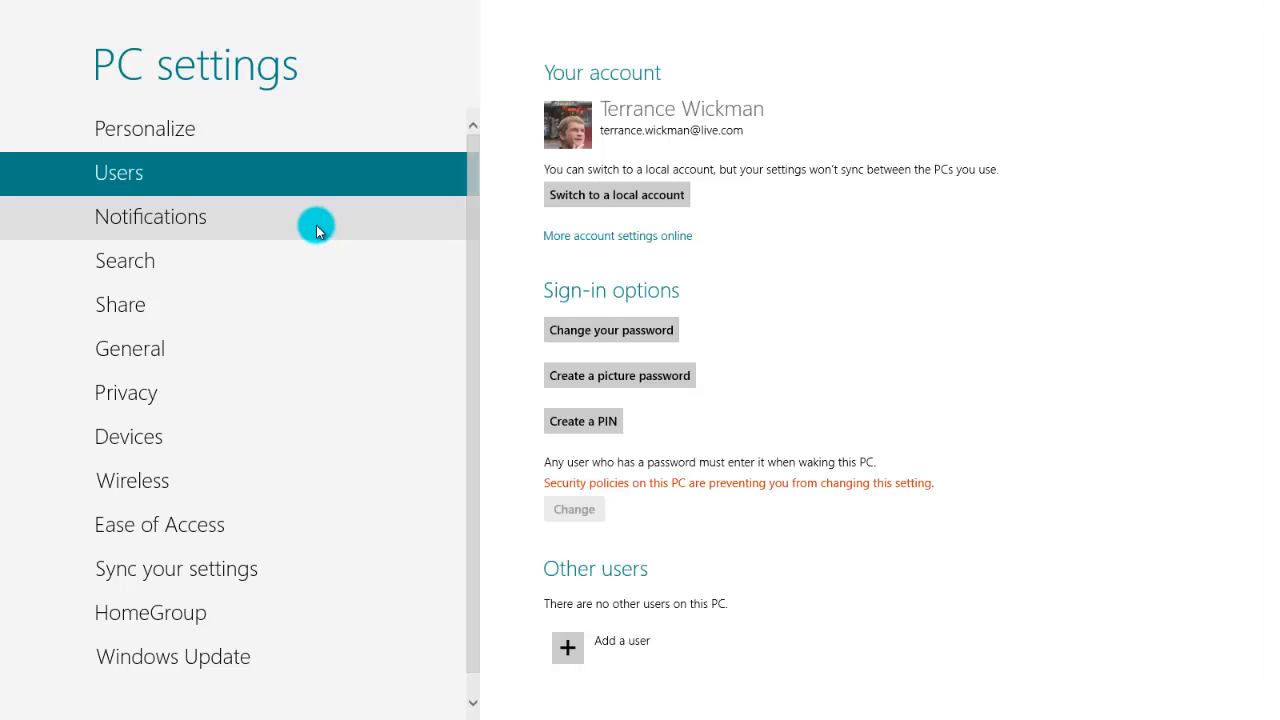
{"action": "left_click", "coordinate": [150, 216]}
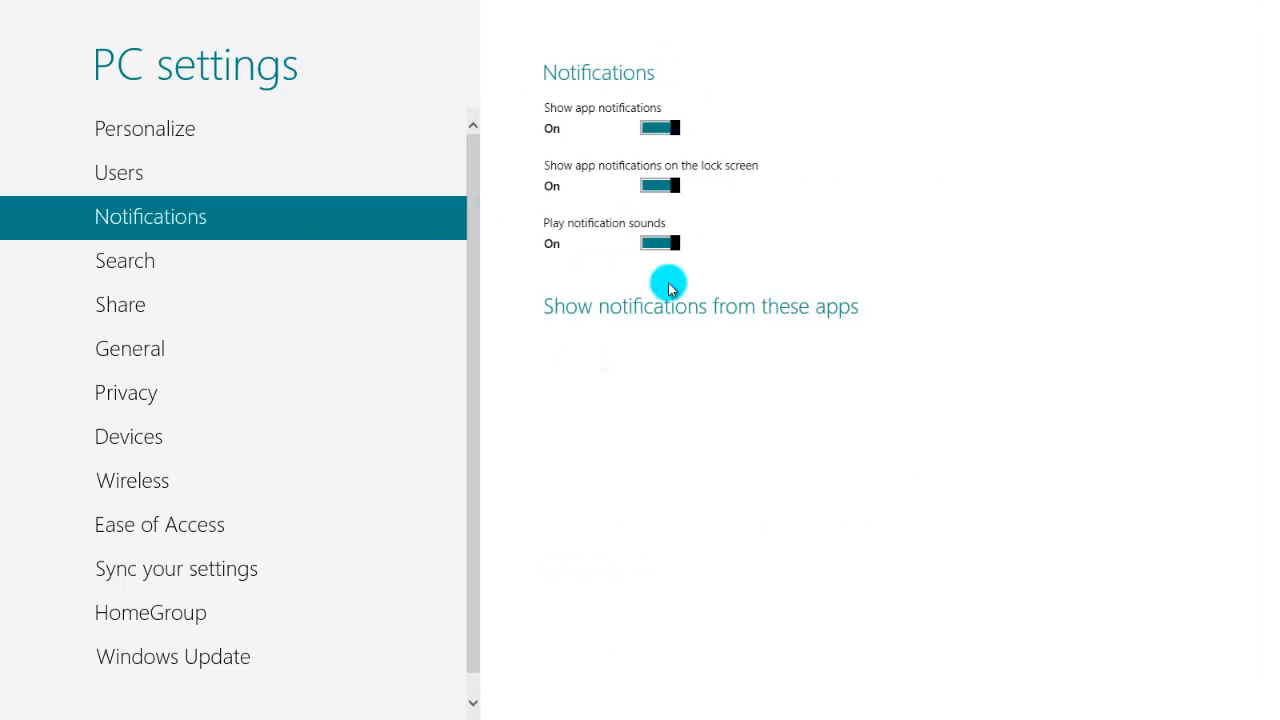
{"action": "mouse_move", "coordinate": [300, 266]}
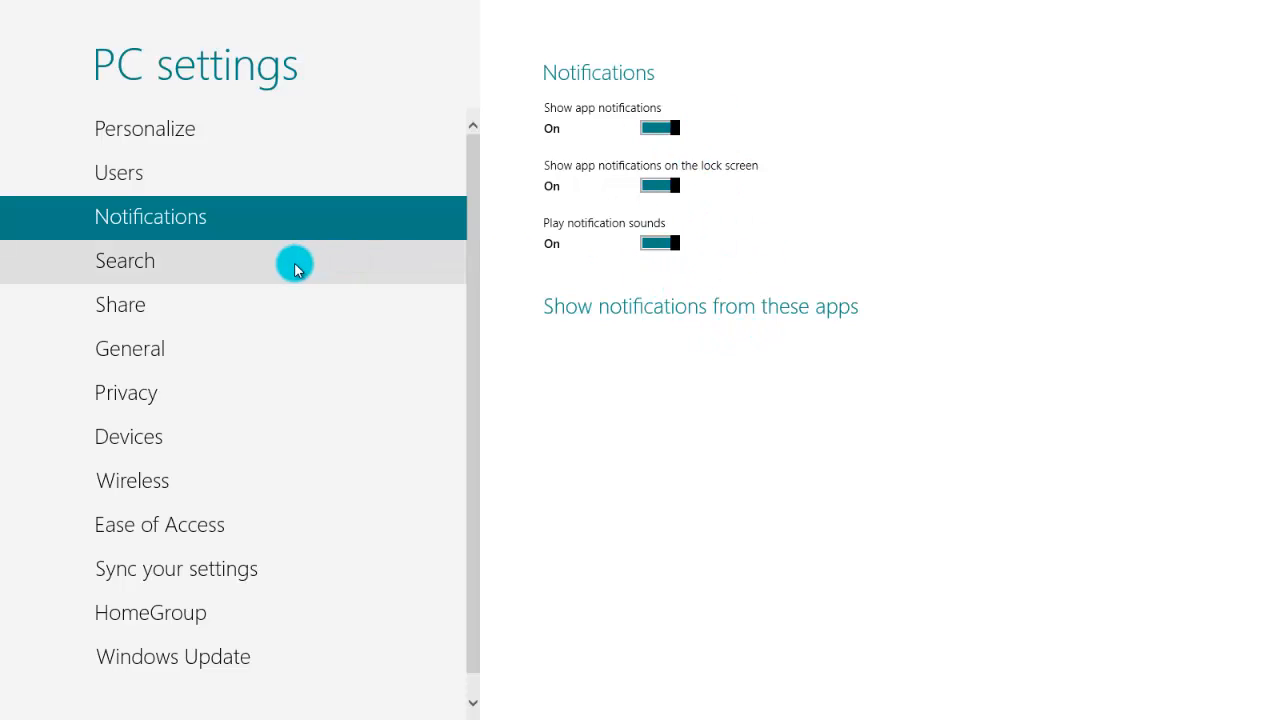
{"action": "mouse_move", "coordinate": [289, 264]}
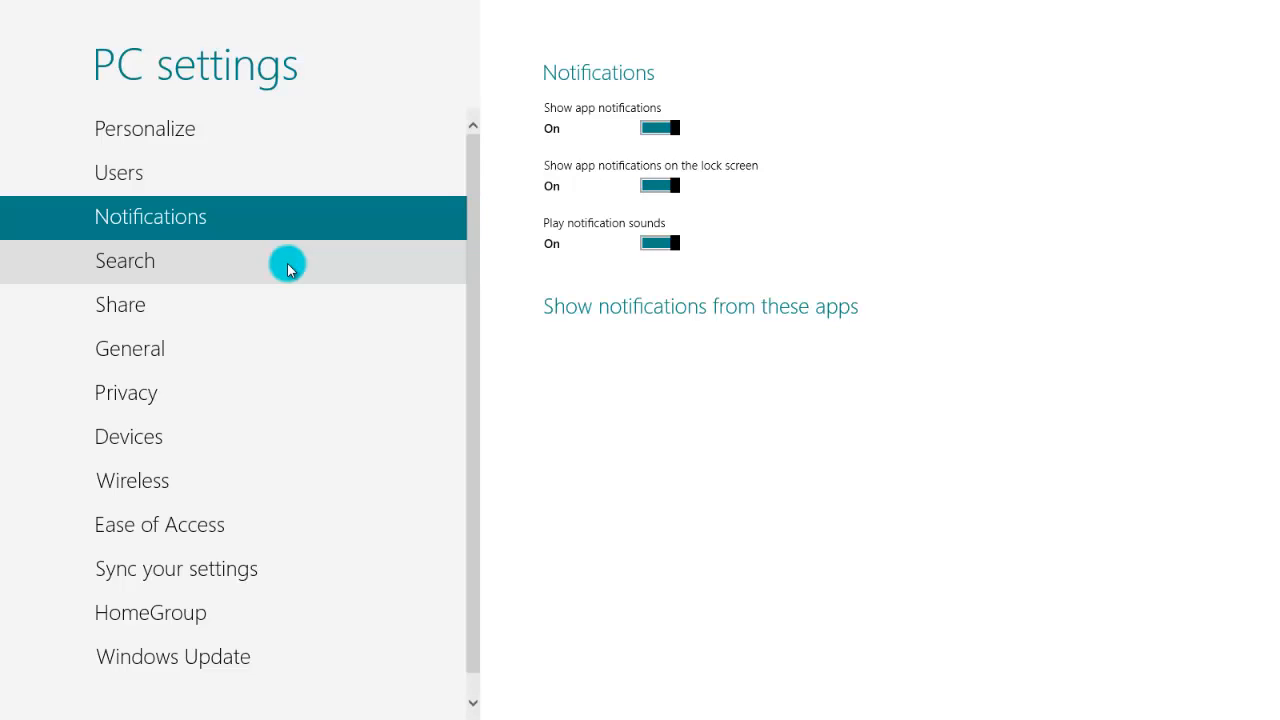
{"action": "mouse_move", "coordinate": [278, 284]}
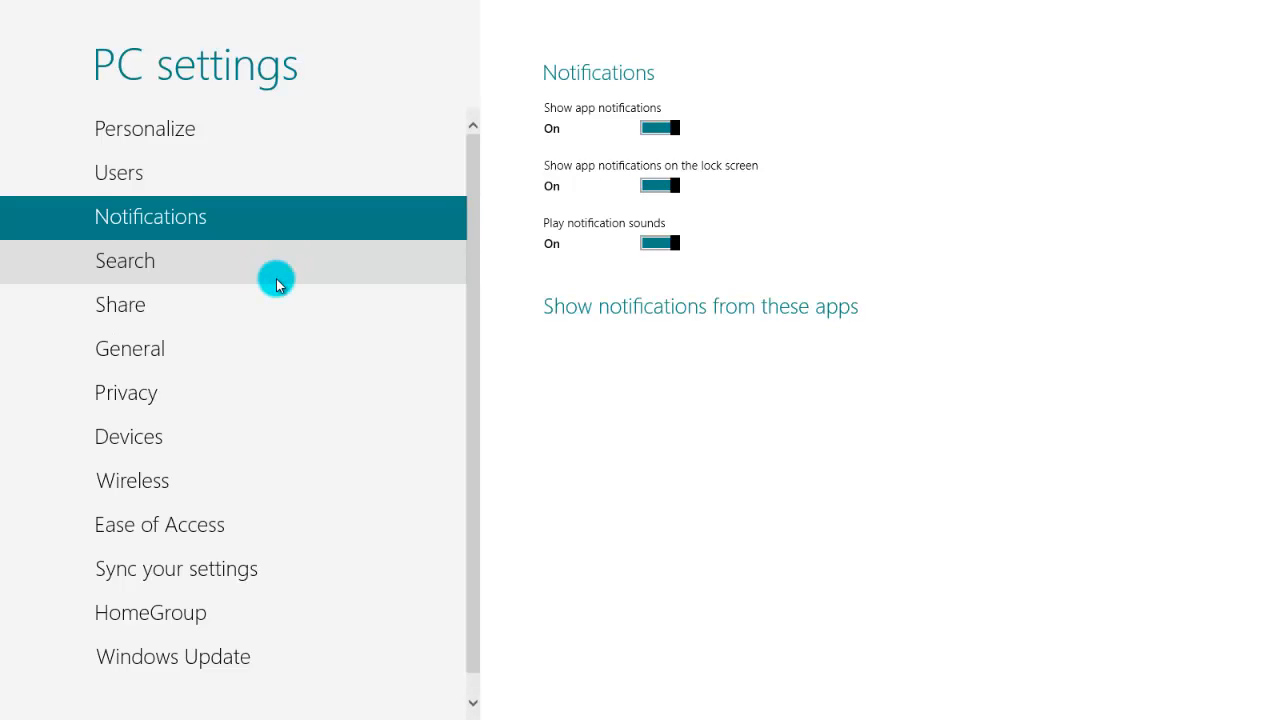
Step: Look over the Search, Share and General settings pages in PC settings
{"action": "left_click", "coordinate": [125, 260]}
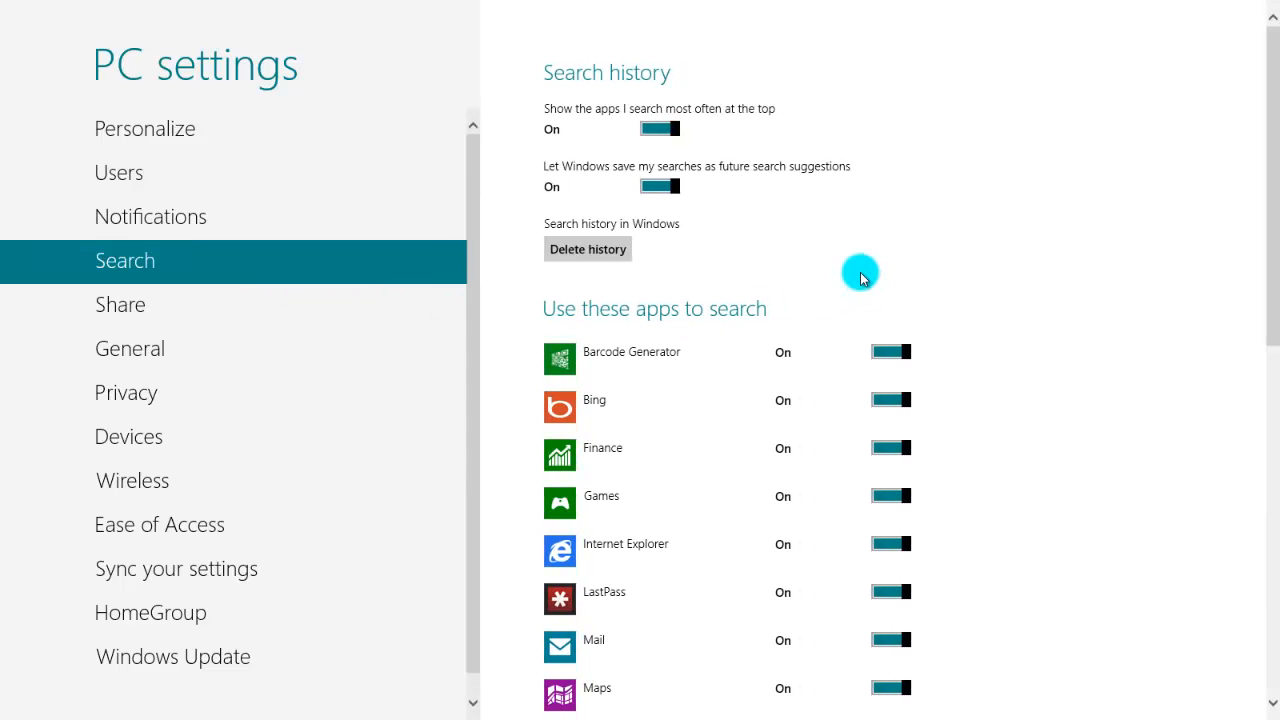
{"action": "mouse_move", "coordinate": [822, 270]}
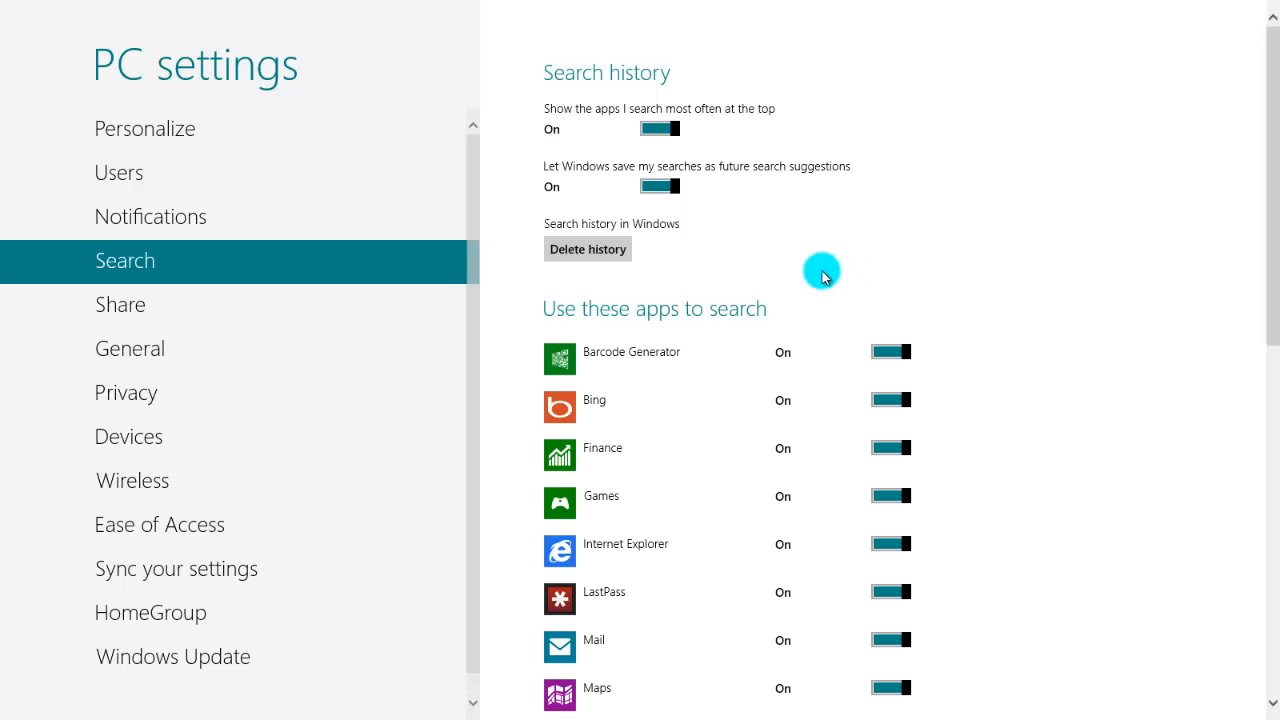
{"action": "scroll", "scroll_direction": "down", "scroll_amount": 3}
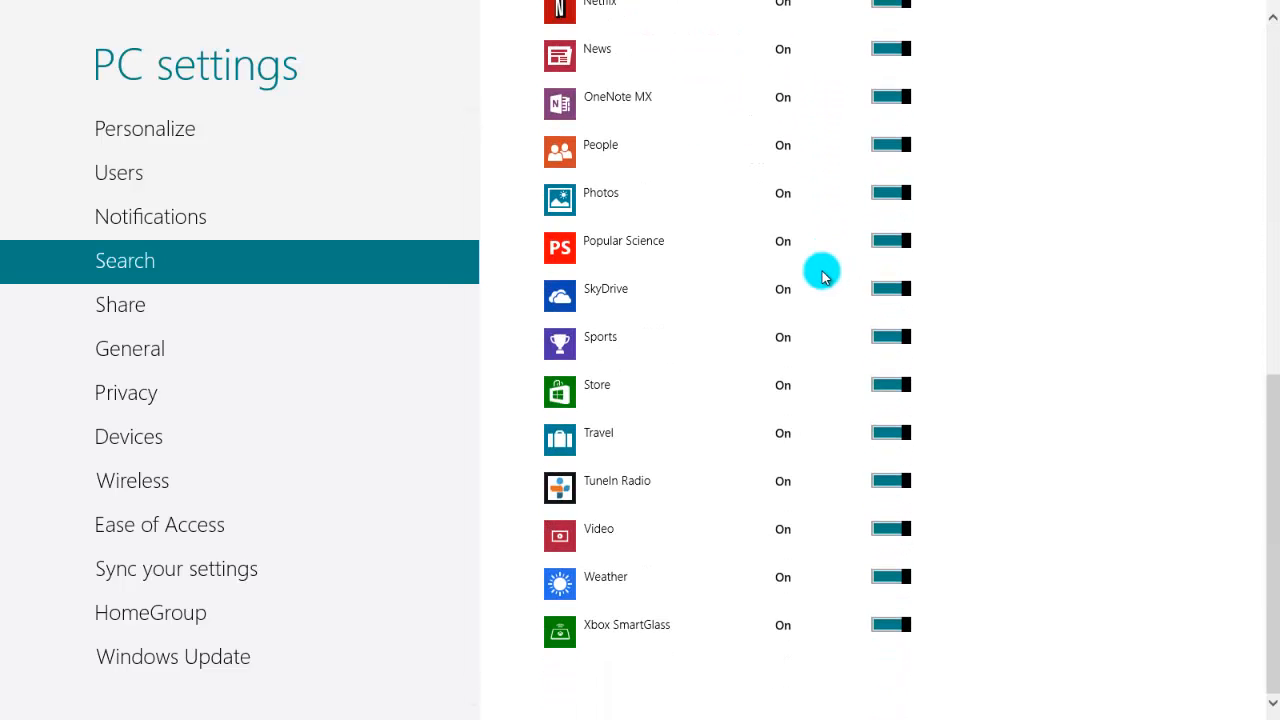
{"action": "scroll", "scroll_direction": "up", "scroll_amount": 3}
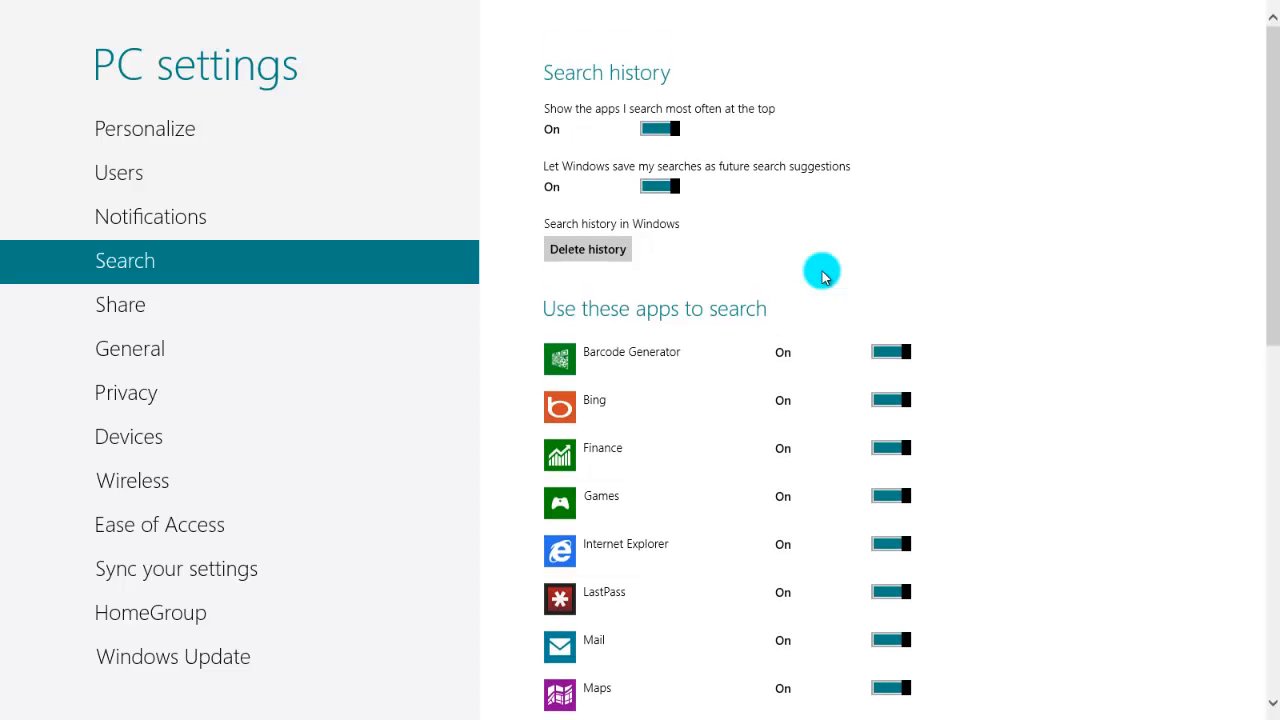
{"action": "mouse_move", "coordinate": [258, 315]}
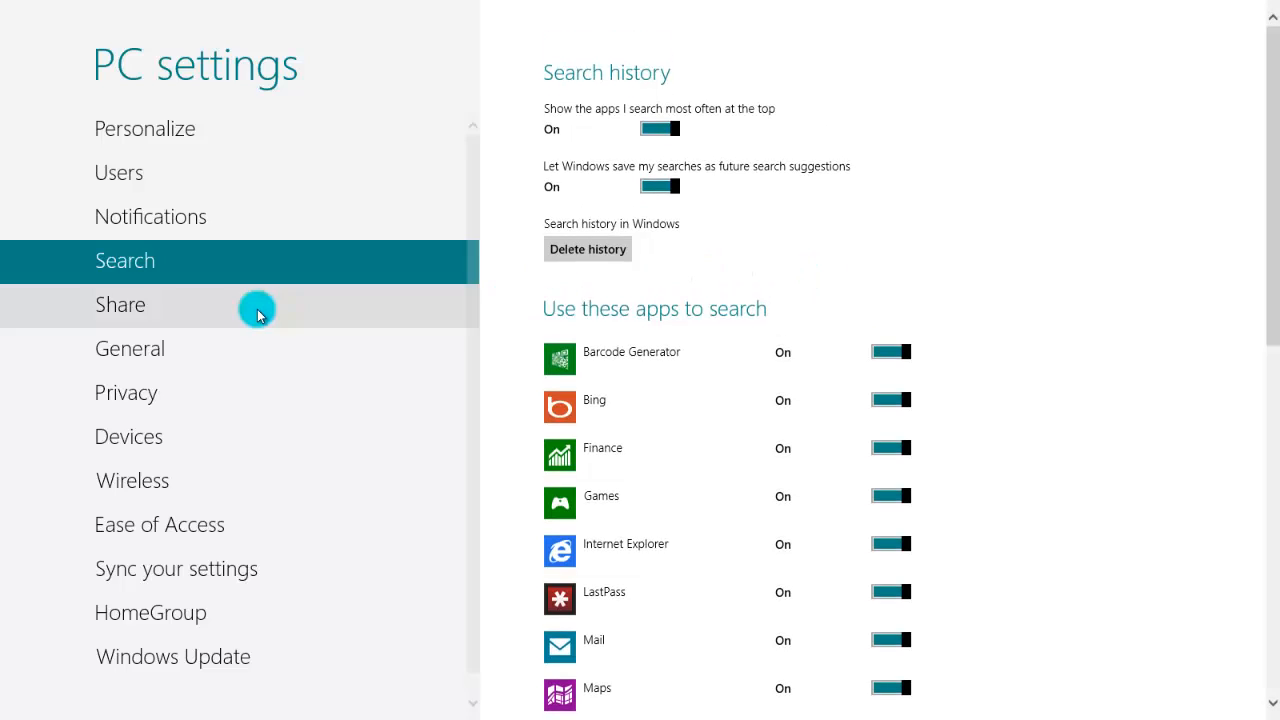
{"action": "left_click", "coordinate": [120, 304]}
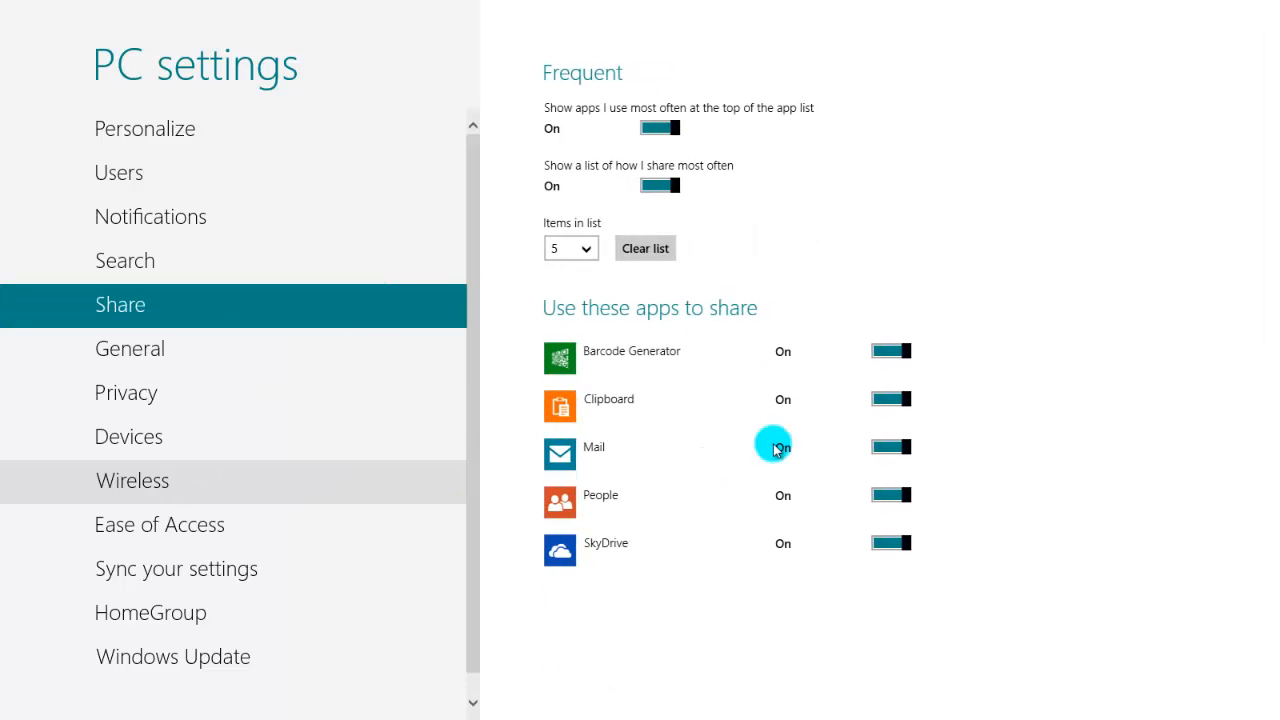
{"action": "left_click", "coordinate": [129, 348]}
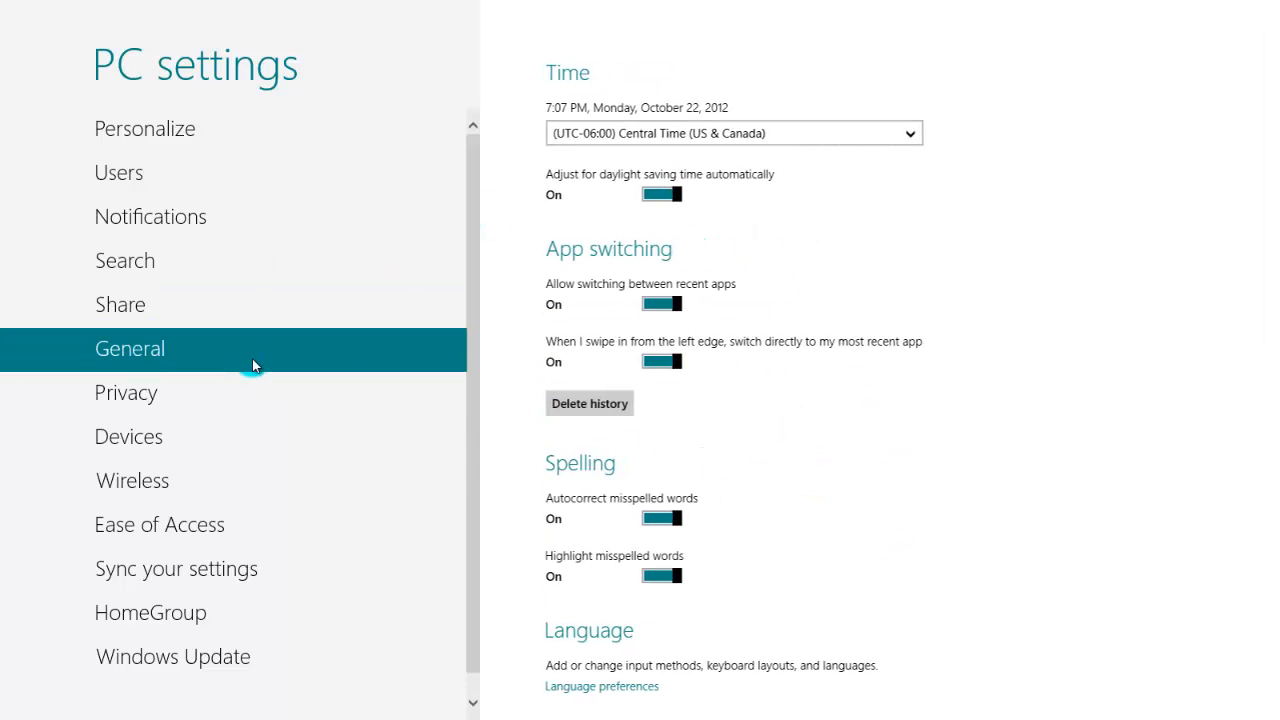
{"action": "scroll", "scroll_direction": "down", "scroll_amount": 3}
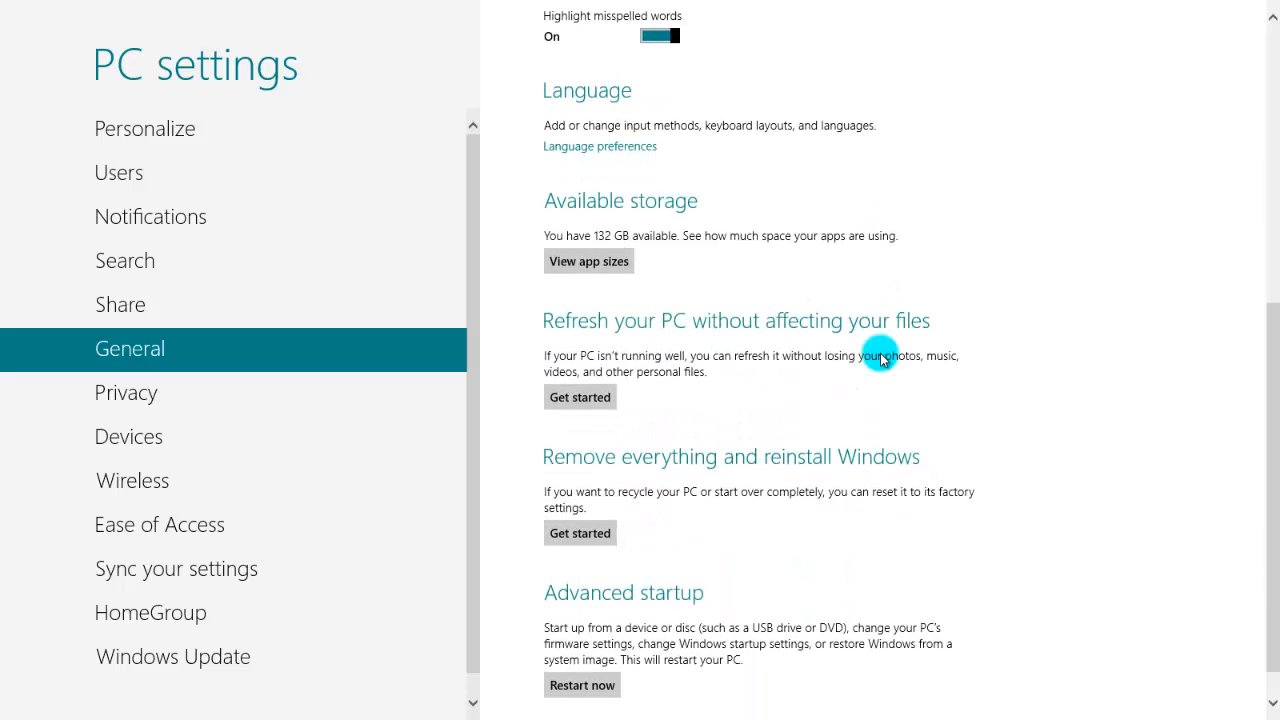
{"action": "scroll", "scroll_direction": "down", "scroll_amount": 3}
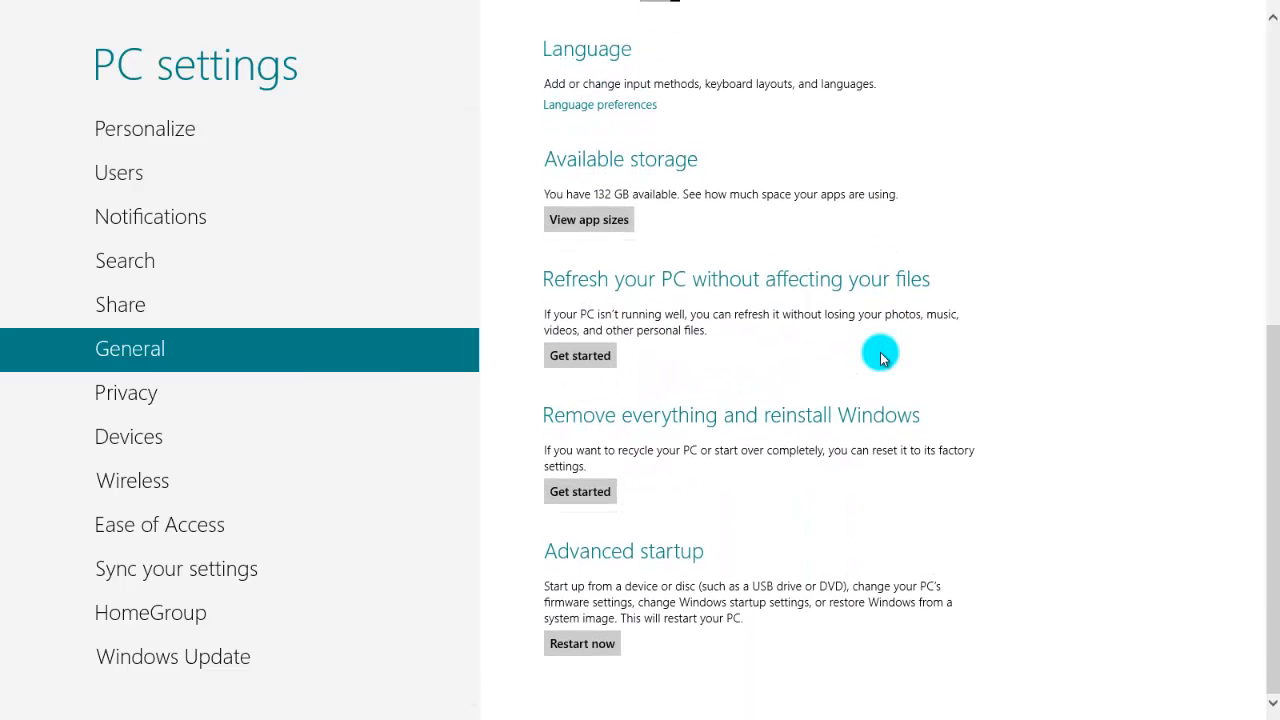
{"action": "scroll", "scroll_direction": "up", "scroll_amount": 3}
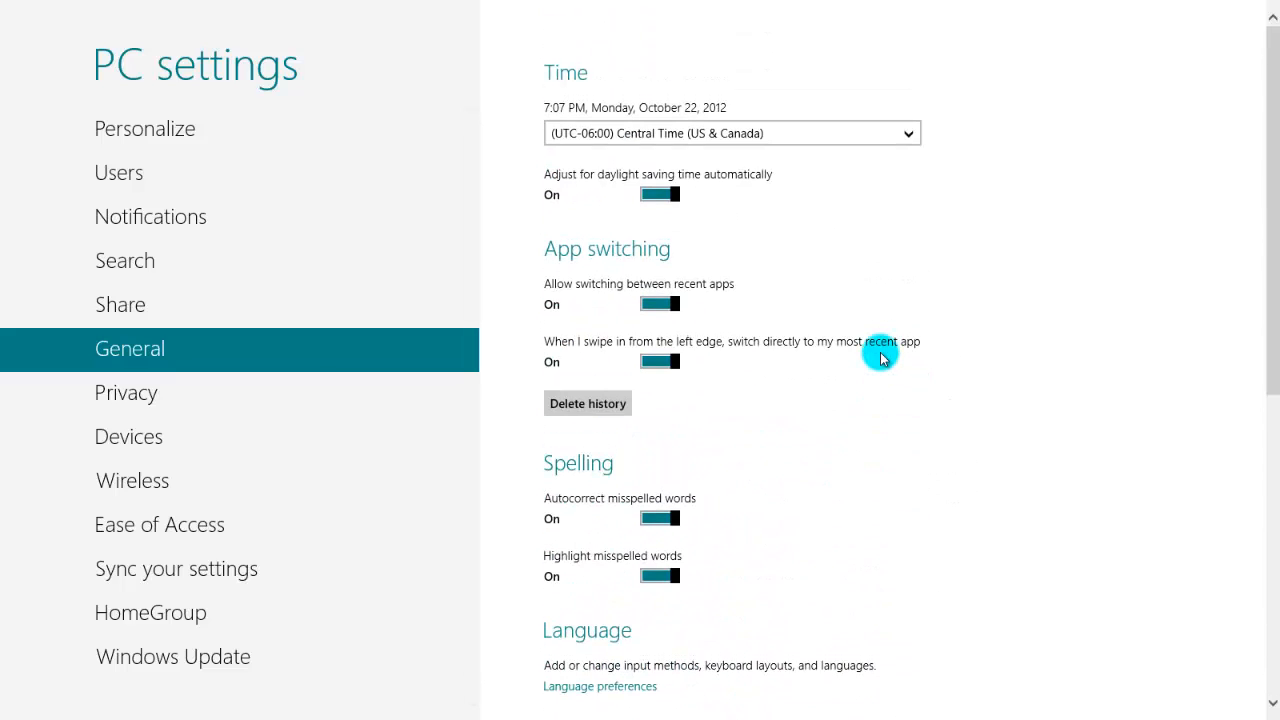
Step: View the Privacy, Devices, Ease of Access, HomeGroup and Windows Update pages
{"action": "left_click", "coordinate": [126, 392]}
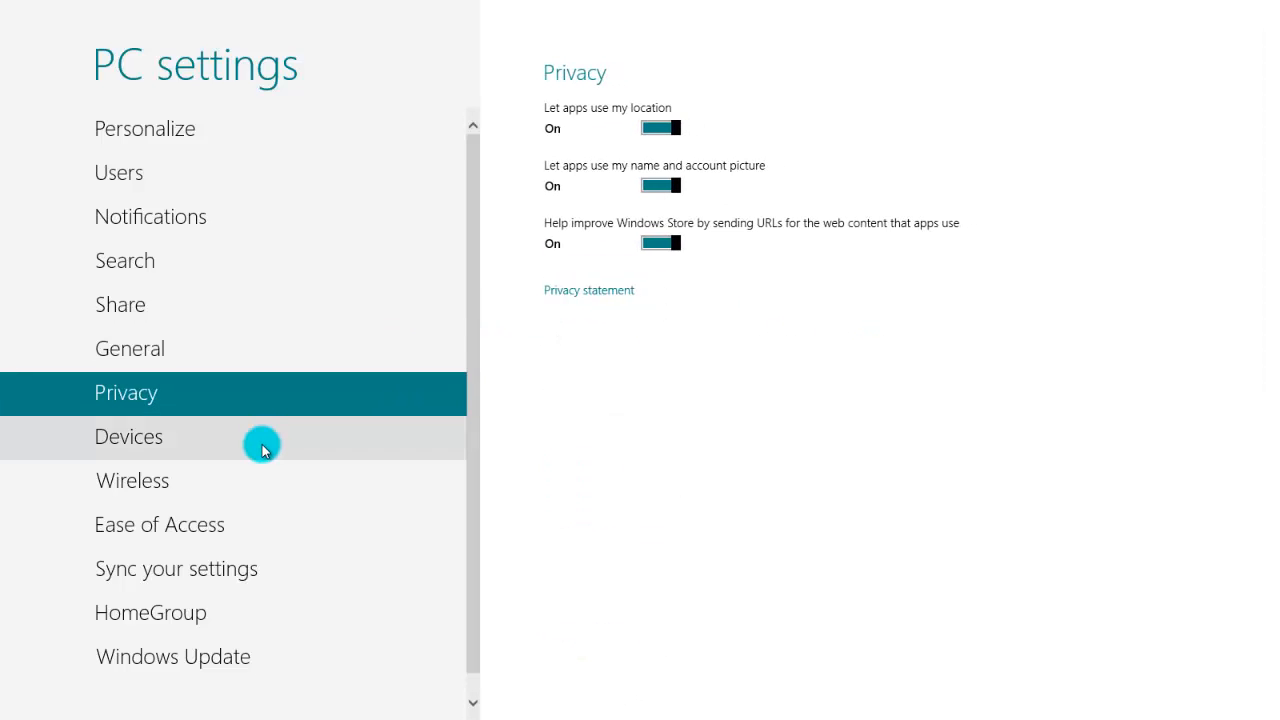
{"action": "left_click", "coordinate": [128, 436]}
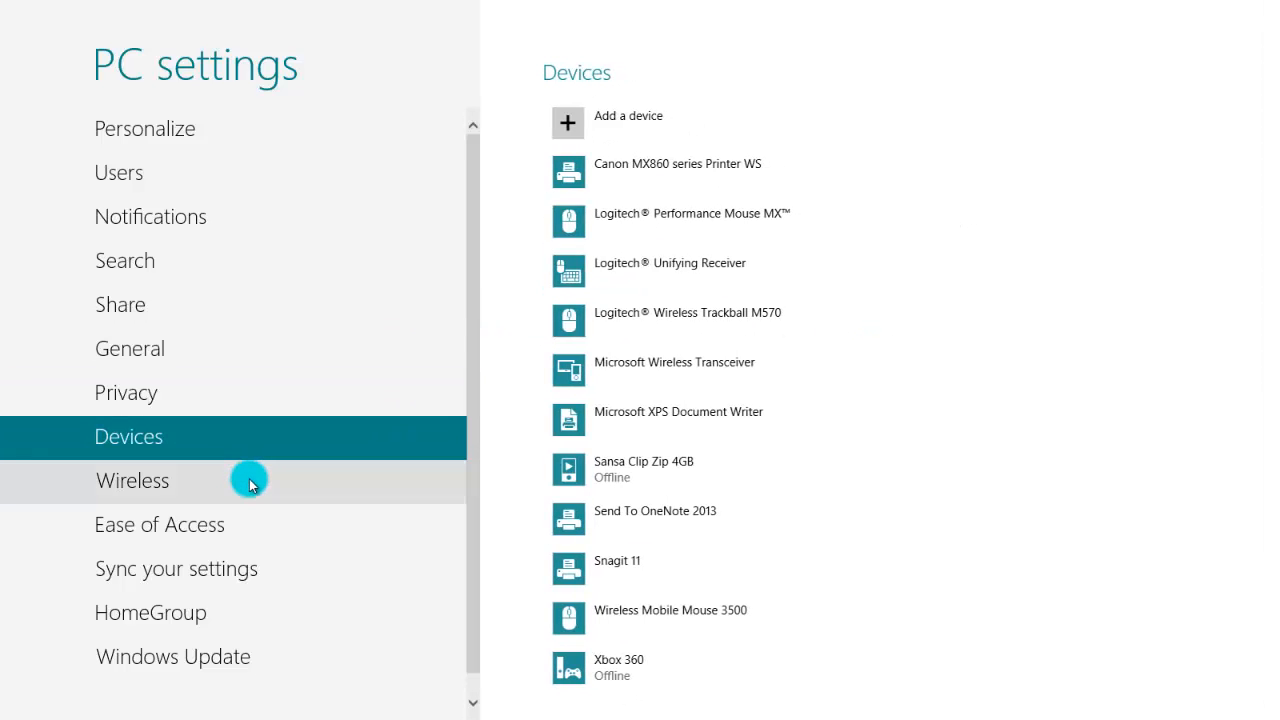
{"action": "left_click", "coordinate": [159, 524]}
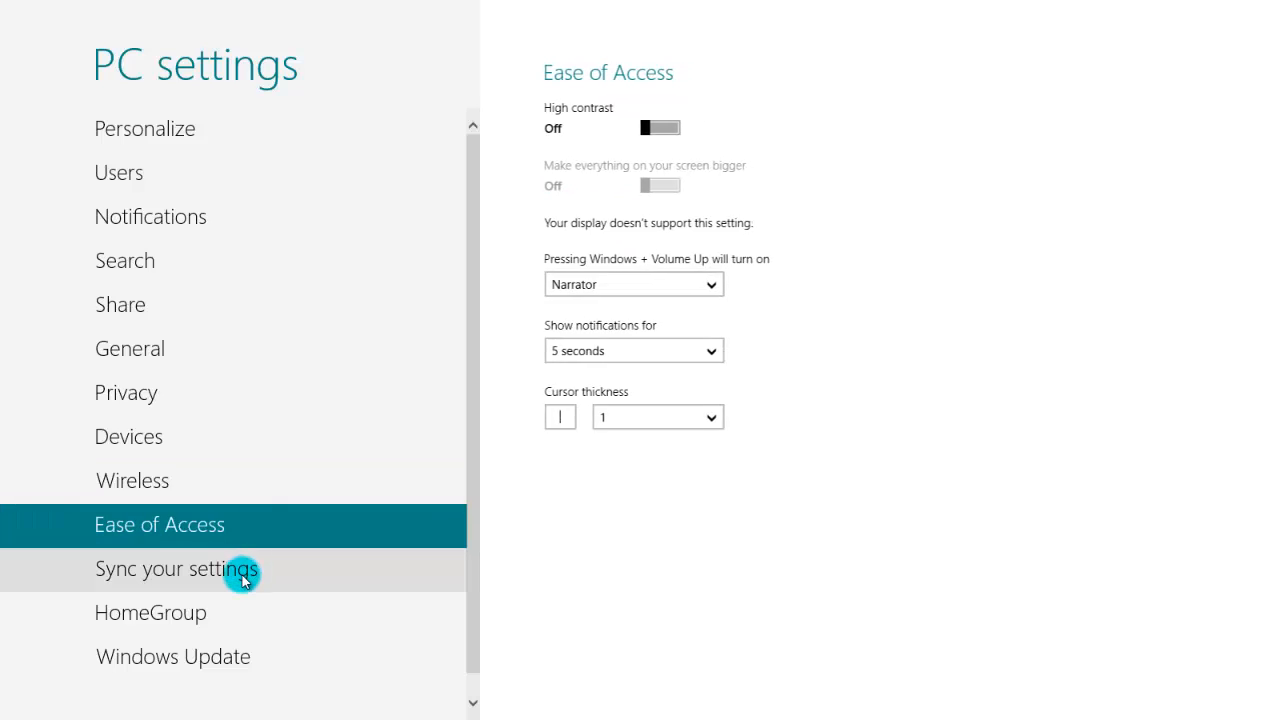
{"action": "left_click", "coordinate": [150, 612]}
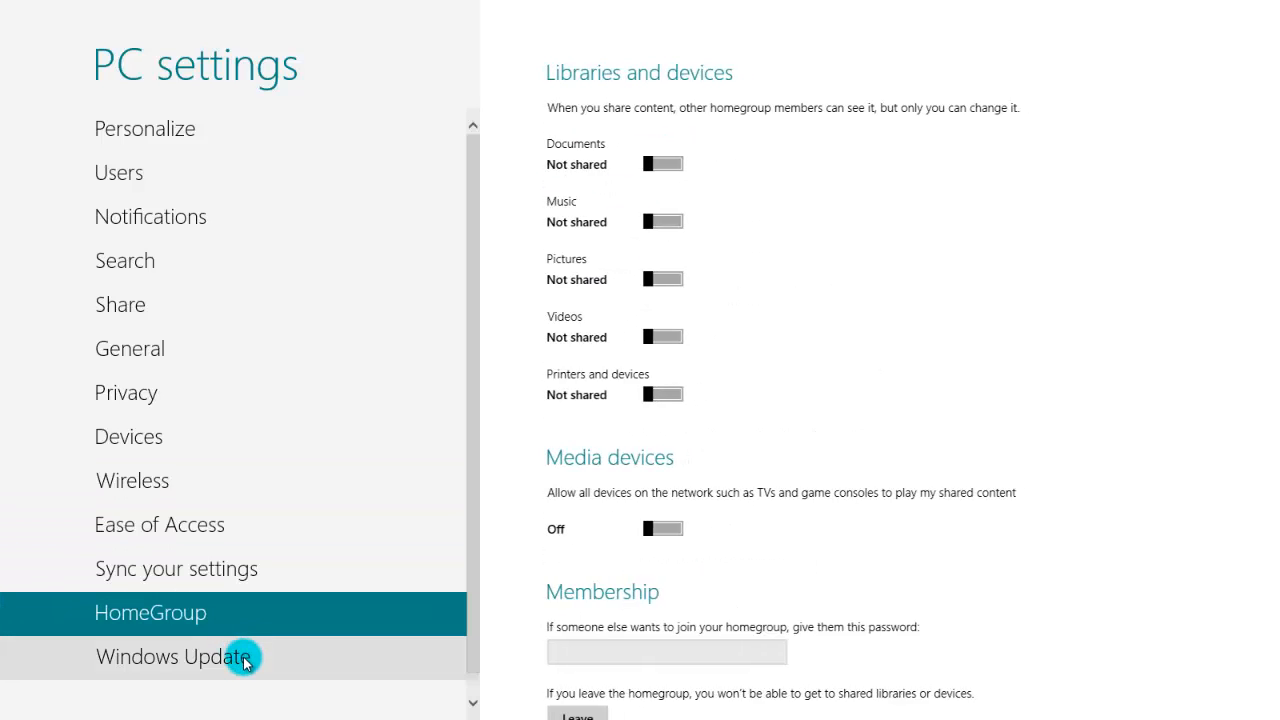
{"action": "left_click", "coordinate": [172, 656]}
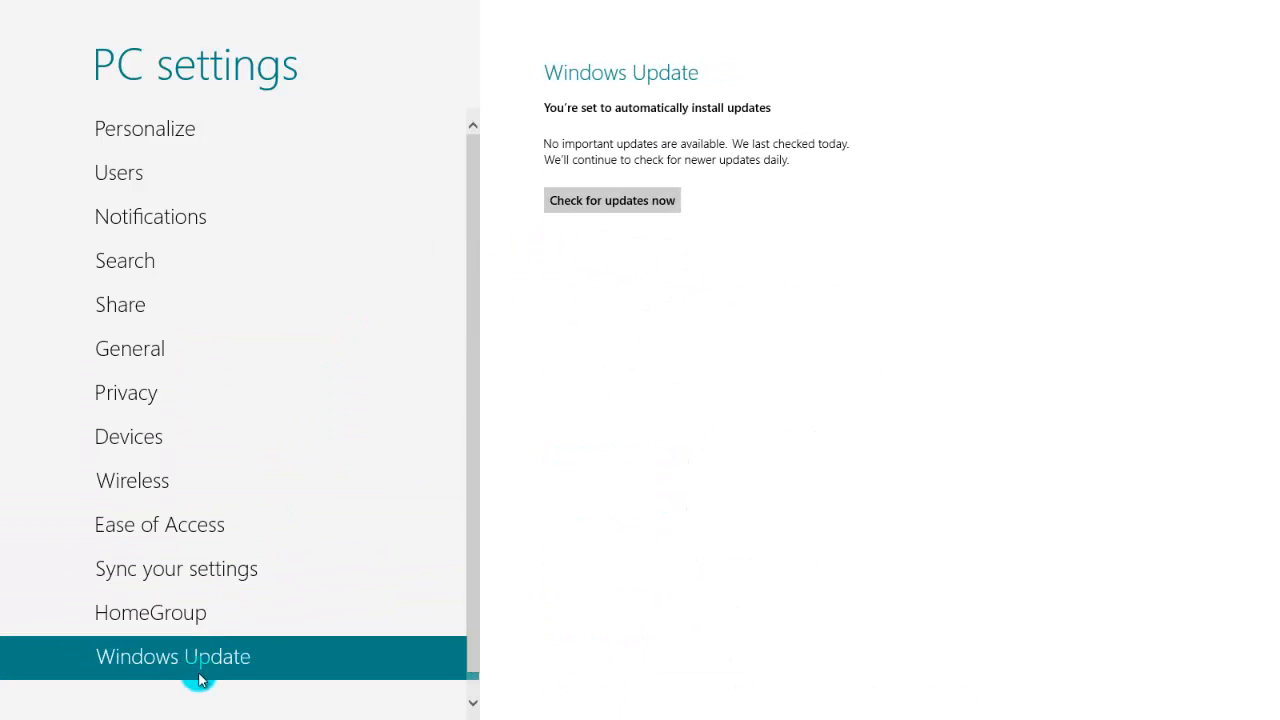
{"action": "mouse_move", "coordinate": [420, 305]}
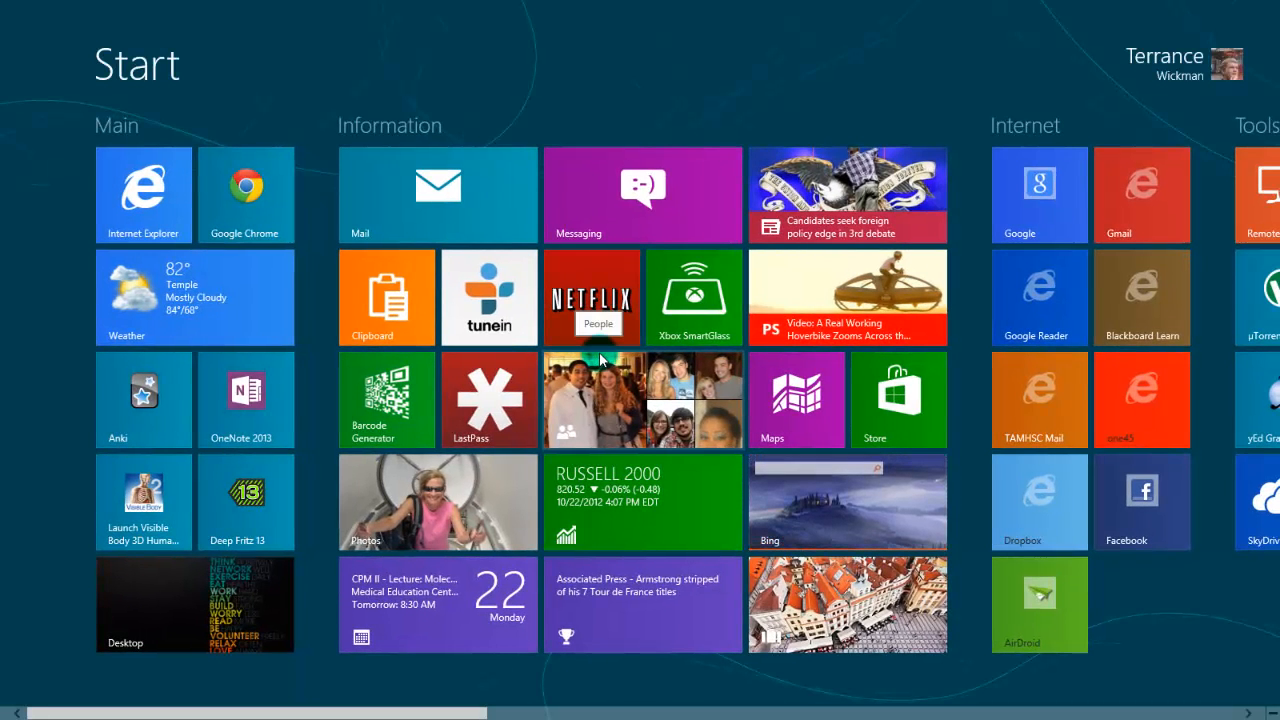
{"action": "mouse_move", "coordinate": [518, 395]}
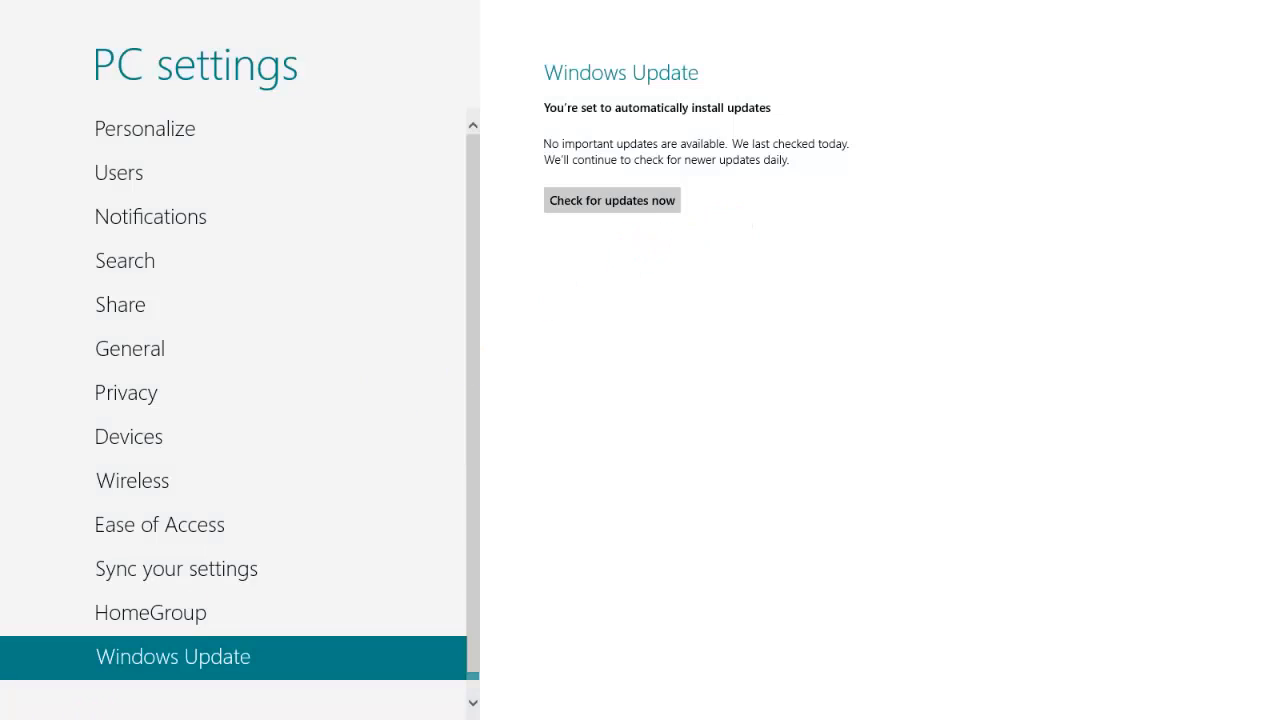
Step: Go to Start, switch back to PC settings via recent apps, then return to Start
{"action": "key", "text": "Super"}
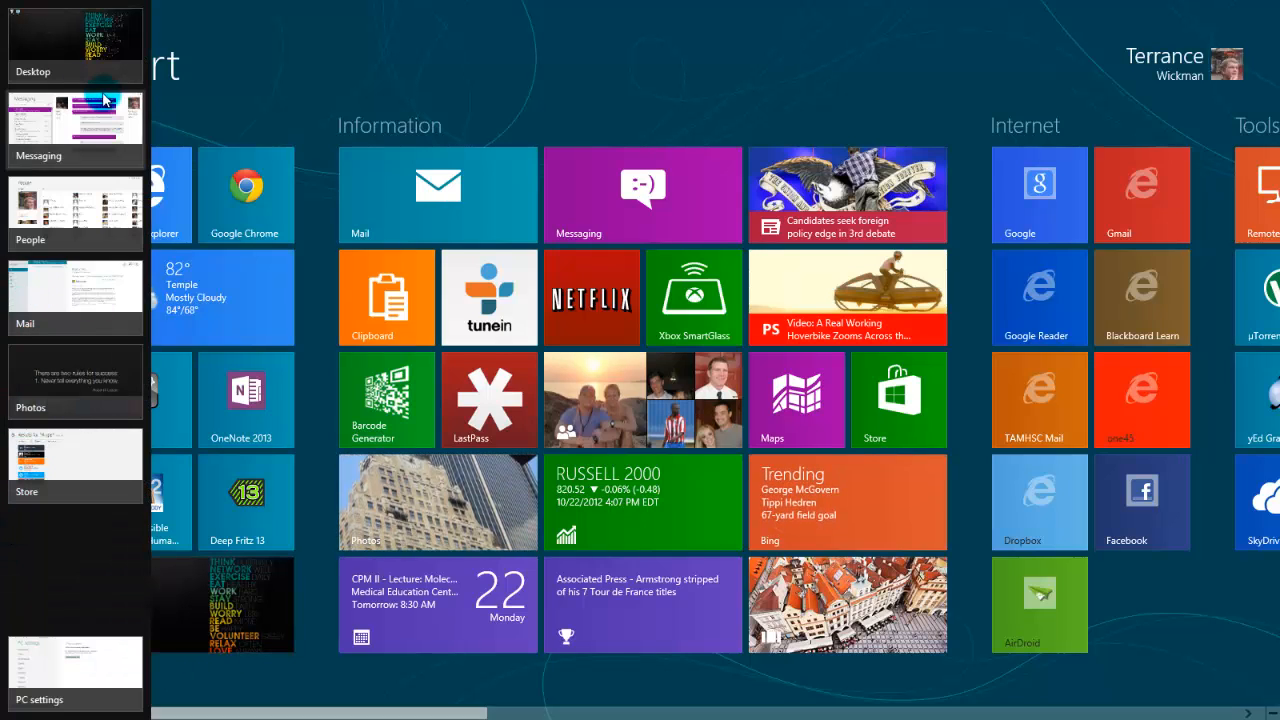
{"action": "mouse_move", "coordinate": [82, 460]}
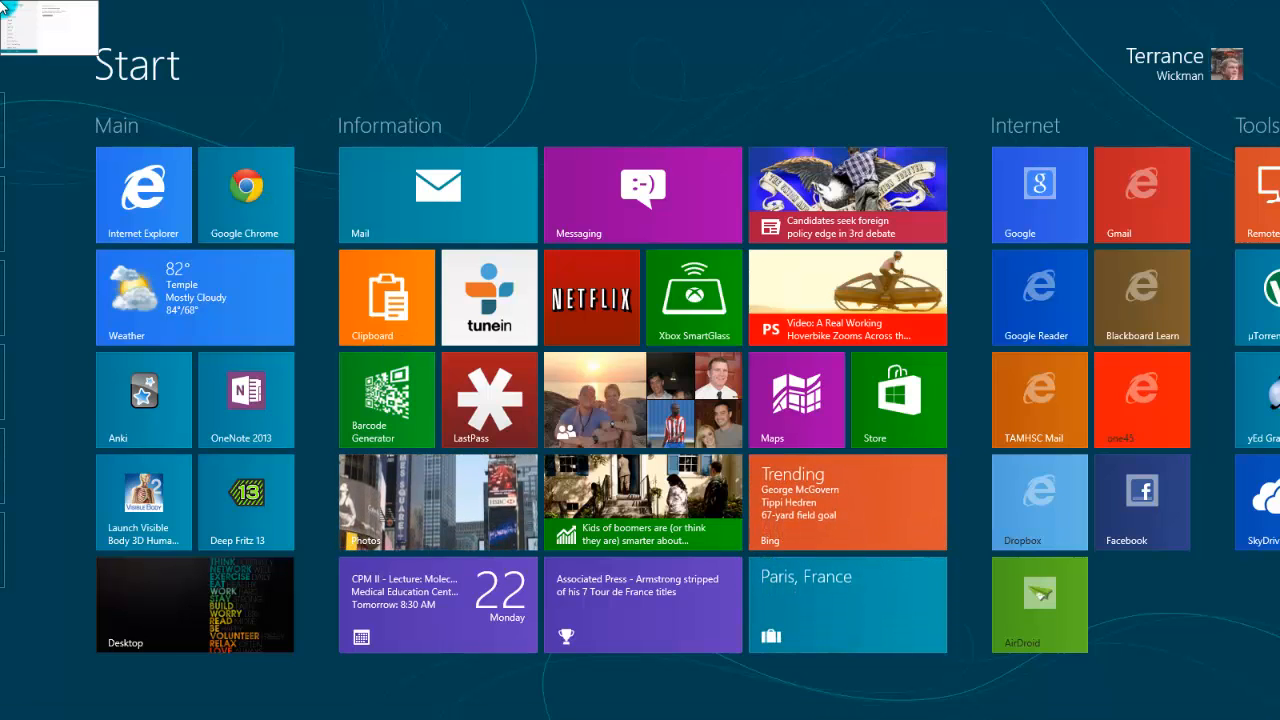
{"action": "left_click", "coordinate": [195, 604]}
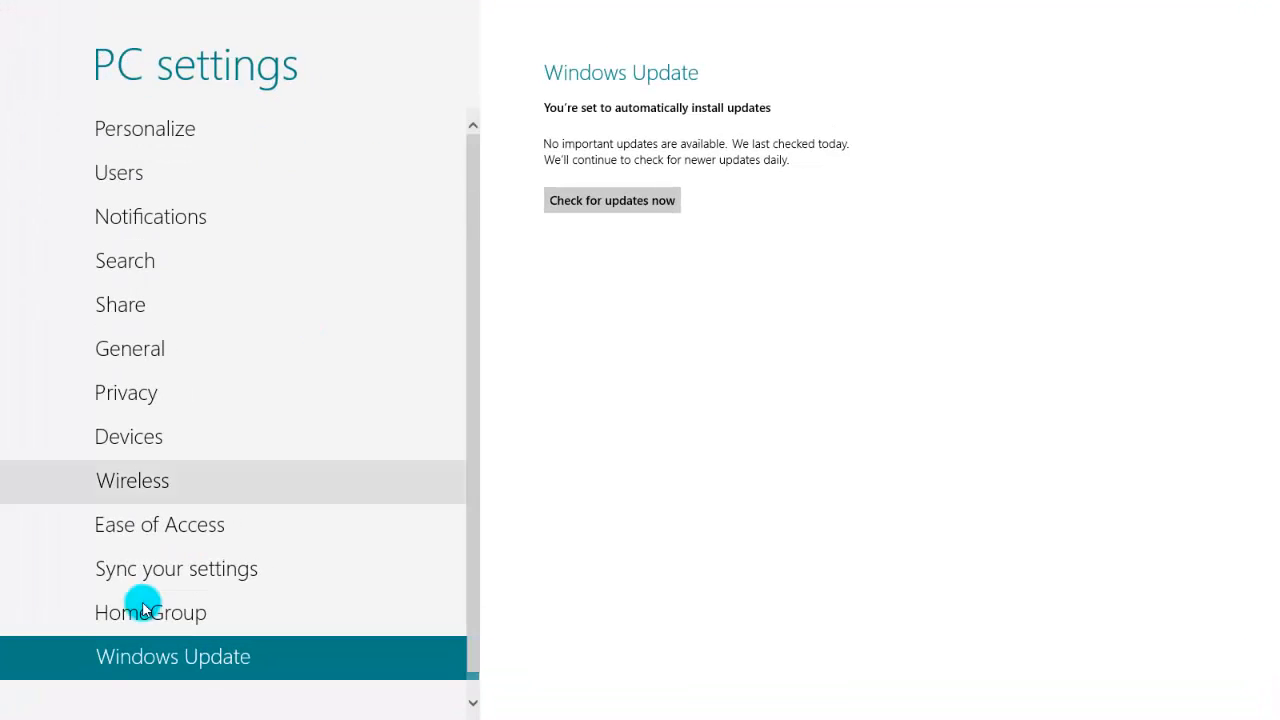
{"action": "key", "text": "Super"}
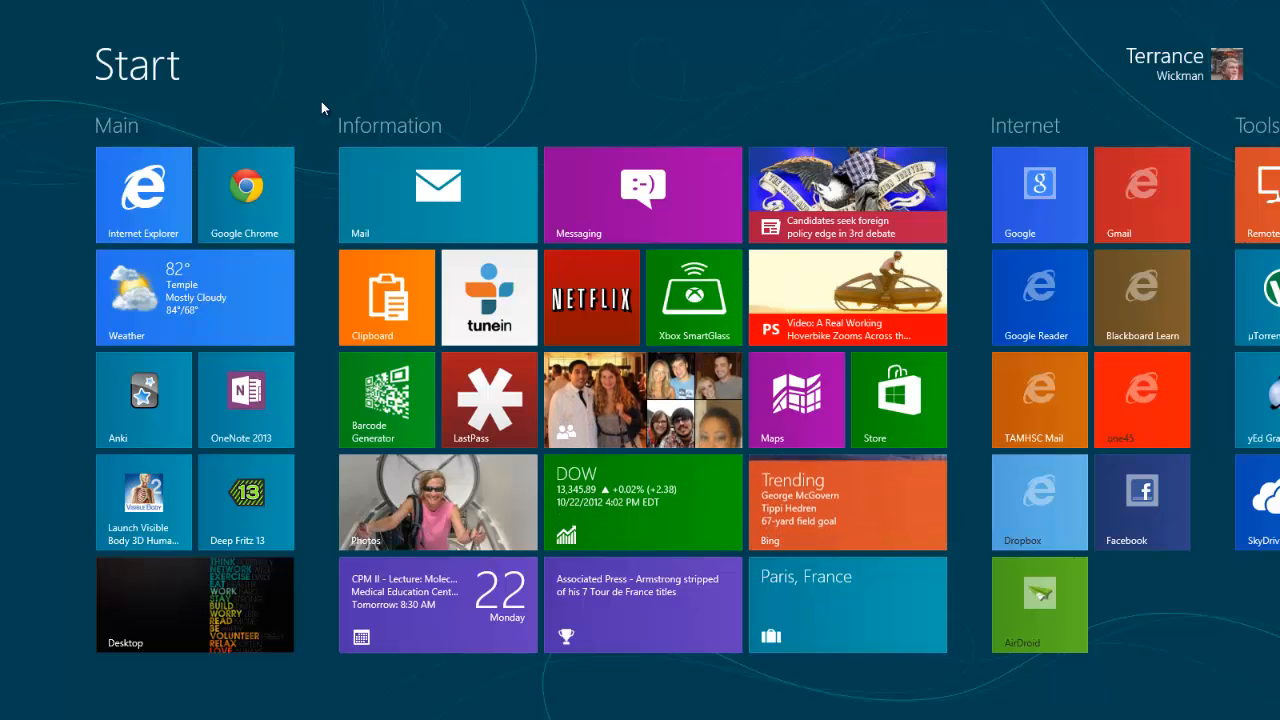
Step: Launch Mail from its Start screen tile to see the Outlook inbox
{"action": "left_click", "coordinate": [437, 194]}
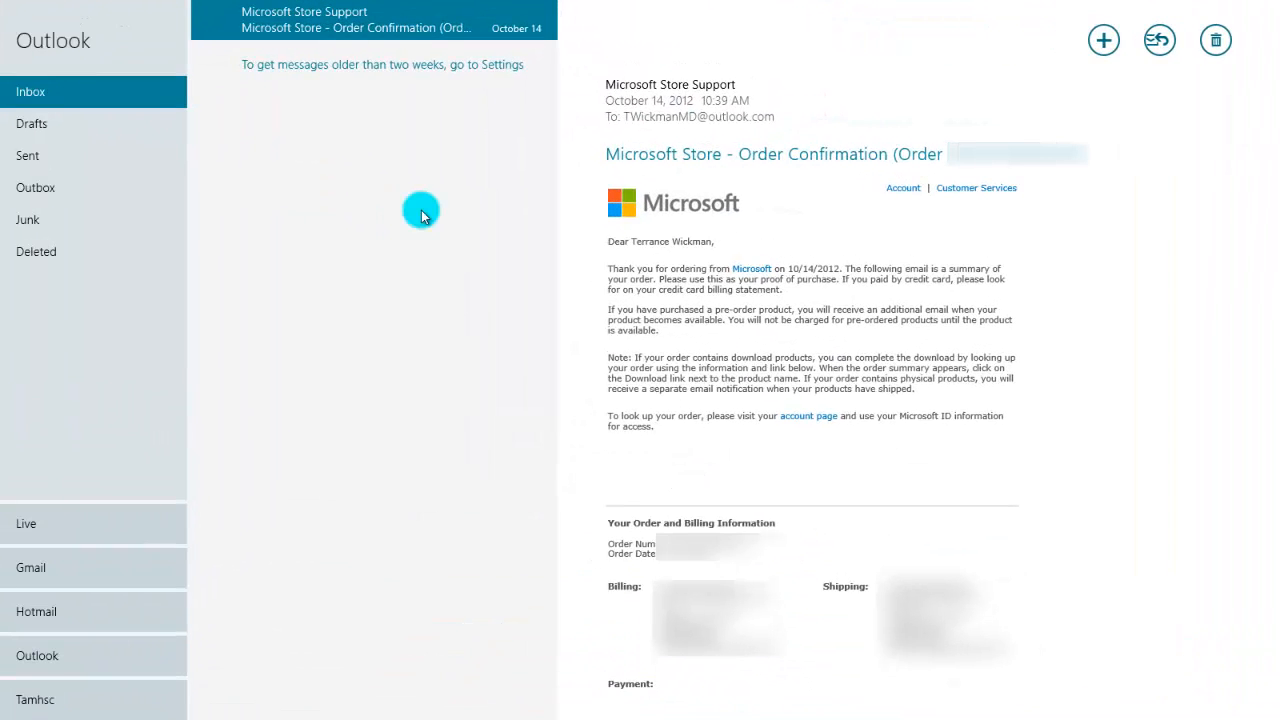
{"action": "mouse_move", "coordinate": [533, 235]}
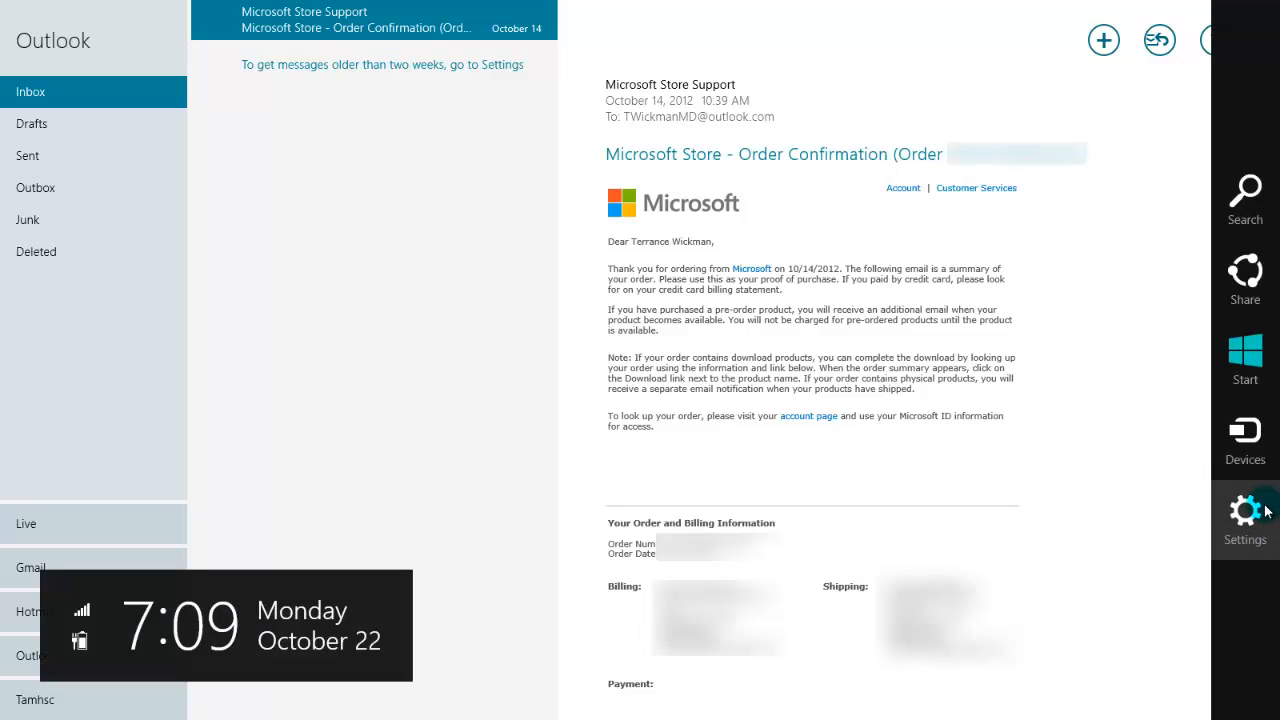
Step: View Mail's connected accounts and the Hotmail, Outlook, Google, AOL and Yahoo add-account choices
{"action": "left_click", "coordinate": [1245, 515]}
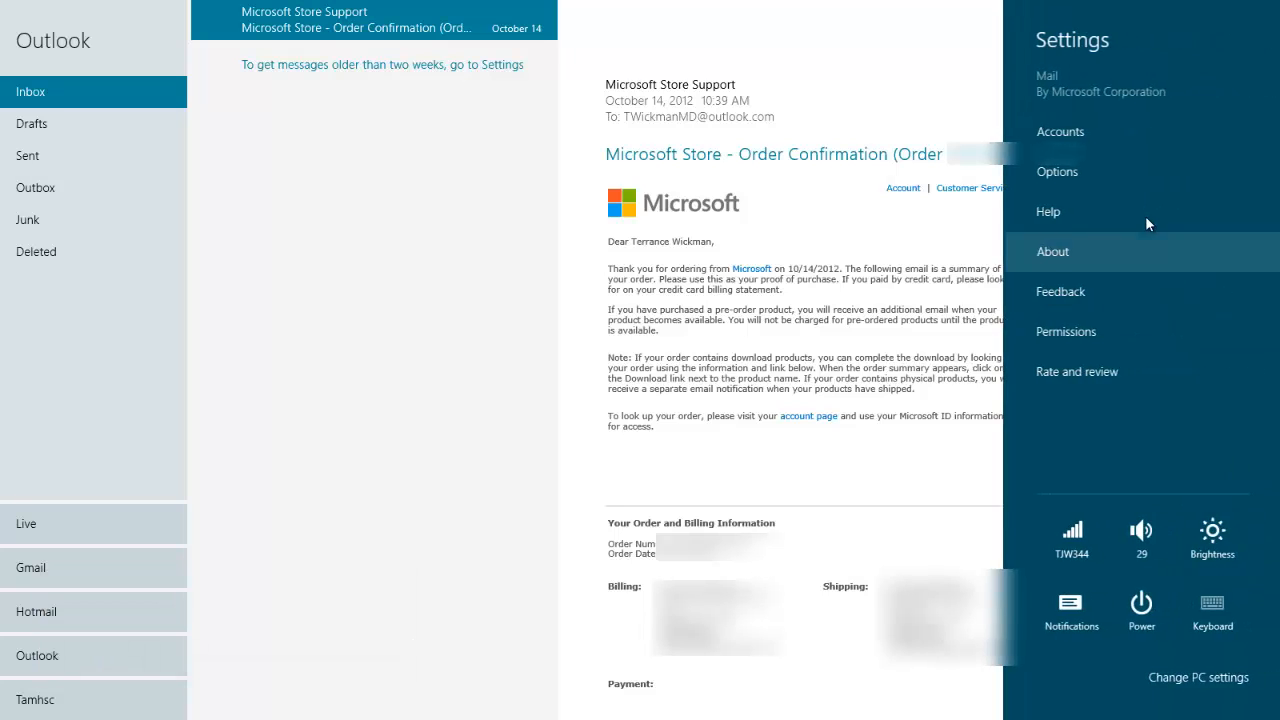
{"action": "left_click", "coordinate": [1060, 131]}
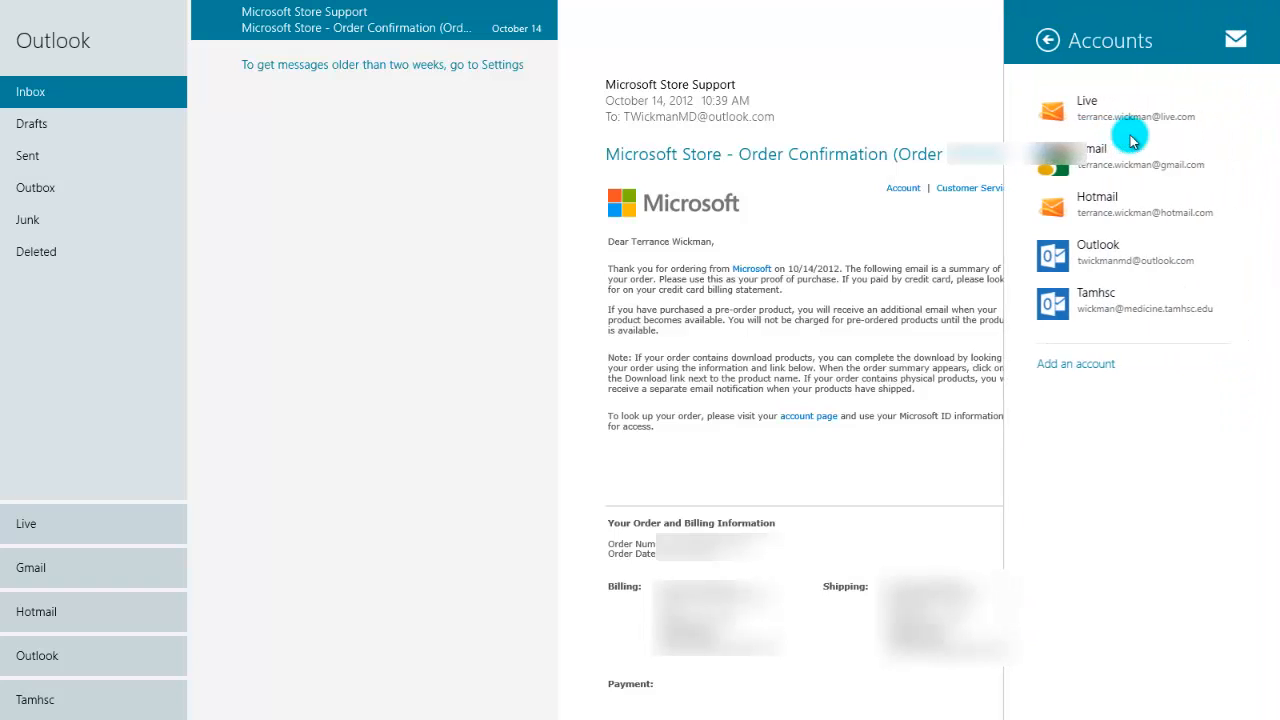
{"action": "mouse_move", "coordinate": [1075, 363]}
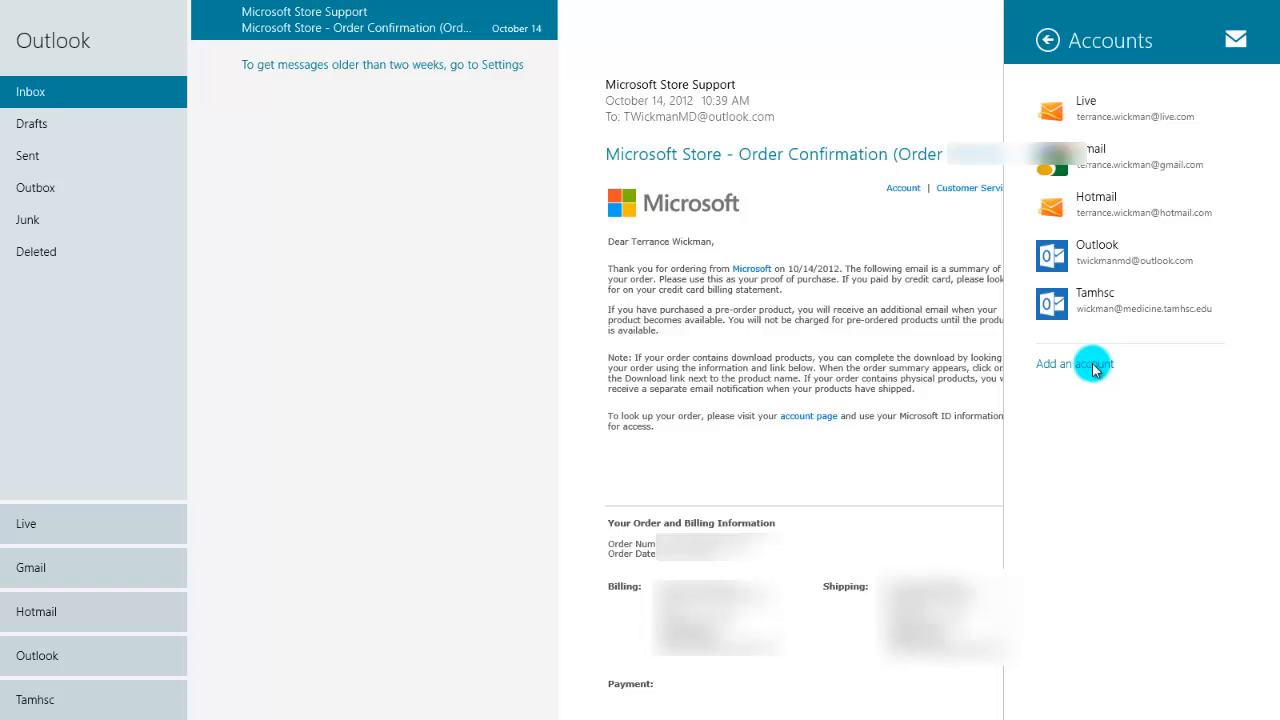
{"action": "left_click", "coordinate": [1074, 364]}
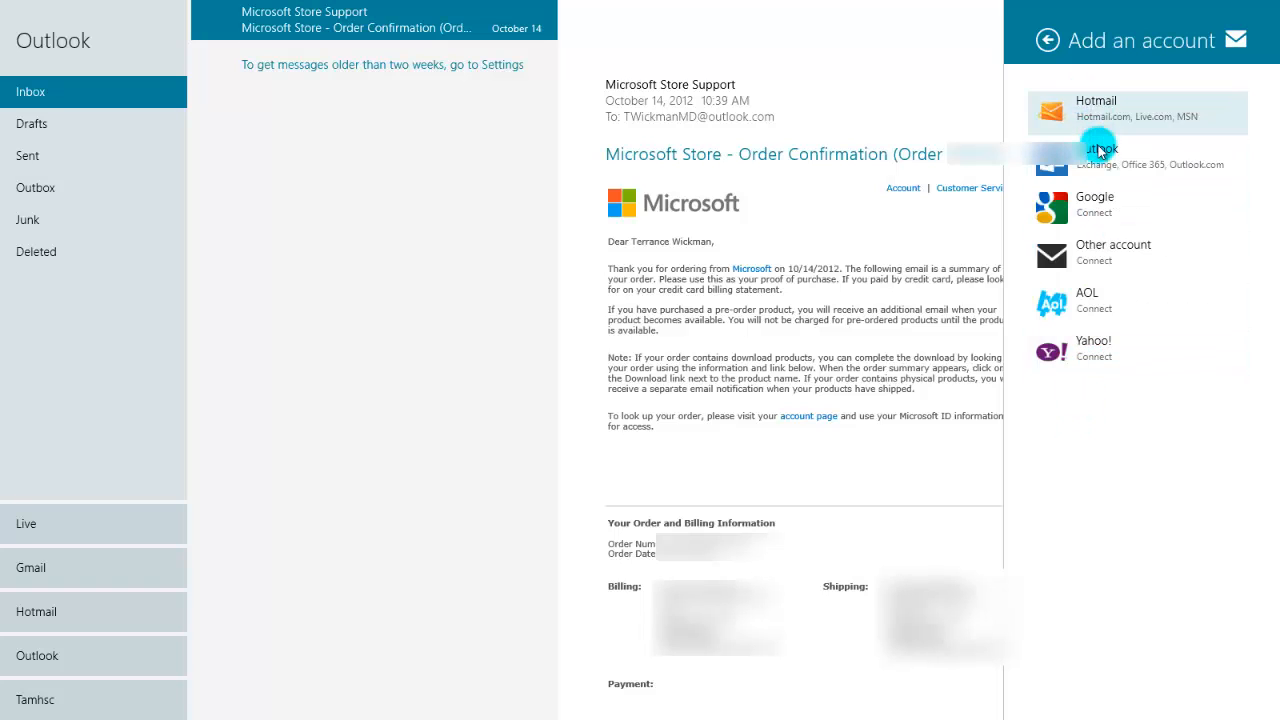
{"action": "mouse_move", "coordinate": [1120, 390]}
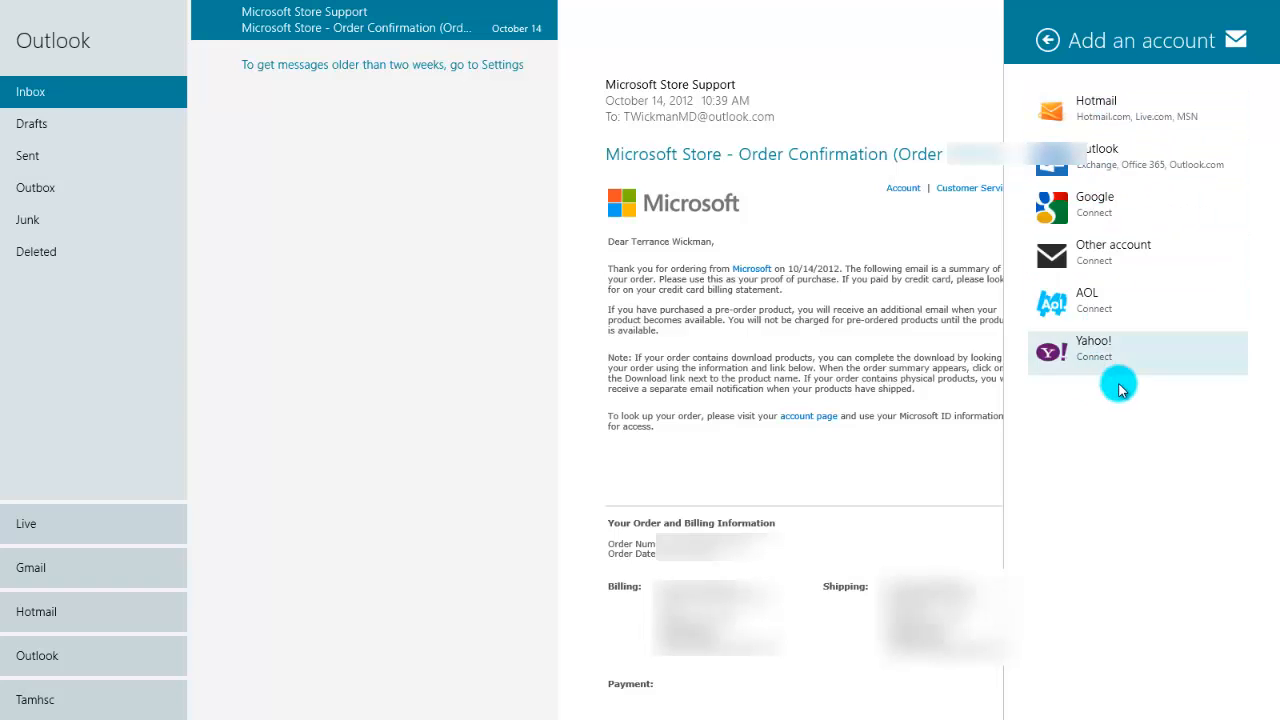
{"action": "mouse_move", "coordinate": [88, 562]}
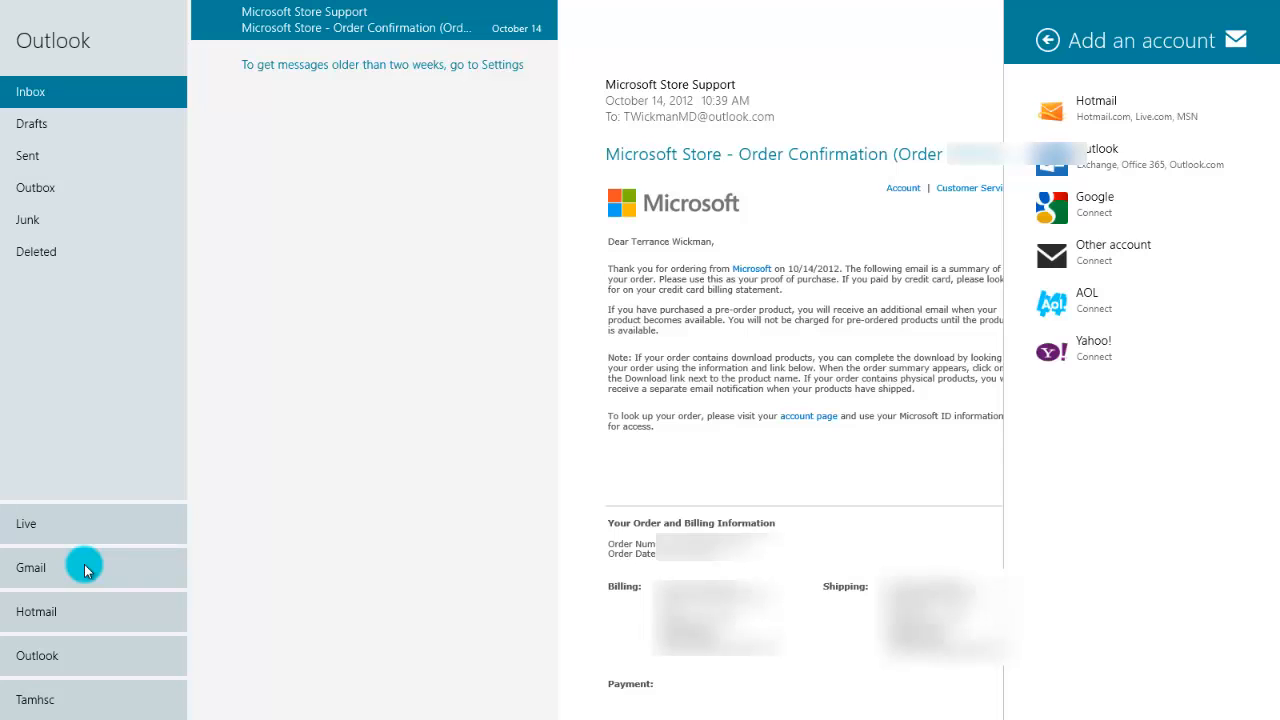
{"action": "left_click", "coordinate": [265, 470]}
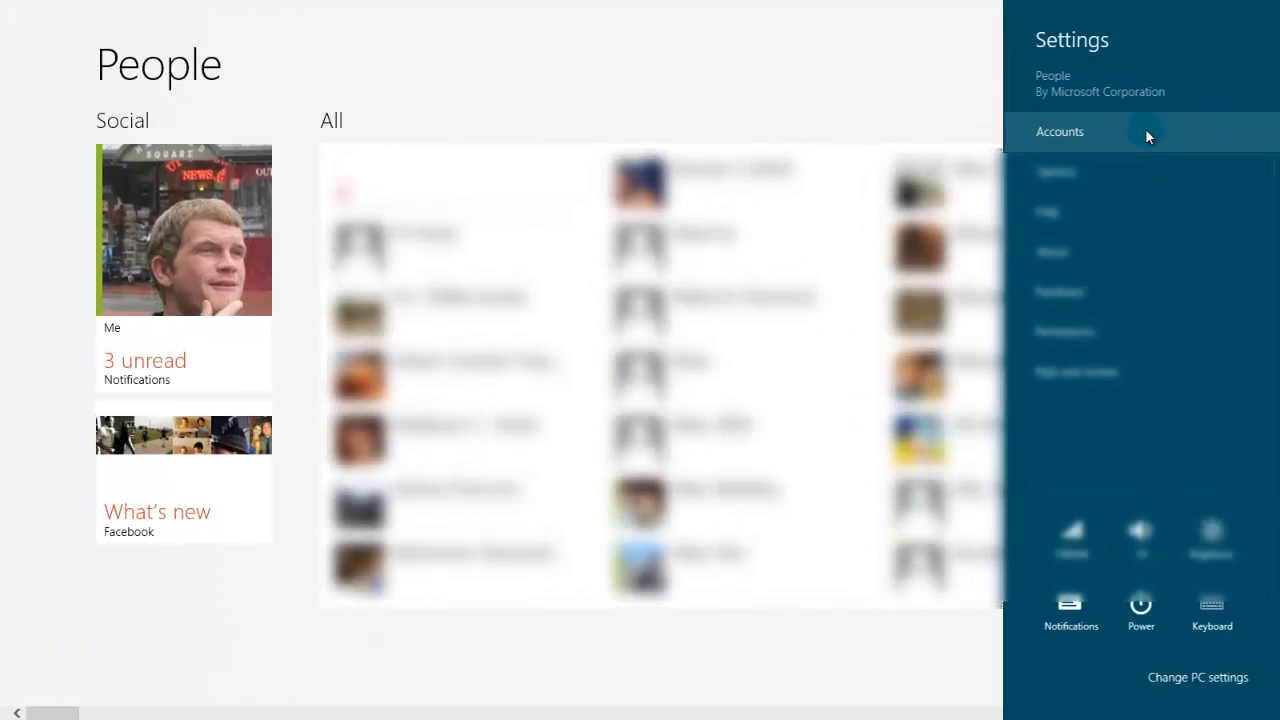
Step: Open the People app's linked accounts and scroll through the All contacts list
{"action": "left_click", "coordinate": [1059, 131]}
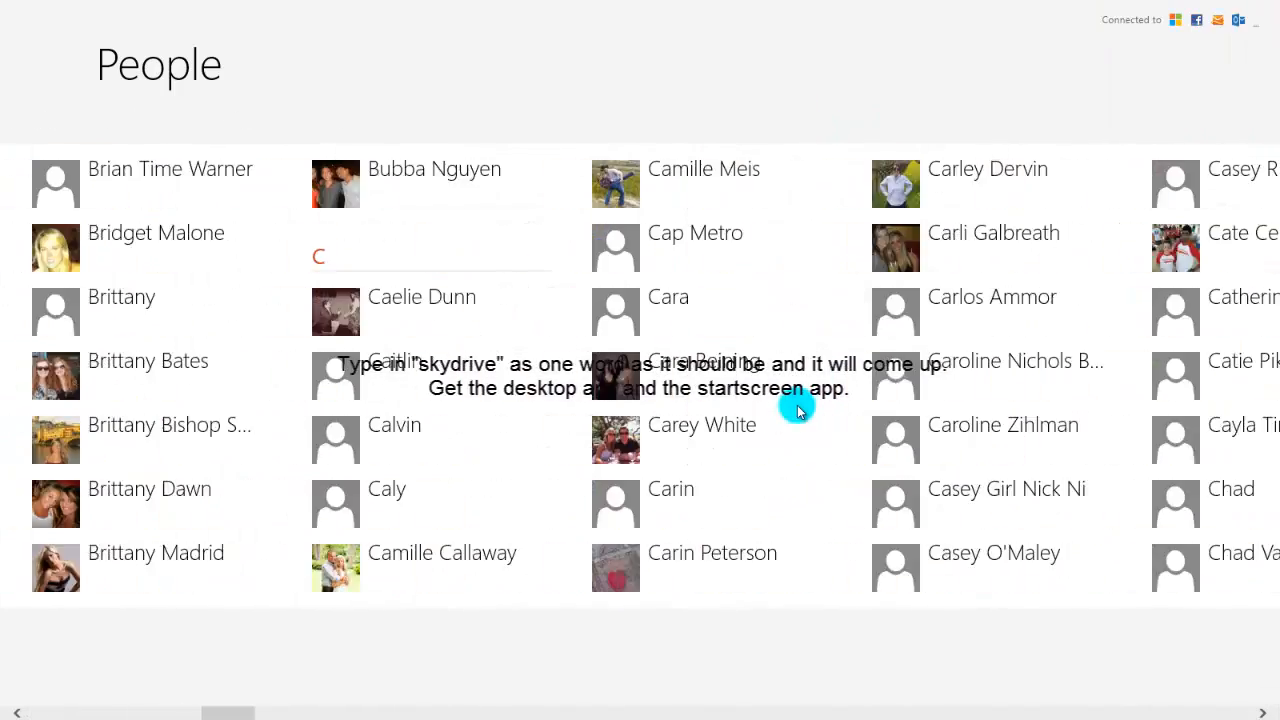
{"action": "scroll", "scroll_direction": "right", "scroll_amount": 3}
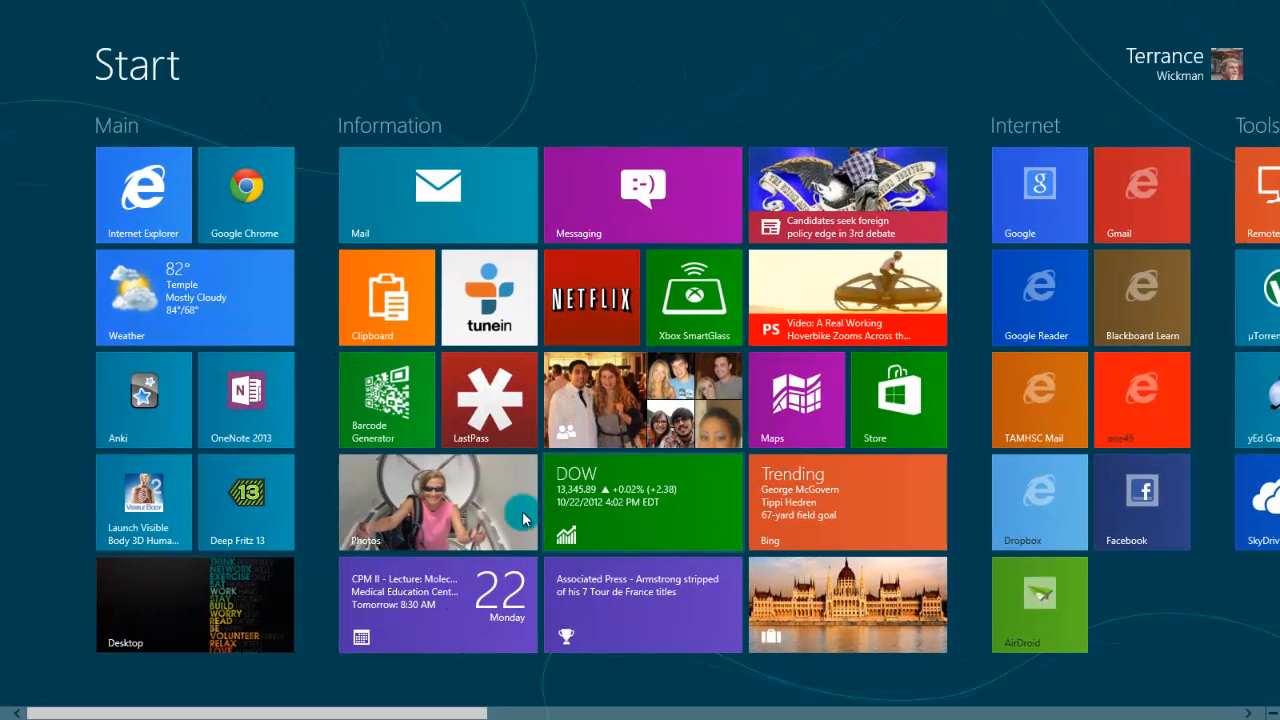
Step: Launch Photos and open its Options from the Settings charm
{"action": "left_click", "coordinate": [437, 502]}
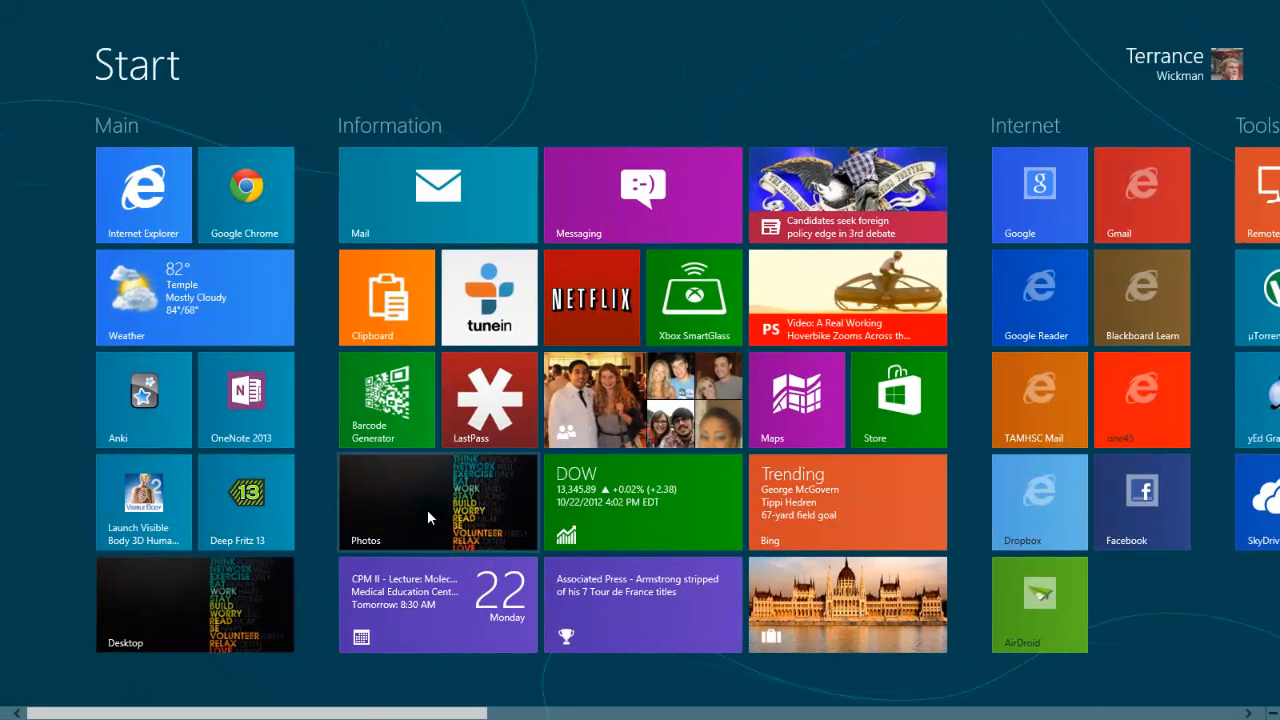
{"action": "left_click", "coordinate": [437, 503]}
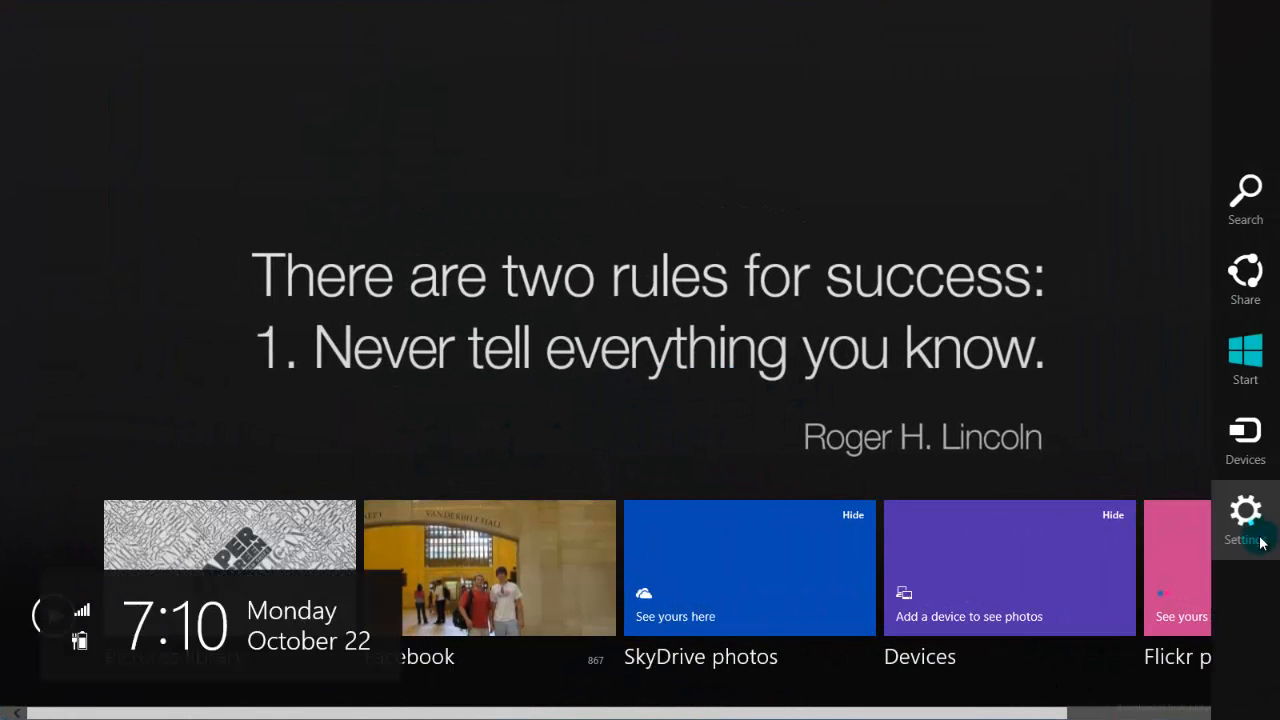
{"action": "left_click", "coordinate": [1245, 510]}
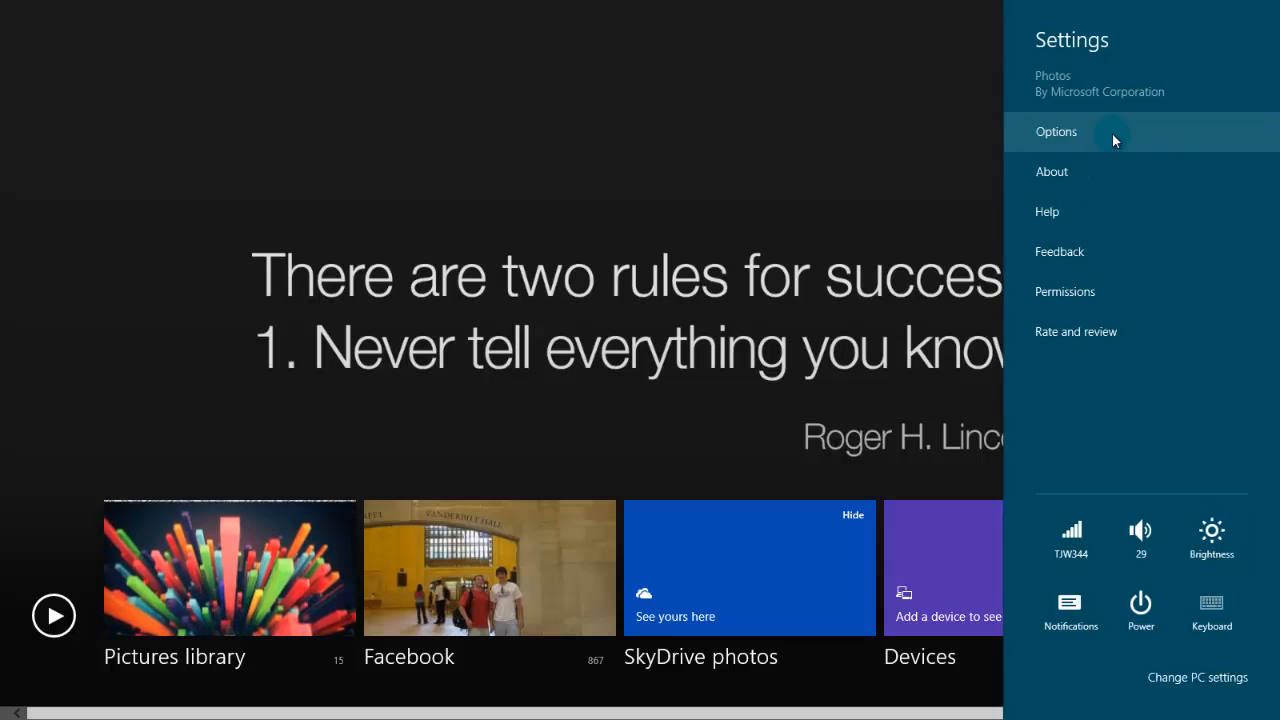
{"action": "left_click", "coordinate": [1056, 131]}
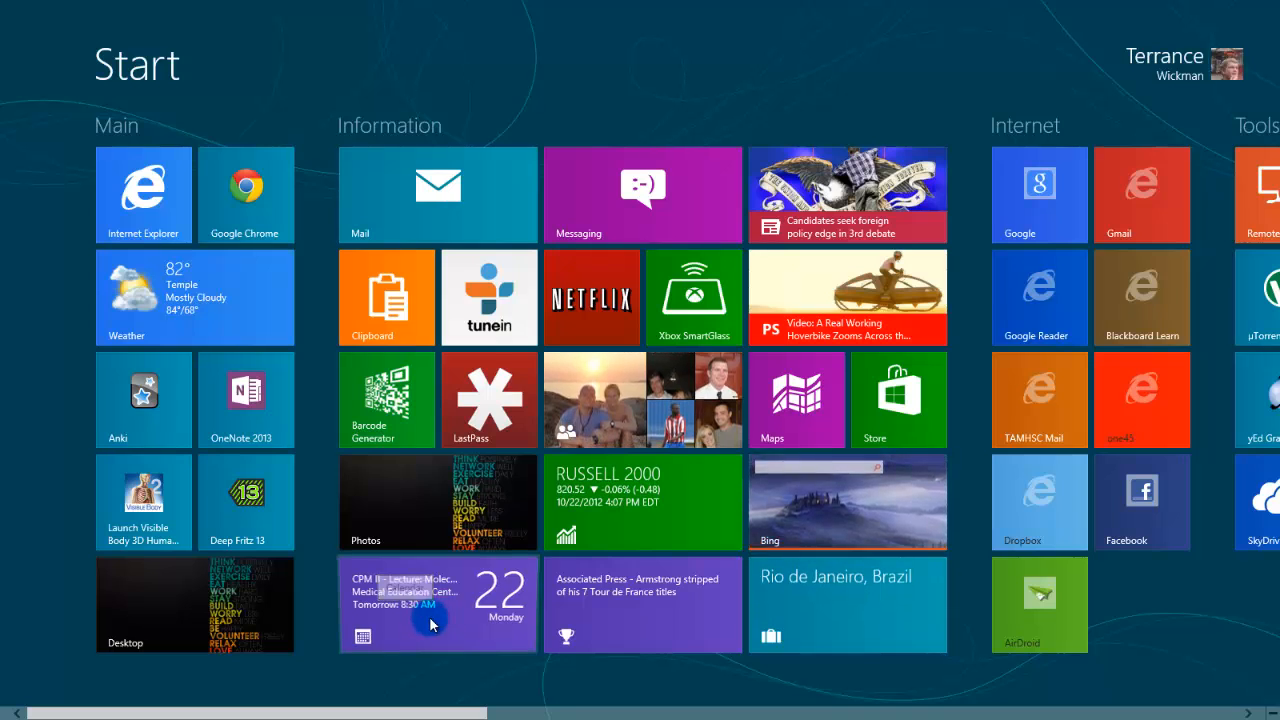
Step: Open the Calendar app and dismiss the side panels over it
{"action": "left_click", "coordinate": [437, 604]}
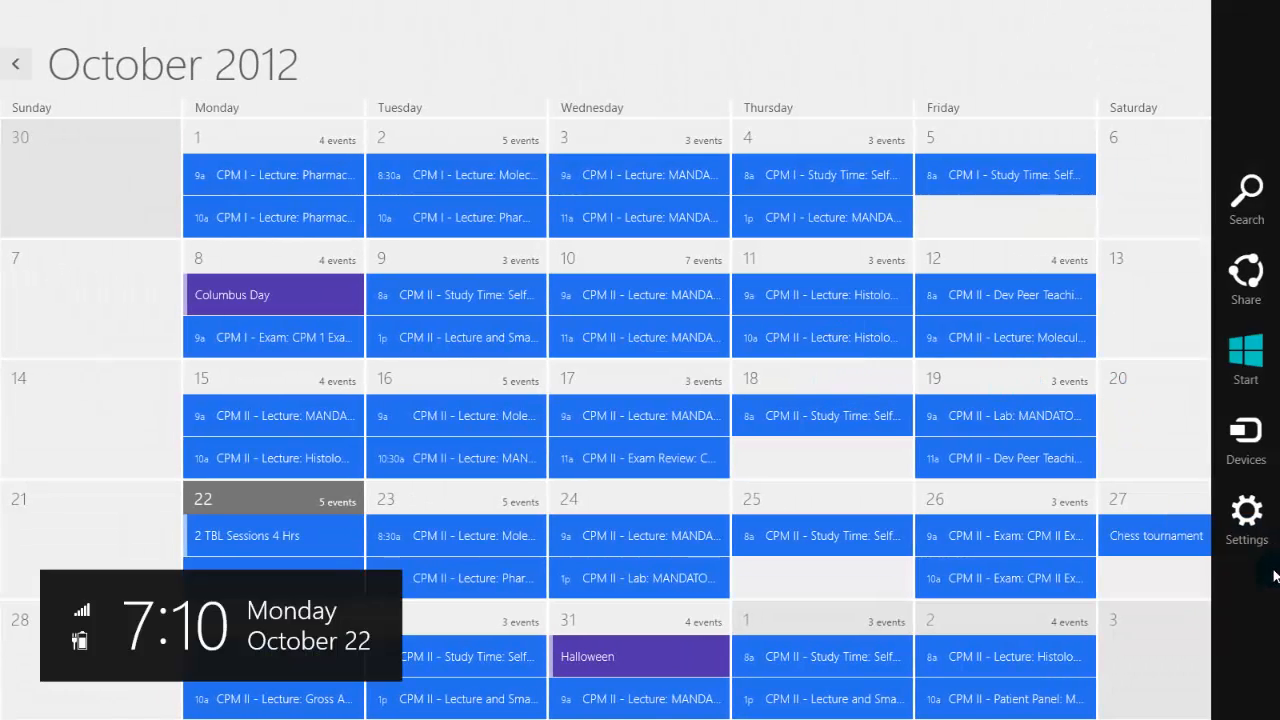
{"action": "left_click", "coordinate": [1245, 512]}
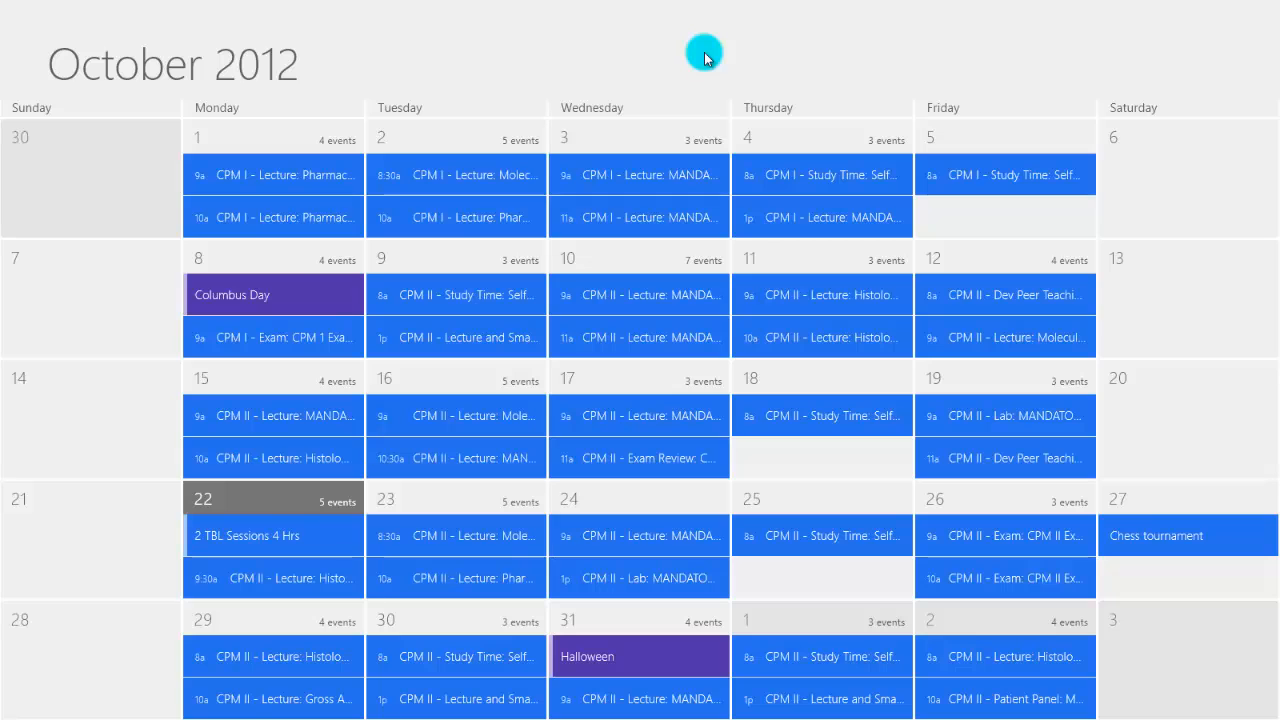
{"action": "mouse_move", "coordinate": [808, 440]}
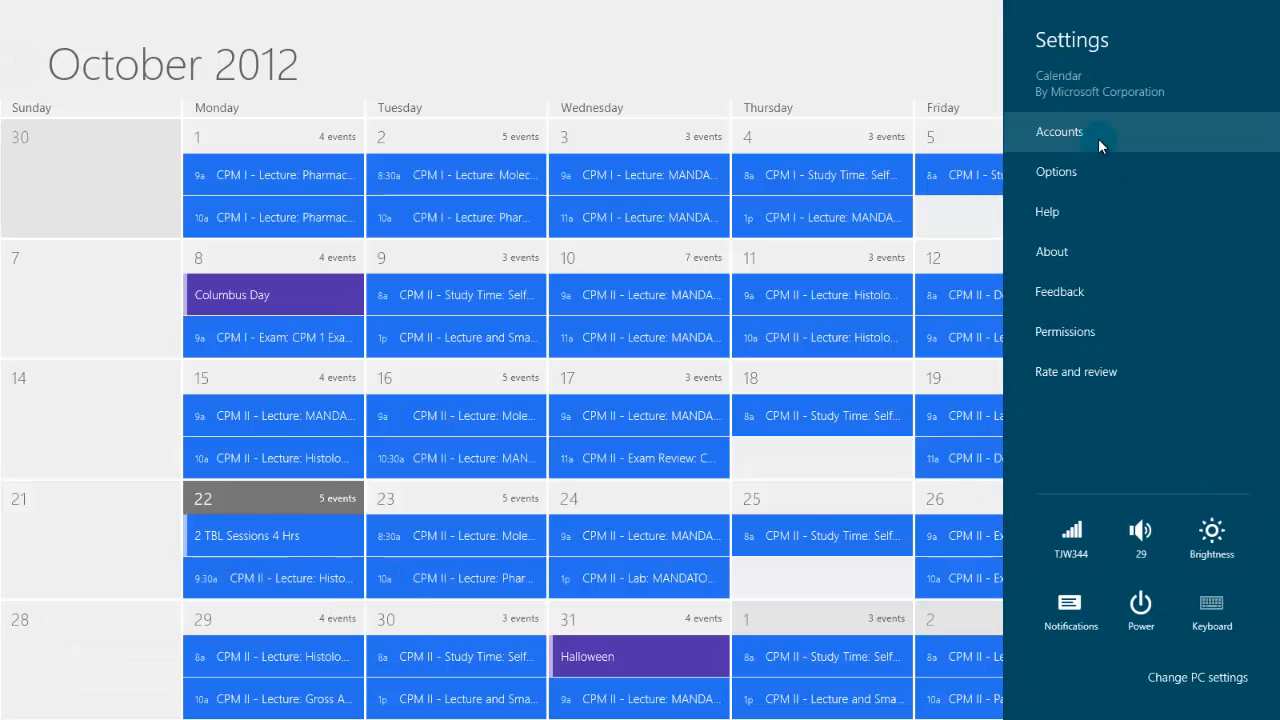
{"action": "left_click", "coordinate": [1059, 131]}
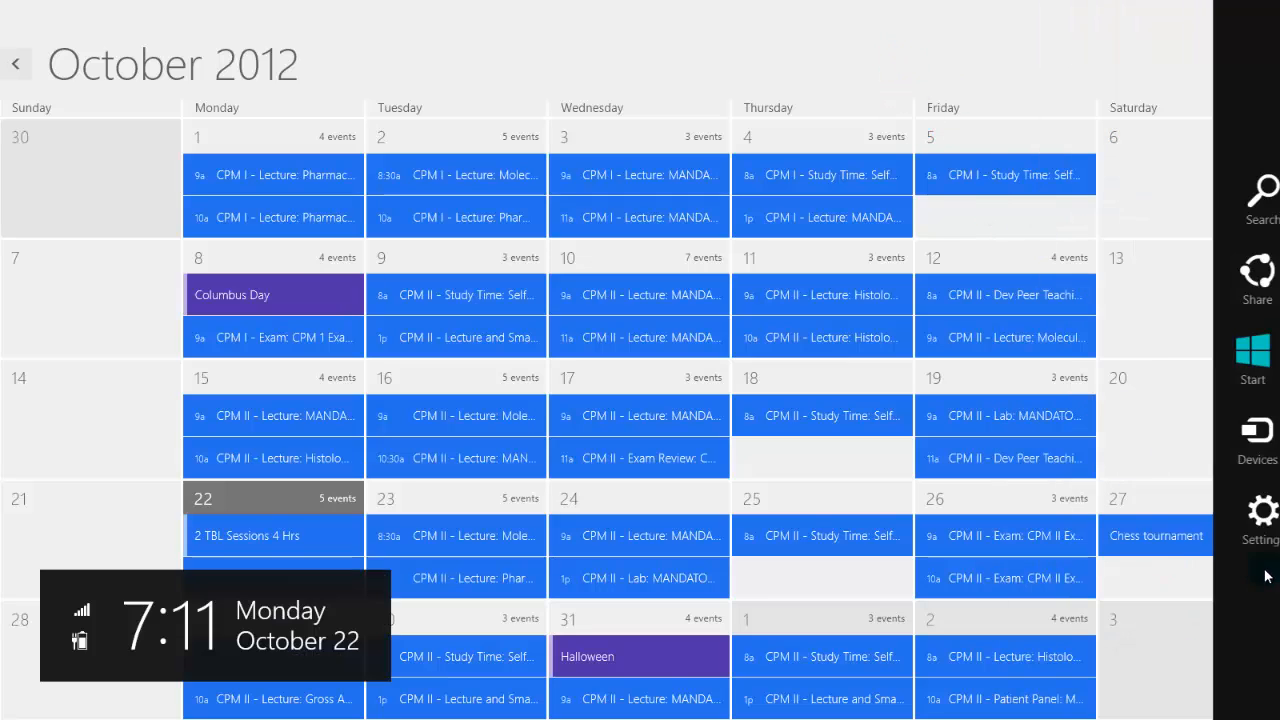
{"action": "left_click", "coordinate": [1256, 510]}
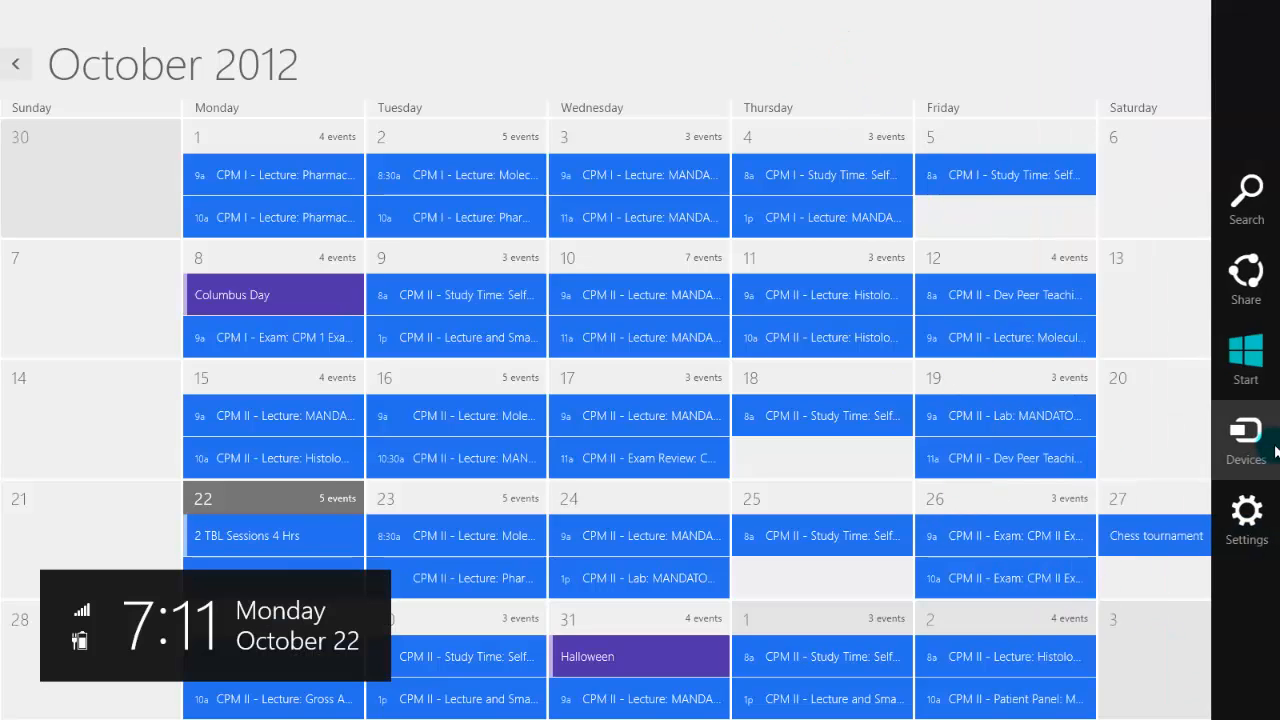
Step: Review the Calendar options for each account's calendars, then close the panel
{"action": "left_click", "coordinate": [1245, 512]}
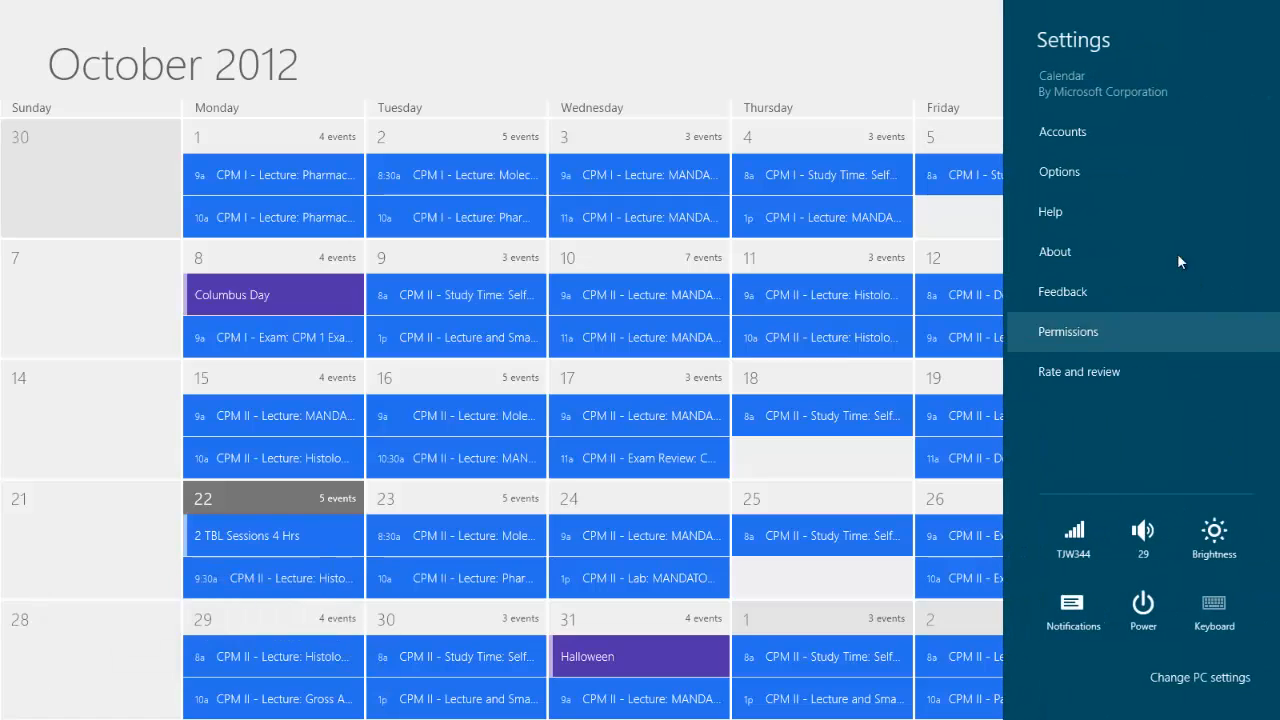
{"action": "left_click", "coordinate": [1059, 171]}
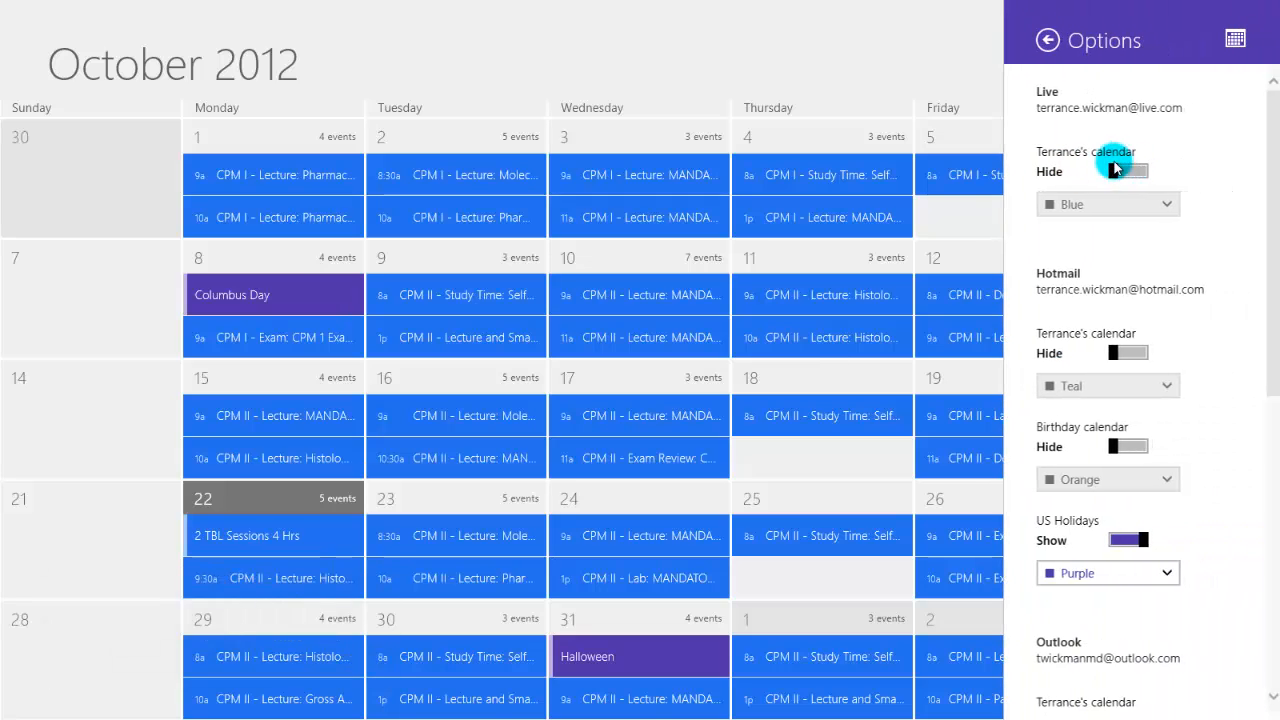
{"action": "scroll", "scroll_direction": "down", "scroll_amount": 3}
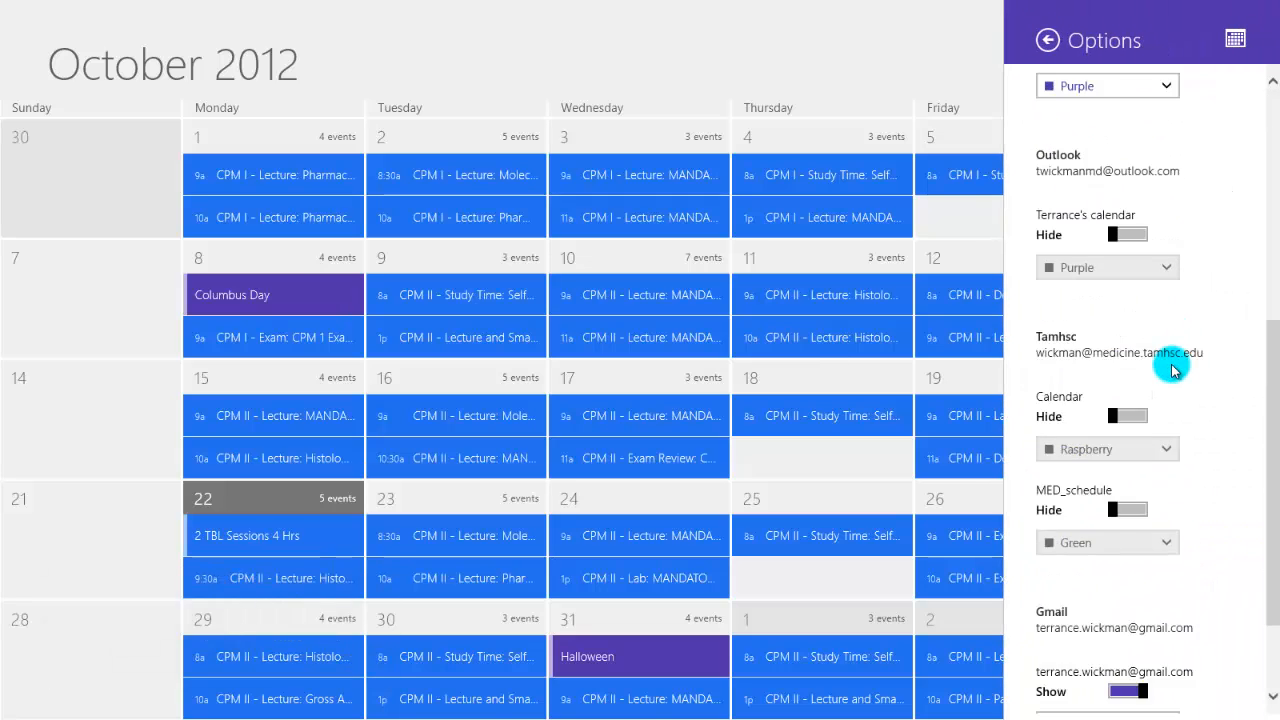
{"action": "scroll", "scroll_direction": "up", "scroll_amount": 3}
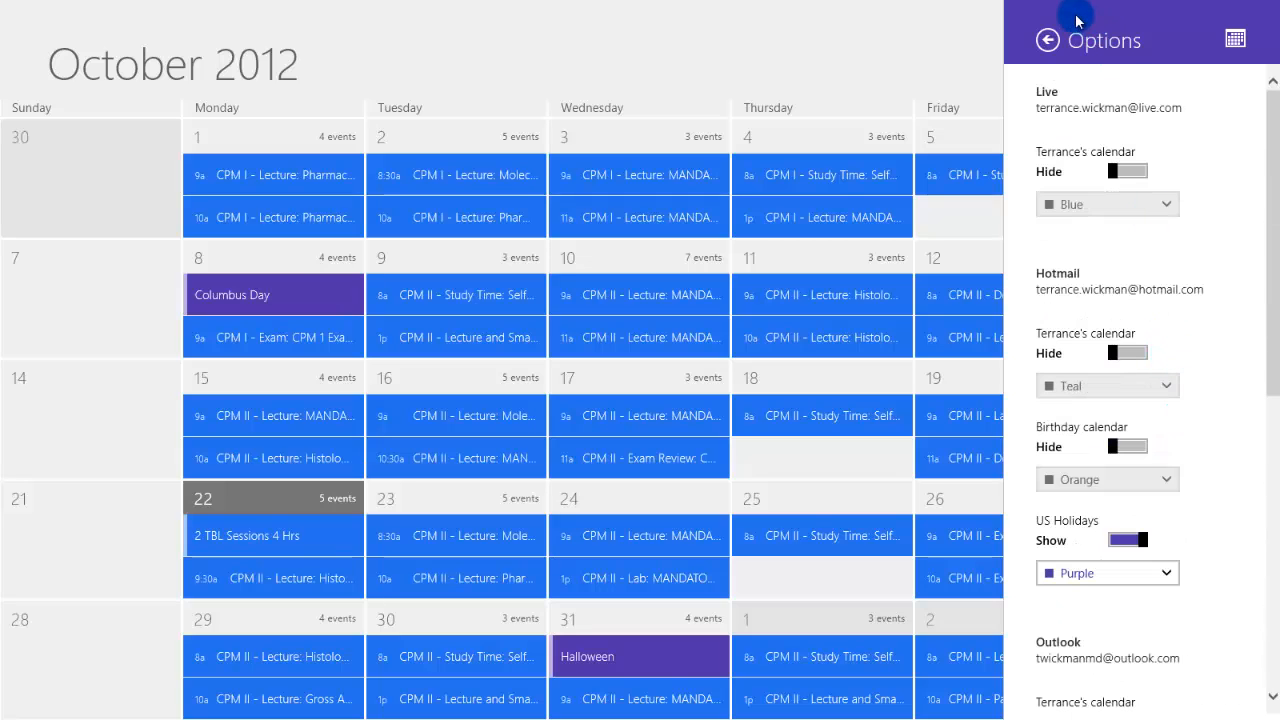
{"action": "left_click", "coordinate": [1047, 40]}
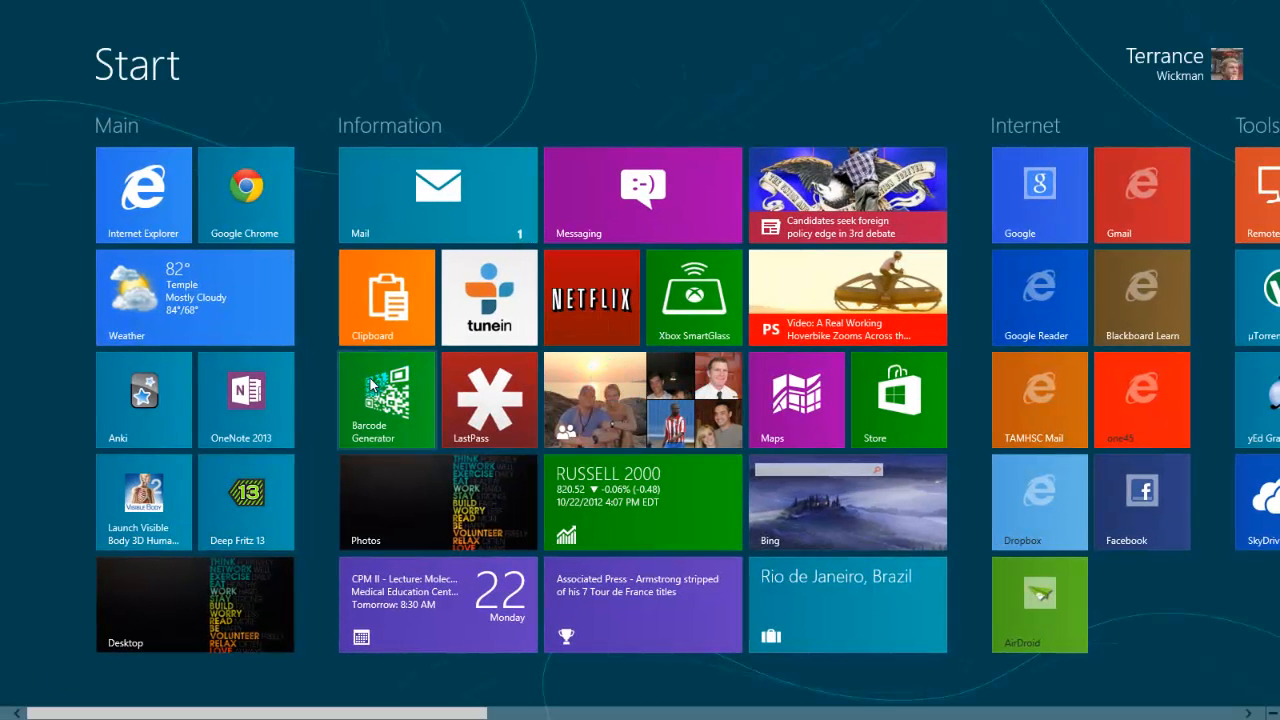
{"action": "scroll", "scroll_direction": "right", "scroll_amount": 3}
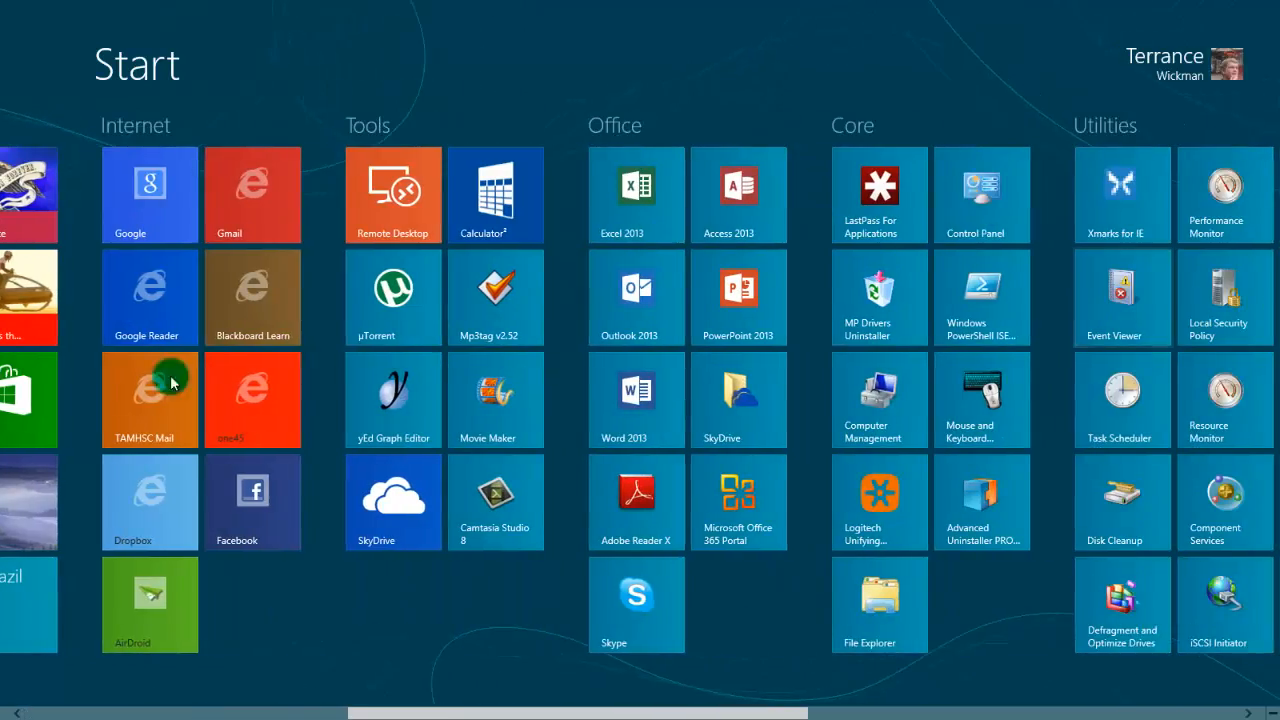
{"action": "scroll", "scroll_direction": "right", "scroll_amount": 3}
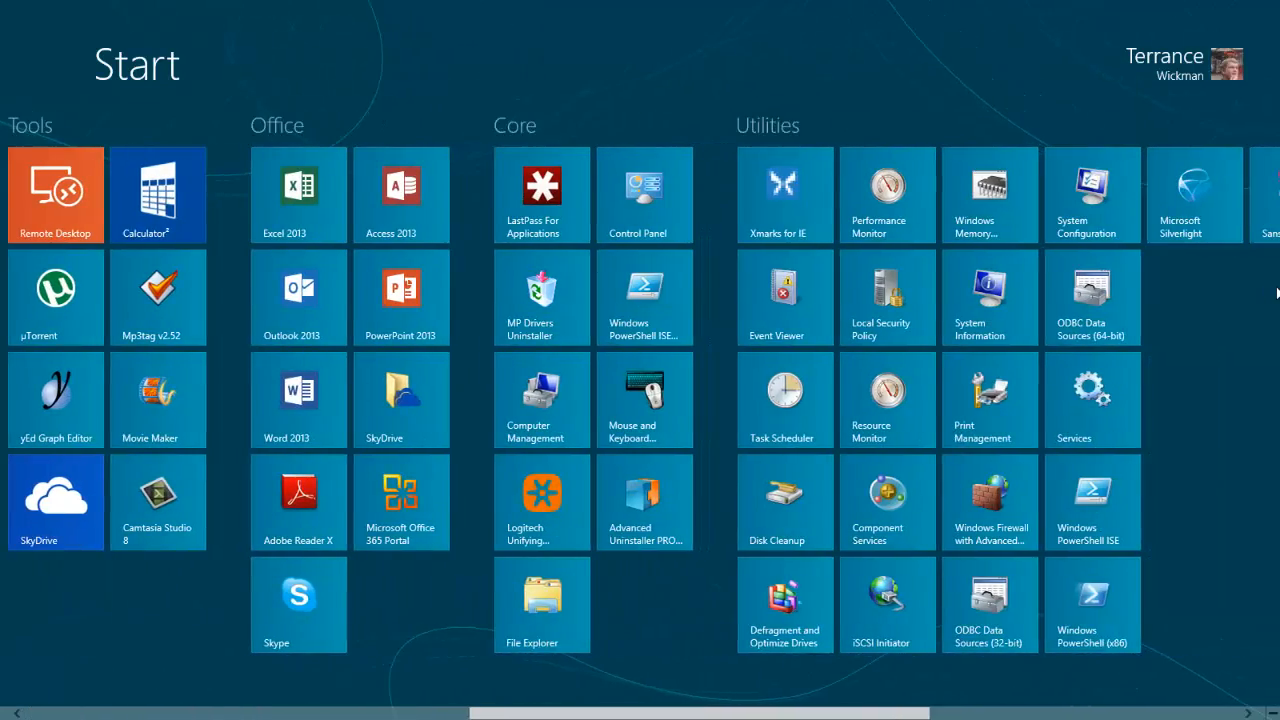
{"action": "scroll", "scroll_direction": "right", "scroll_amount": 3}
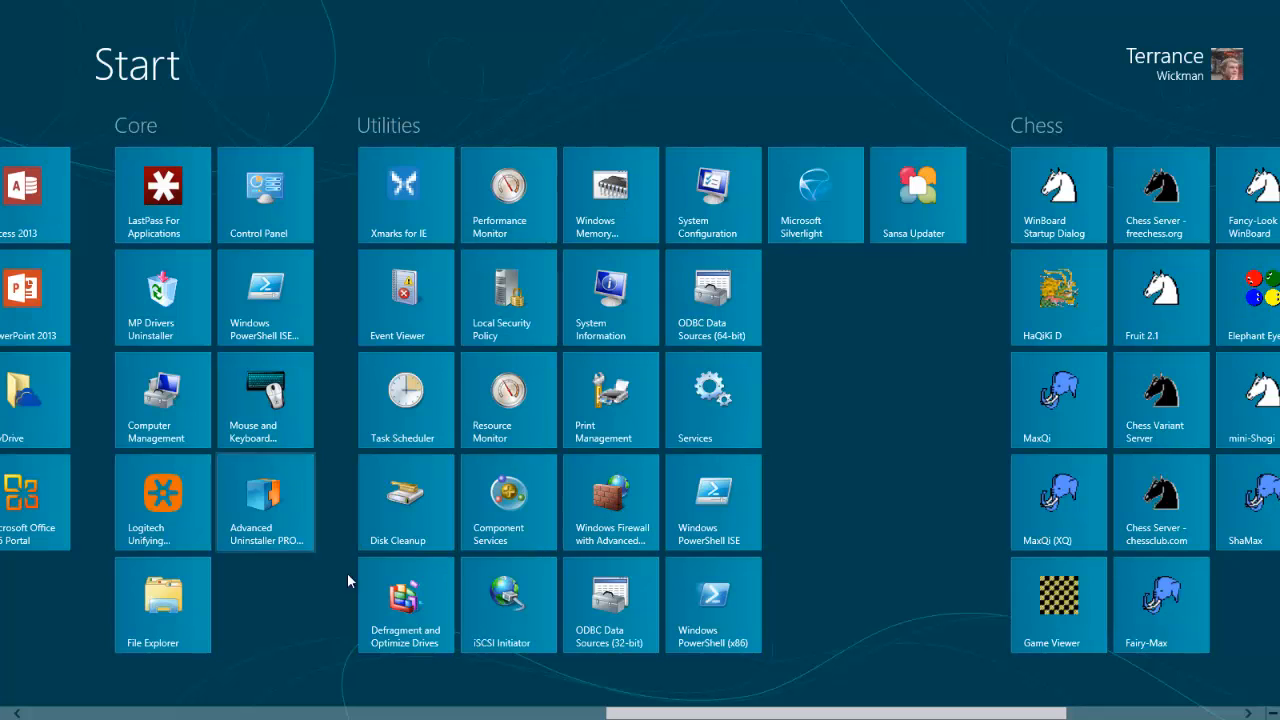
{"action": "mouse_move", "coordinate": [405, 290]}
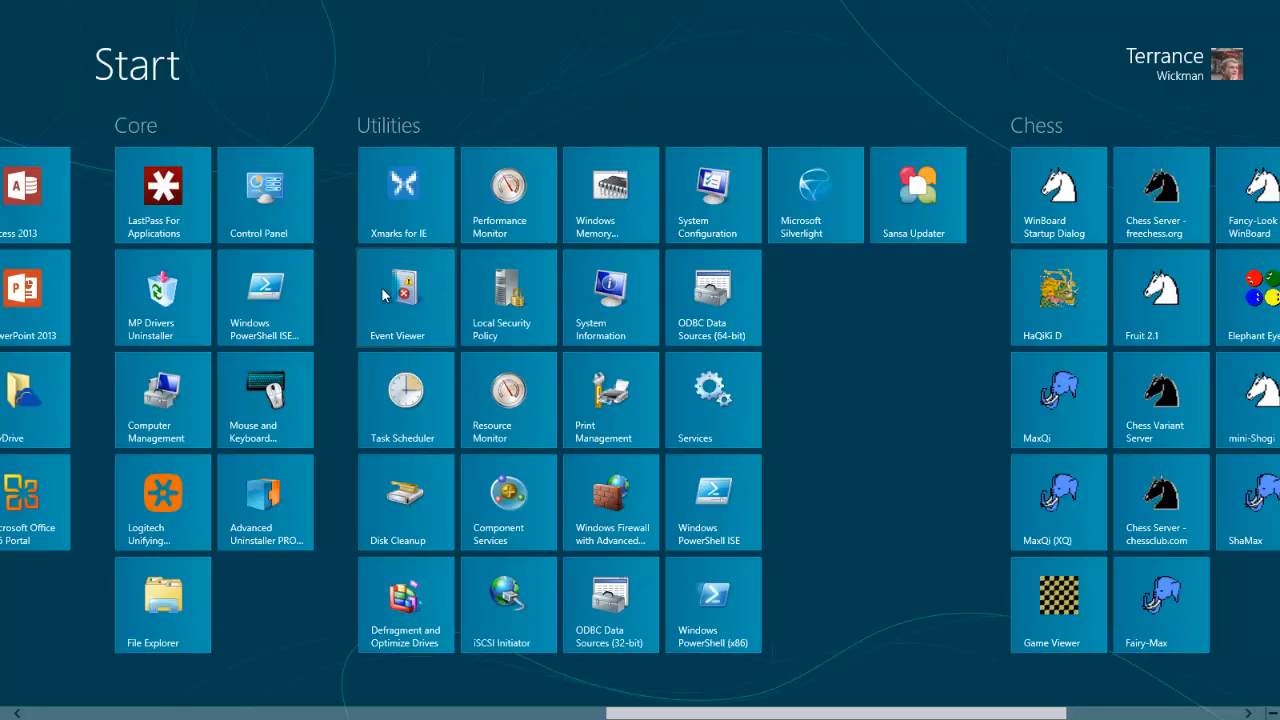
{"action": "scroll", "scroll_direction": "left", "scroll_amount": 3}
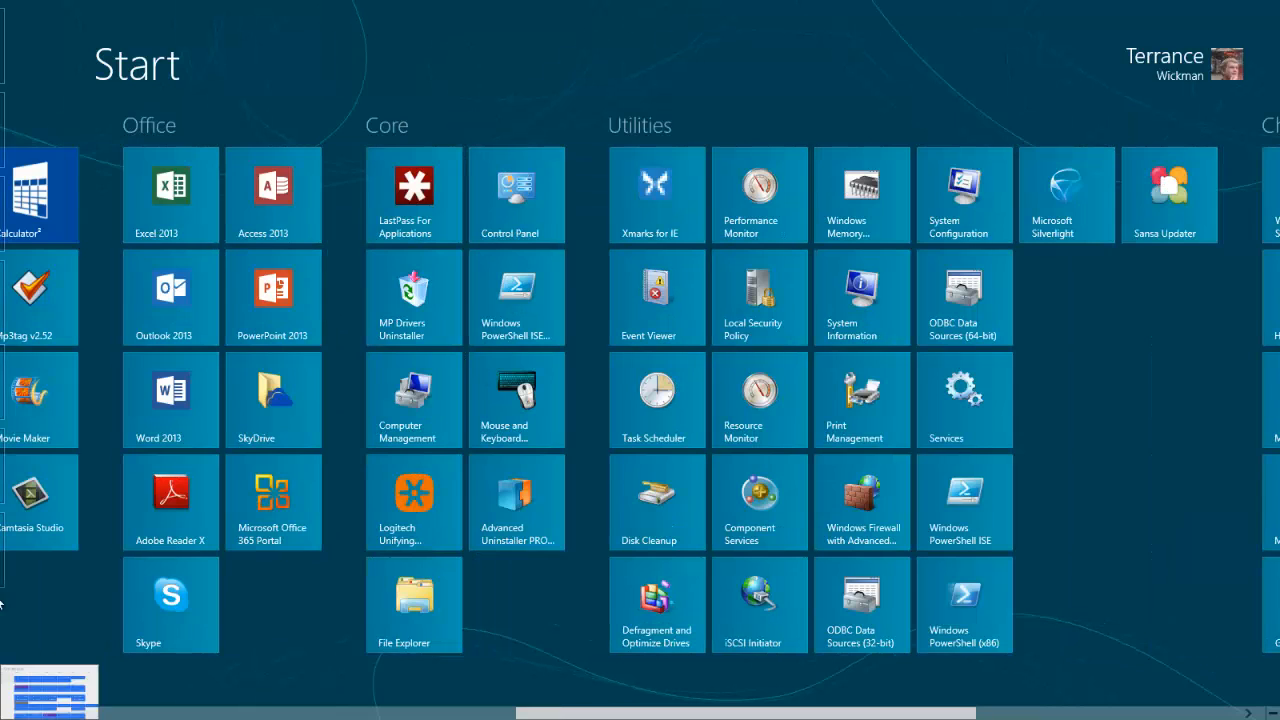
{"action": "scroll", "scroll_direction": "left", "scroll_amount": 3}
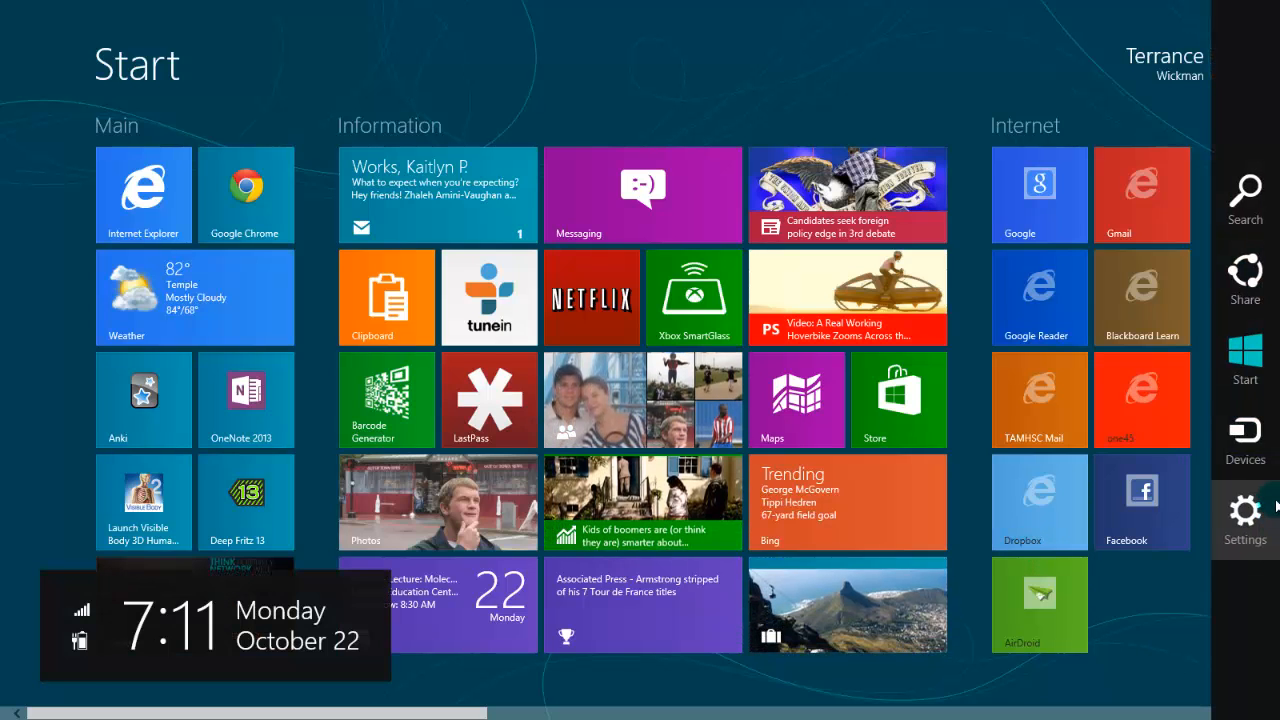
Step: Clear personal info from the Start screen's live tiles in Settings > Tiles
{"action": "left_click", "coordinate": [1244, 520]}
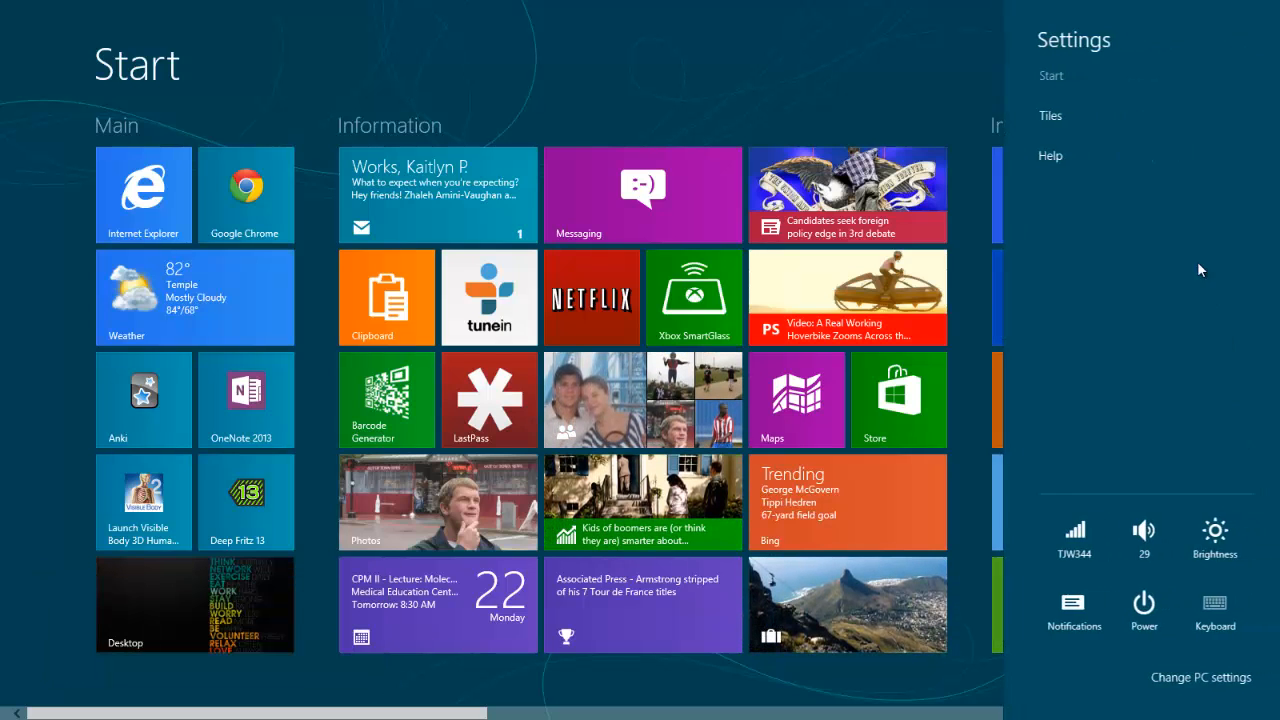
{"action": "left_click", "coordinate": [1050, 115]}
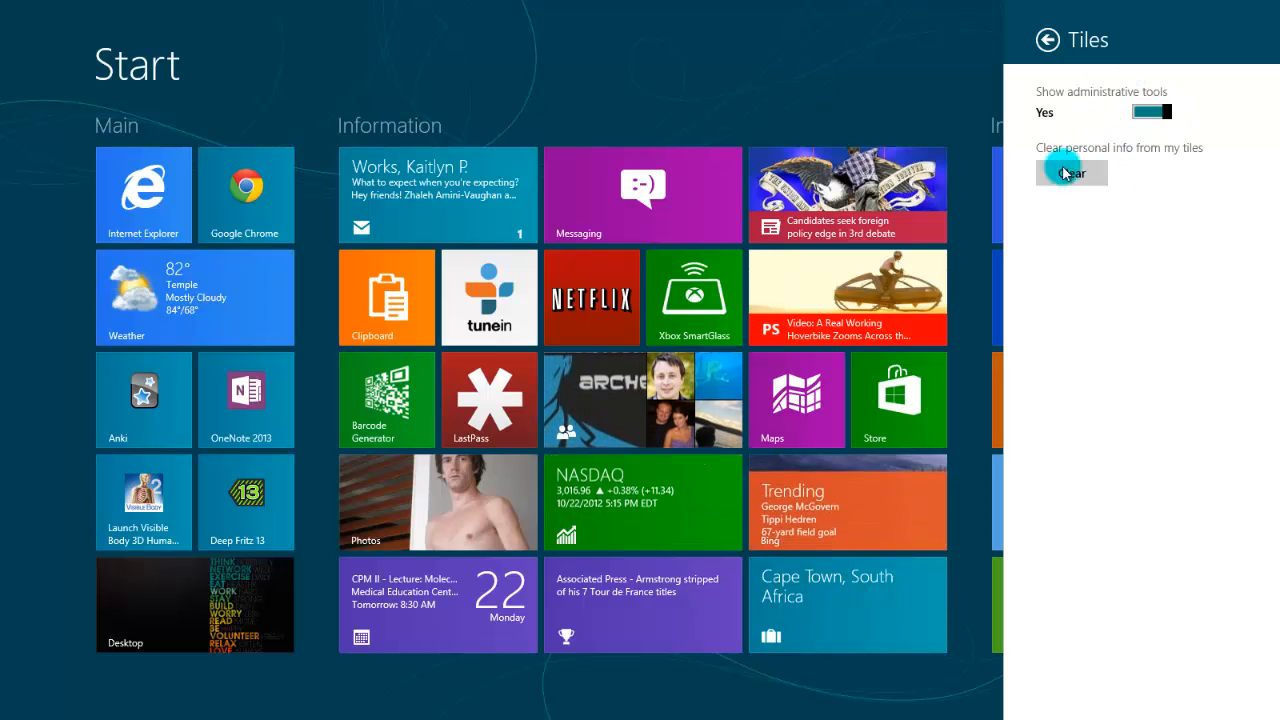
{"action": "left_click", "coordinate": [1071, 172]}
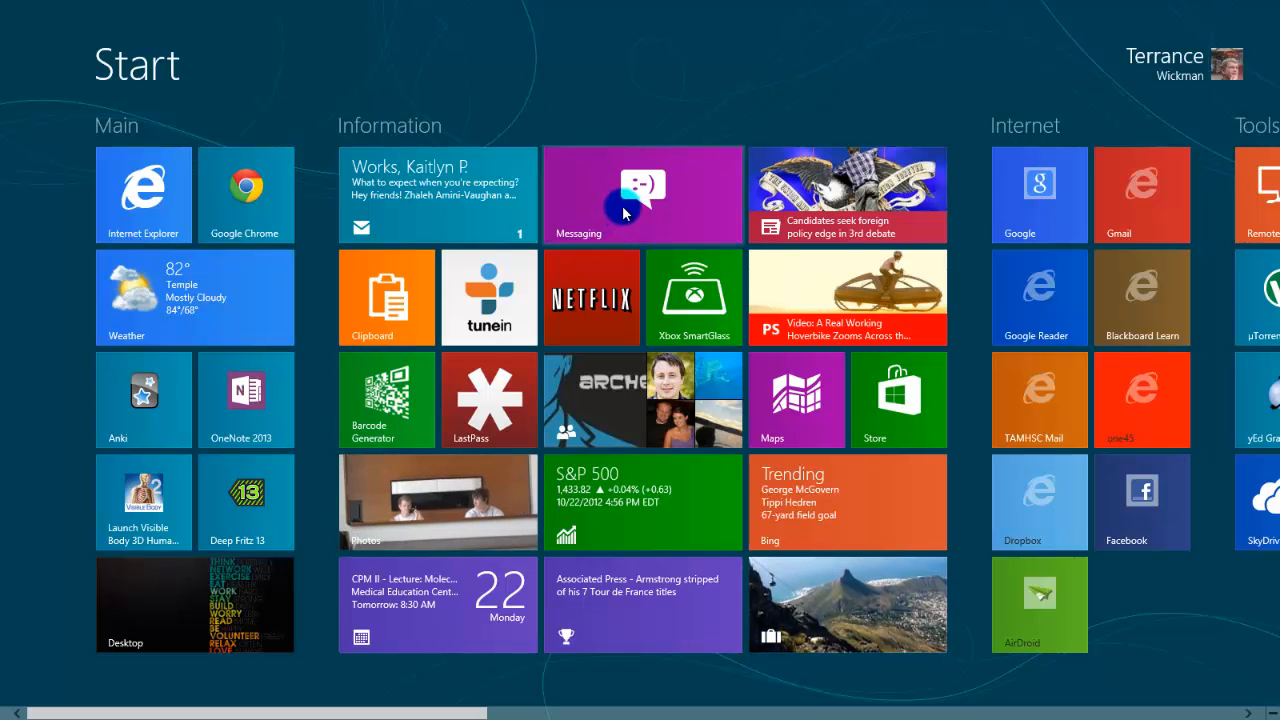
Step: Right-click the Messaging tile to show its unpin, uninstall, resize and live-tile options
{"action": "right_click", "coordinate": [643, 194]}
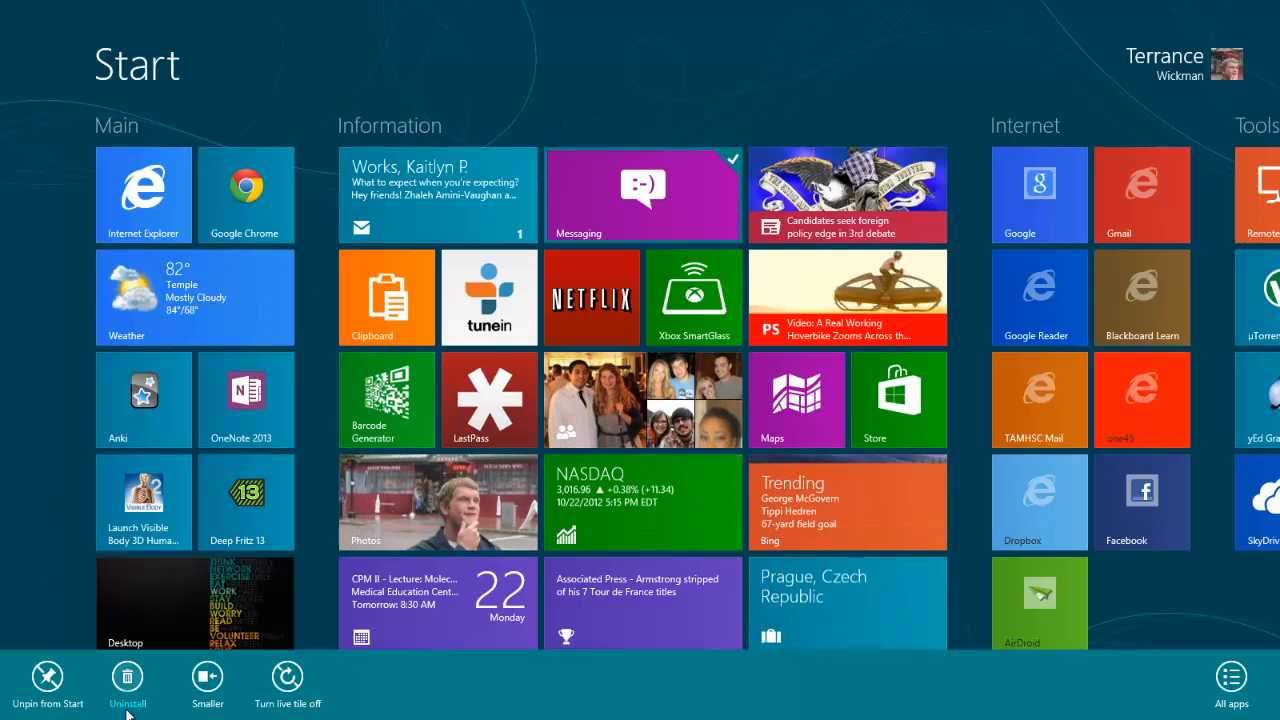
{"action": "mouse_move", "coordinate": [1245, 660]}
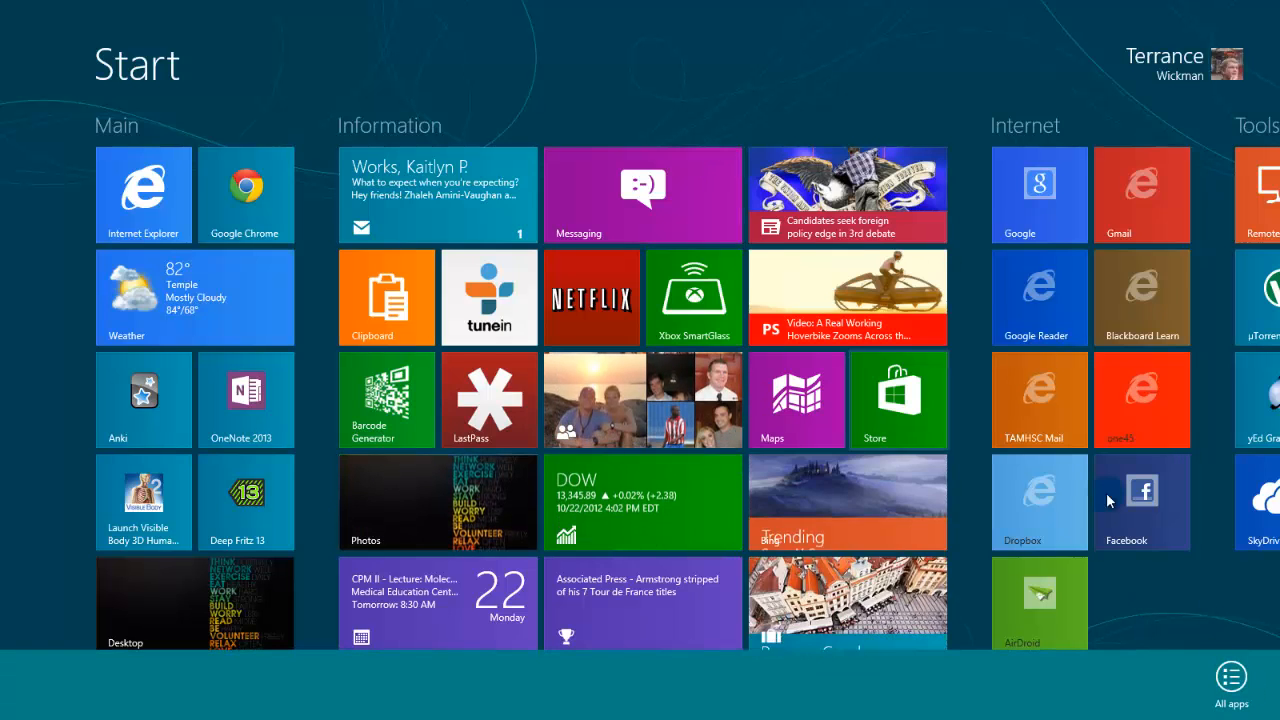
{"action": "left_click", "coordinate": [1231, 676]}
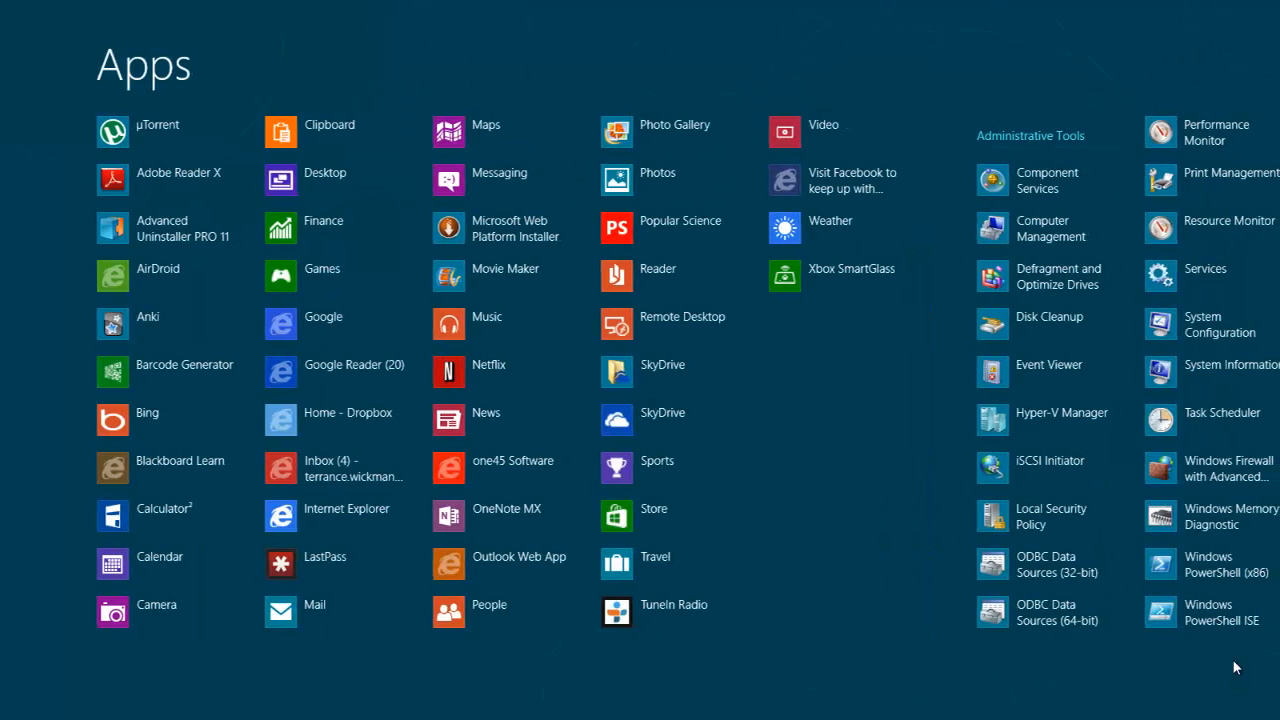
{"action": "scroll", "scroll_direction": "right", "scroll_amount": 3}
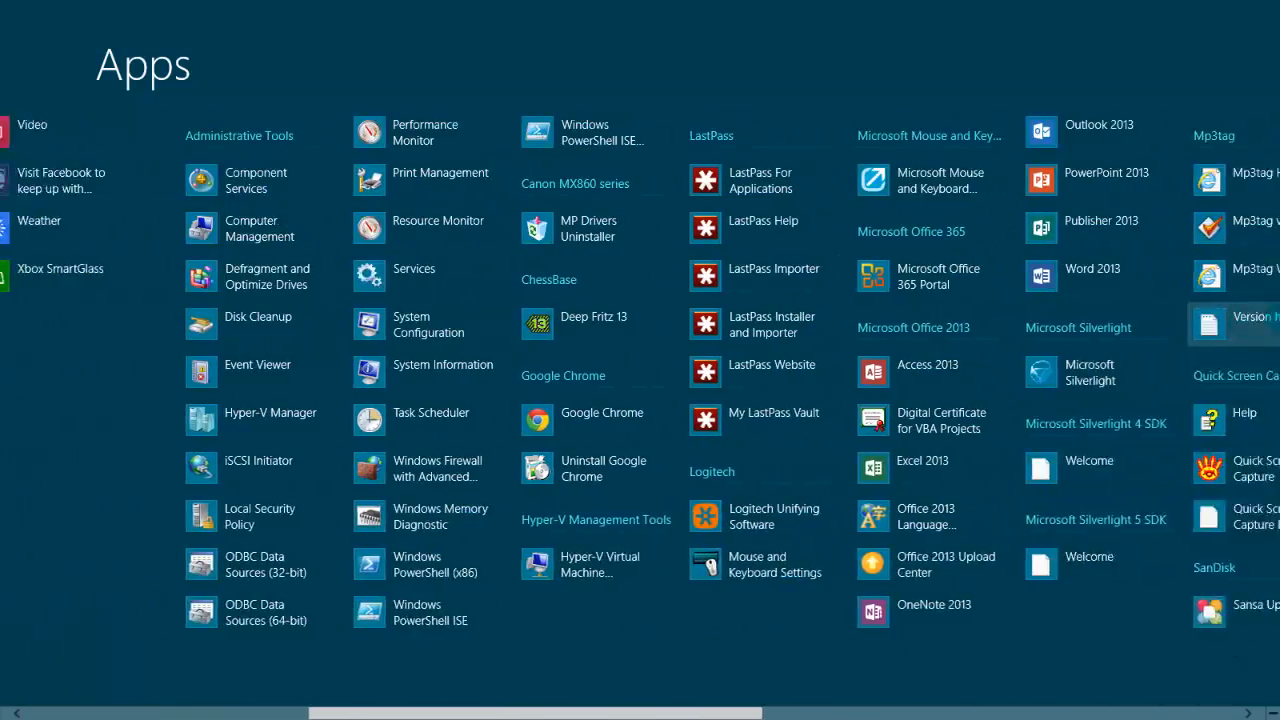
{"action": "scroll", "scroll_direction": "right", "scroll_amount": 3}
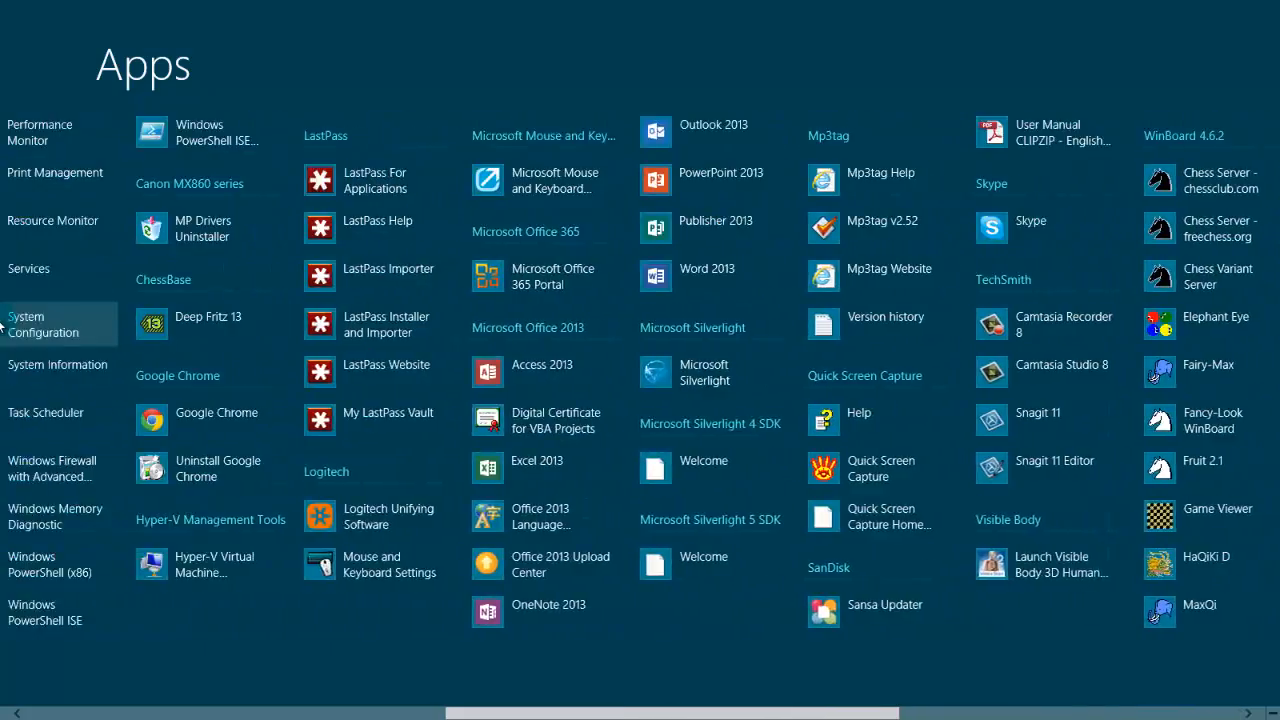
{"action": "scroll", "scroll_direction": "left", "scroll_amount": 3}
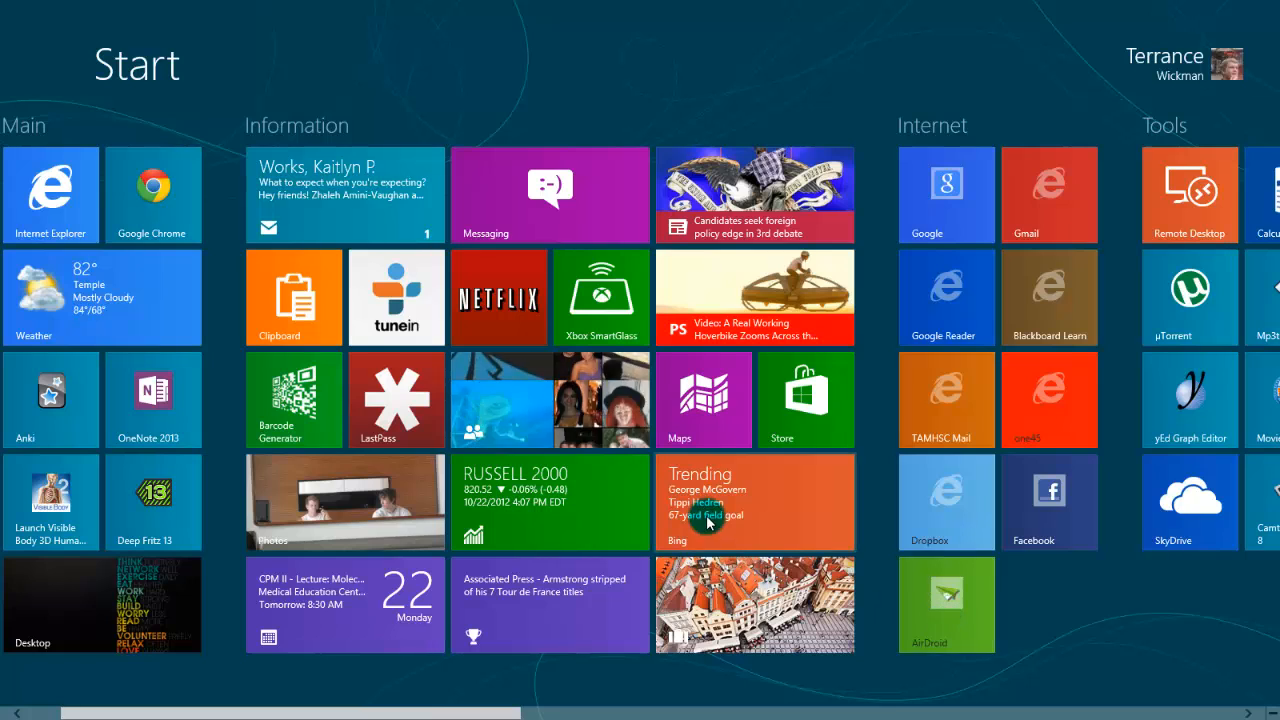
Step: Search apps for 'cont' to find Control Panel, then scroll the Start screen groups
{"action": "type", "text": "air"}
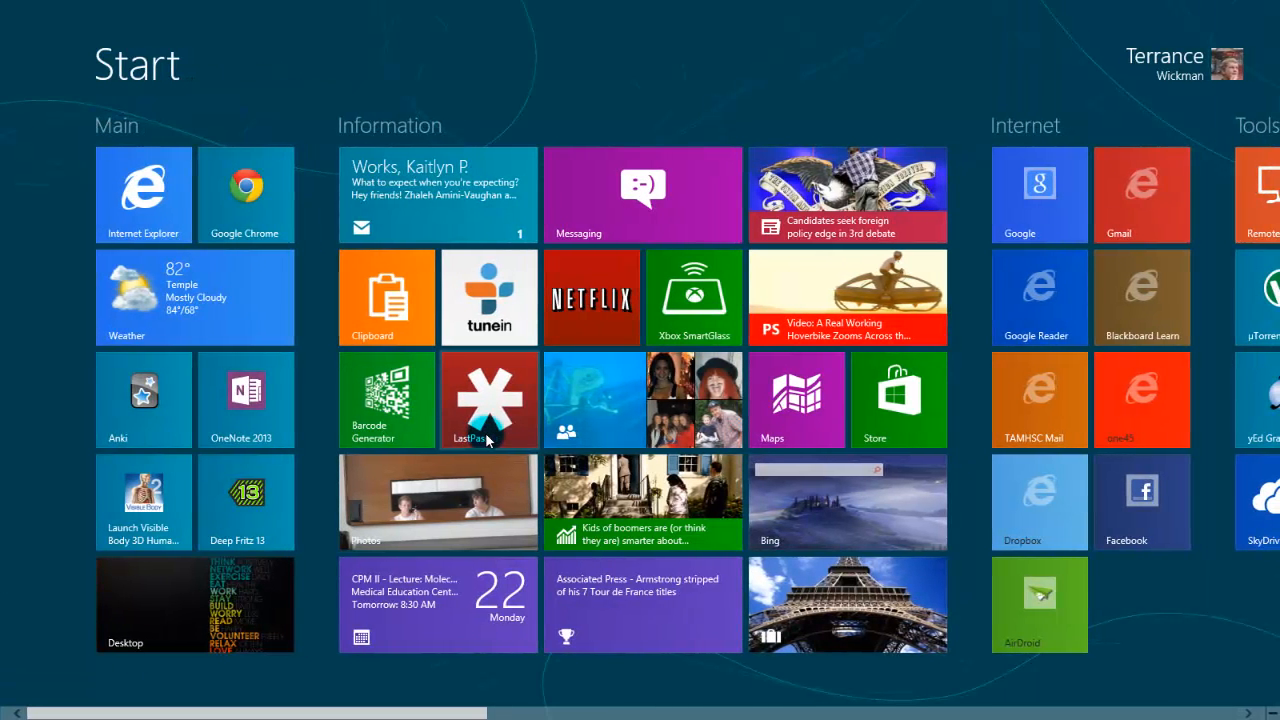
{"action": "type", "text": "co"}
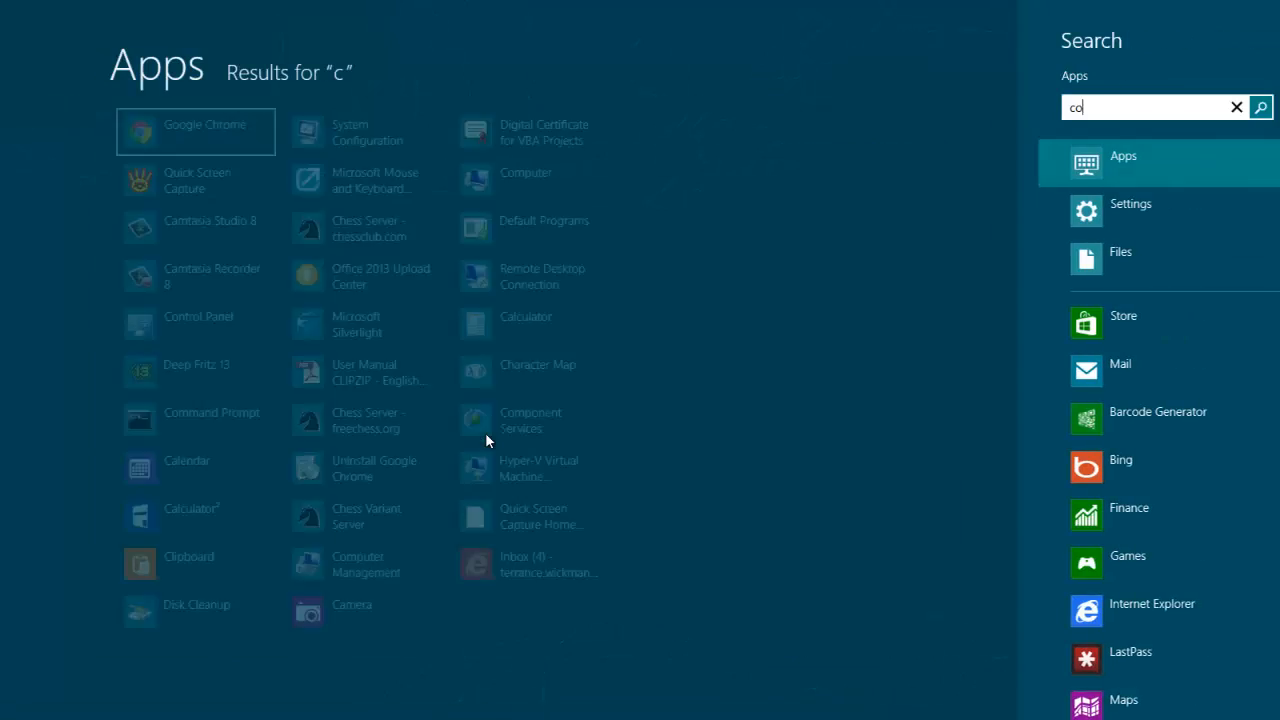
{"action": "type", "text": "nt"}
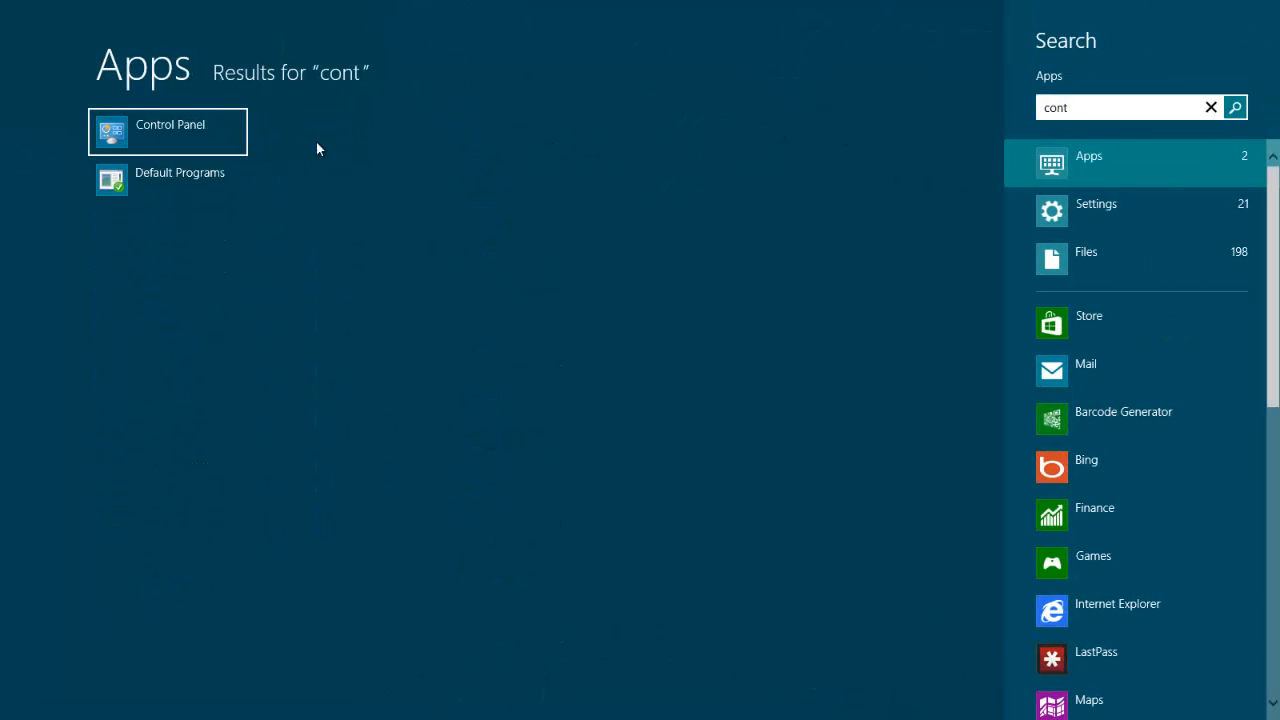
{"action": "mouse_move", "coordinate": [190, 138]}
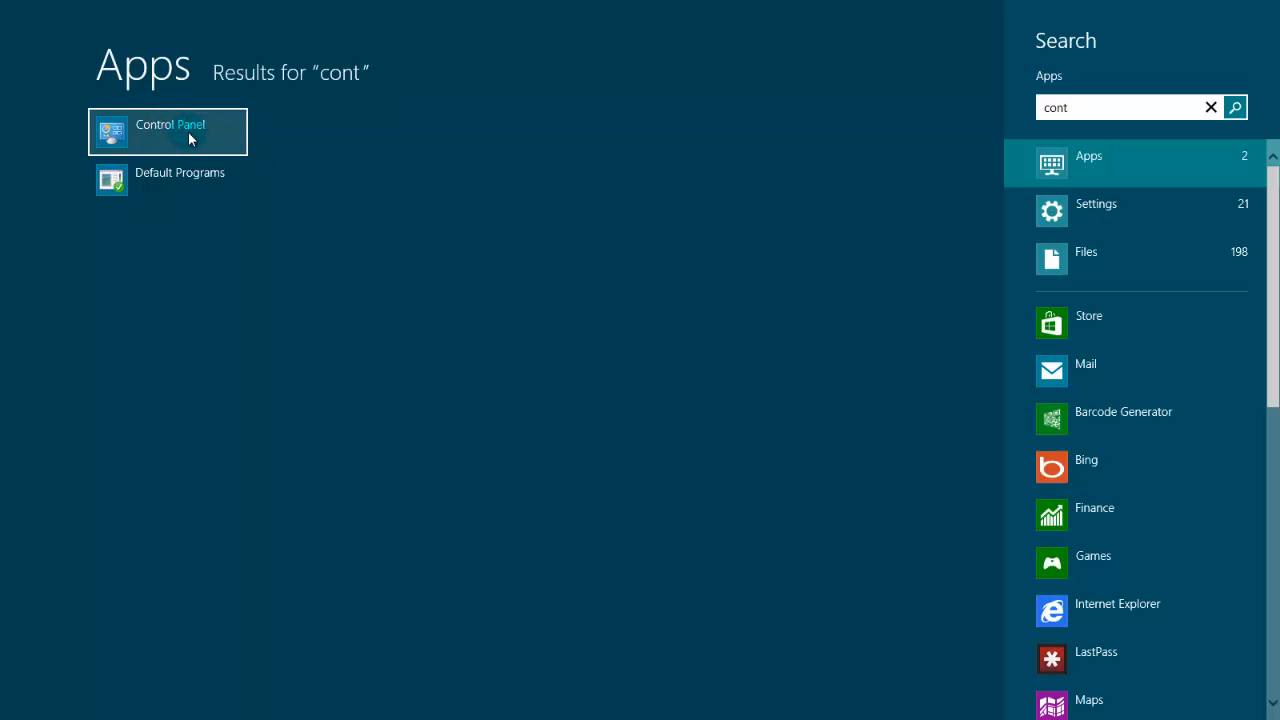
{"action": "mouse_move", "coordinate": [764, 122]}
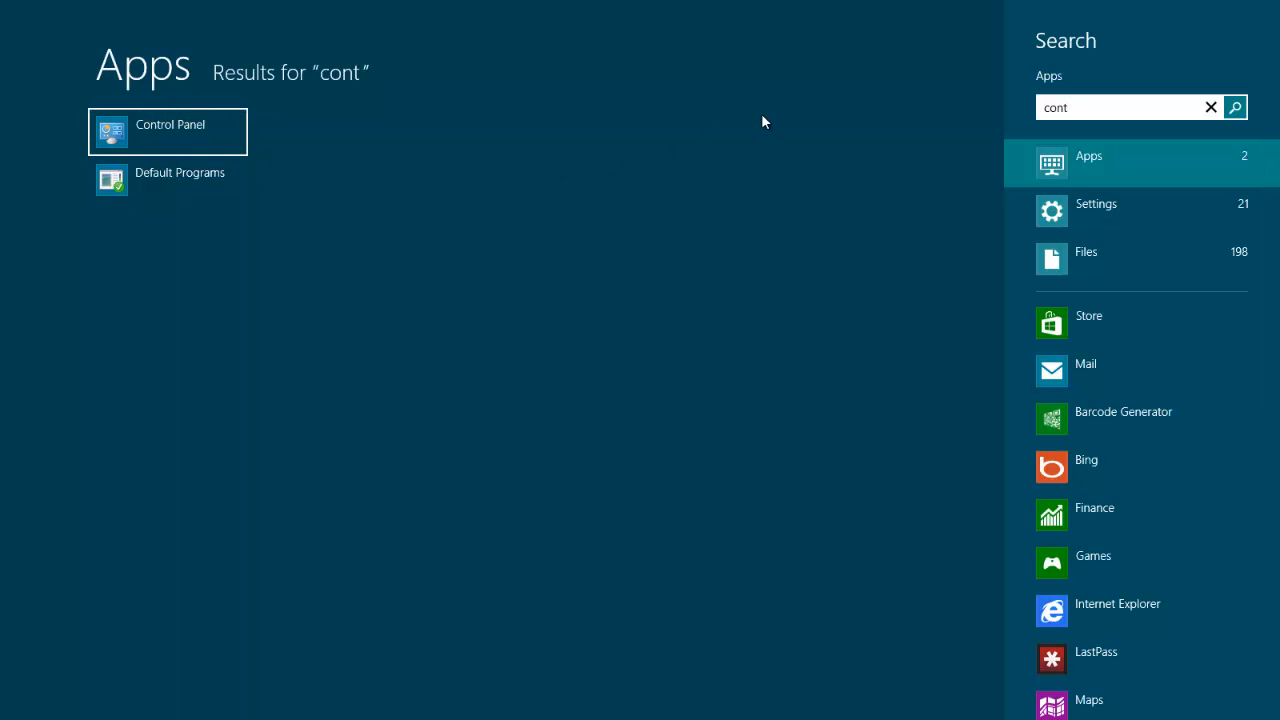
{"action": "mouse_move", "coordinate": [45, 688]}
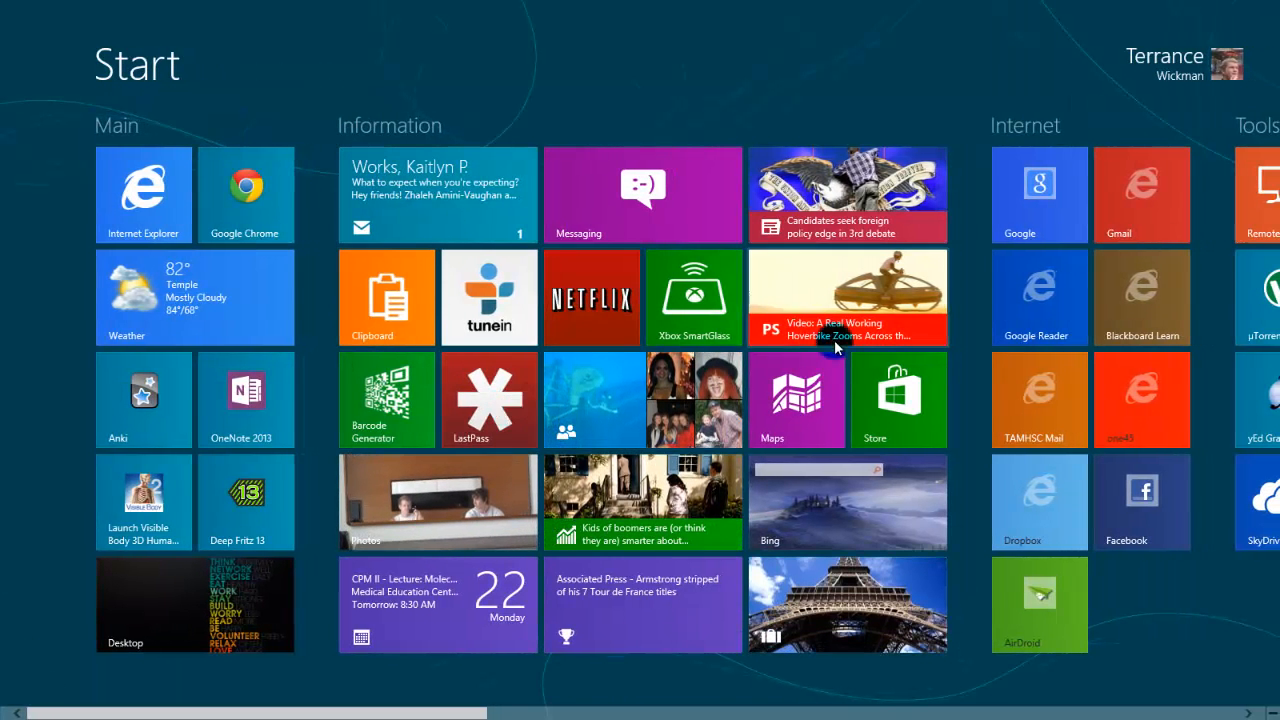
{"action": "mouse_move", "coordinate": [910, 378]}
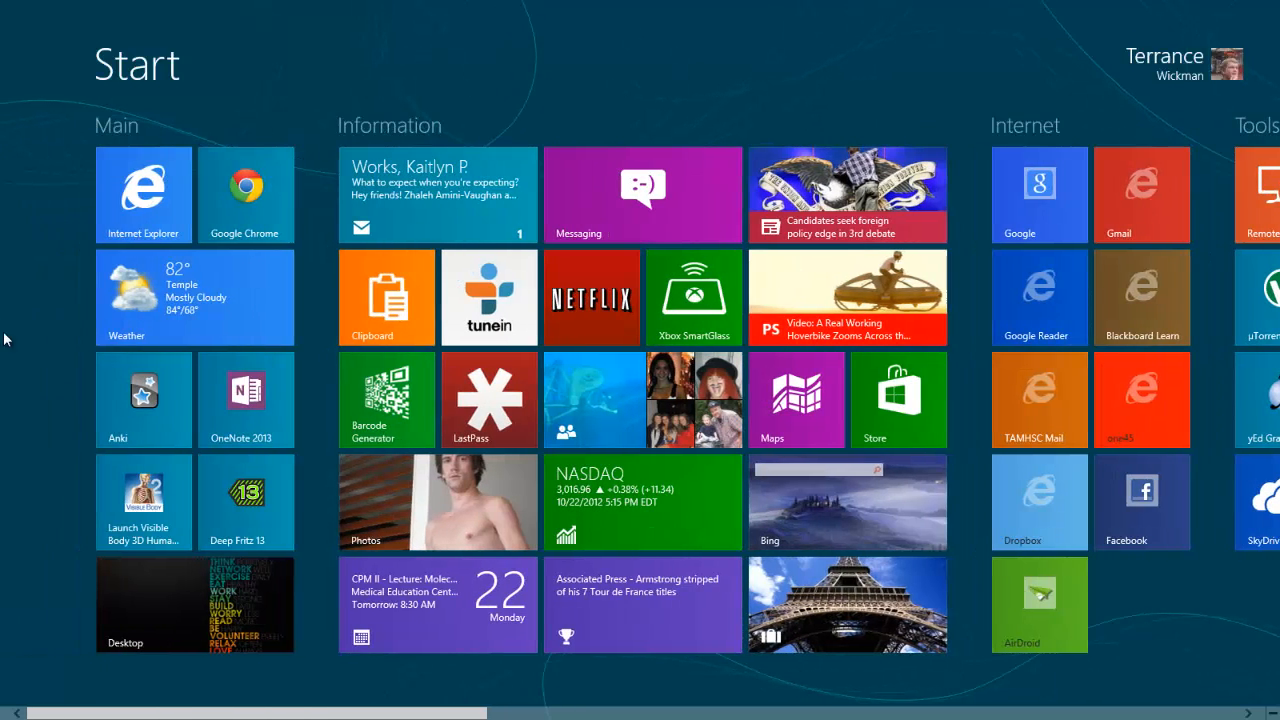
{"action": "scroll", "scroll_direction": "right", "scroll_amount": 3}
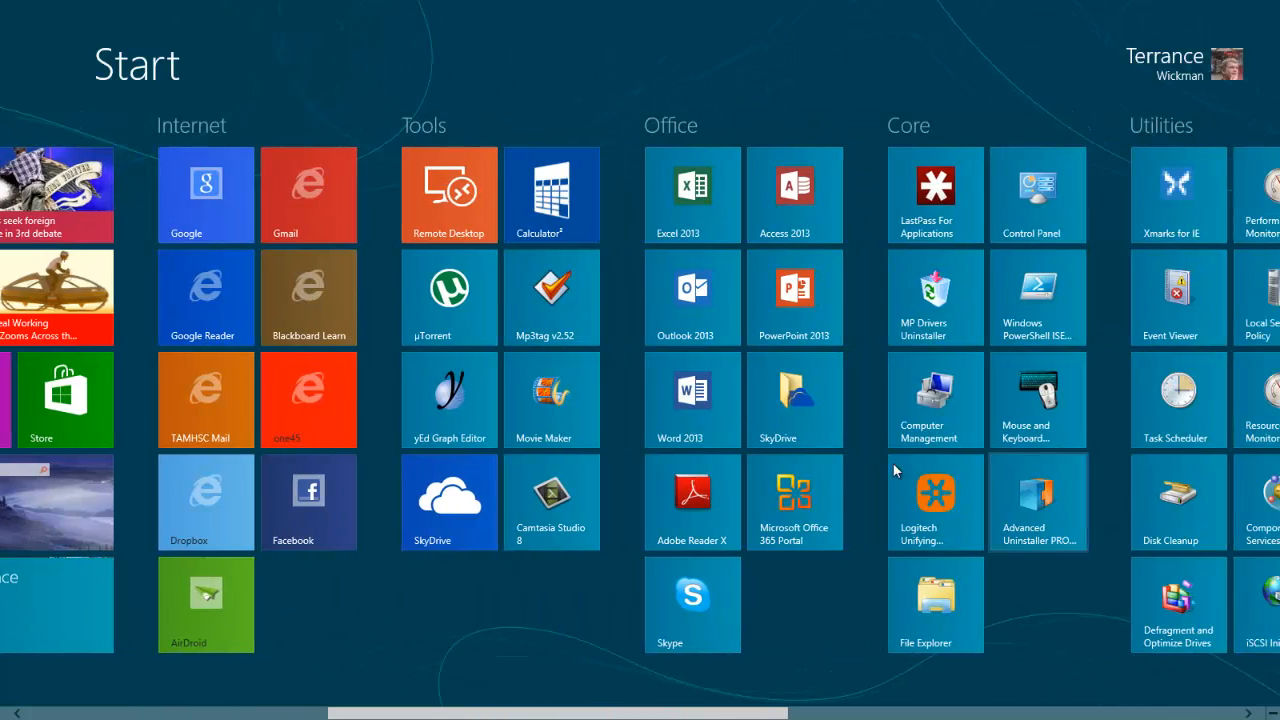
{"action": "scroll", "scroll_direction": "left", "scroll_amount": 3}
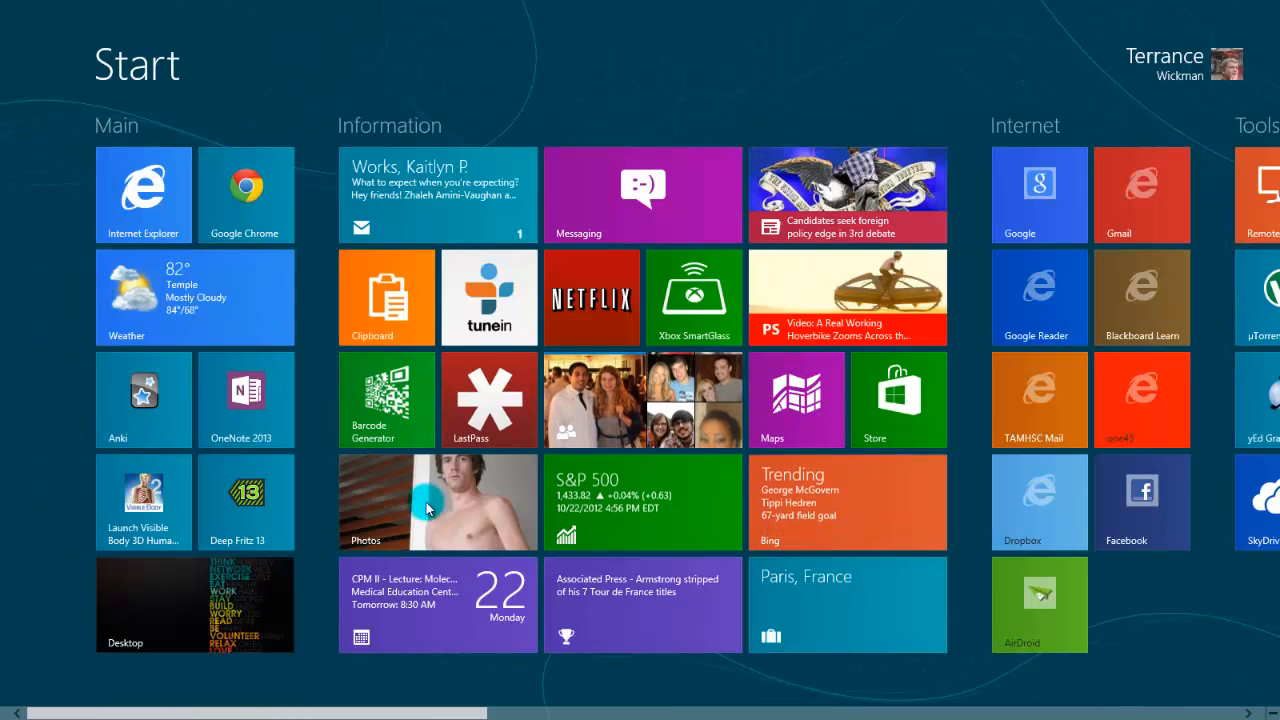
{"action": "mouse_move", "coordinate": [898, 415]}
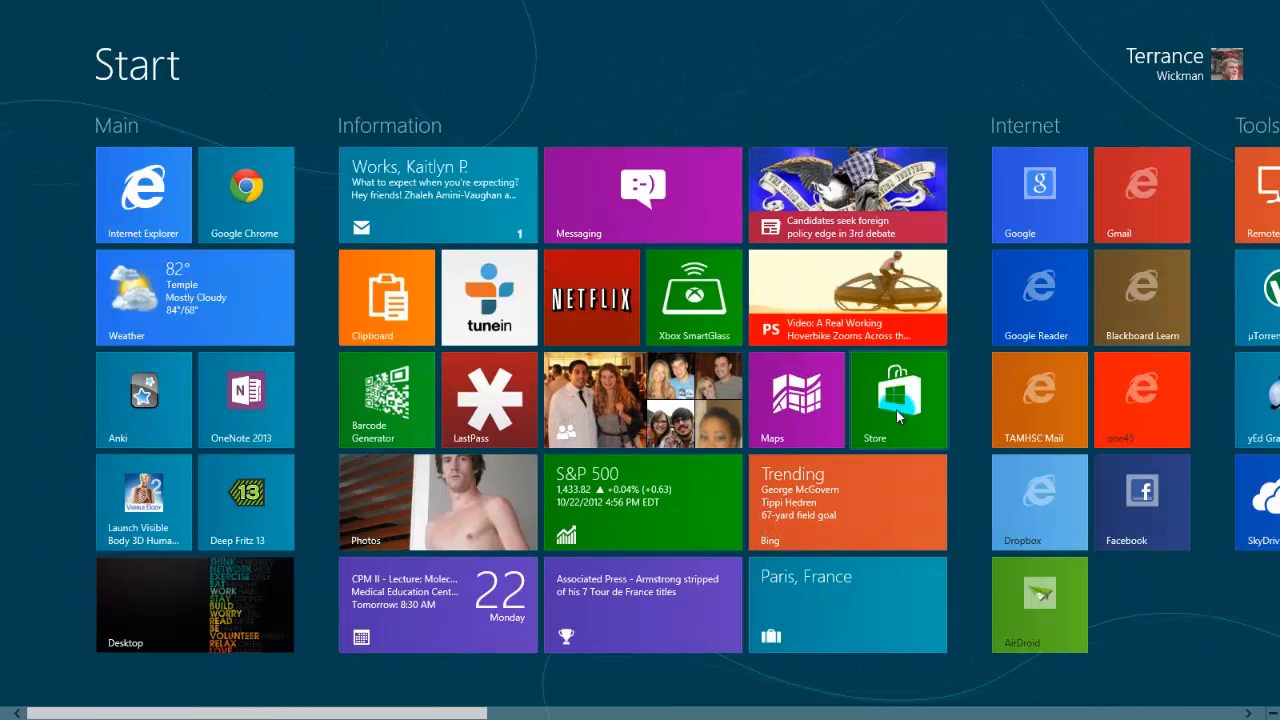
{"action": "left_click", "coordinate": [897, 400]}
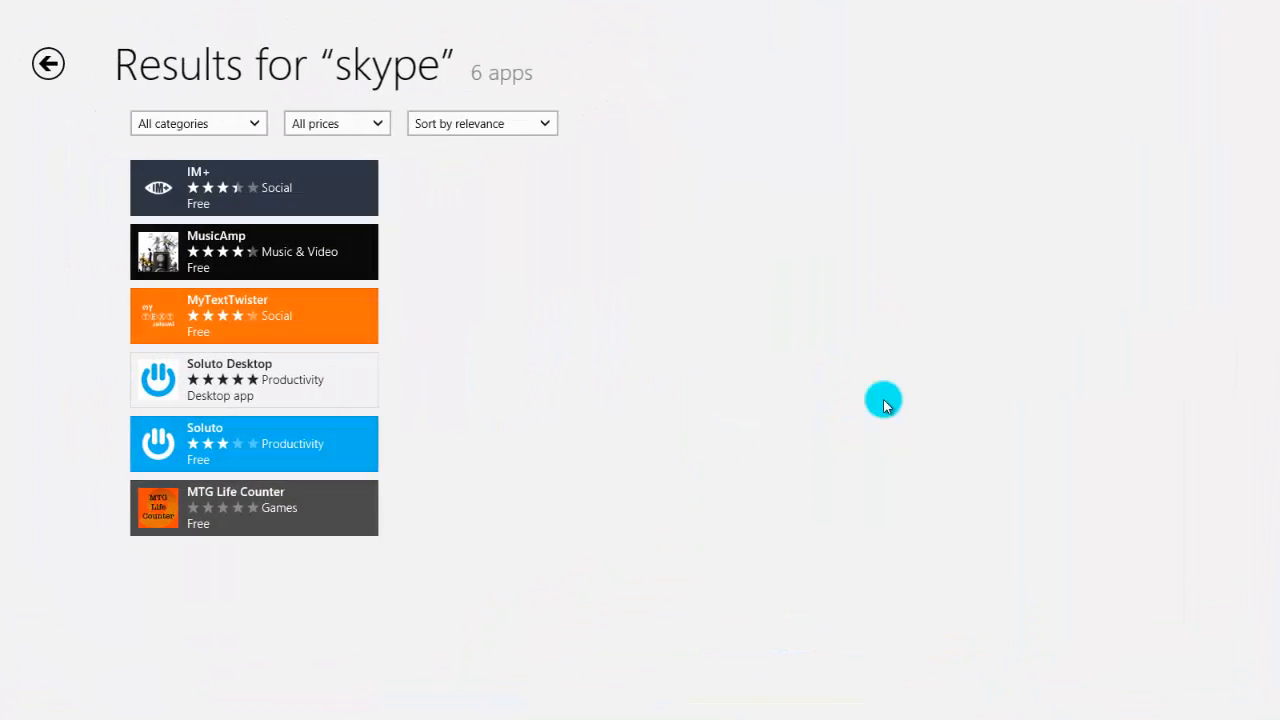
{"action": "left_click", "coordinate": [48, 63]}
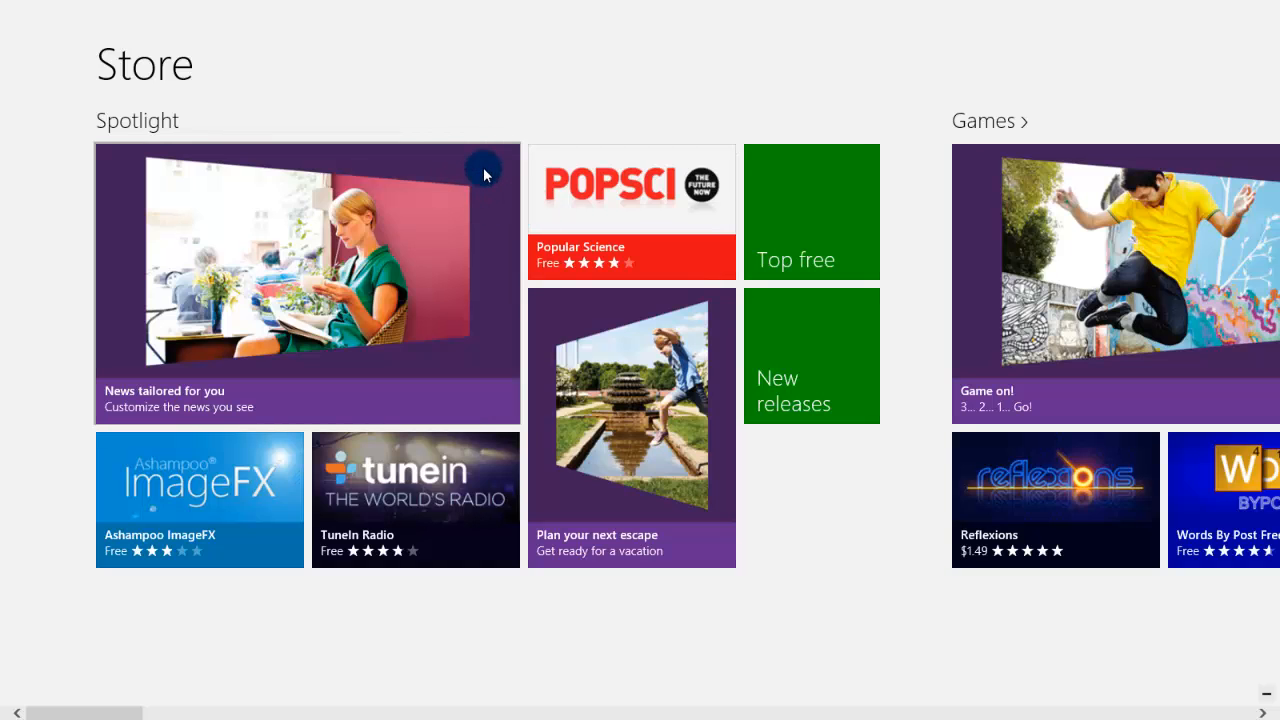
{"action": "type", "text": "sky"}
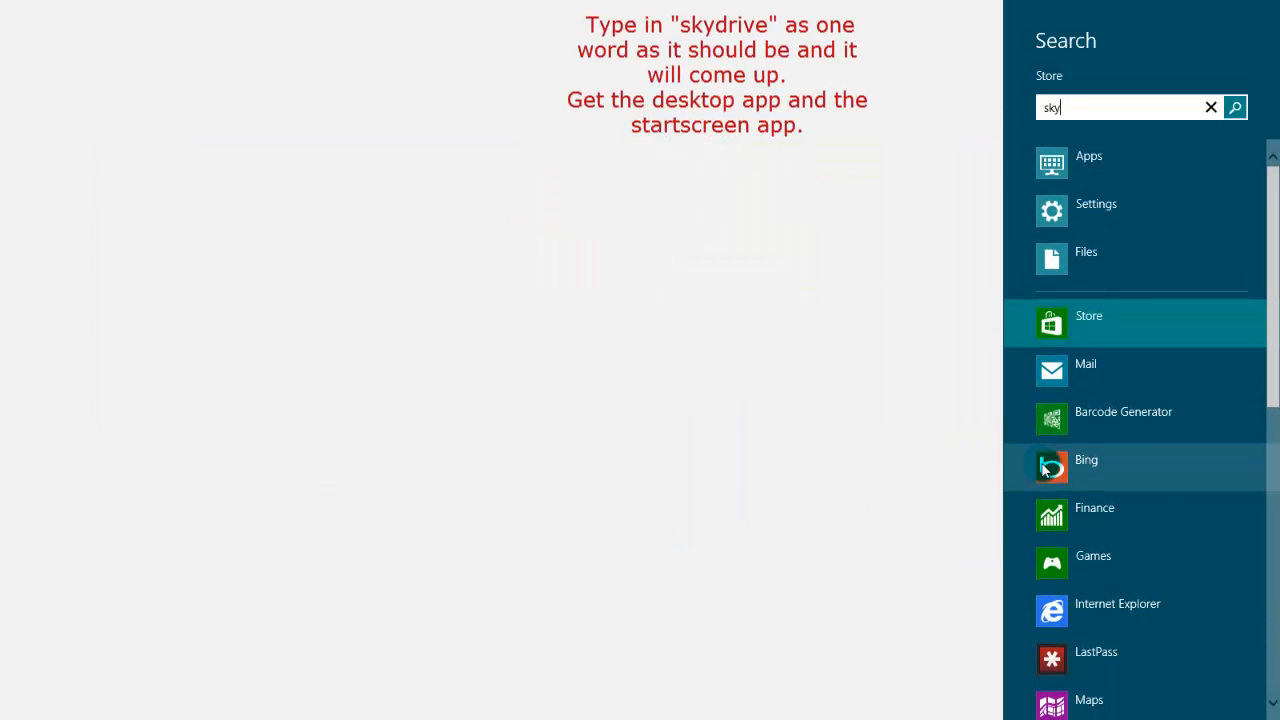
{"action": "left_click", "coordinate": [1235, 107]}
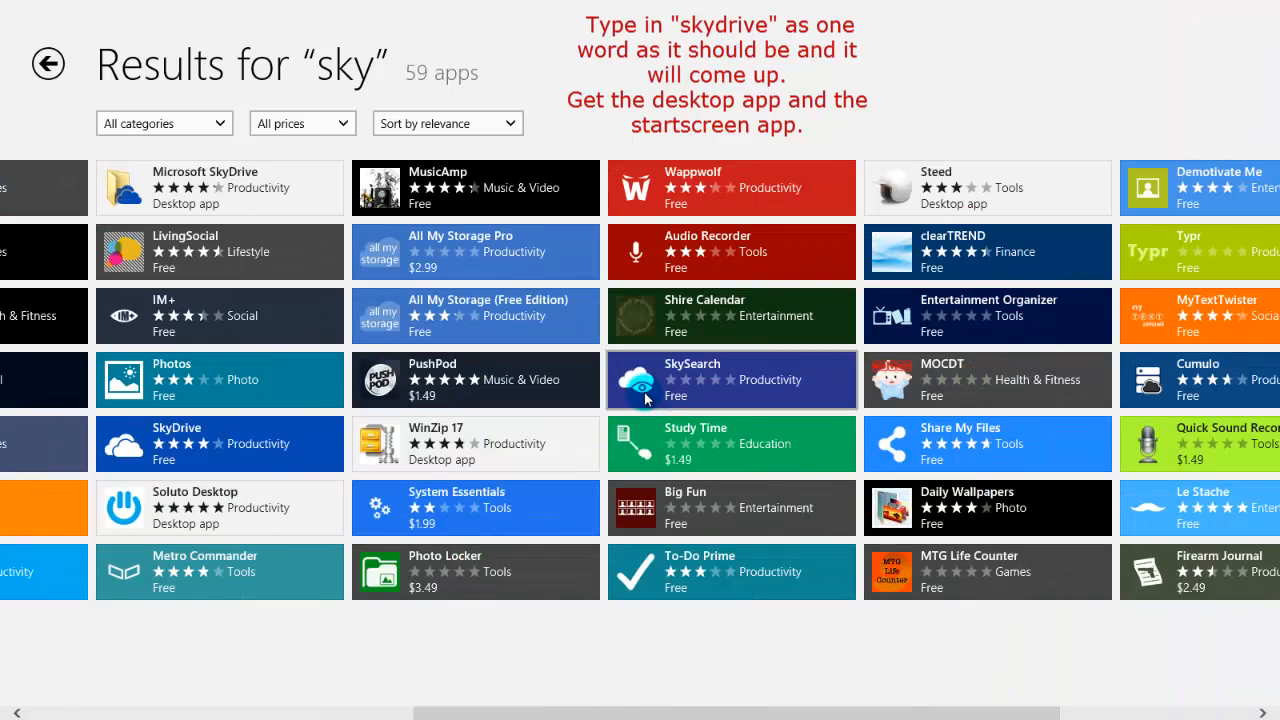
{"action": "scroll", "scroll_direction": "right", "scroll_amount": 3}
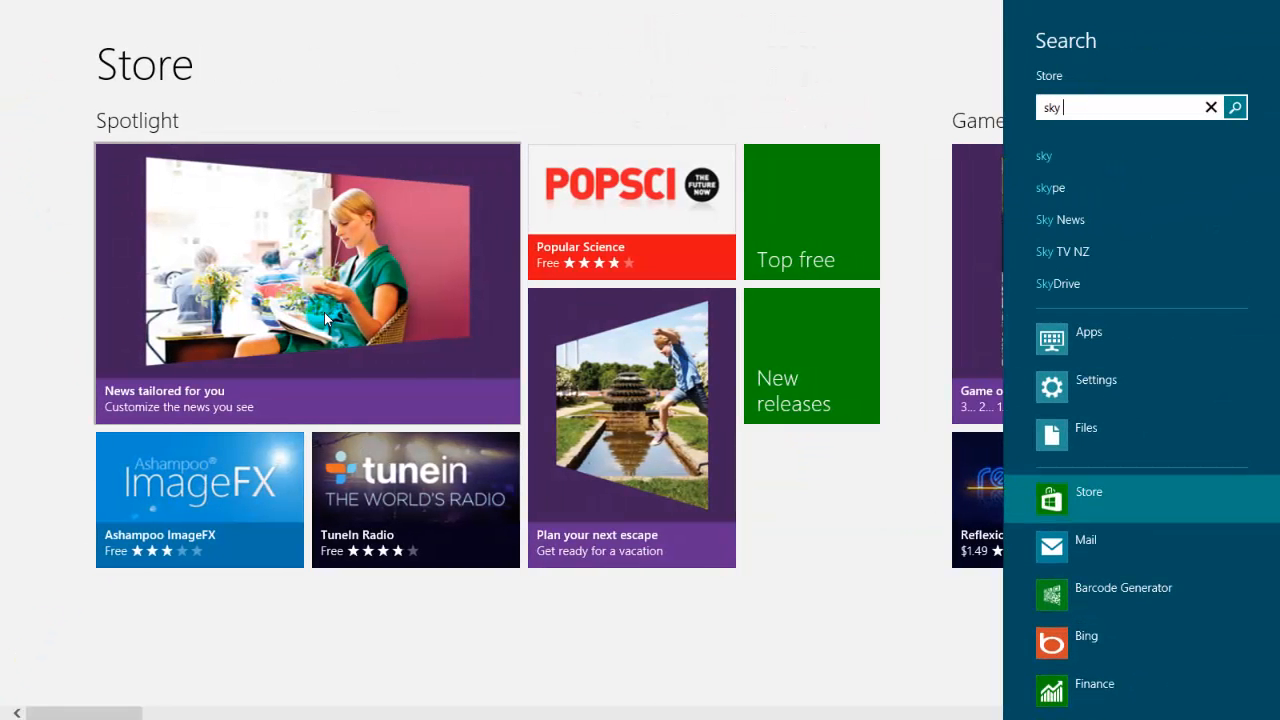
{"action": "type", "text": "drive"}
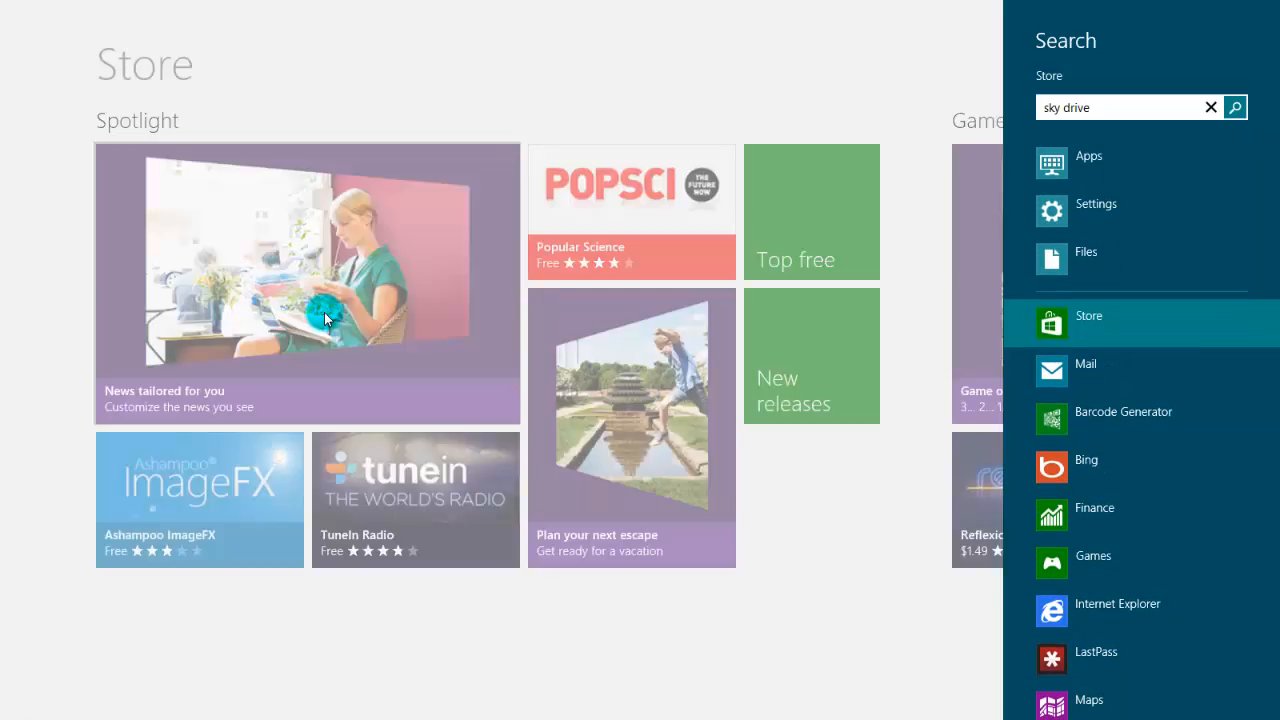
{"action": "left_click", "coordinate": [1234, 107]}
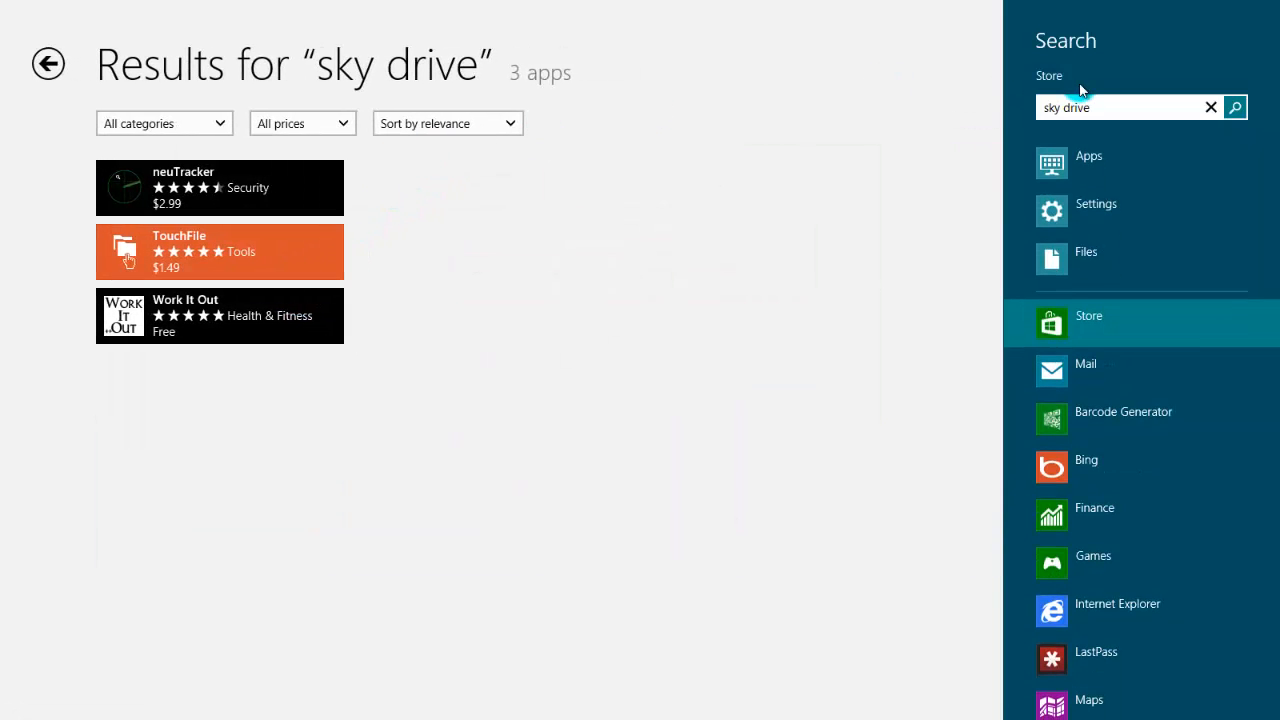
{"action": "left_click", "coordinate": [1088, 316]}
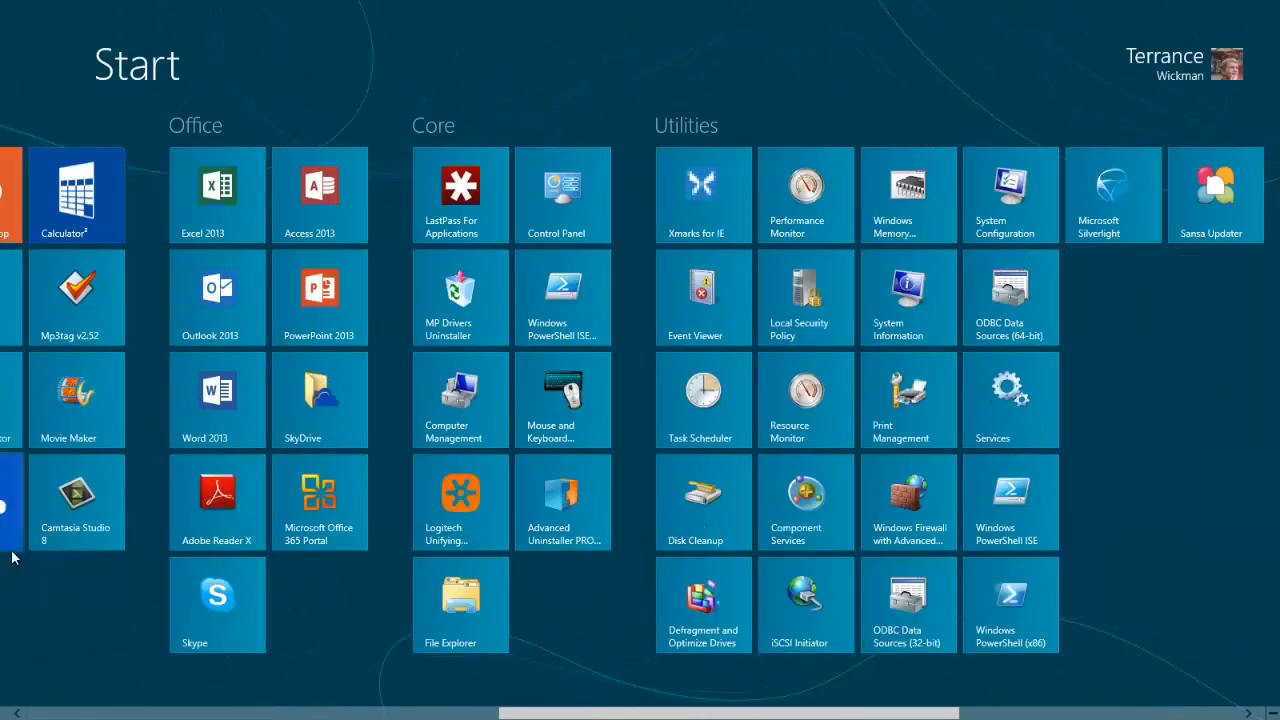
Step: Scroll back to the Main group and switch to the desktop via its tile
{"action": "scroll", "scroll_direction": "left", "scroll_amount": 3}
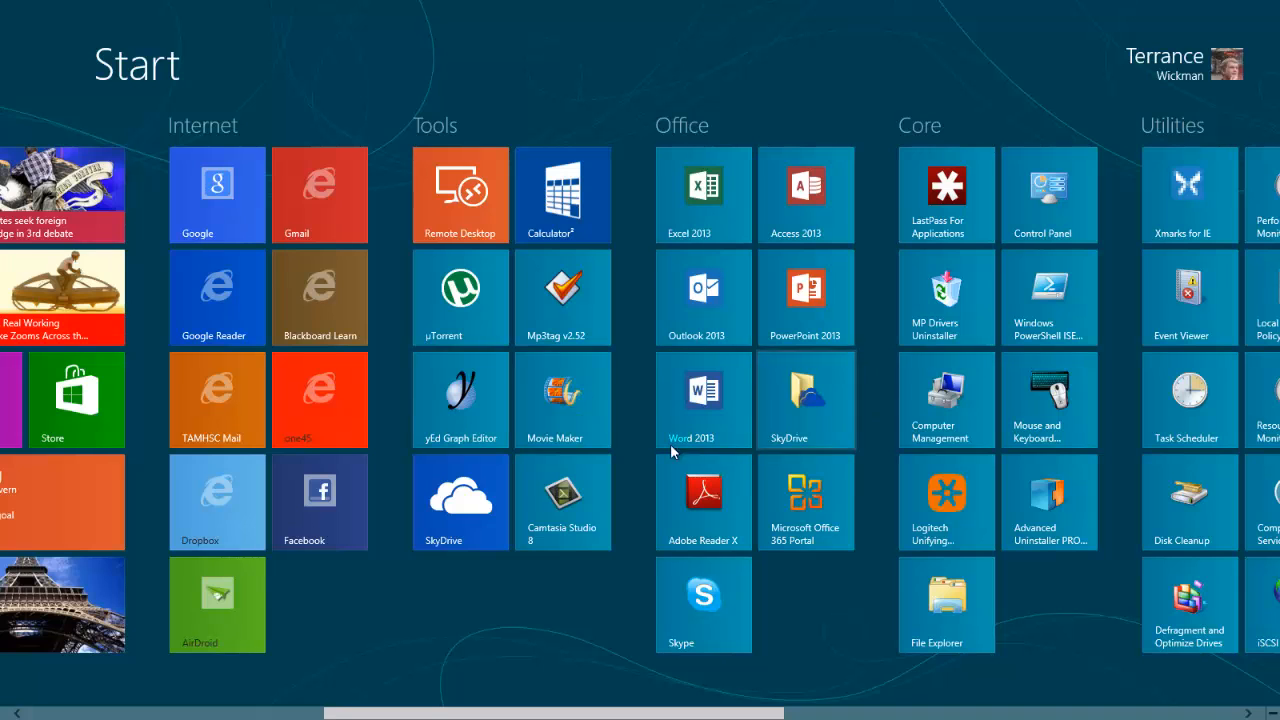
{"action": "mouse_move", "coordinate": [740, 476]}
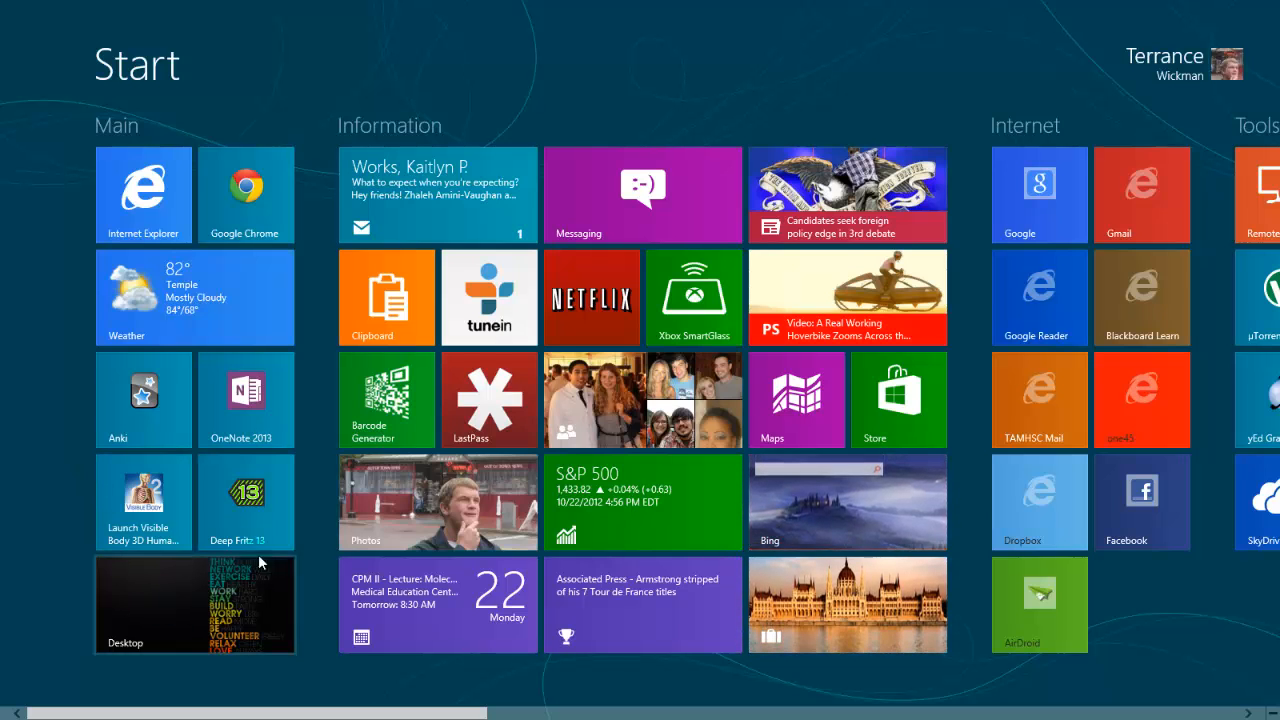
{"action": "left_click", "coordinate": [195, 604]}
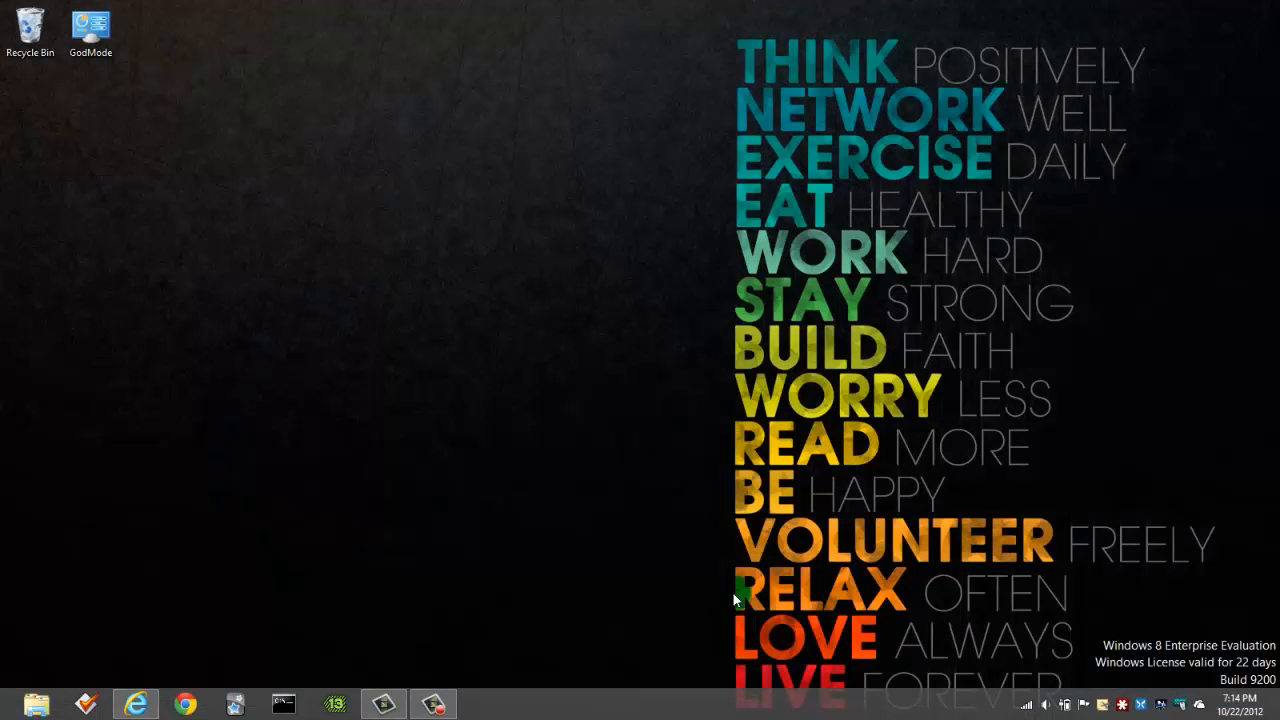
{"action": "mouse_move", "coordinate": [448, 386]}
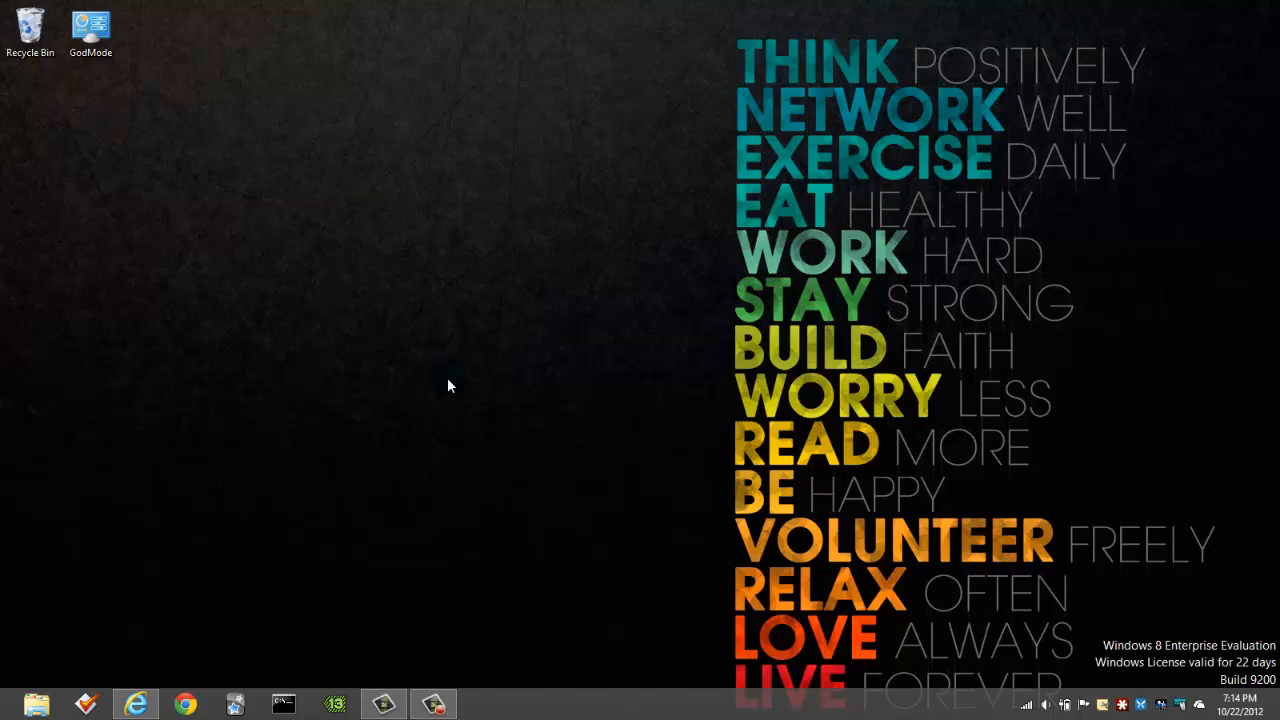
{"action": "mouse_move", "coordinate": [168, 677]}
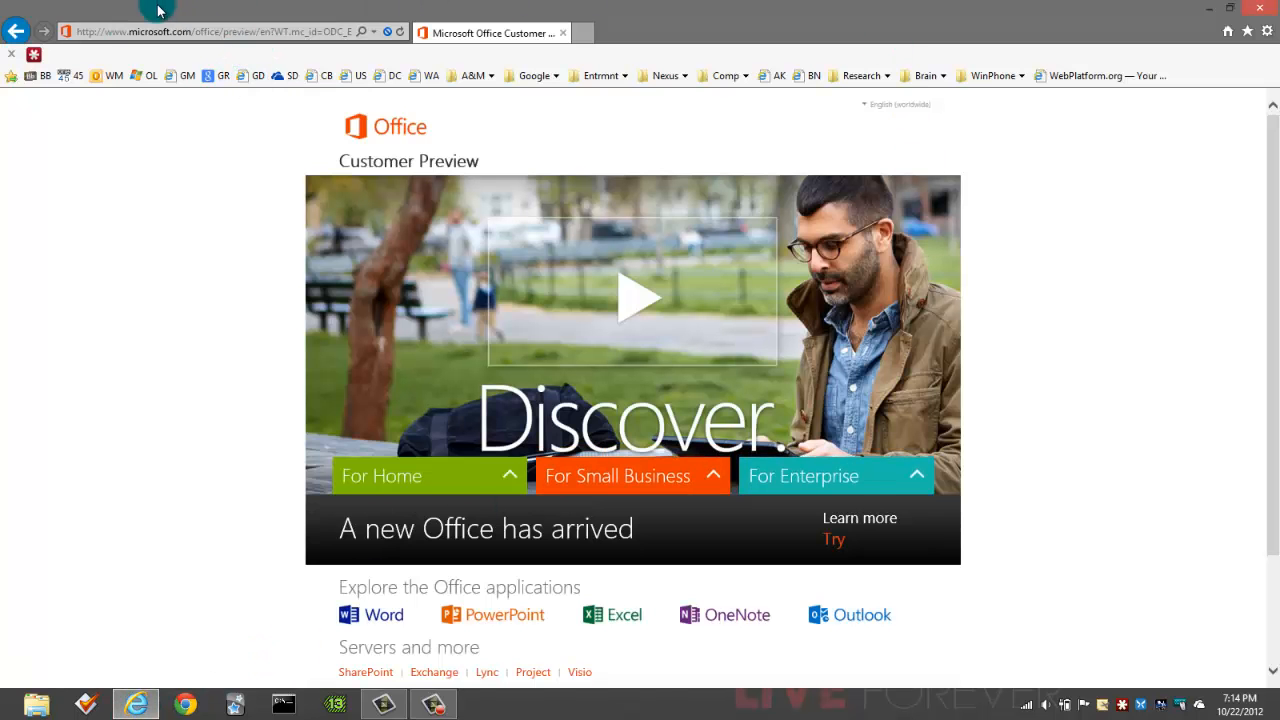
{"action": "mouse_move", "coordinate": [293, 91]}
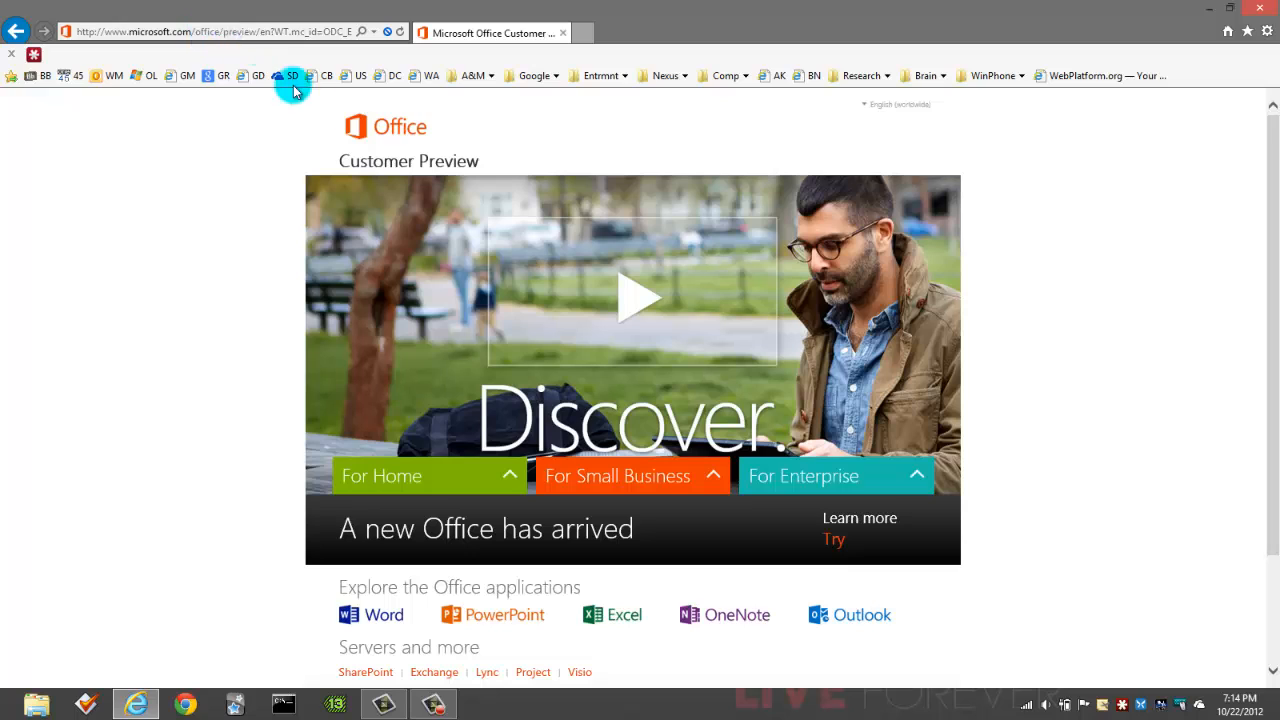
{"action": "mouse_move", "coordinate": [83, 490]}
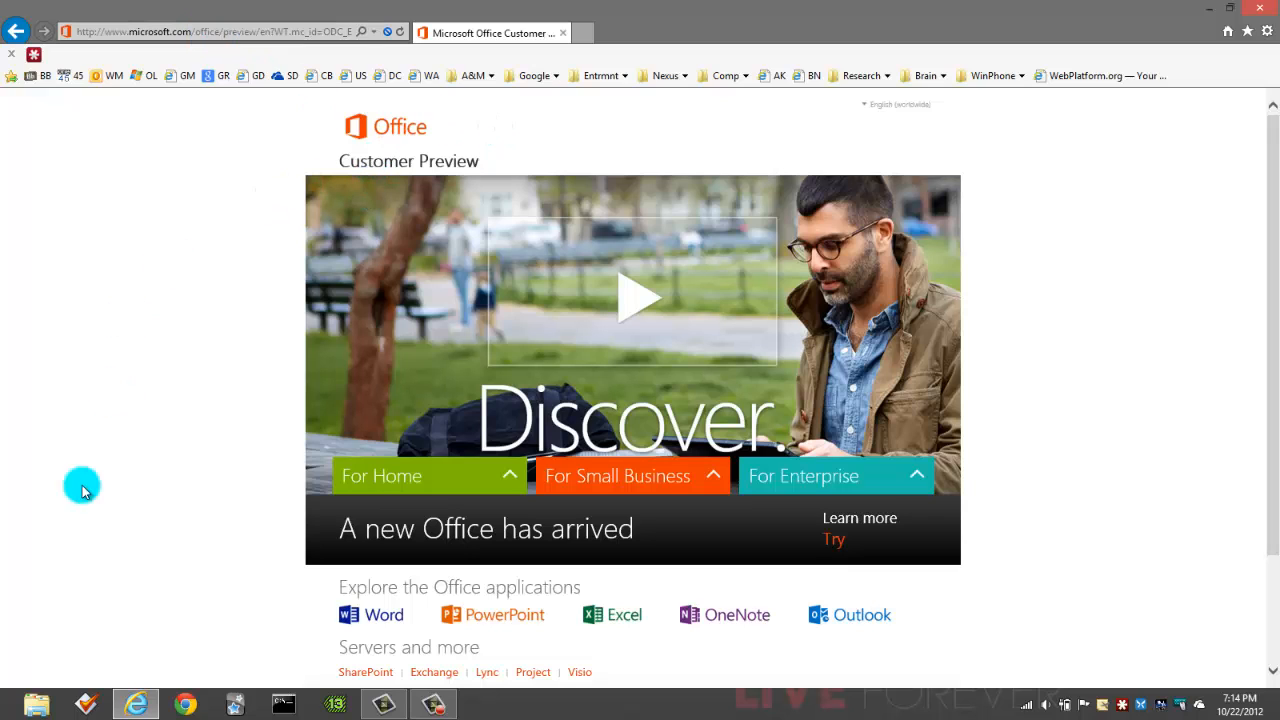
{"action": "mouse_move", "coordinate": [378, 218]}
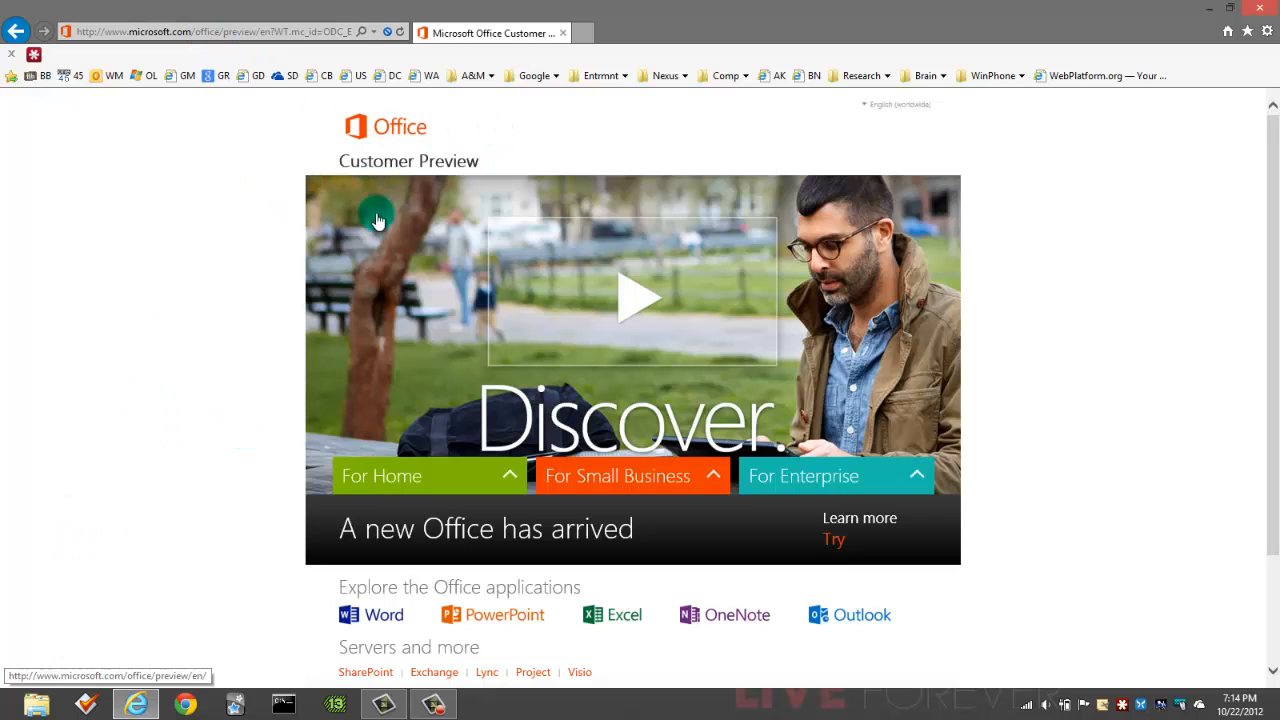
{"action": "mouse_move", "coordinate": [378, 290]}
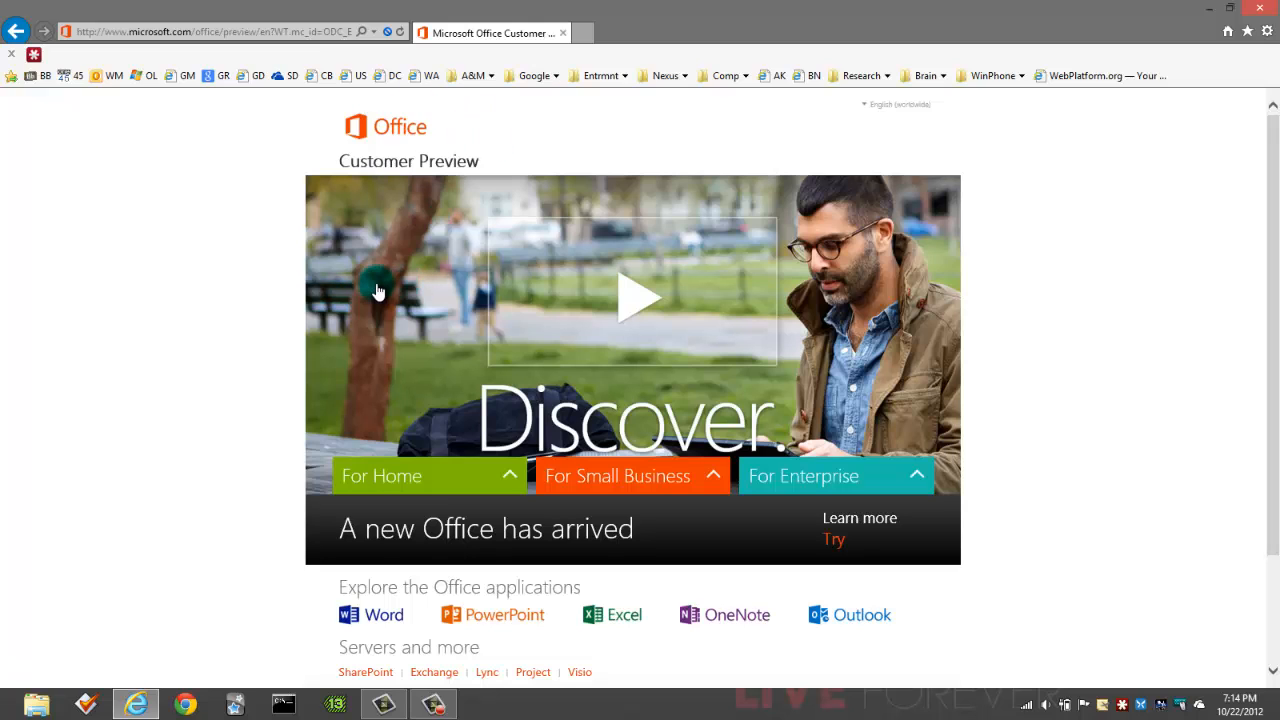
{"action": "mouse_move", "coordinate": [1250, 10]}
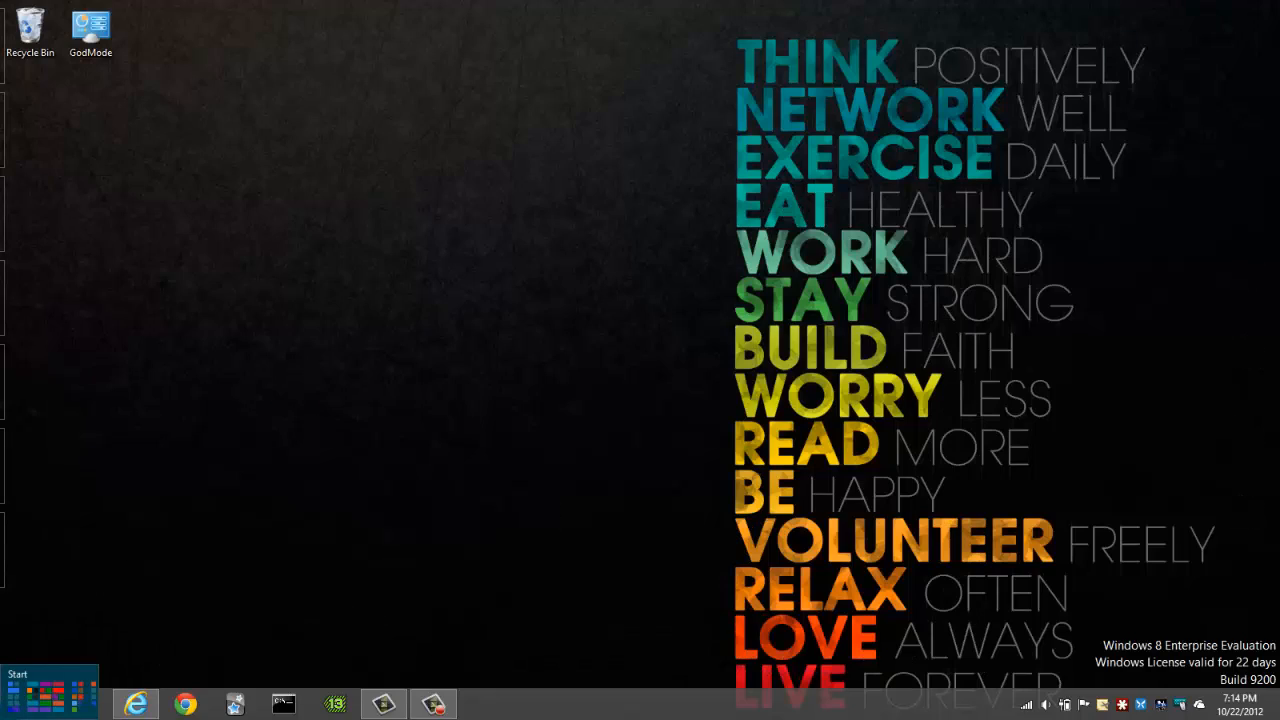
Step: Launch OneNote 2013, cycle through Anatomy, Physiology and Histology, landing on Respiratory System
{"action": "left_click", "coordinate": [16, 680]}
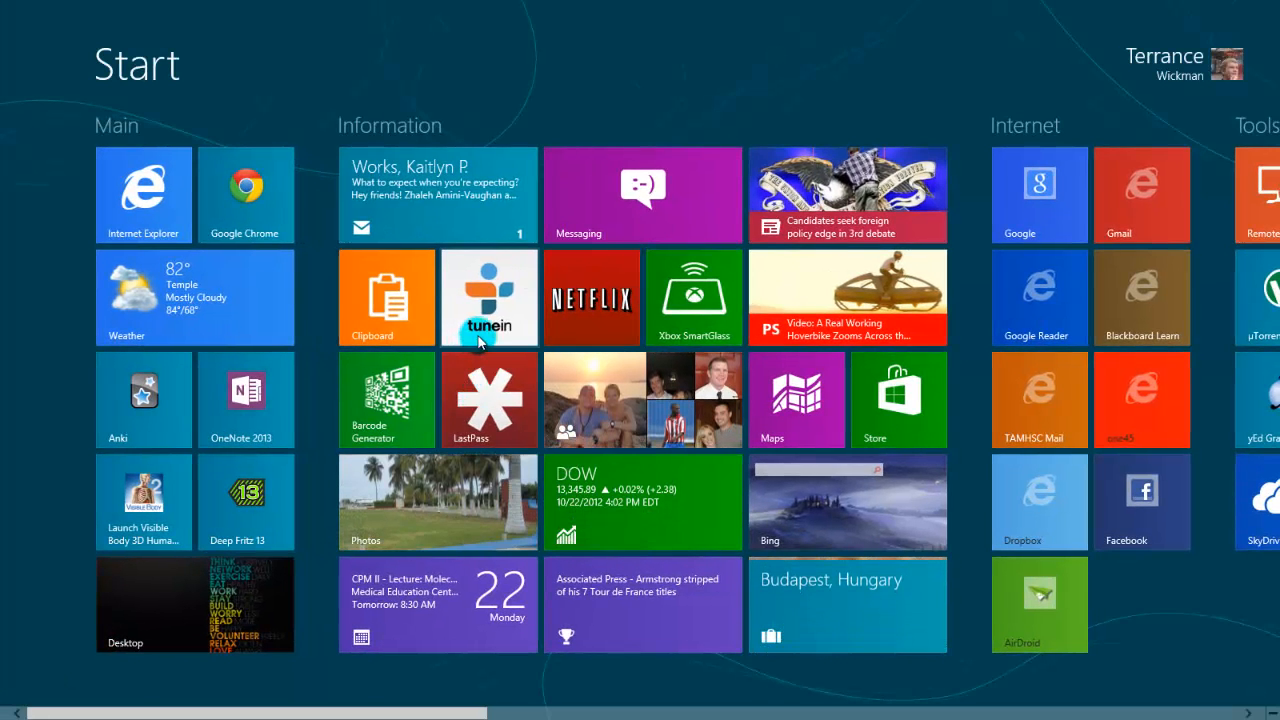
{"action": "mouse_move", "coordinate": [250, 405]}
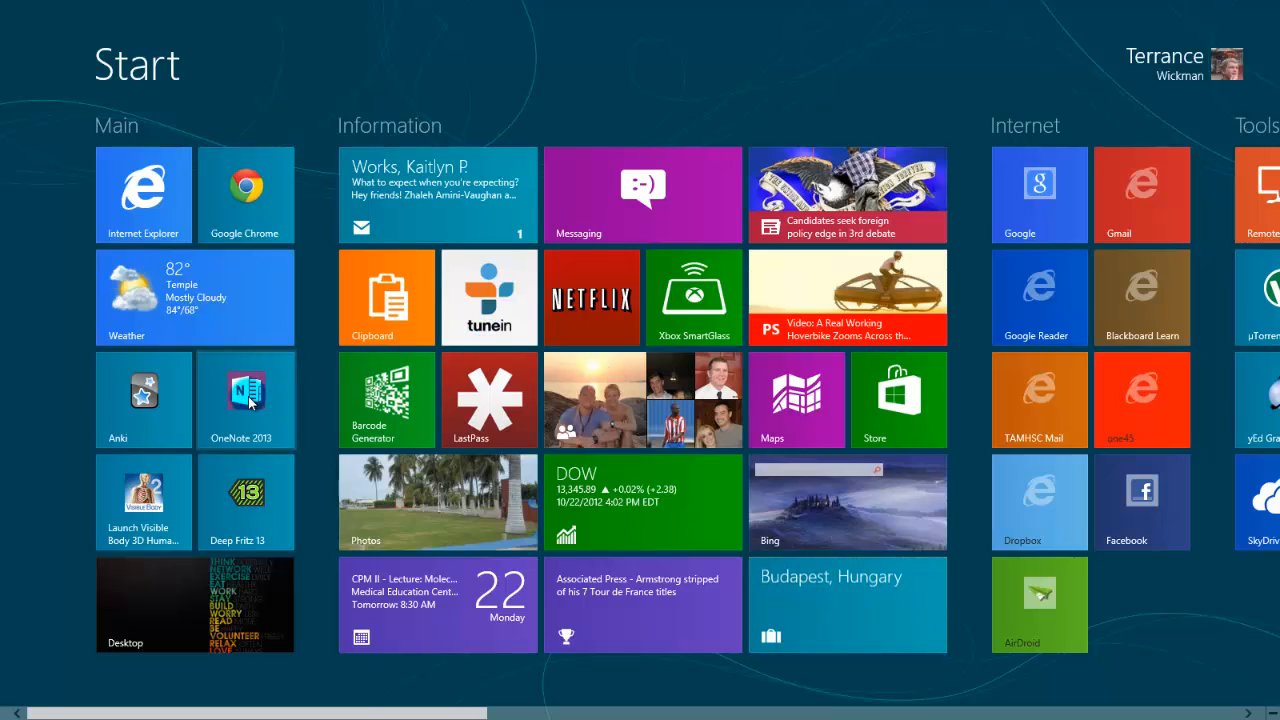
{"action": "left_click", "coordinate": [246, 399]}
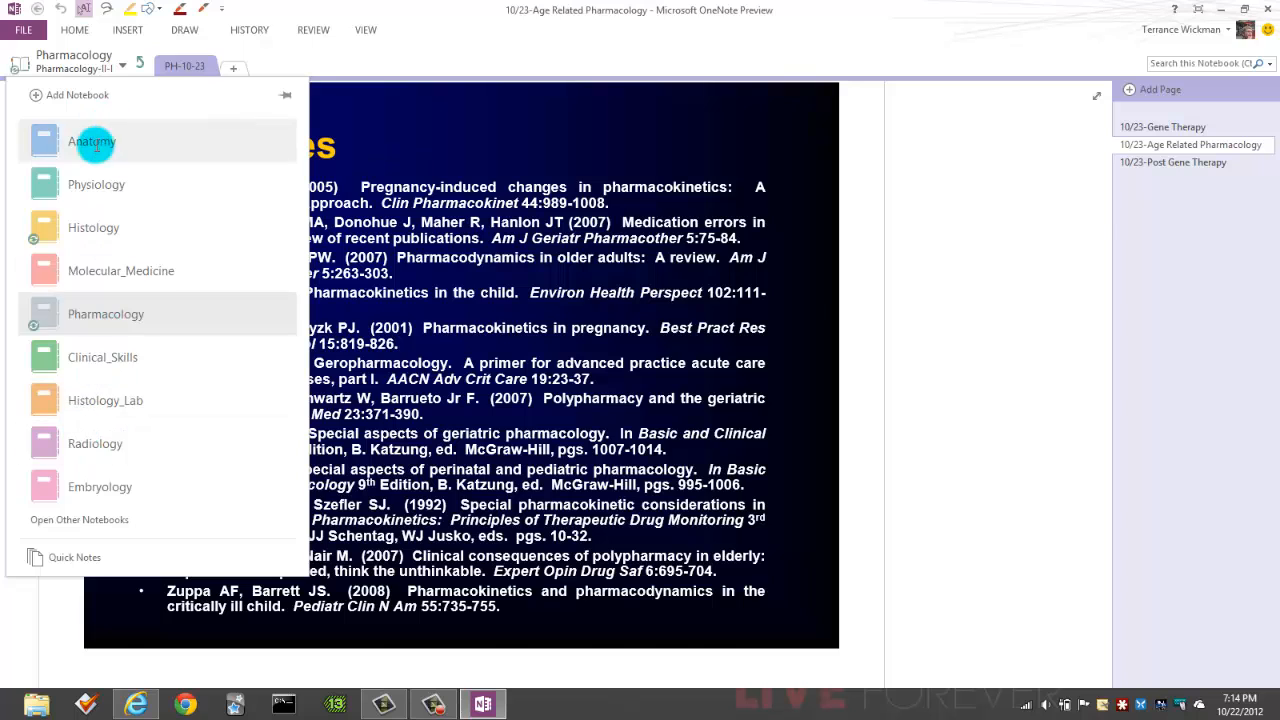
{"action": "left_click", "coordinate": [92, 141]}
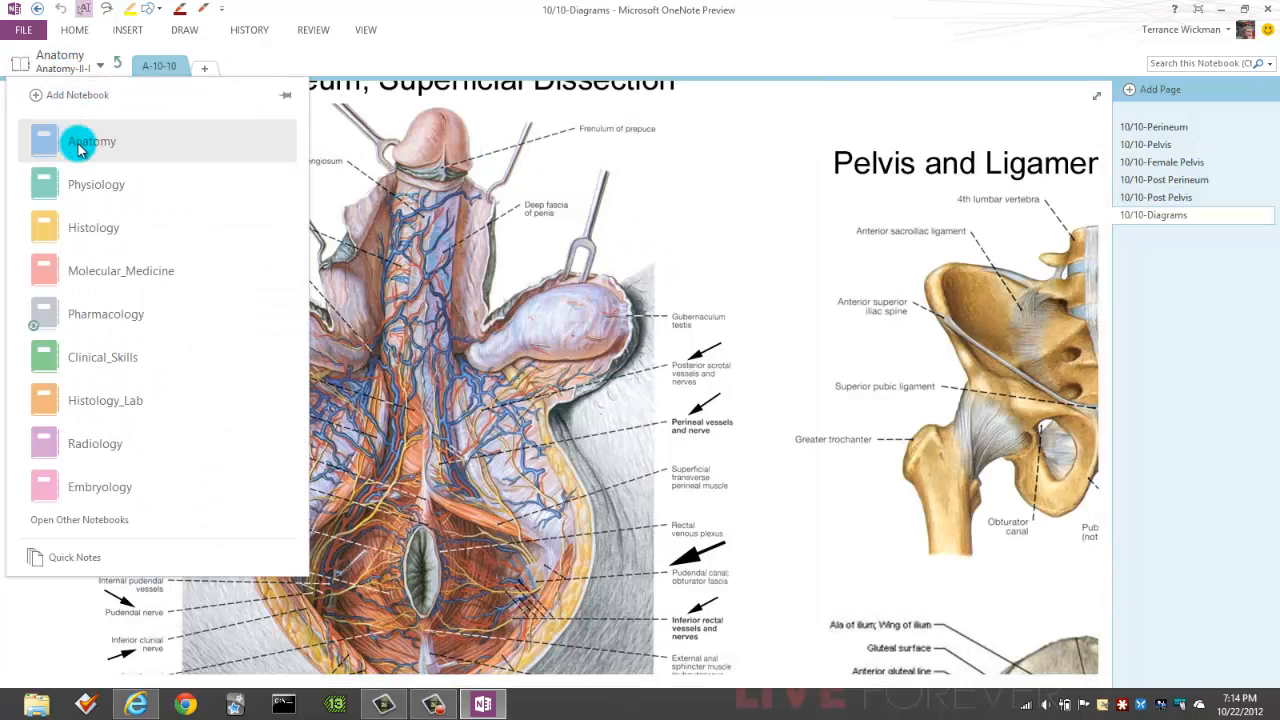
{"action": "left_click", "coordinate": [96, 184]}
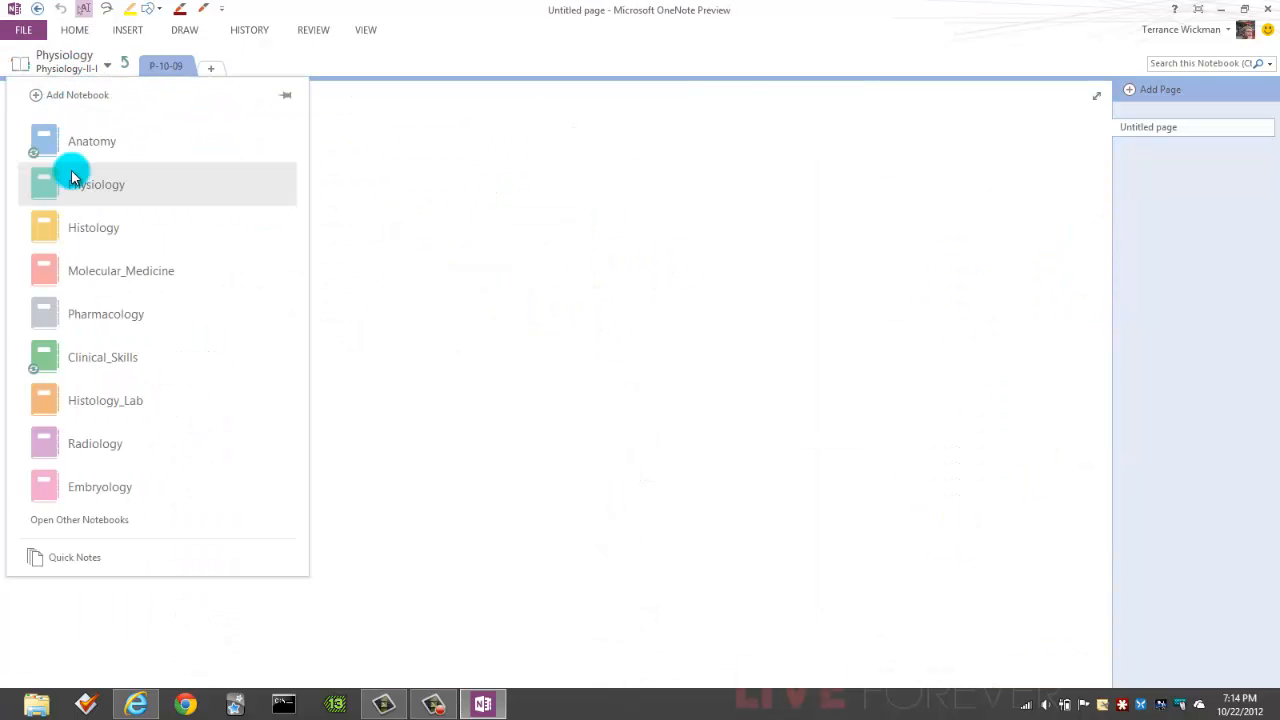
{"action": "left_click", "coordinate": [93, 227]}
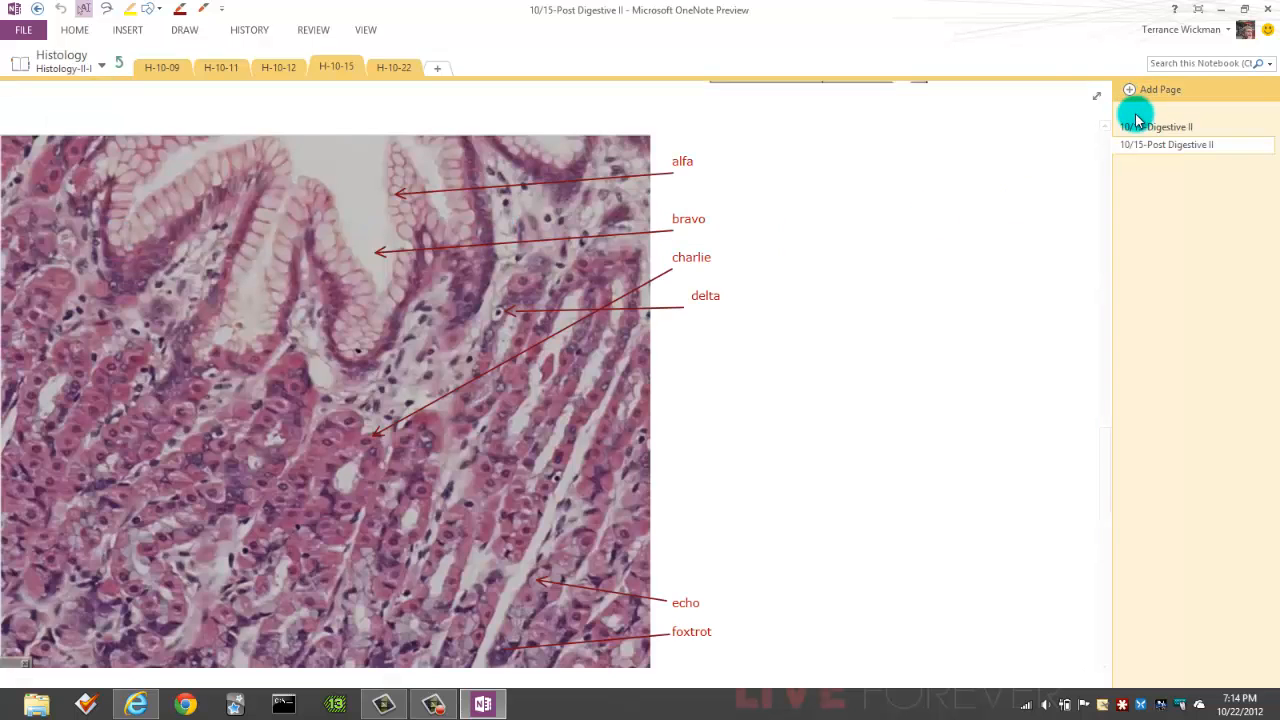
{"action": "left_click", "coordinate": [1157, 126]}
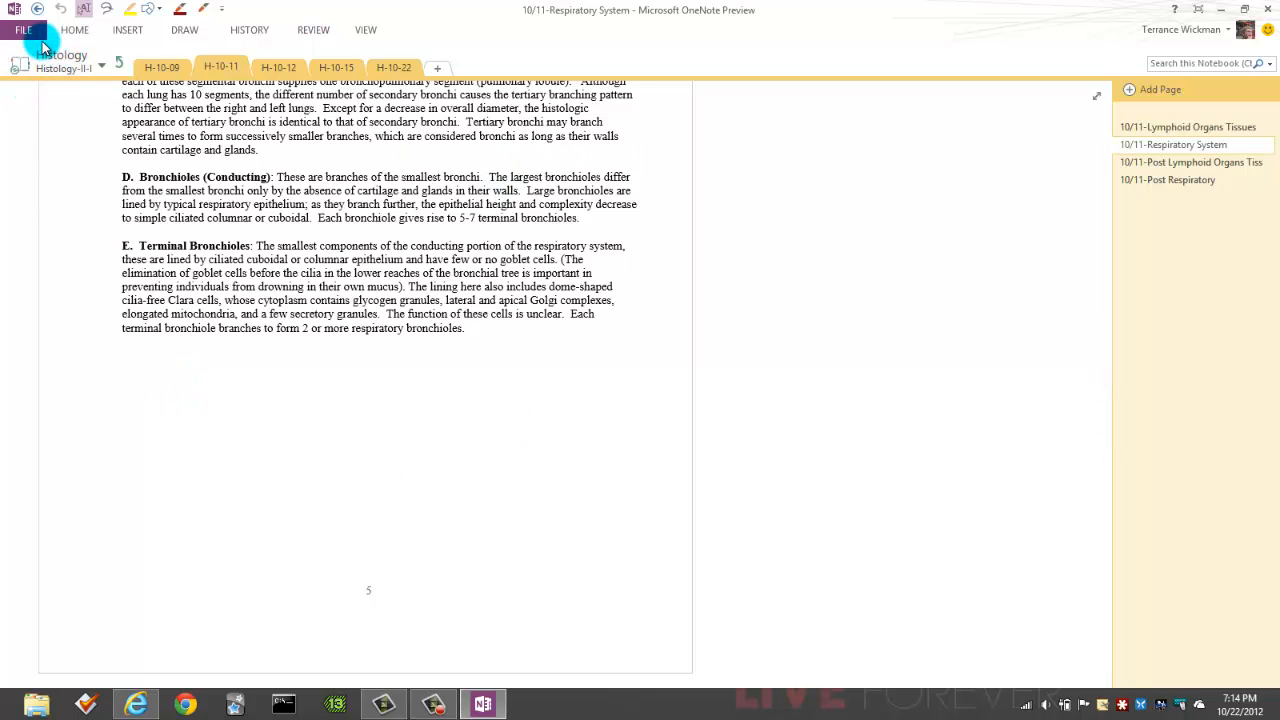
Step: View notebook information, browse the Anatomy notebook's Settings options, then return to Info
{"action": "left_click", "coordinate": [23, 29]}
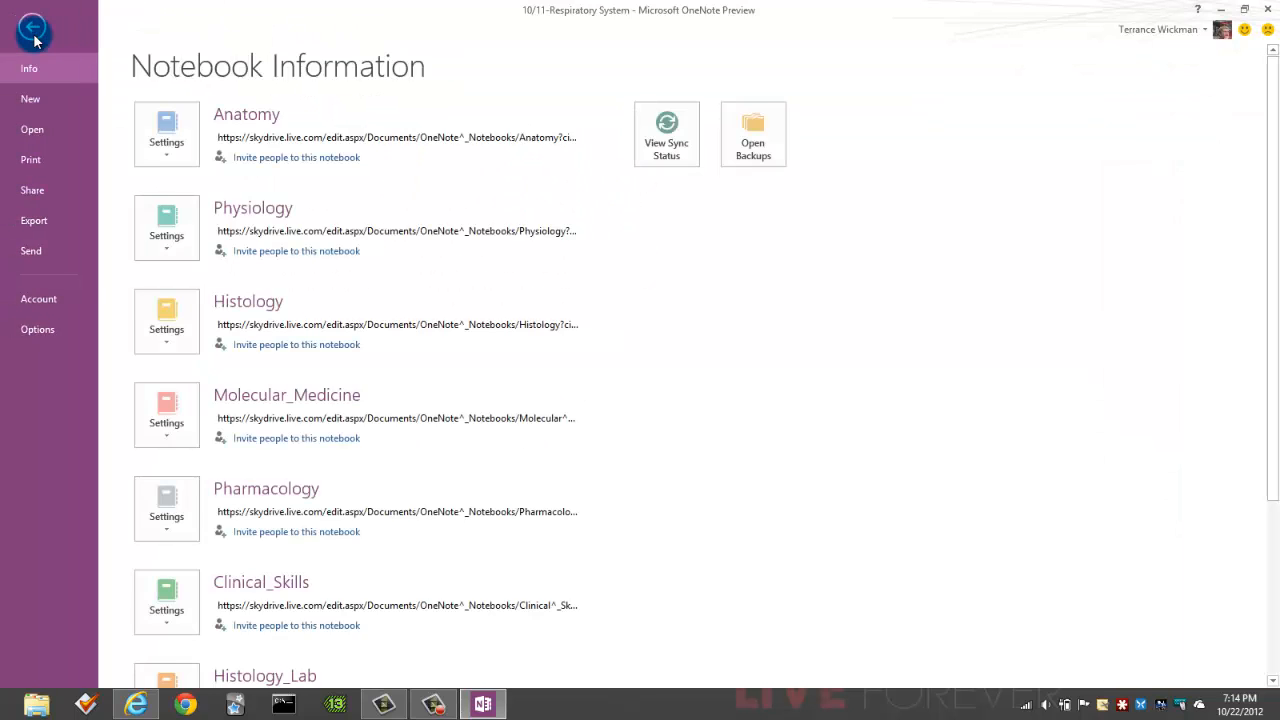
{"action": "mouse_move", "coordinate": [270, 75]}
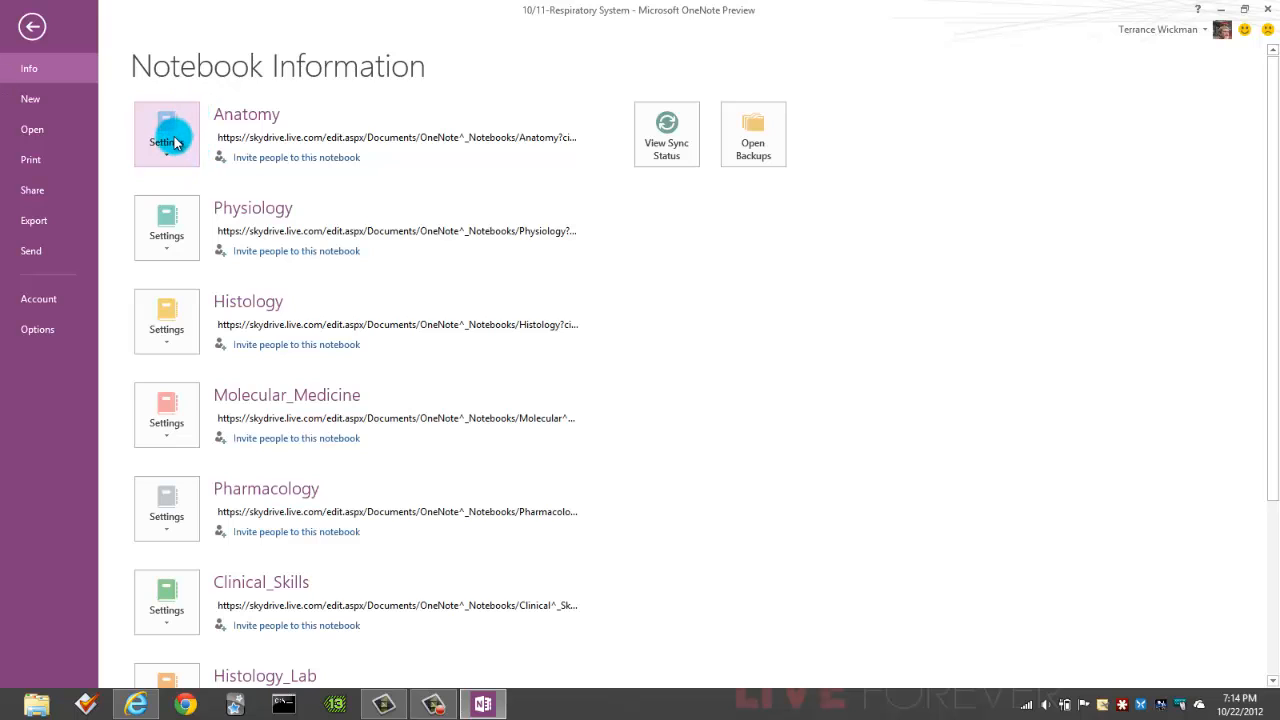
{"action": "left_click", "coordinate": [166, 135]}
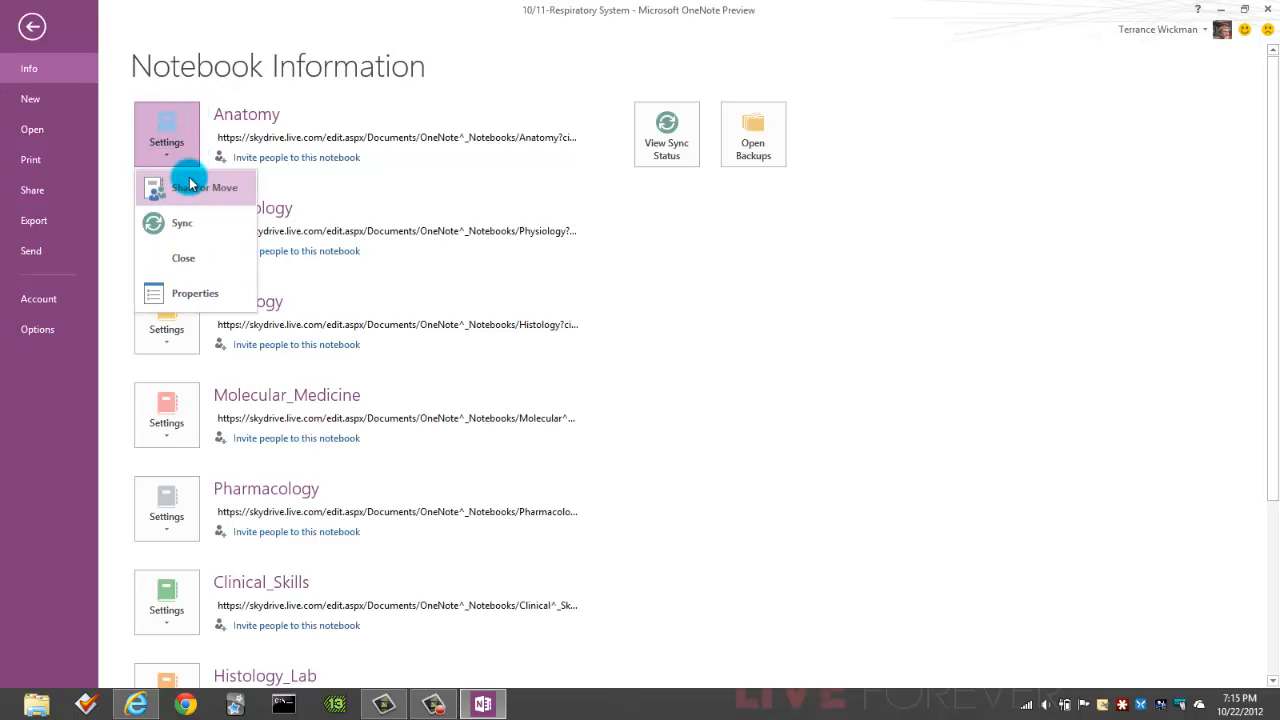
{"action": "mouse_move", "coordinate": [194, 293]}
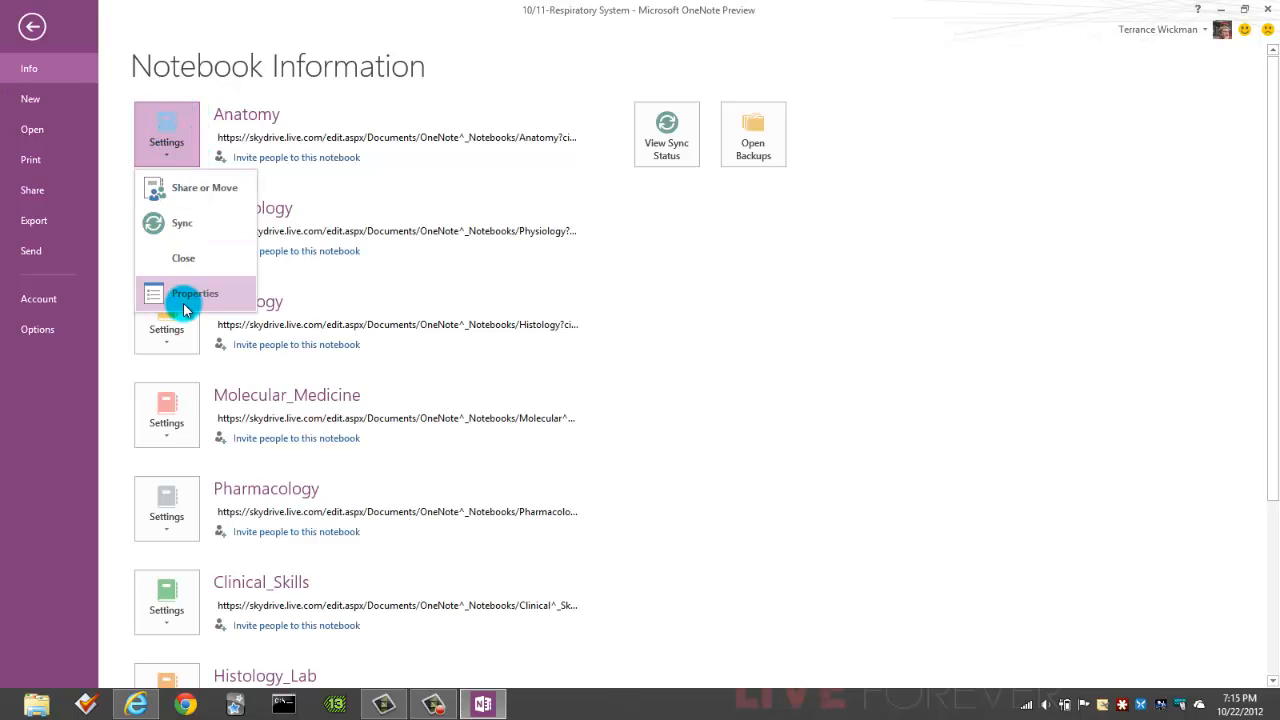
{"action": "left_click", "coordinate": [194, 293]}
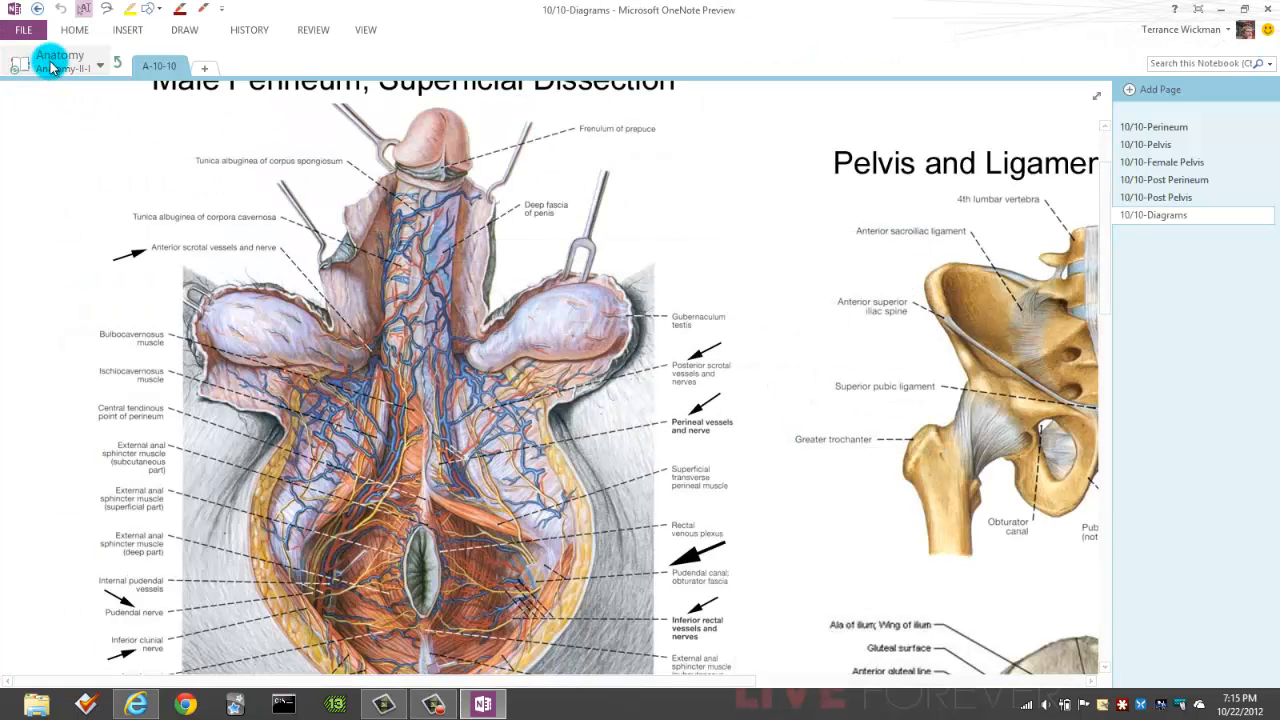
{"action": "left_click", "coordinate": [99, 65]}
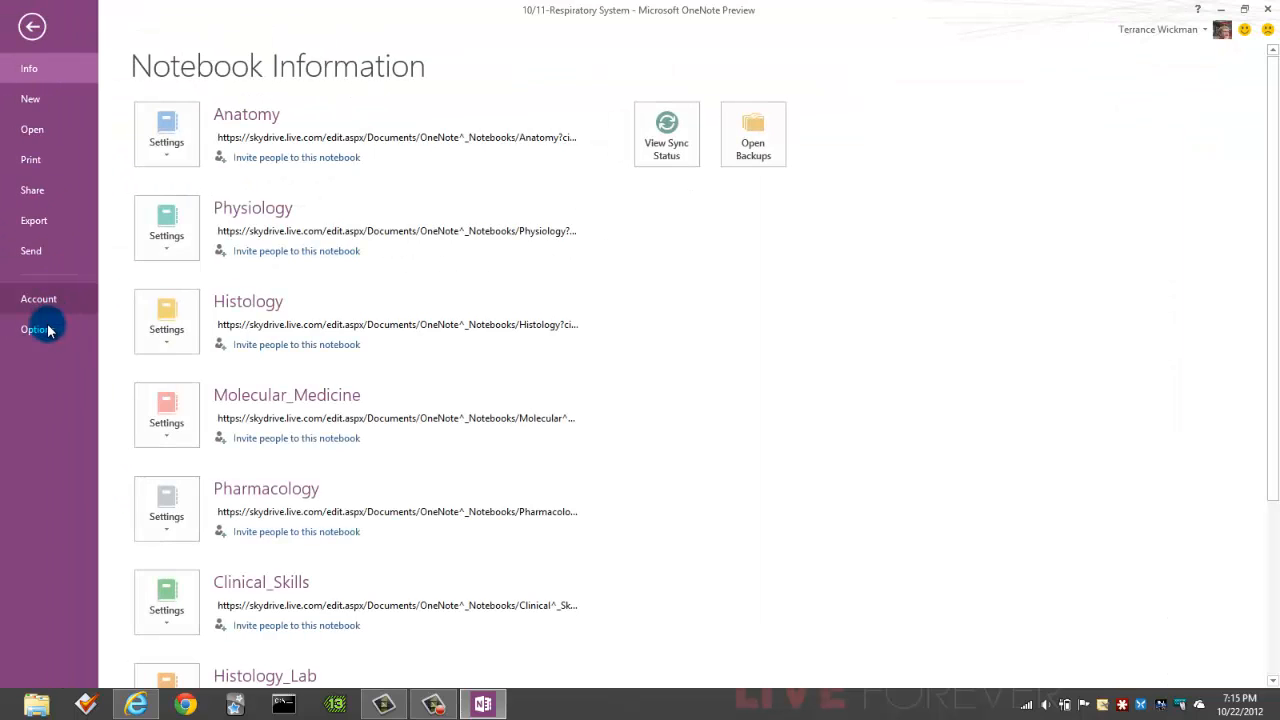
Step: Review OneNote's Save & Backup options and cancel without changes
{"action": "left_click", "coordinate": [37, 329]}
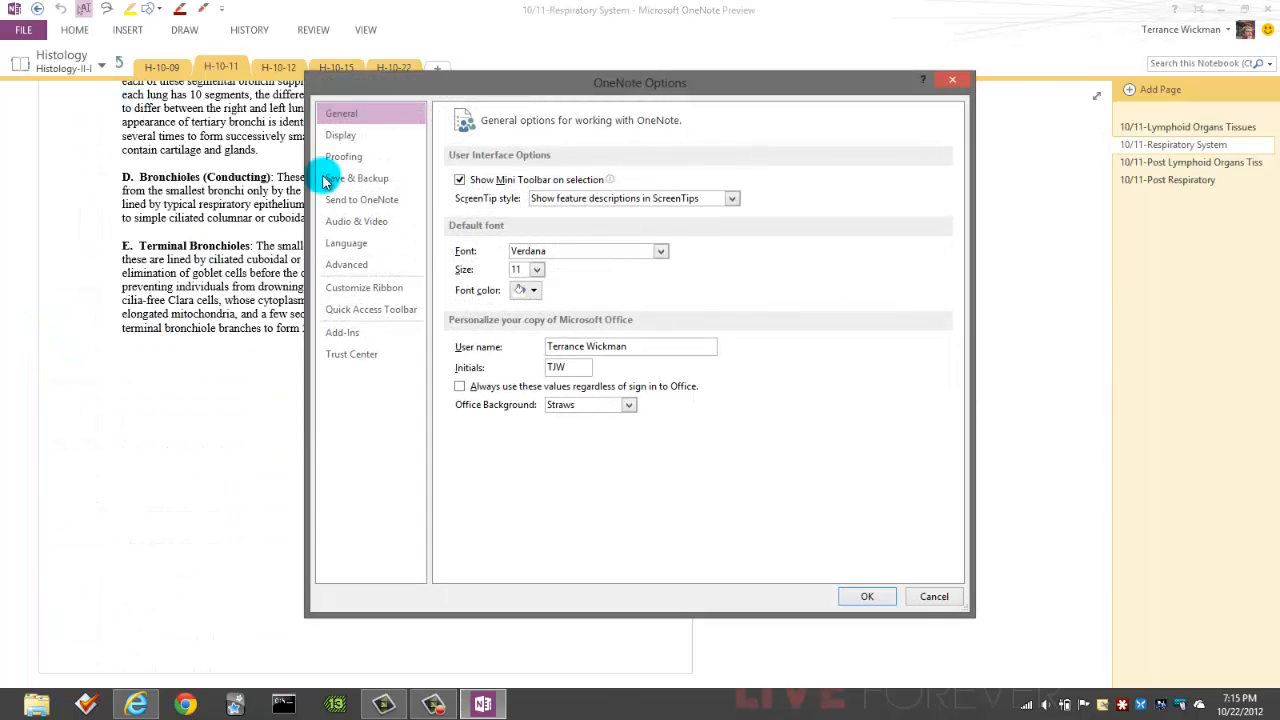
{"action": "mouse_move", "coordinate": [365, 183]}
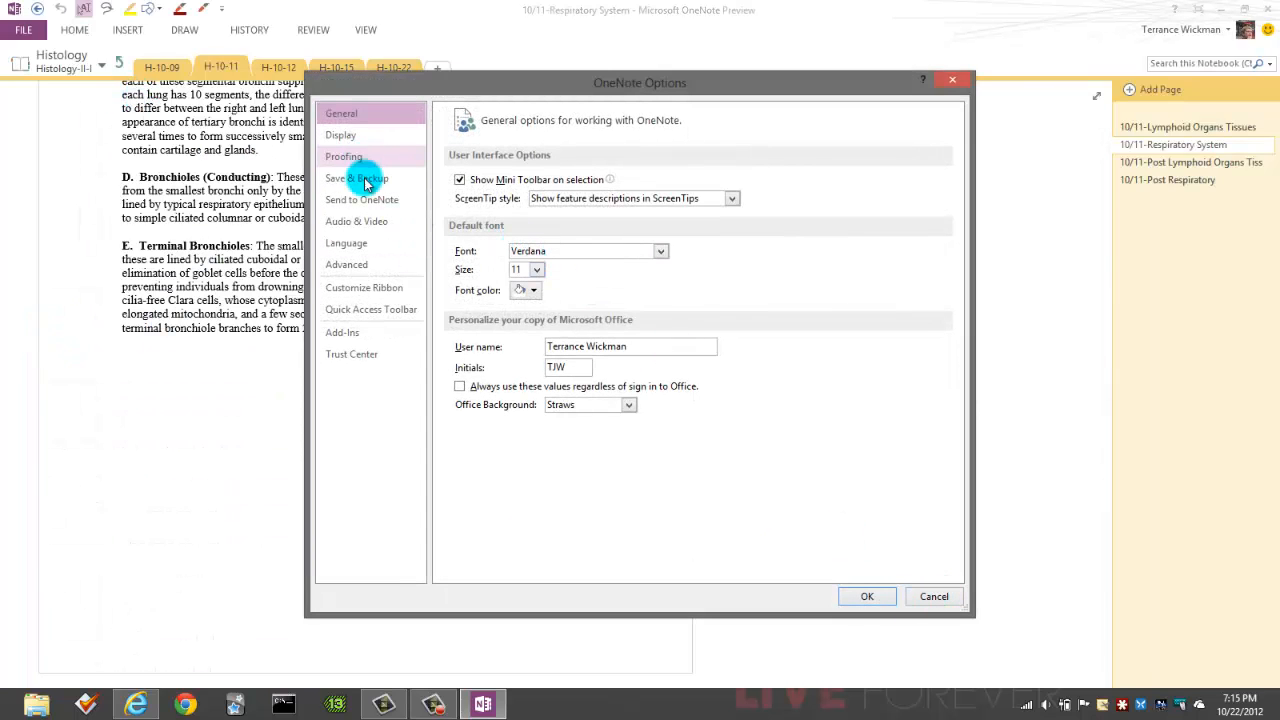
{"action": "left_click", "coordinate": [357, 178]}
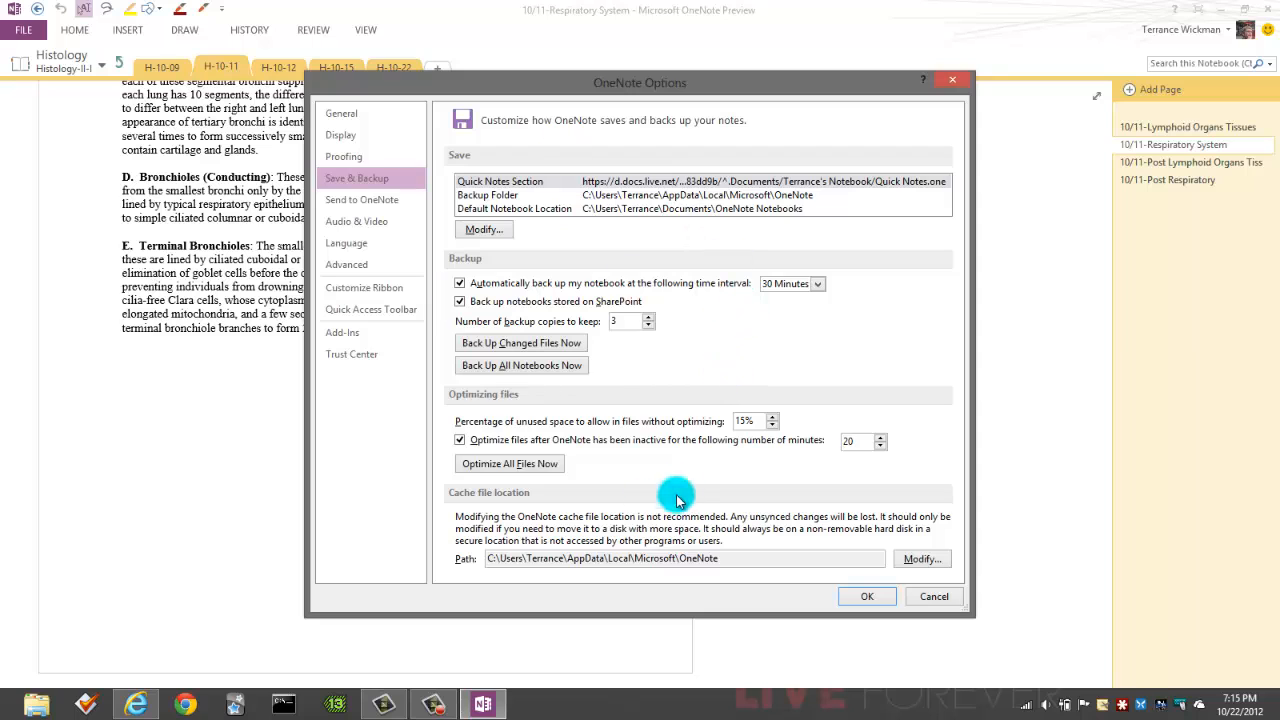
{"action": "mouse_move", "coordinate": [792, 548]}
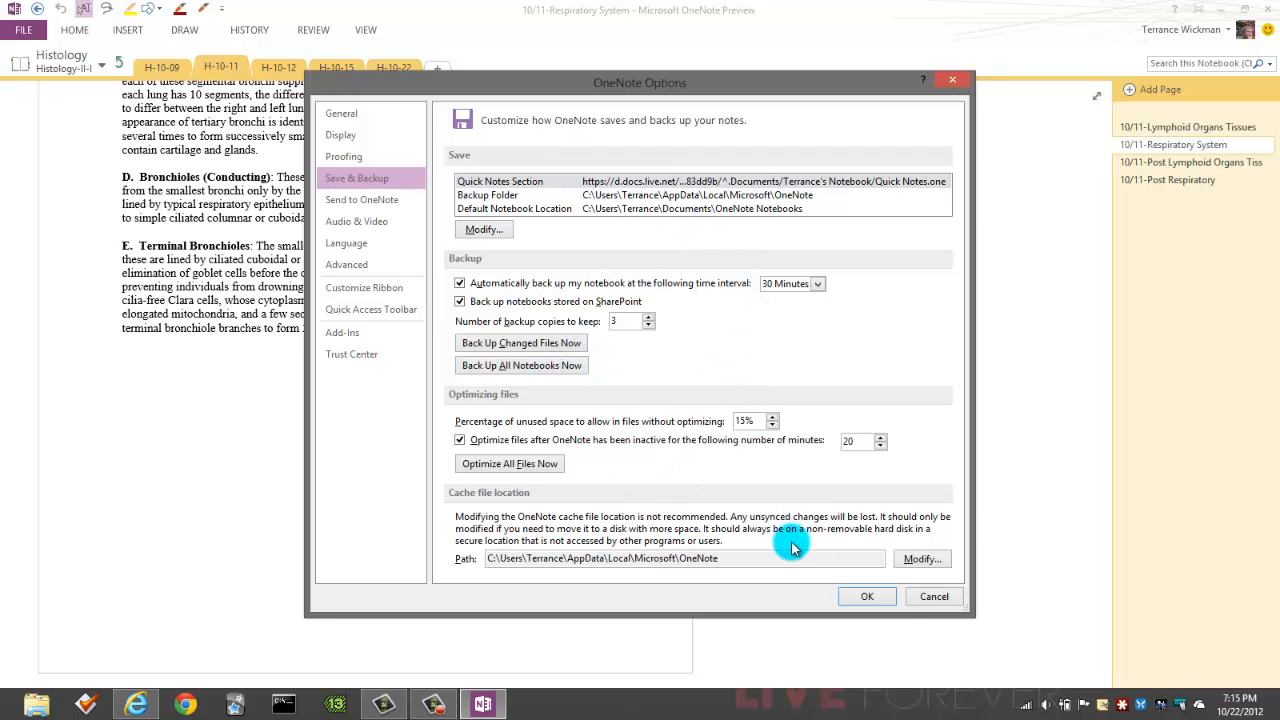
{"action": "left_click", "coordinate": [932, 592]}
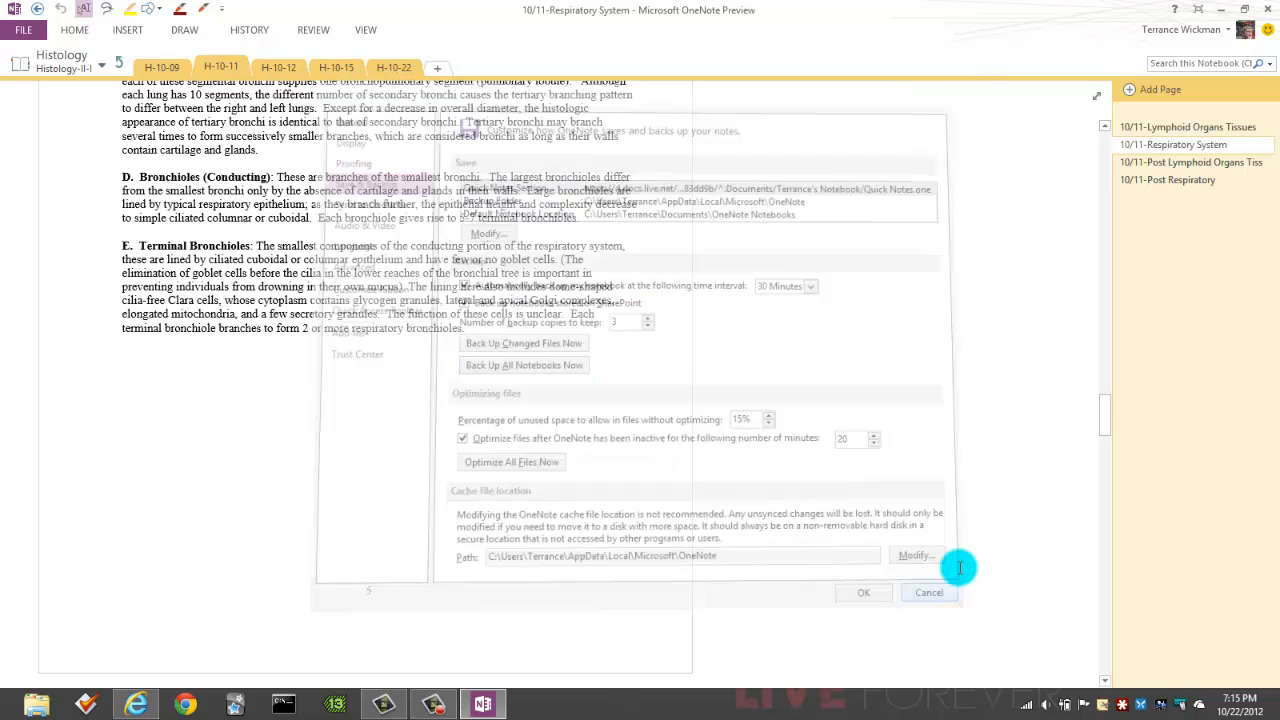
{"action": "left_click", "coordinate": [928, 592]}
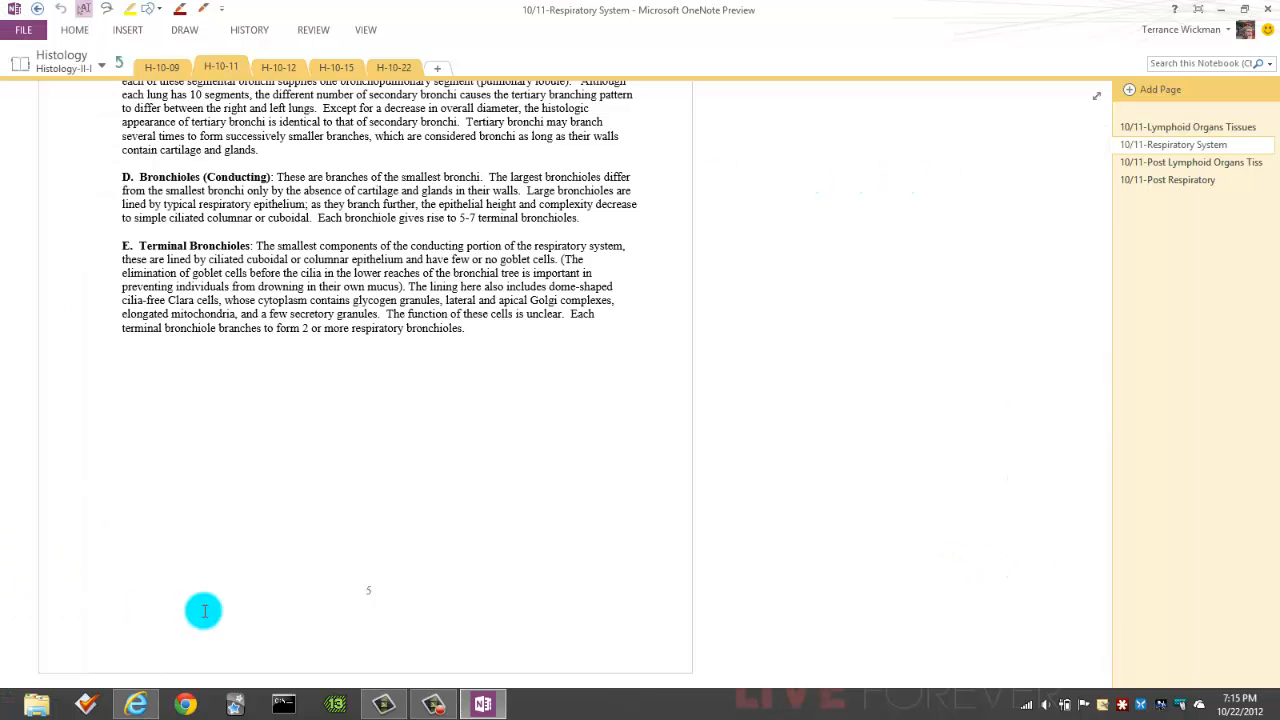
{"action": "left_click", "coordinate": [17, 703]}
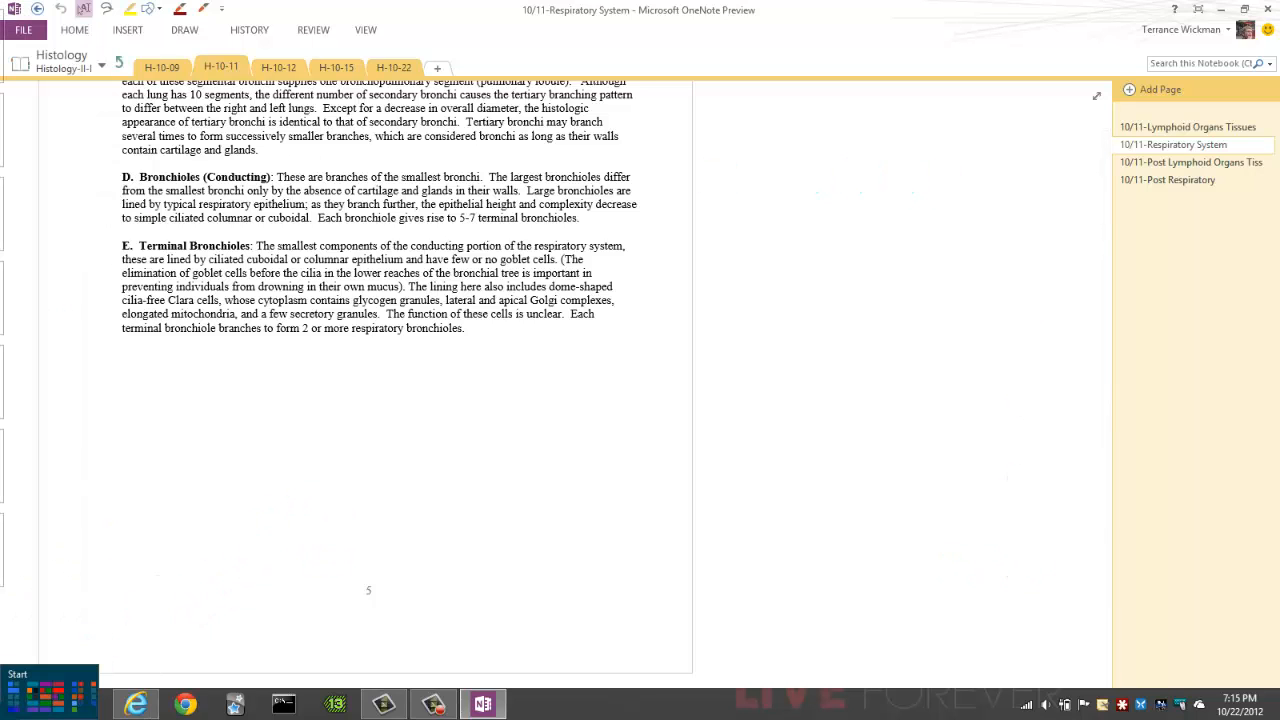
Step: View the Physiology notebook's Properties from FILE > Info and cancel without changes
{"action": "left_click", "coordinate": [23, 29]}
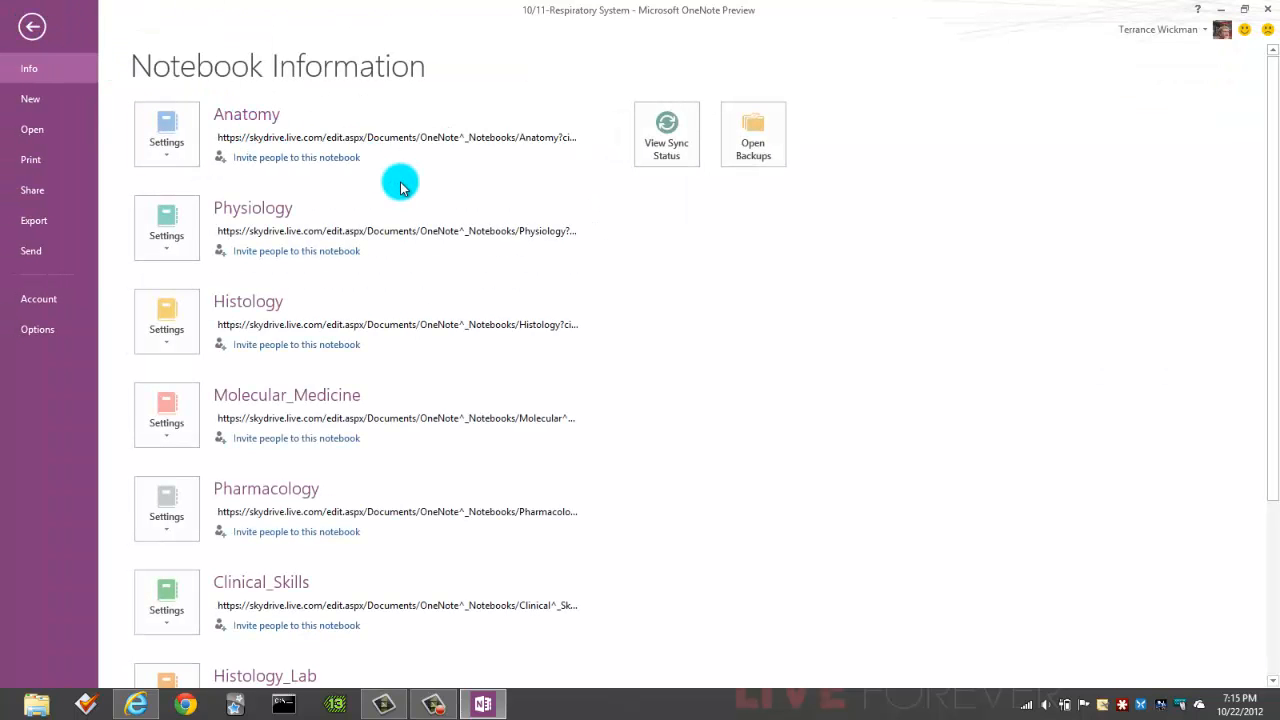
{"action": "mouse_move", "coordinate": [166, 227]}
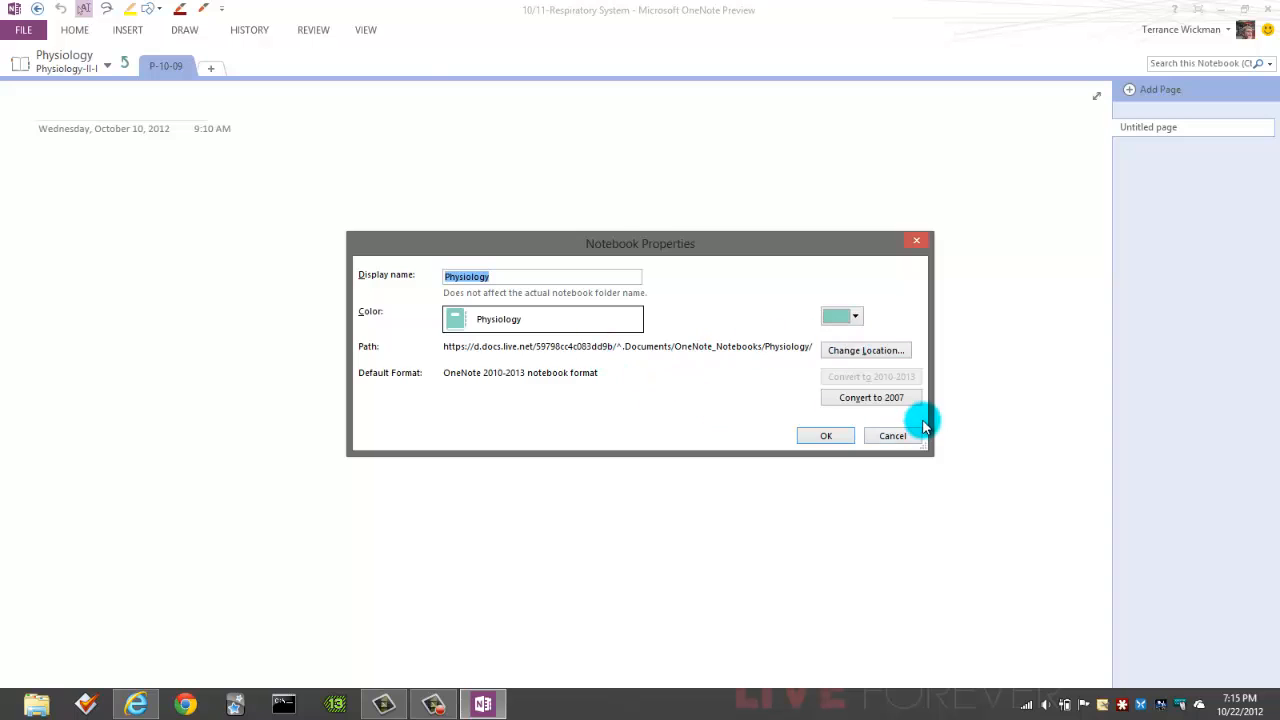
{"action": "mouse_move", "coordinate": [924, 445]}
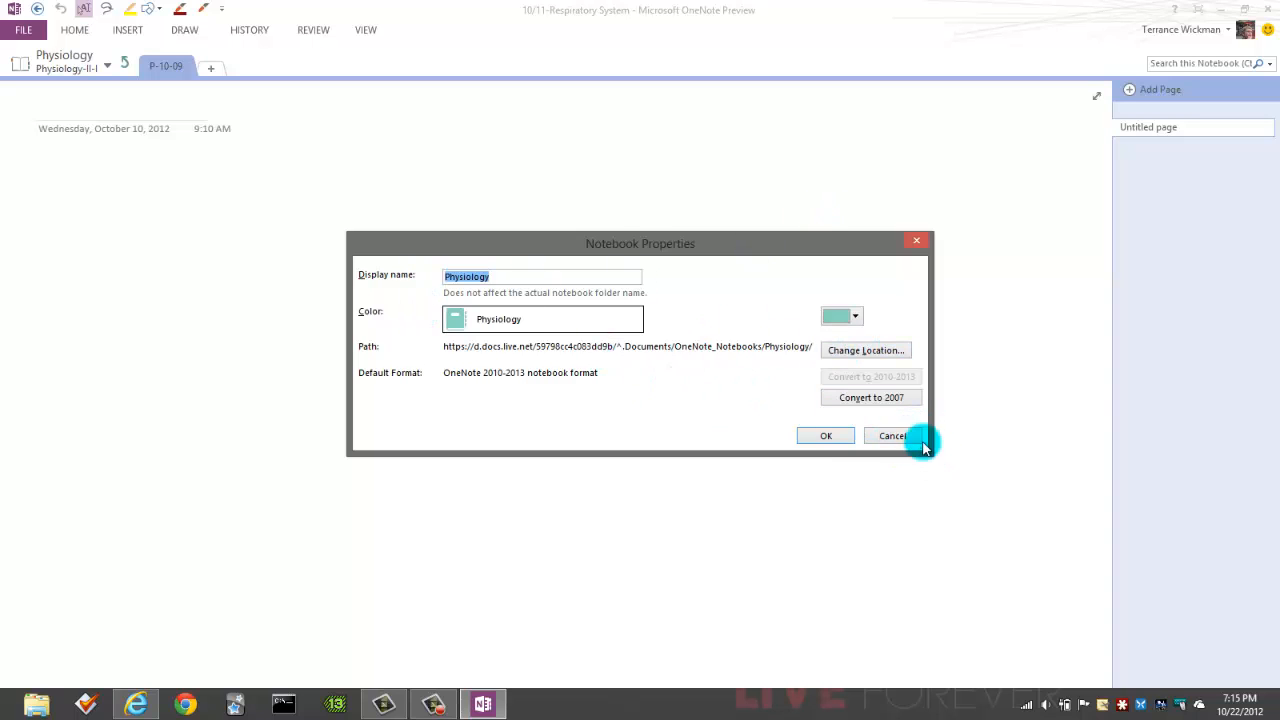
{"action": "left_click", "coordinate": [891, 435]}
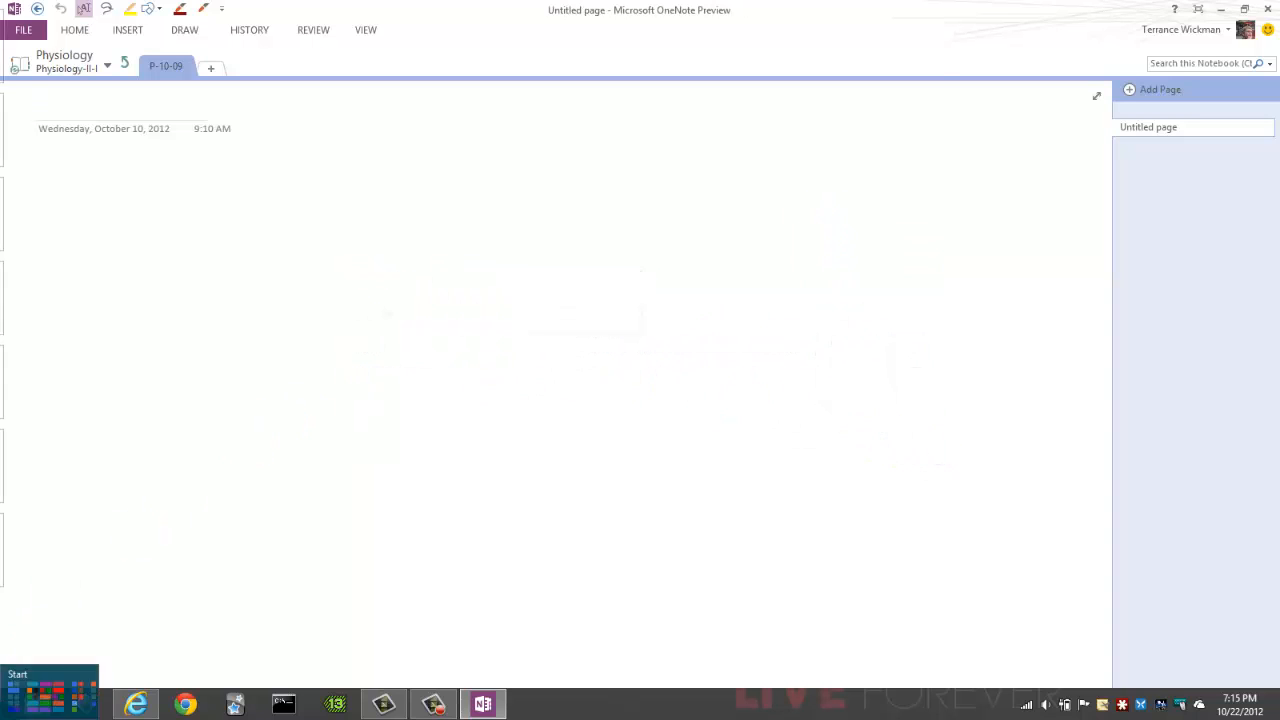
{"action": "mouse_move", "coordinate": [135, 704]}
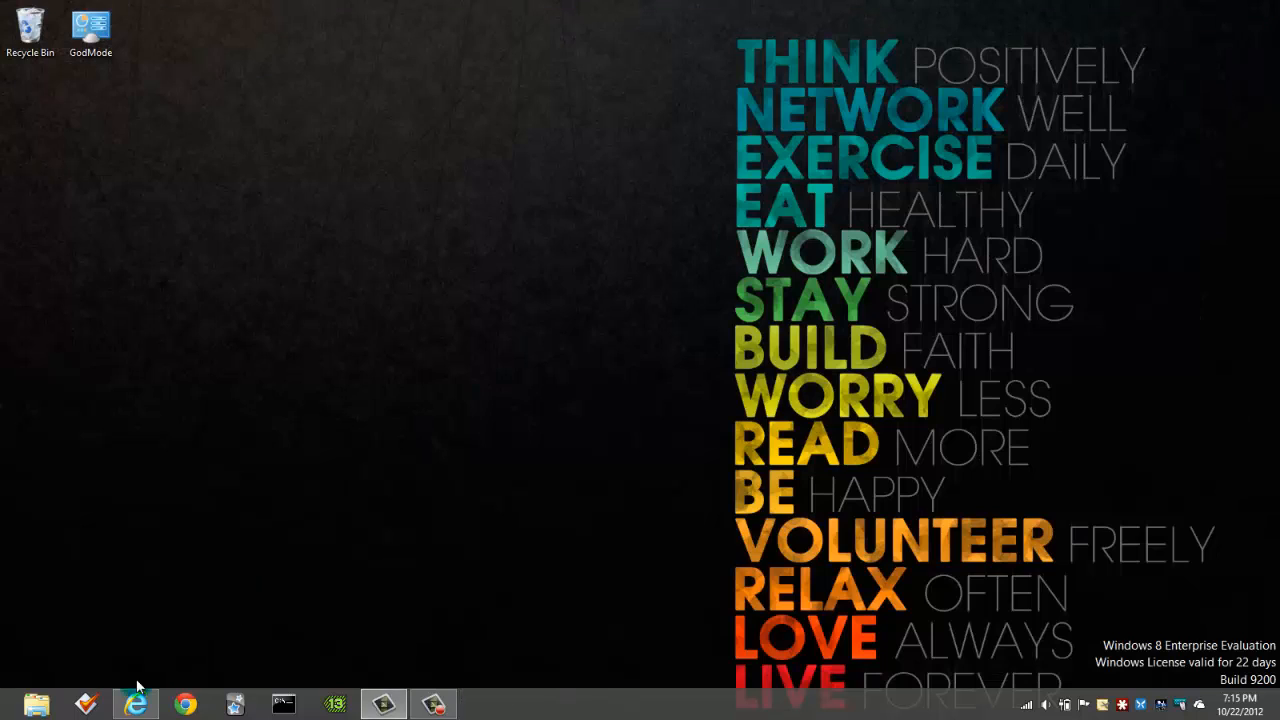
Step: Open Clinical_Skills online and read Clinical-Exam-I's 08/08-Chief Complaint & History page
{"action": "left_click", "coordinate": [136, 704]}
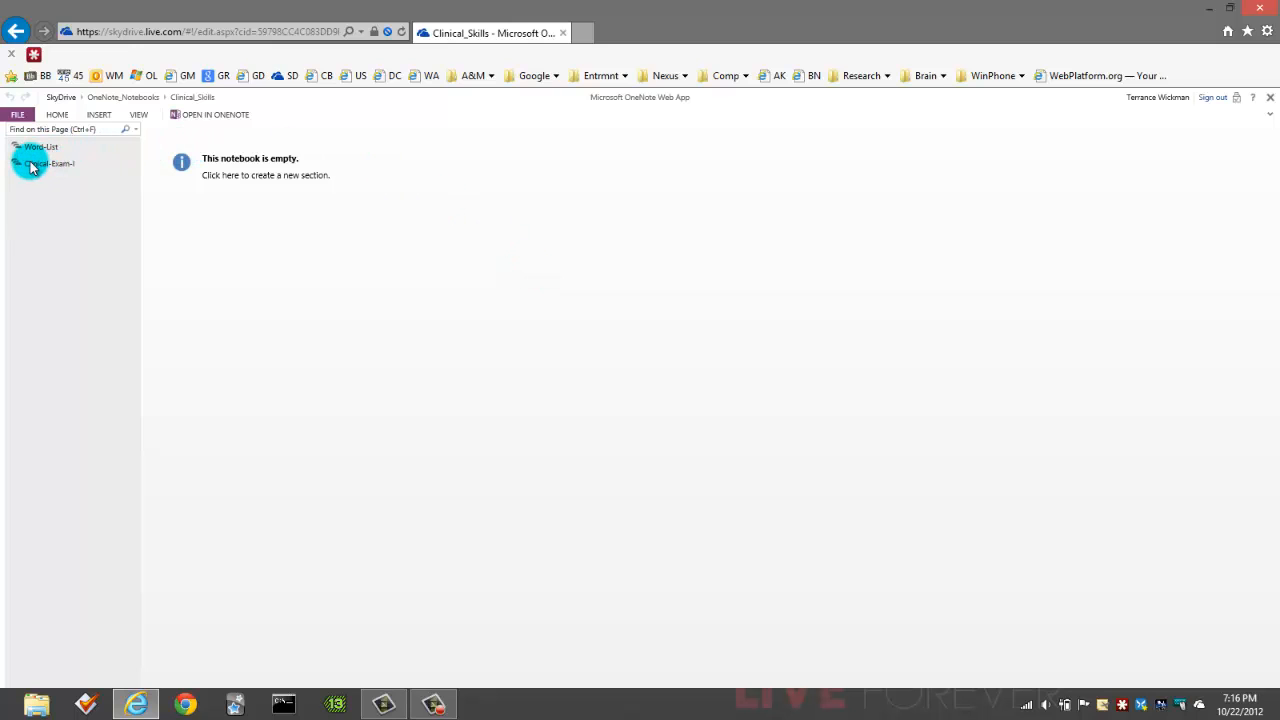
{"action": "left_click", "coordinate": [45, 163]}
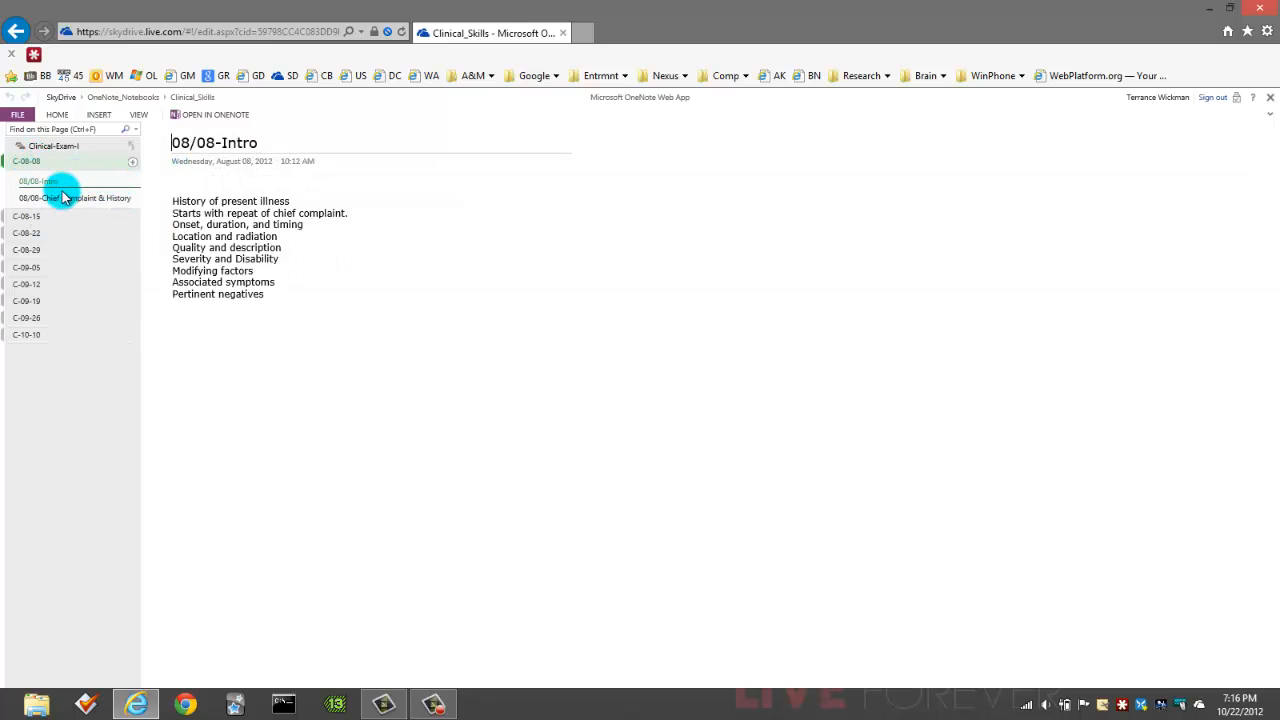
{"action": "left_click", "coordinate": [75, 197]}
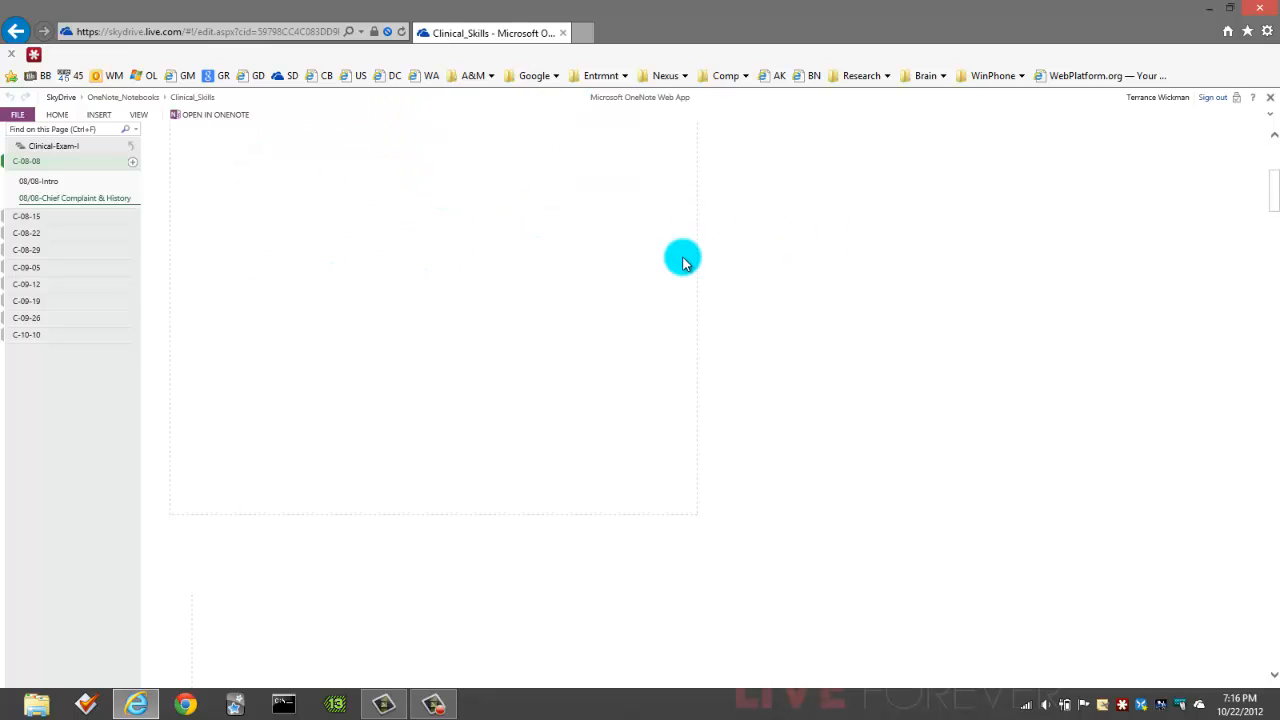
{"action": "left_click", "coordinate": [75, 198]}
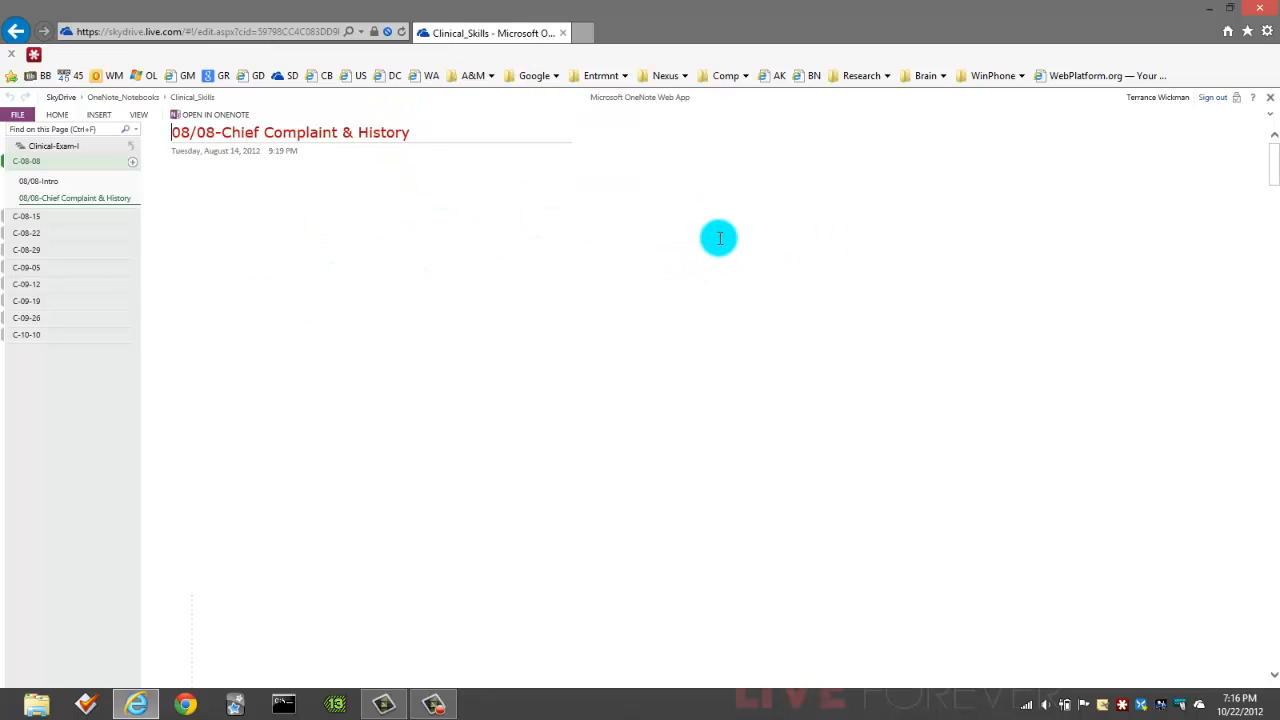
{"action": "mouse_move", "coordinate": [731, 134]}
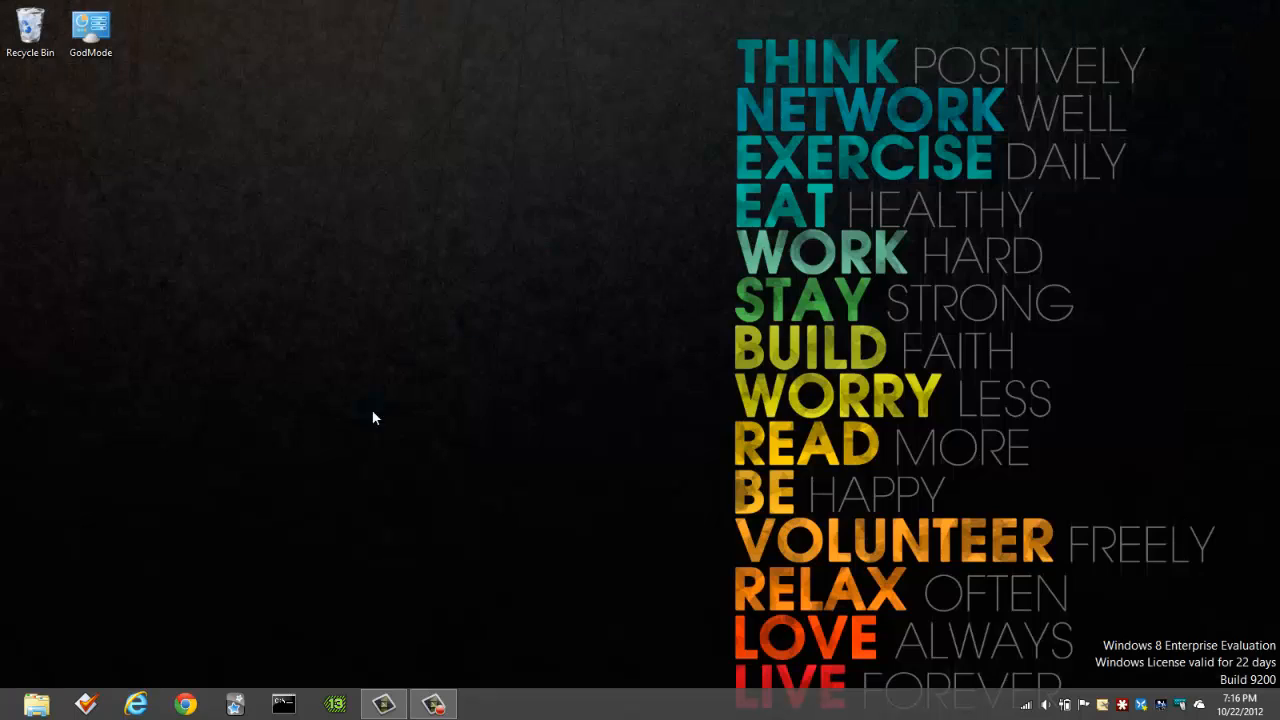
Step: Browse Libraries and the Downloads folder in File Explorer, then return to the desktop
{"action": "key", "text": "Super"}
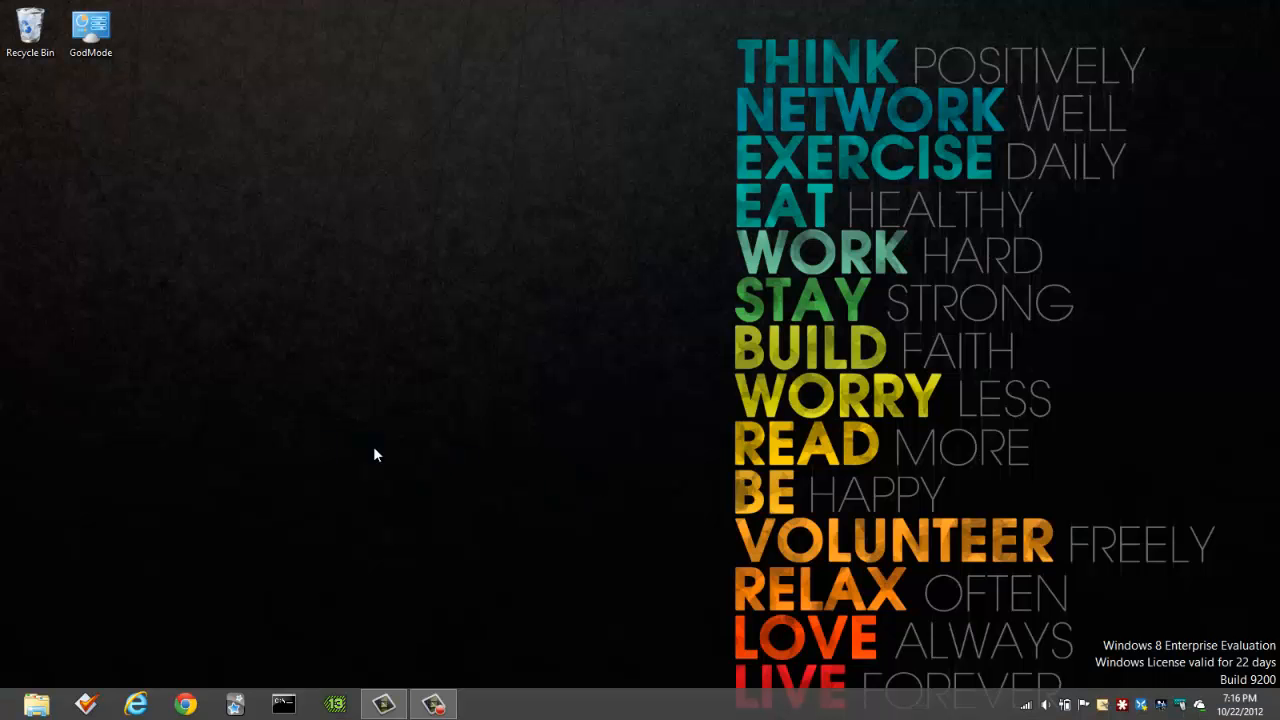
{"action": "left_click", "coordinate": [35, 704]}
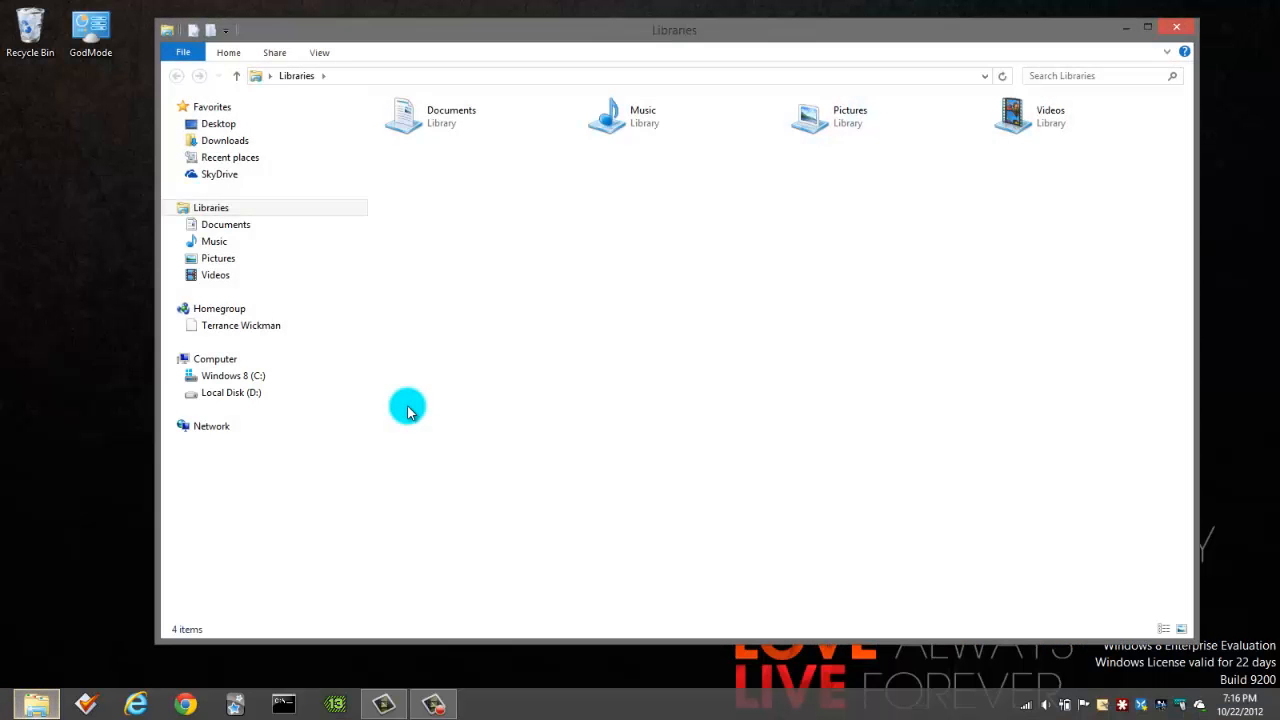
{"action": "left_click", "coordinate": [224, 140]}
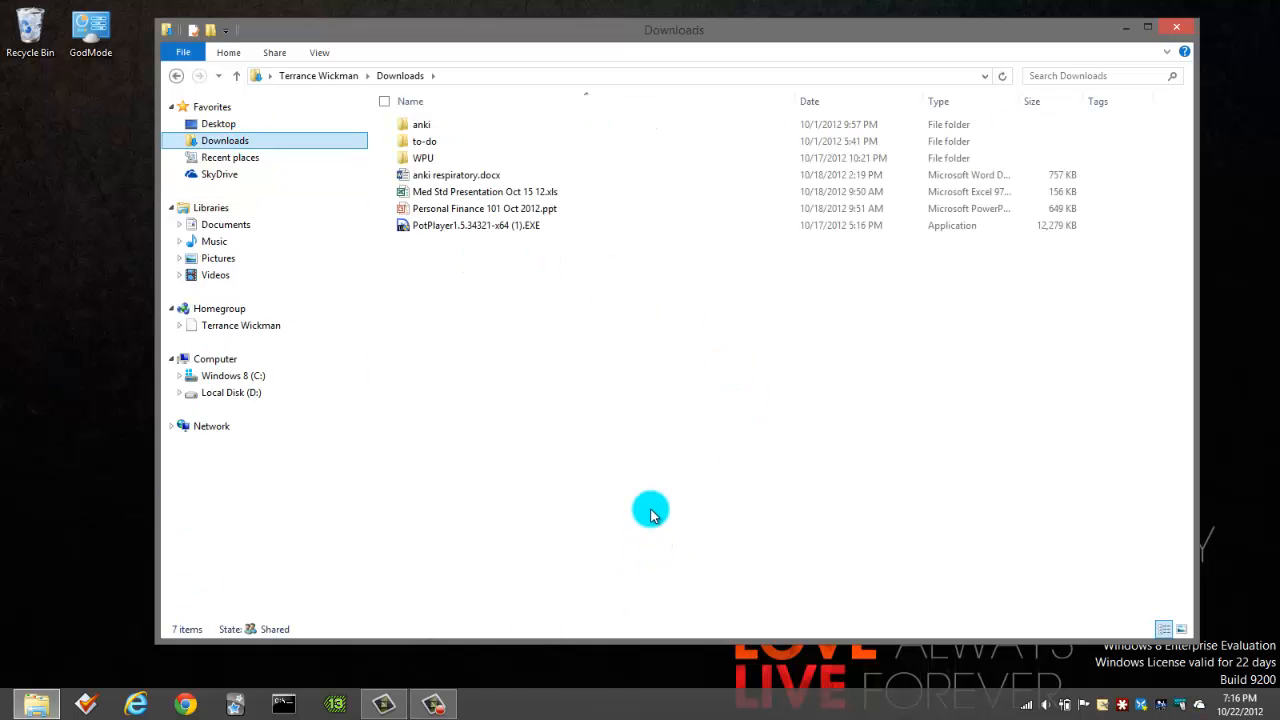
{"action": "mouse_move", "coordinate": [167, 617]}
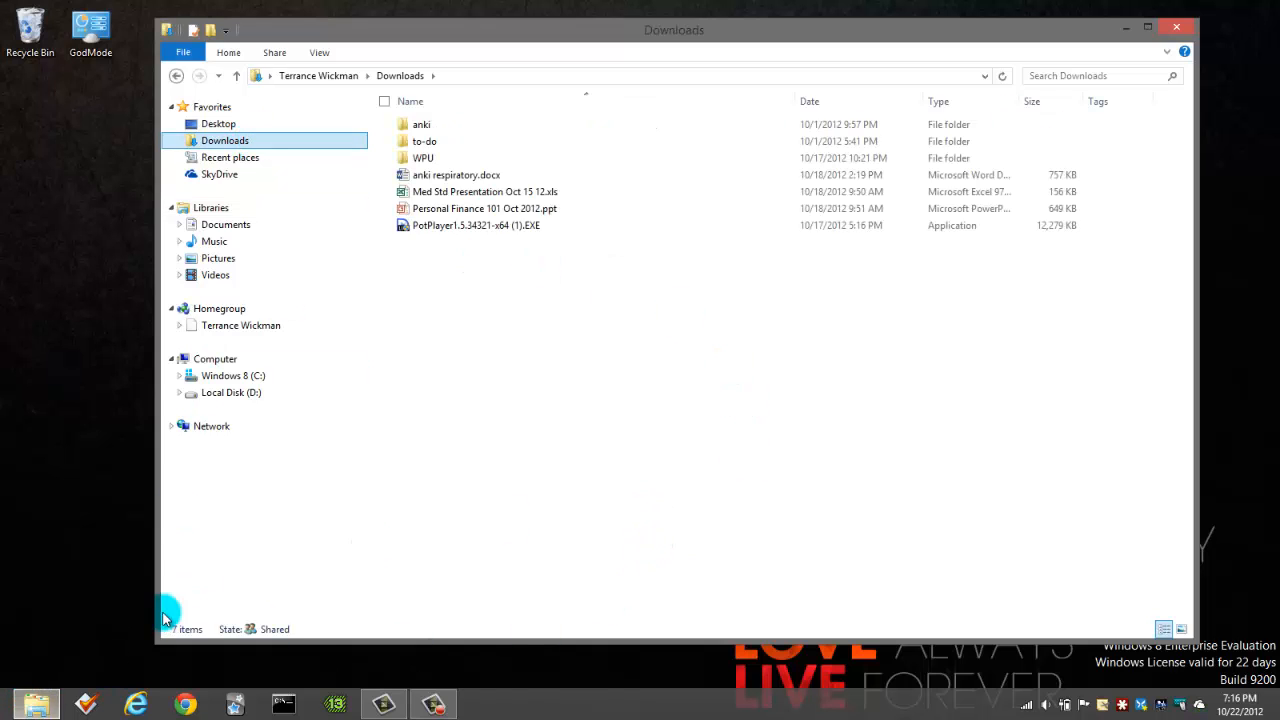
{"action": "mouse_move", "coordinate": [1024, 153]}
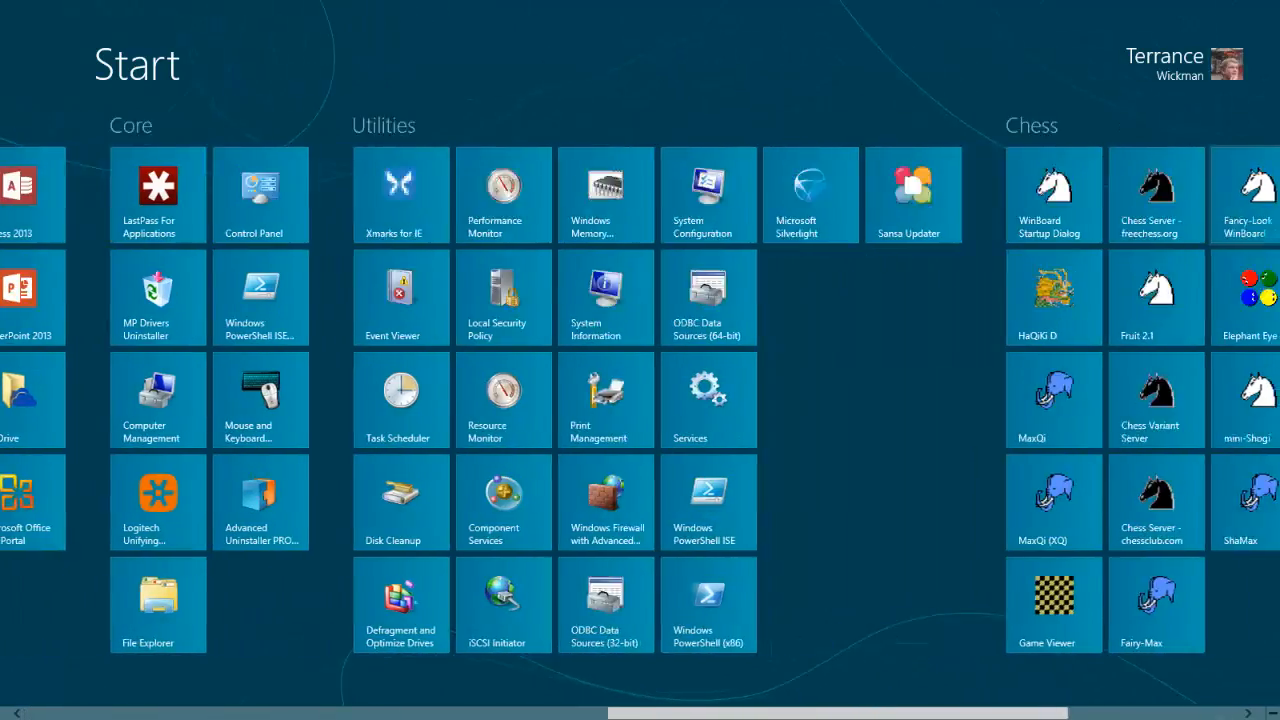
{"action": "key", "text": "Escape"}
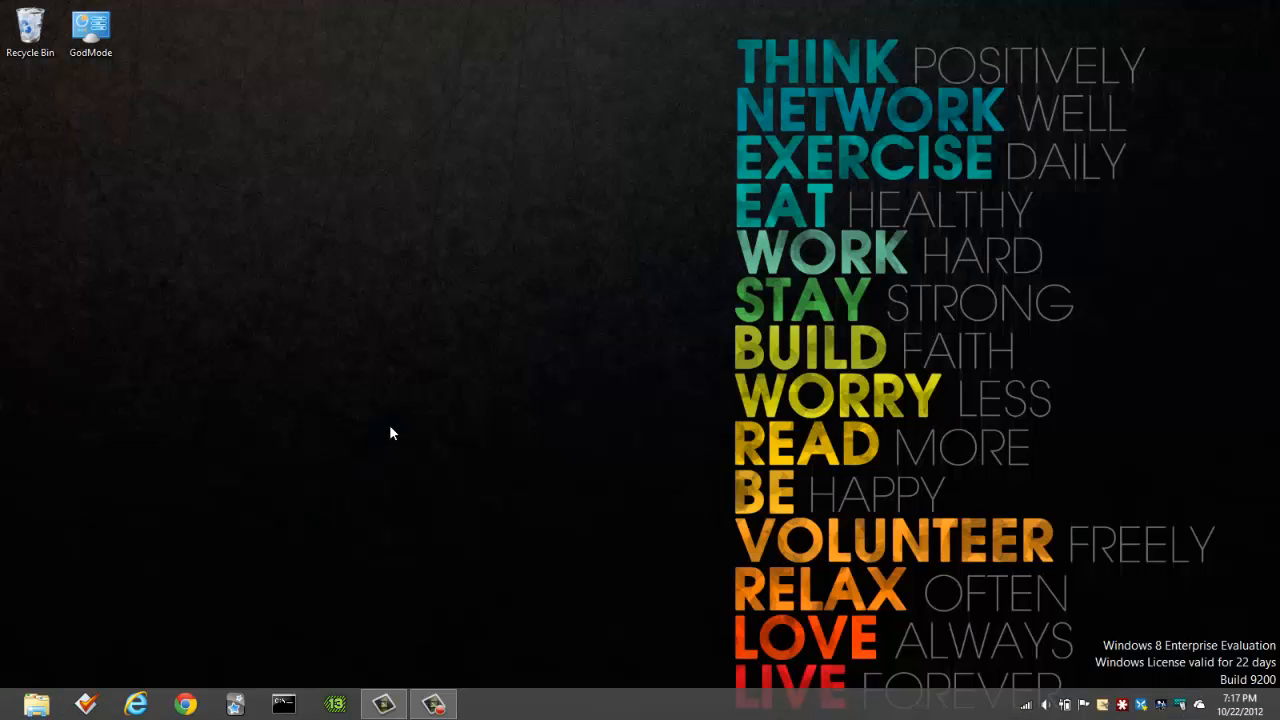
{"action": "mouse_move", "coordinate": [358, 337]}
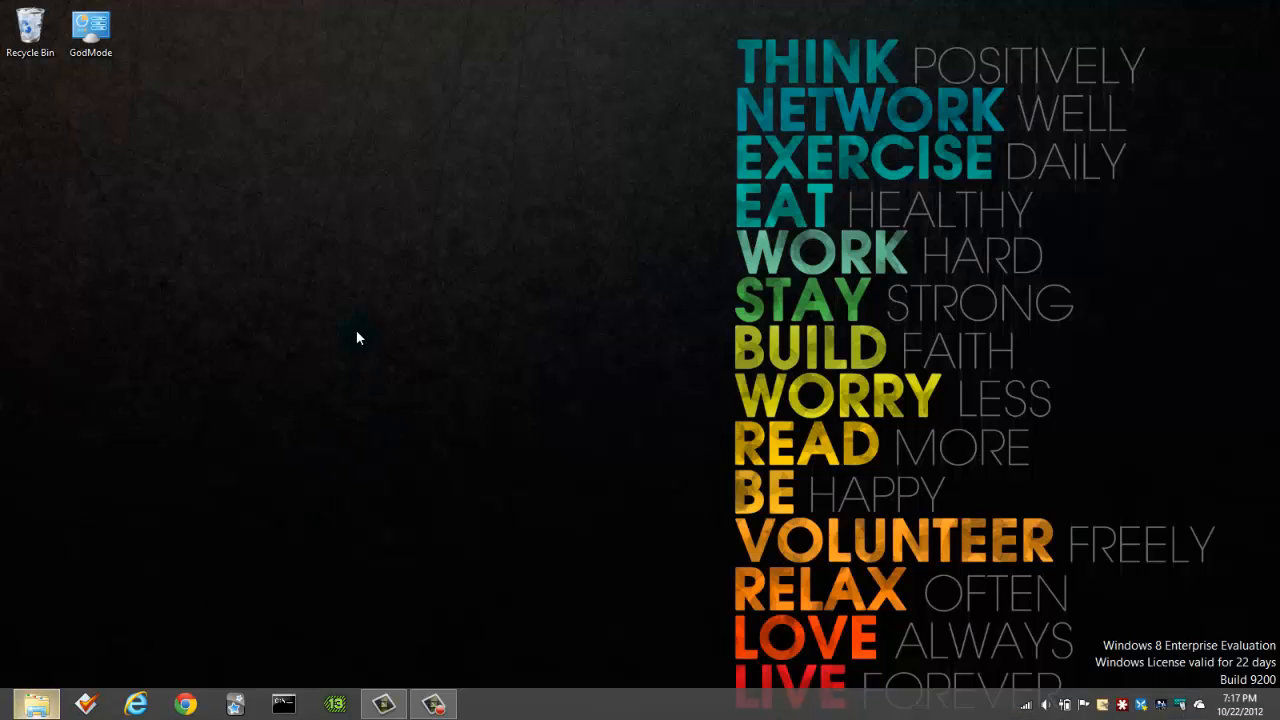
Step: Launch the PotPlayer installer from the Downloads folder
{"action": "left_click", "coordinate": [34, 704]}
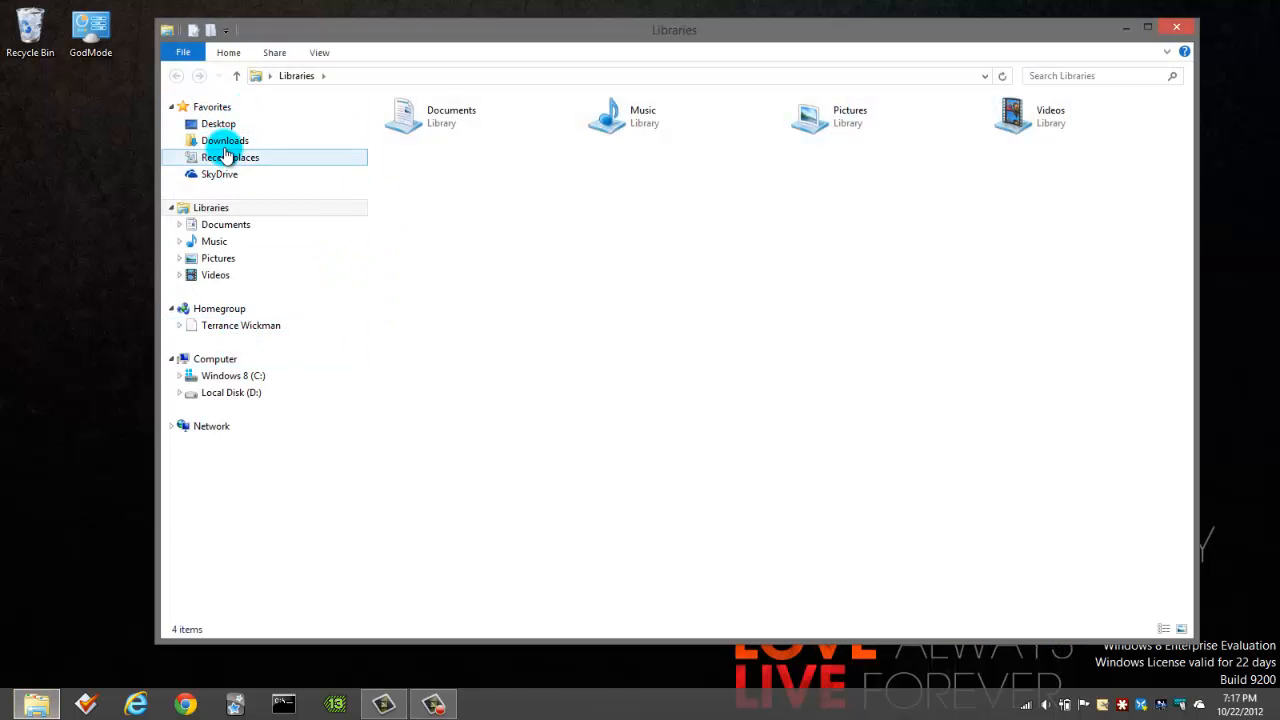
{"action": "left_click", "coordinate": [224, 140]}
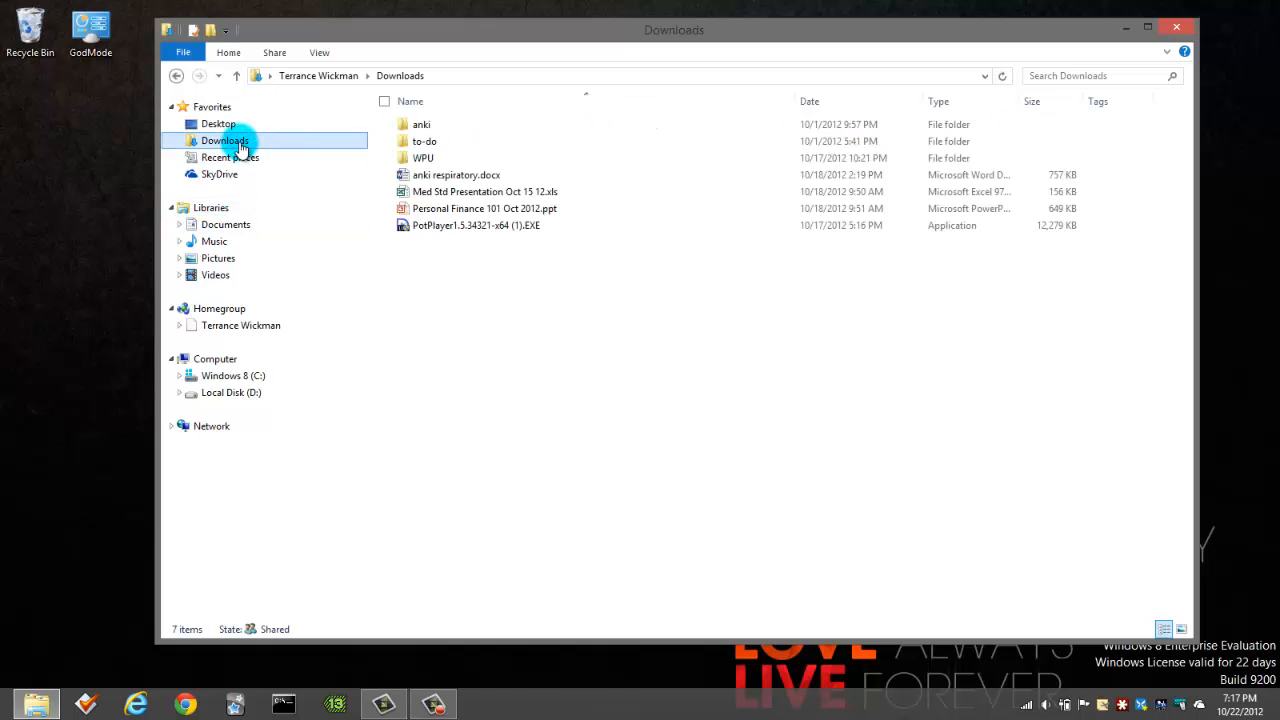
{"action": "left_click", "coordinate": [475, 225]}
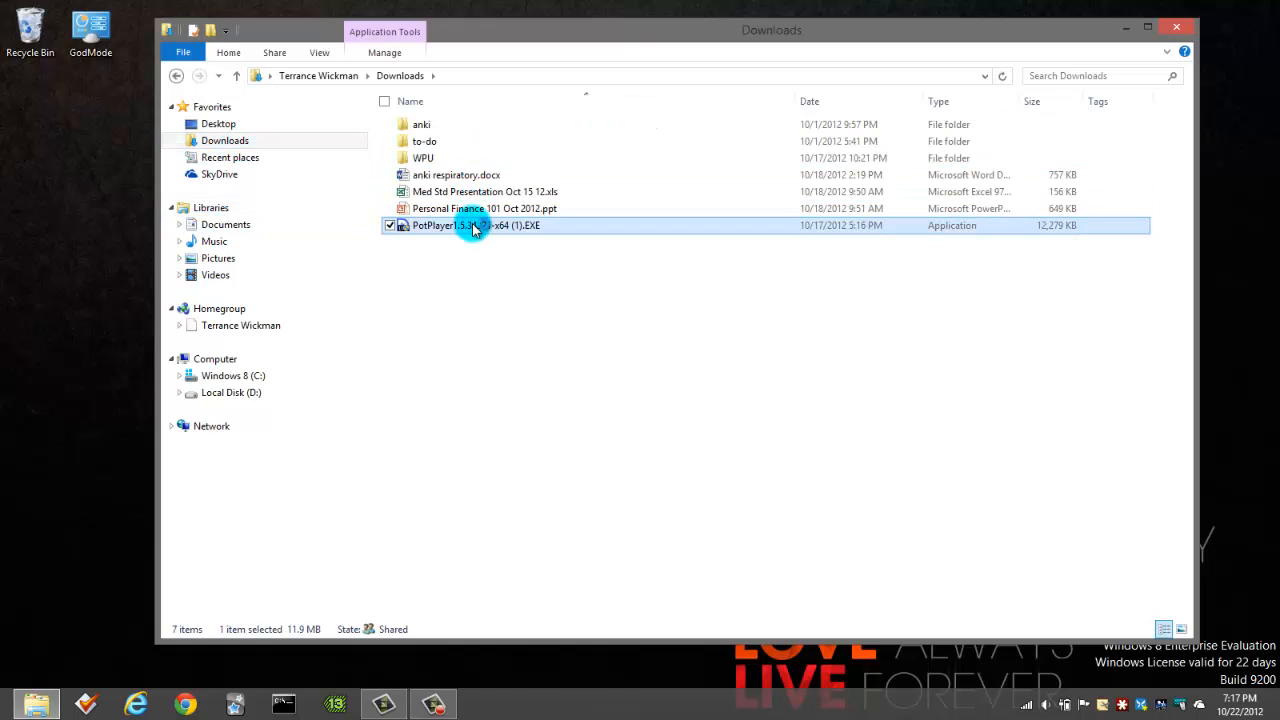
{"action": "mouse_move", "coordinate": [700, 368]}
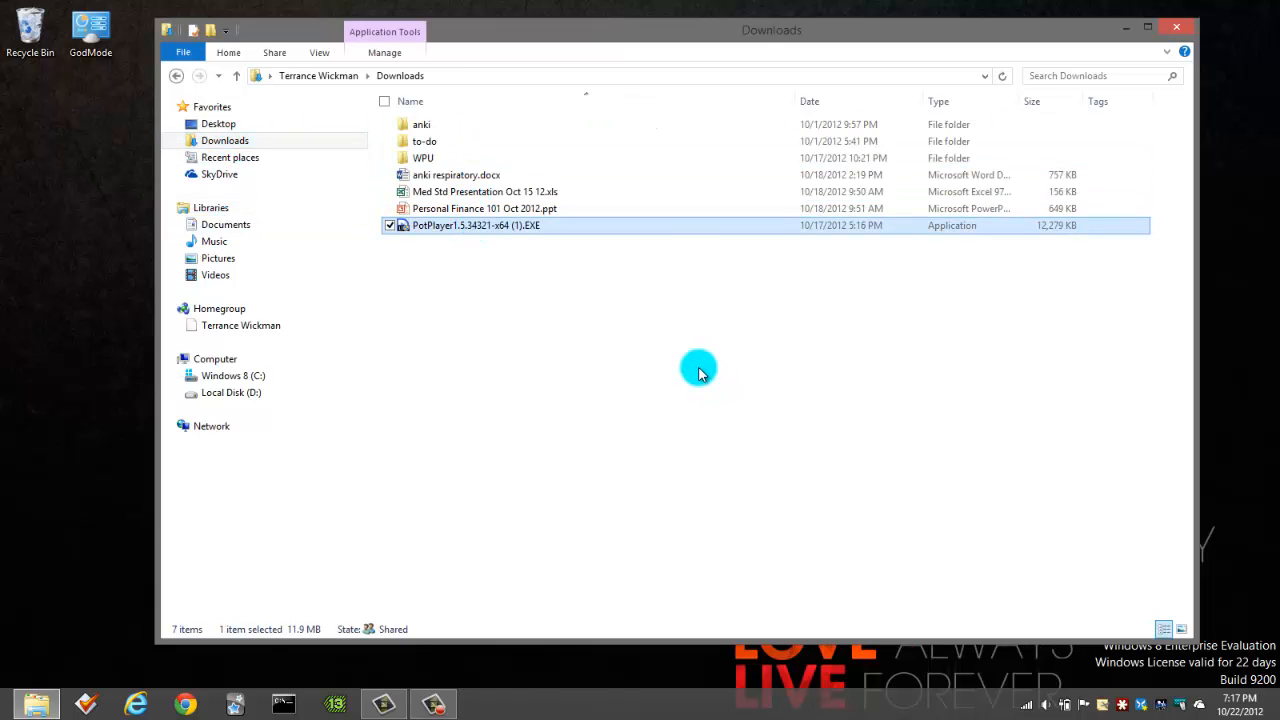
{"action": "double_click", "coordinate": [476, 225]}
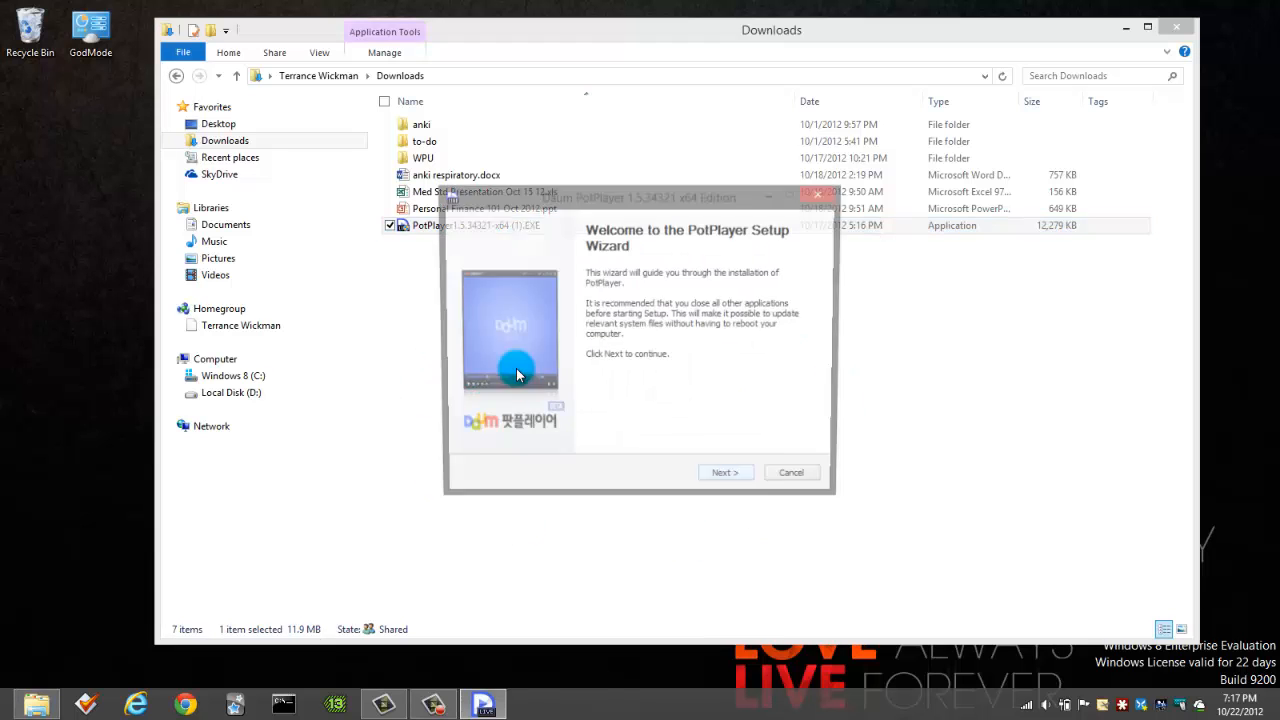
Step: Install PotPlayer with Live Files to the default folder, accepting 2.0 stereo speakers
{"action": "left_click", "coordinate": [725, 472]}
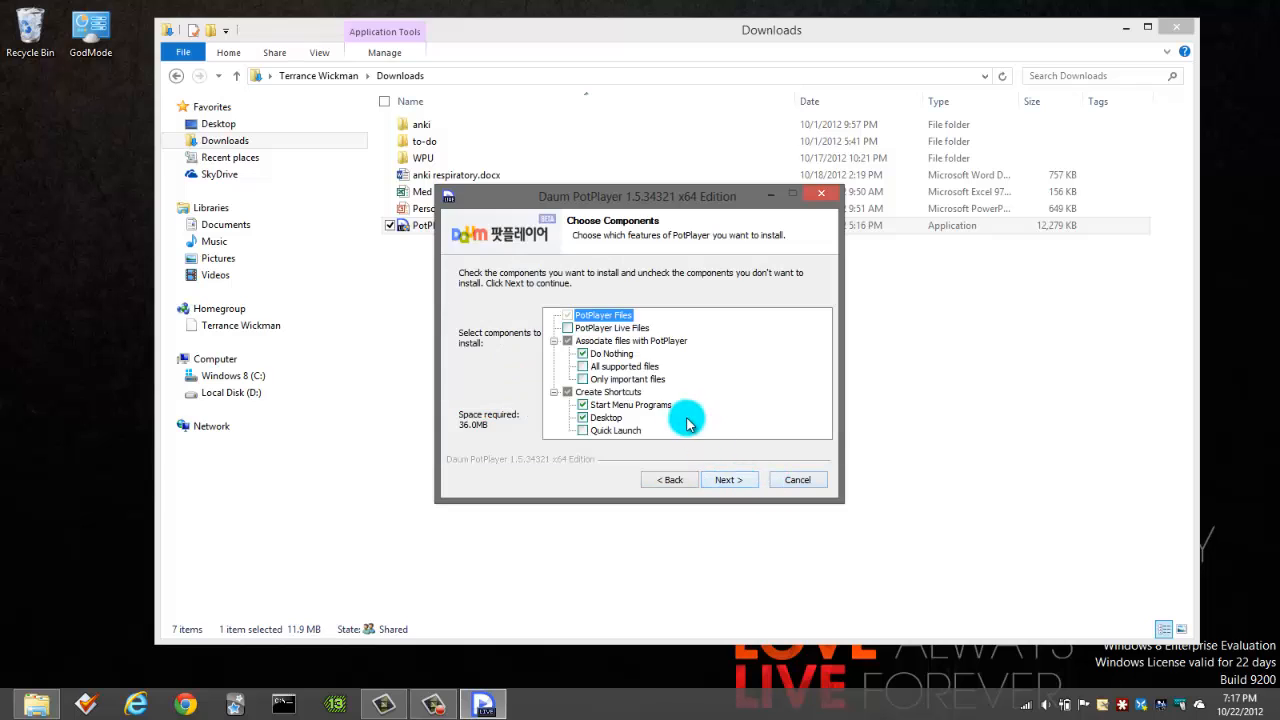
{"action": "left_click", "coordinate": [568, 327]}
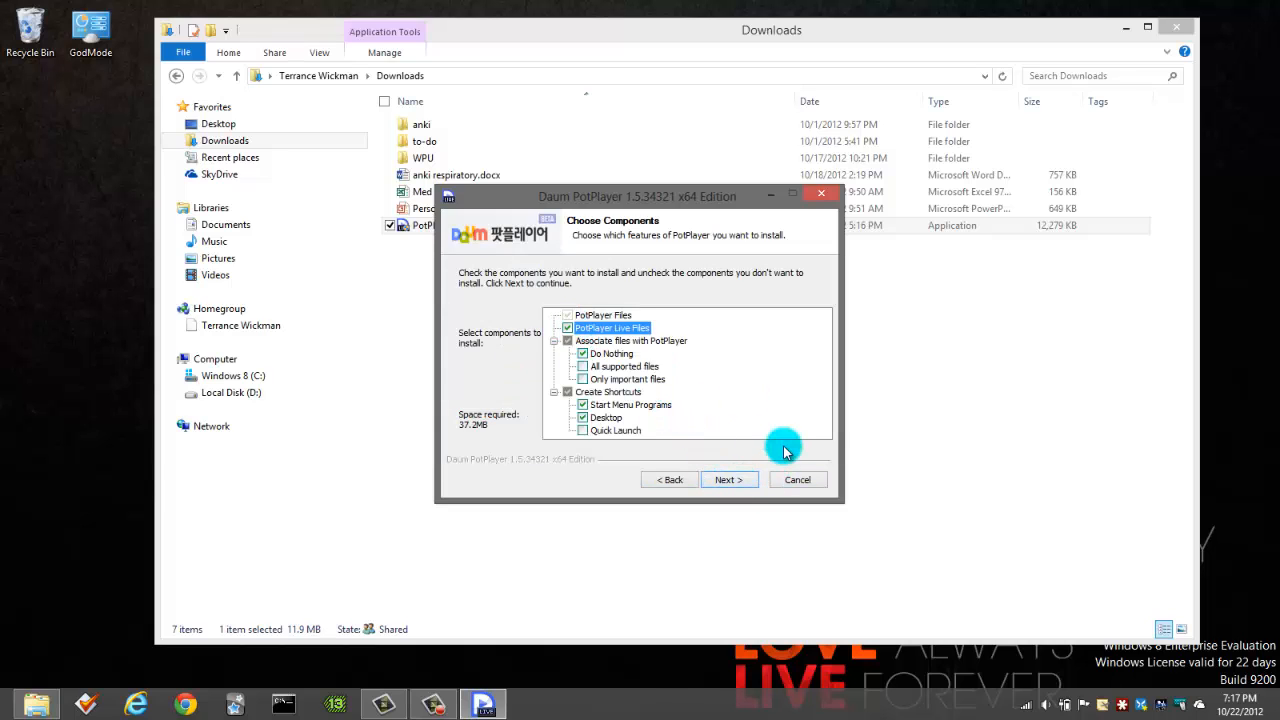
{"action": "left_click", "coordinate": [729, 479]}
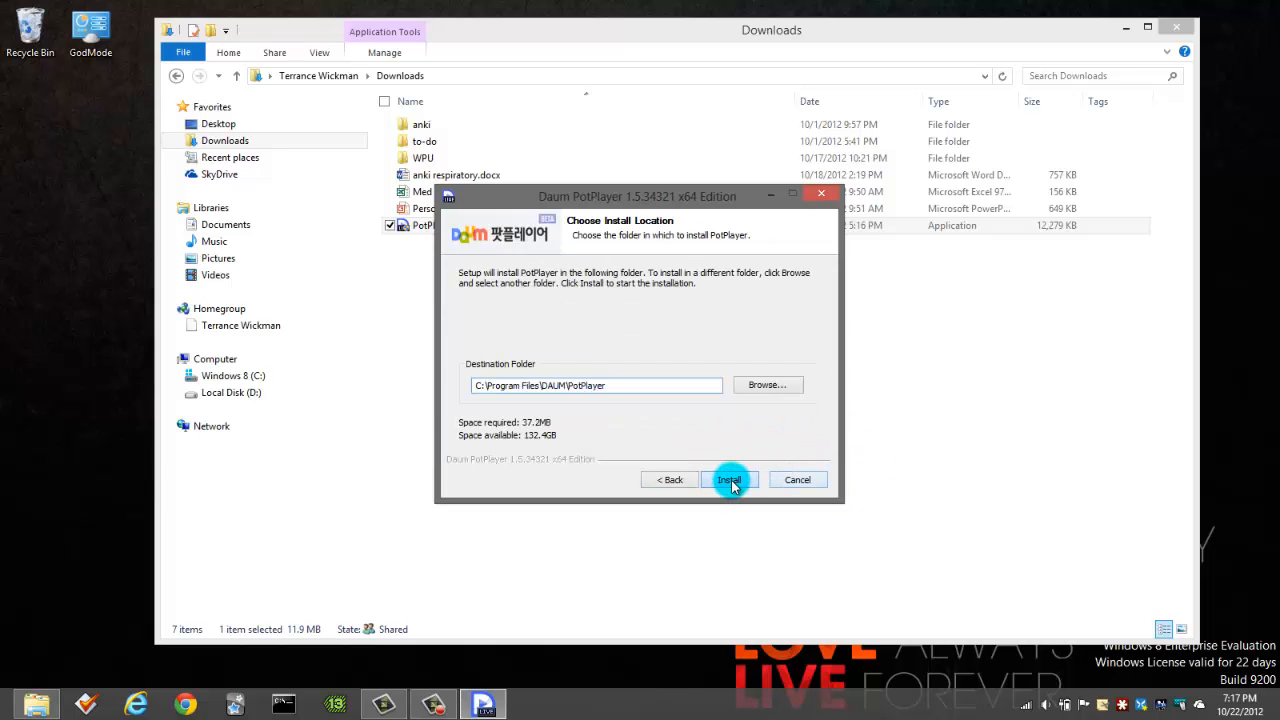
{"action": "left_click", "coordinate": [729, 479]}
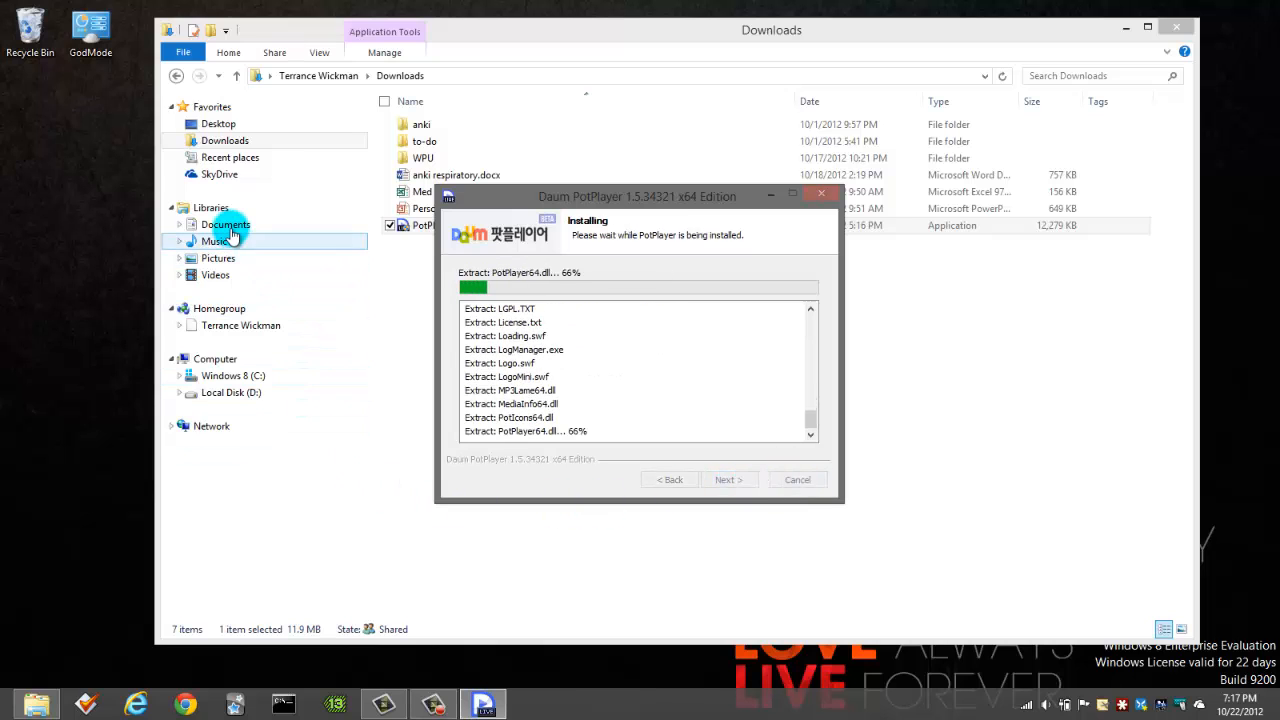
{"action": "left_click", "coordinate": [226, 224]}
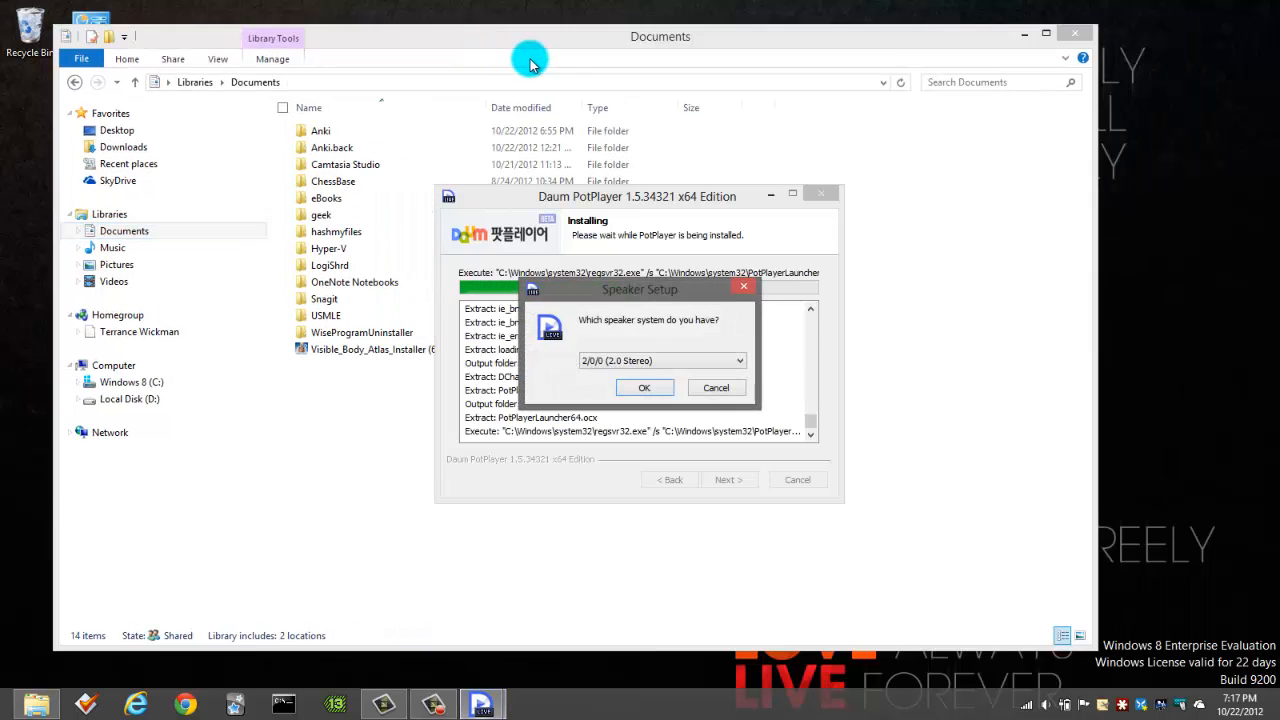
{"action": "left_click", "coordinate": [644, 387]}
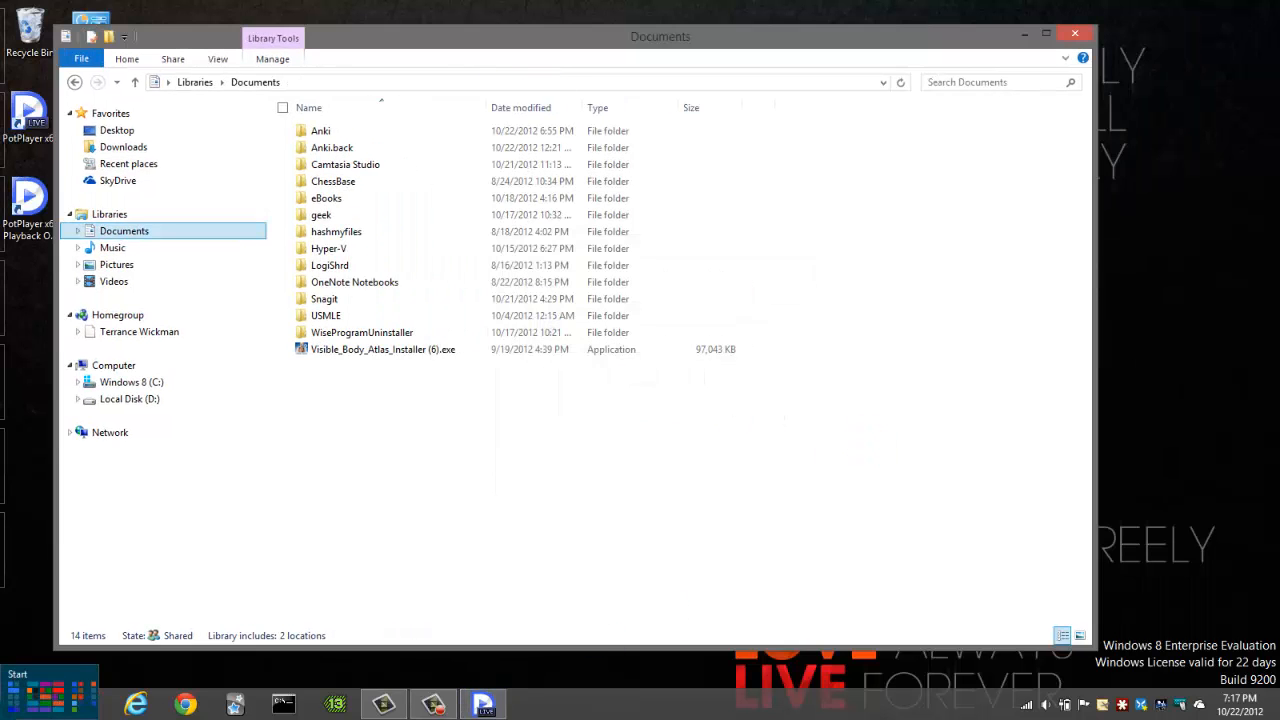
{"action": "left_click", "coordinate": [17, 693]}
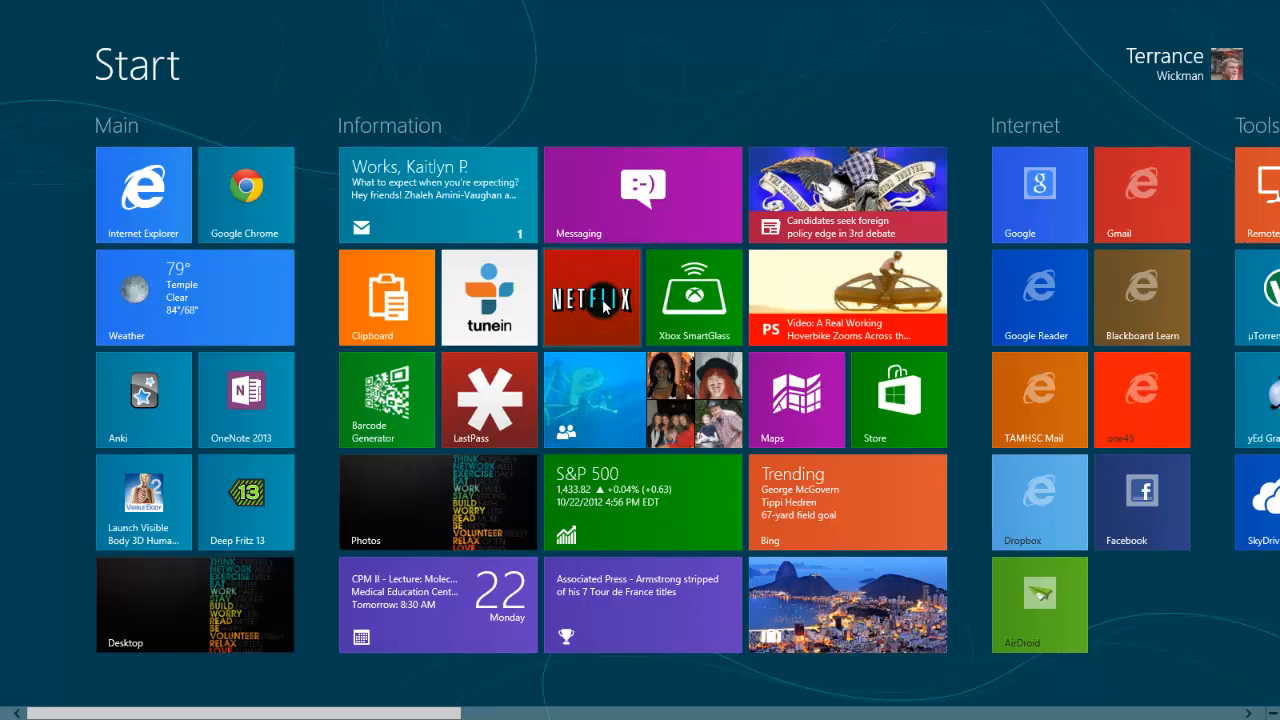
{"action": "left_click", "coordinate": [591, 297]}
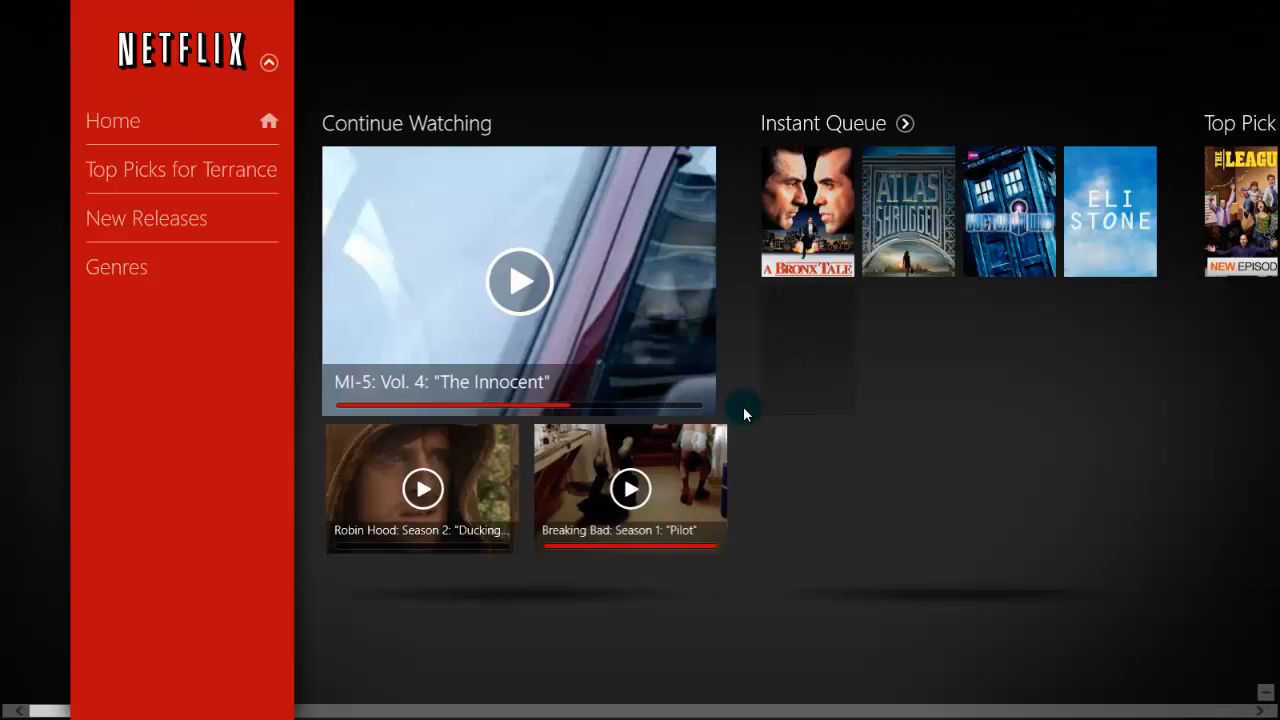
{"action": "scroll", "scroll_direction": "right", "scroll_amount": 3}
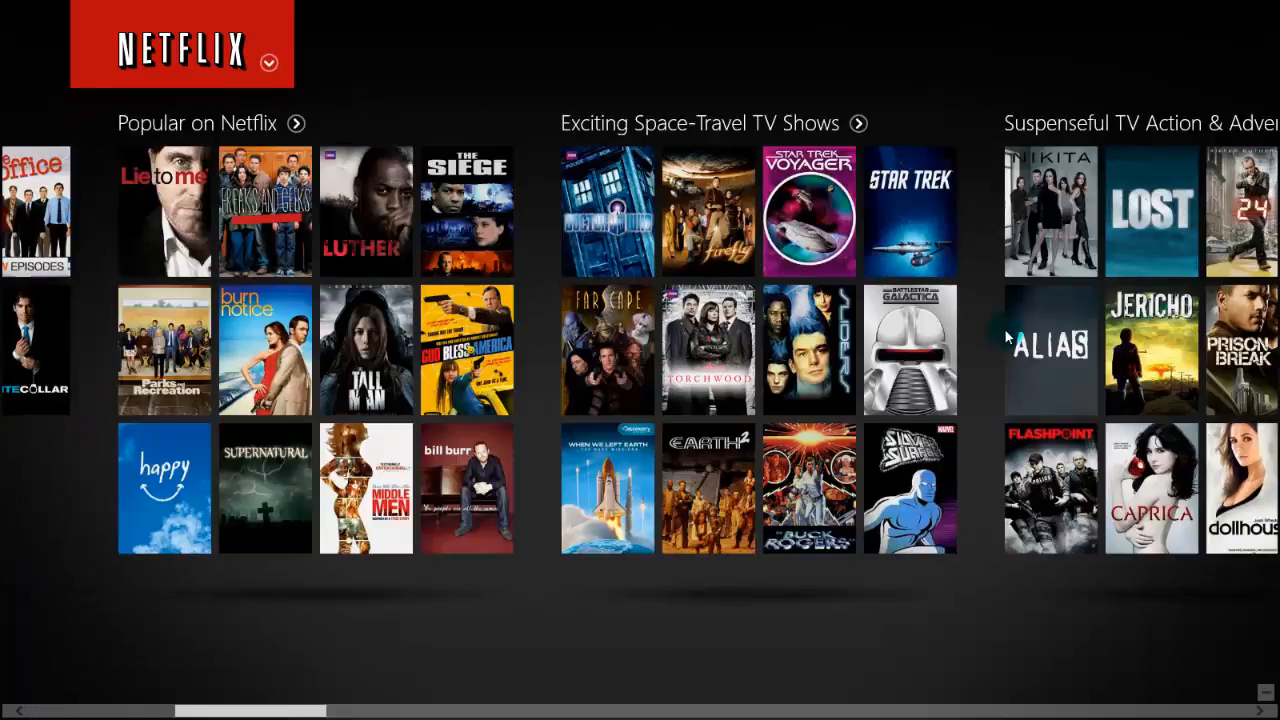
{"action": "left_click", "coordinate": [270, 61]}
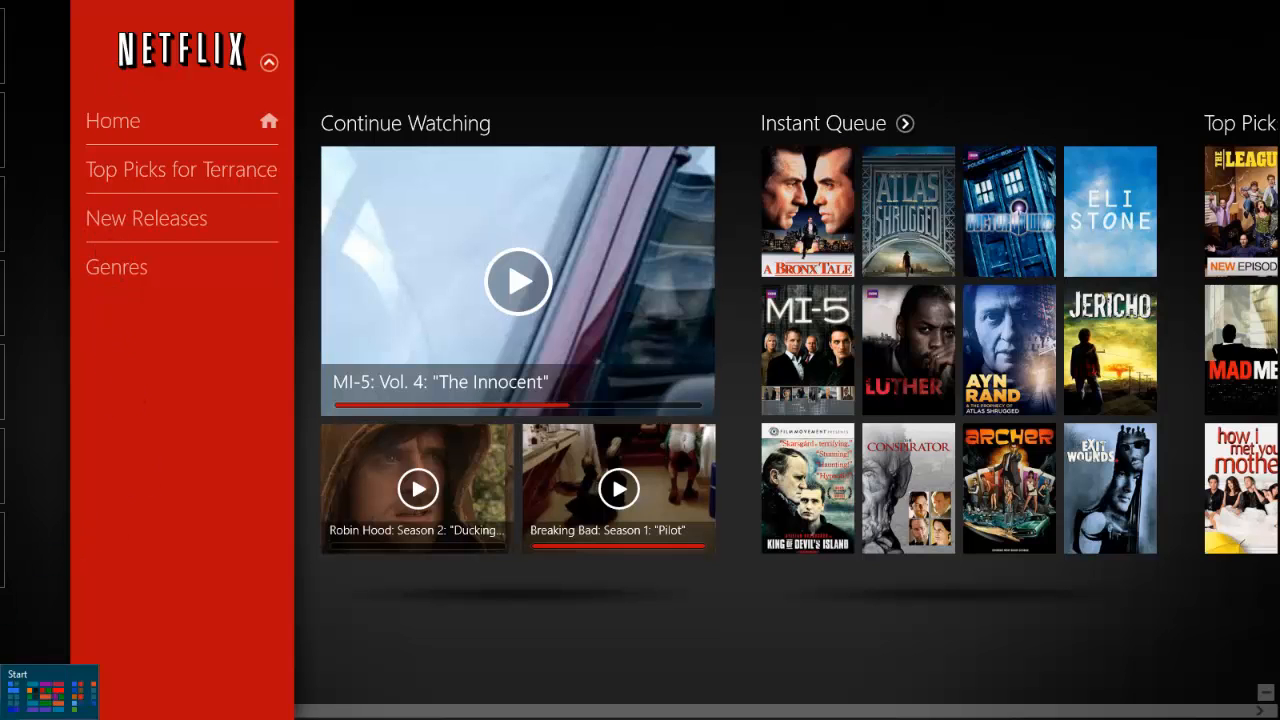
{"action": "left_click", "coordinate": [50, 690]}
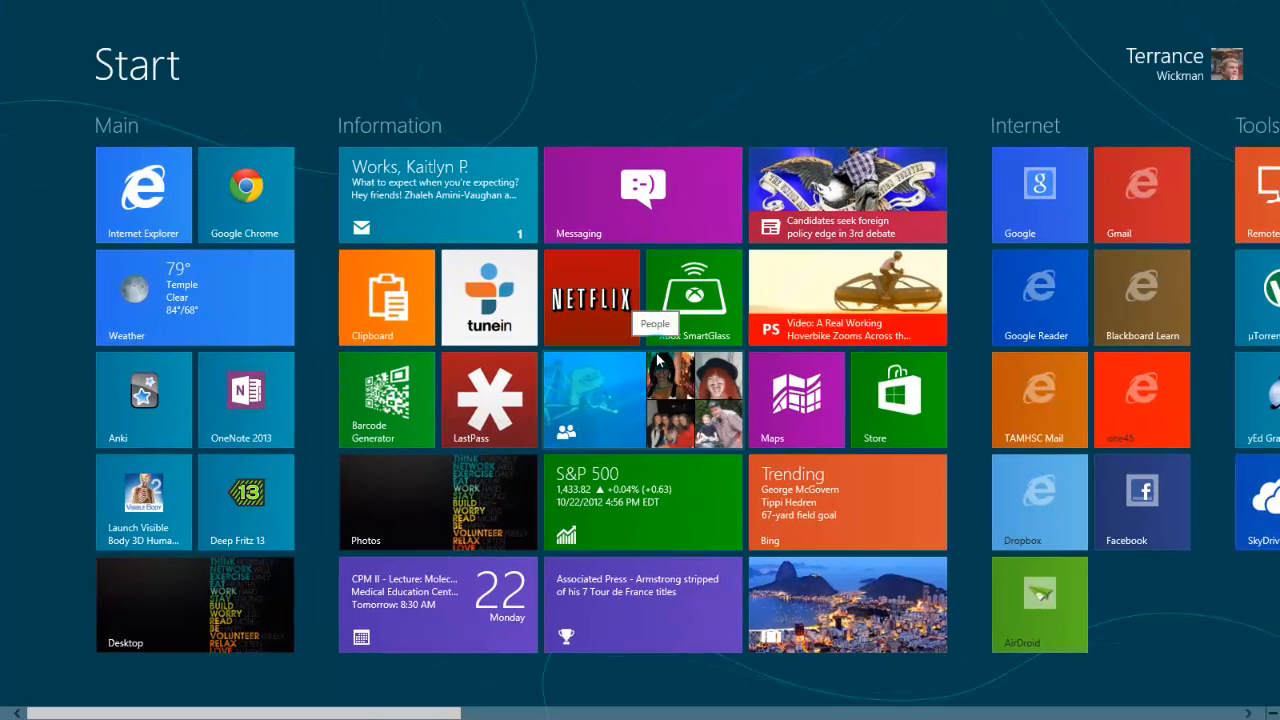
{"action": "mouse_move", "coordinate": [413, 135]}
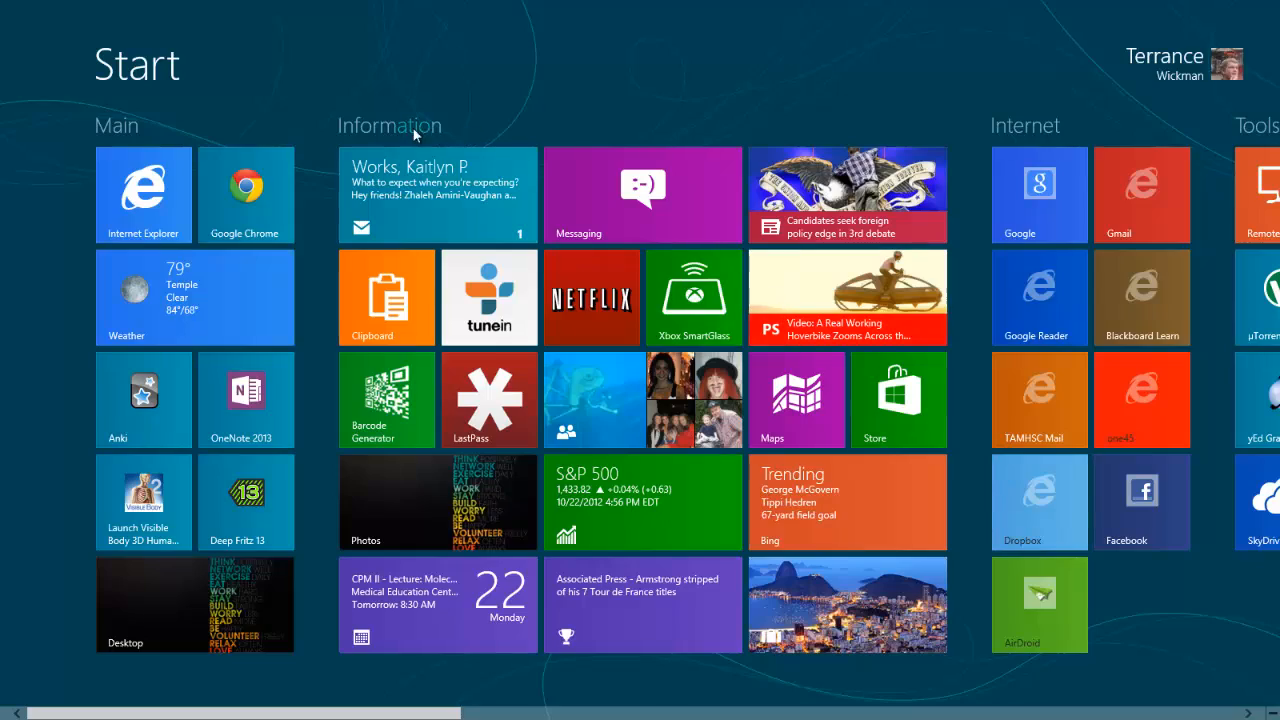
{"action": "scroll", "scroll_direction": "right", "scroll_amount": 3}
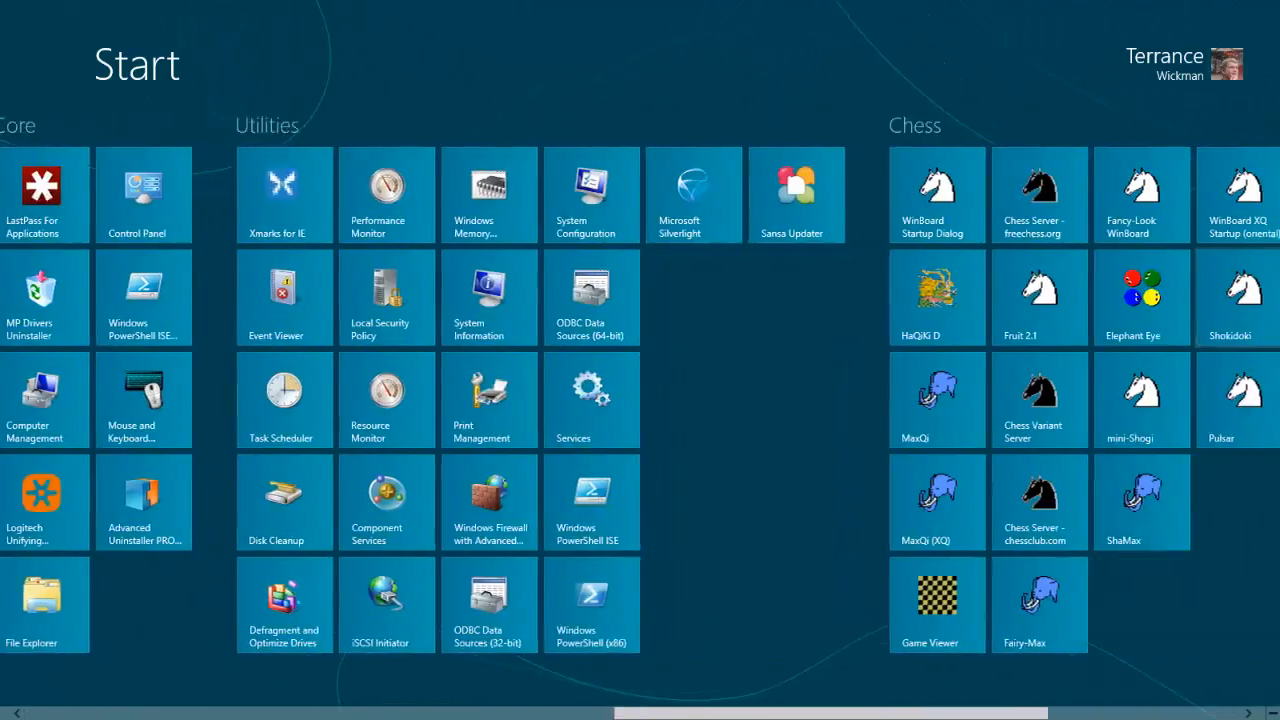
{"action": "scroll", "scroll_direction": "left", "scroll_amount": 3}
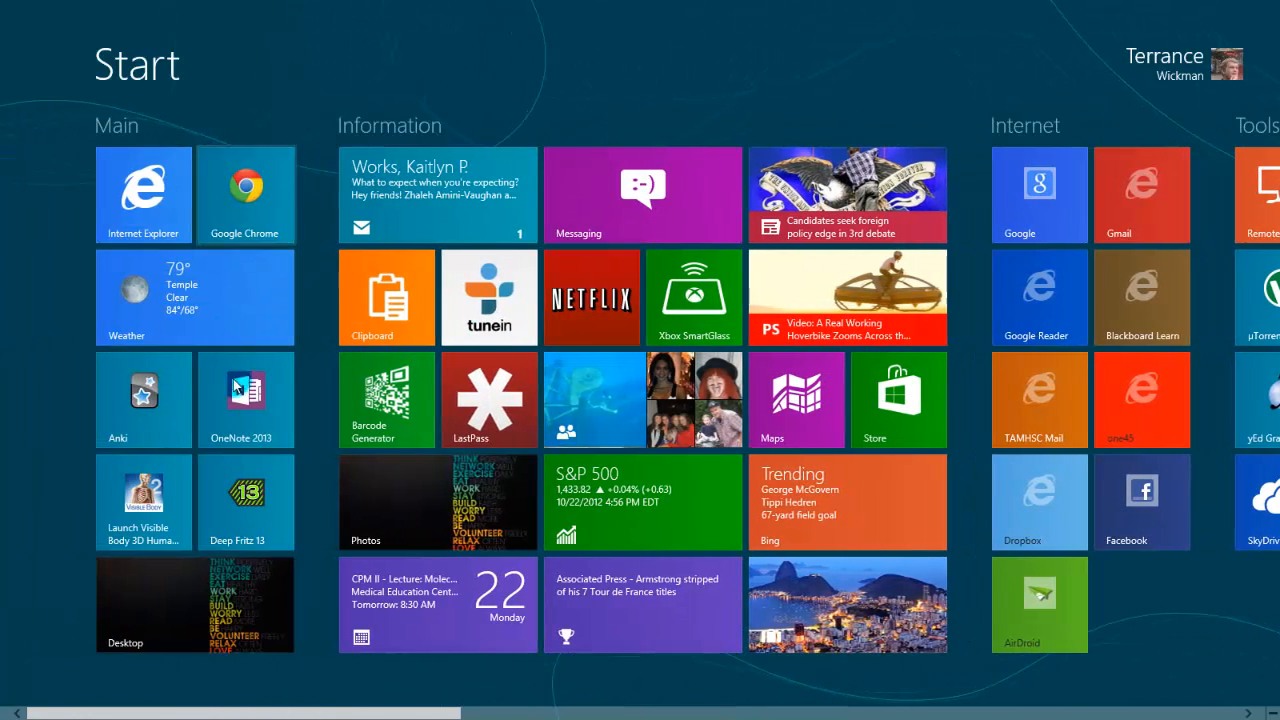
{"action": "mouse_move", "coordinate": [1163, 639]}
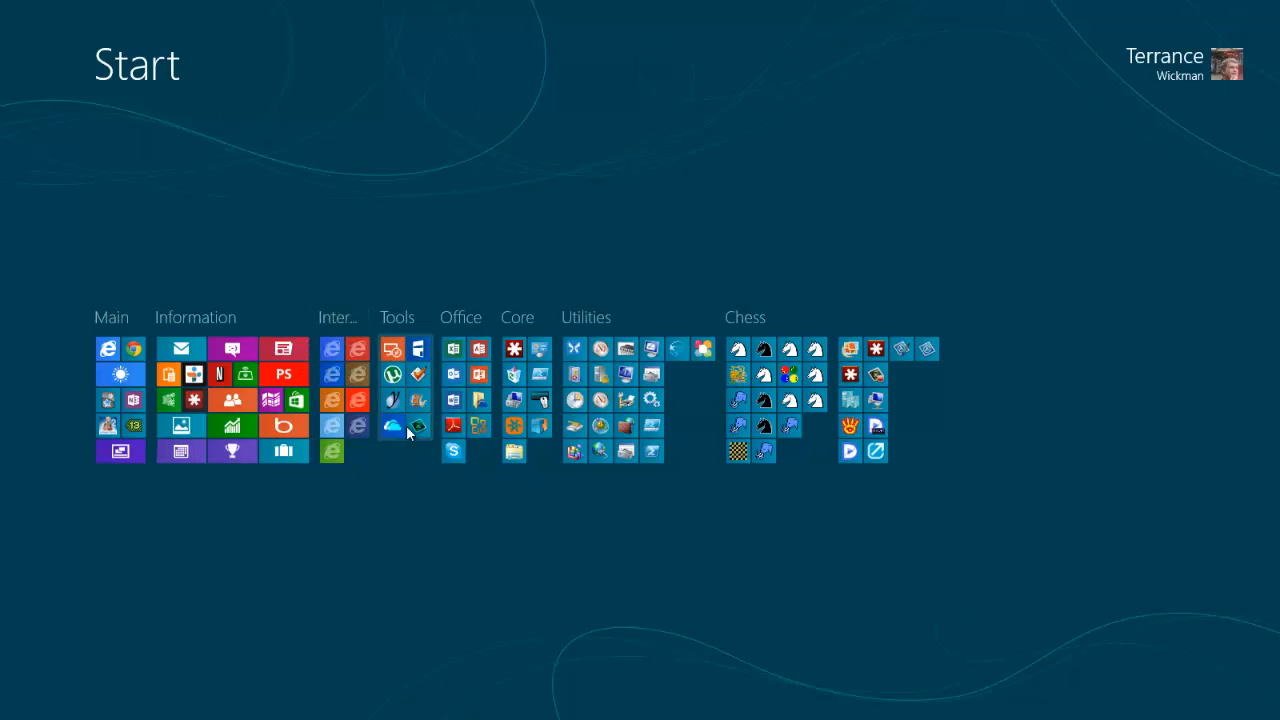
{"action": "mouse_move", "coordinate": [952, 608]}
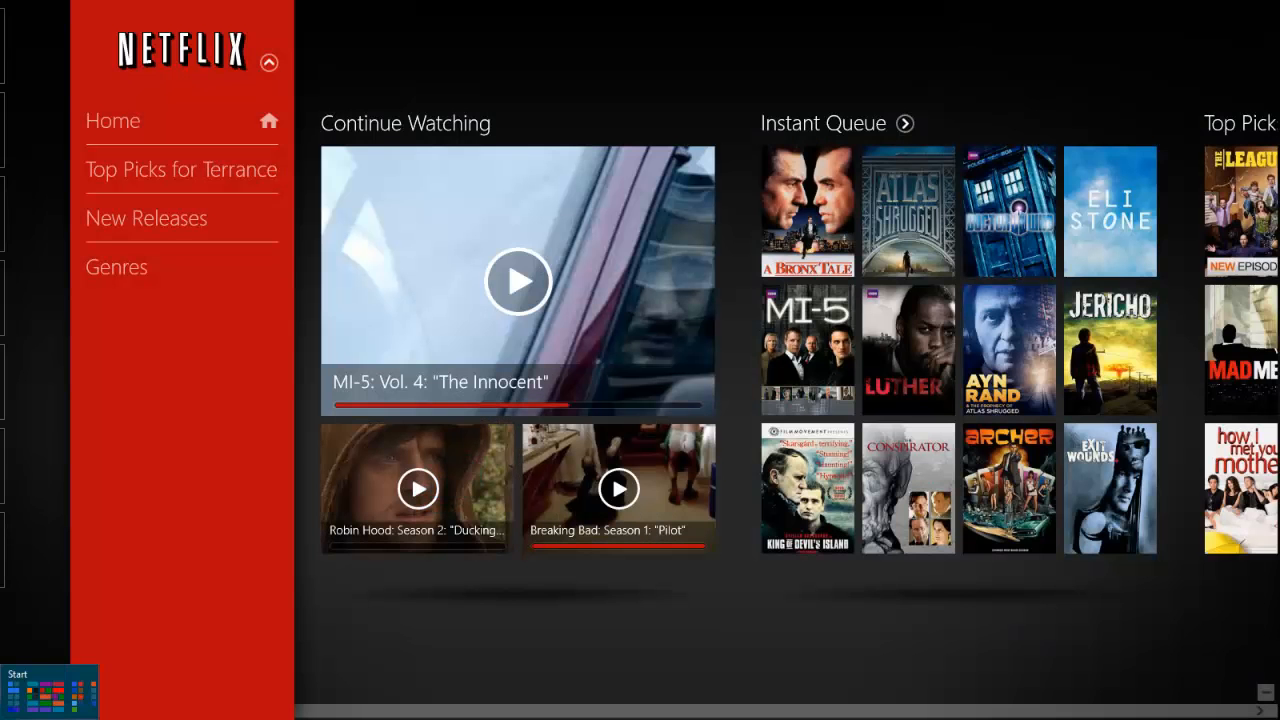
{"action": "left_click", "coordinate": [50, 690]}
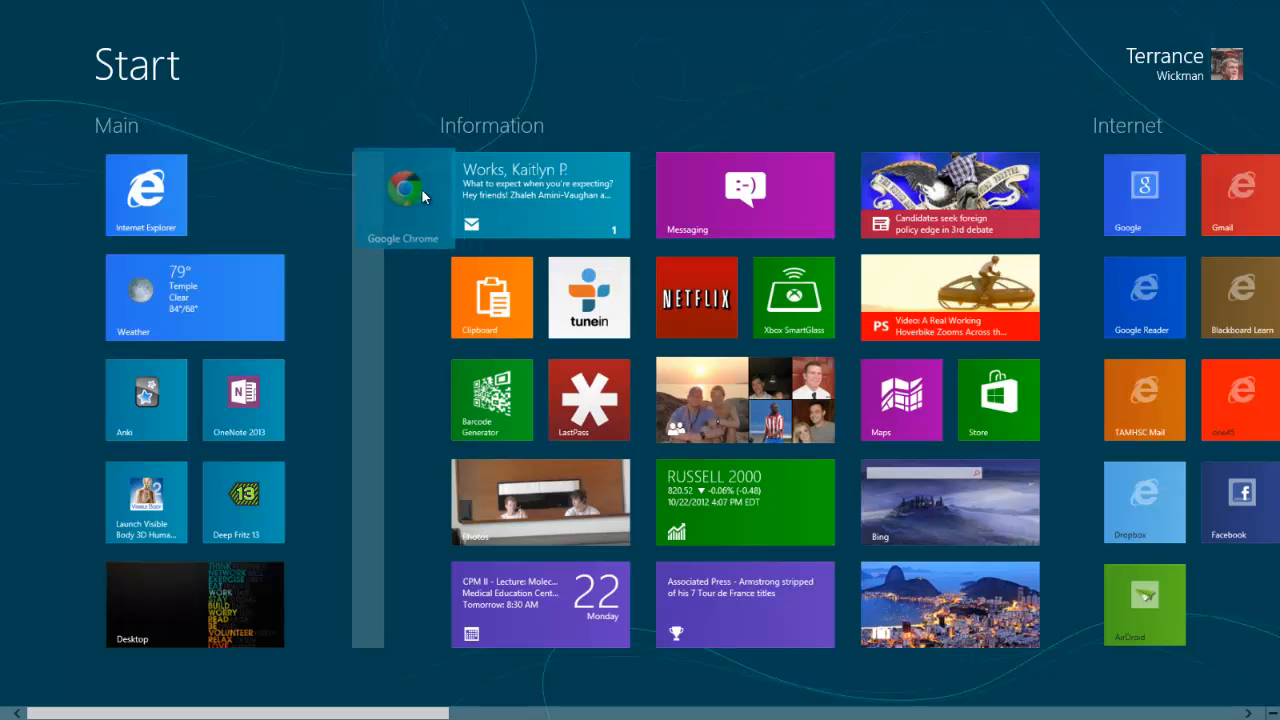
{"action": "left_click_drag", "start_coordinate": [405, 195], "coordinate": [376, 380]}
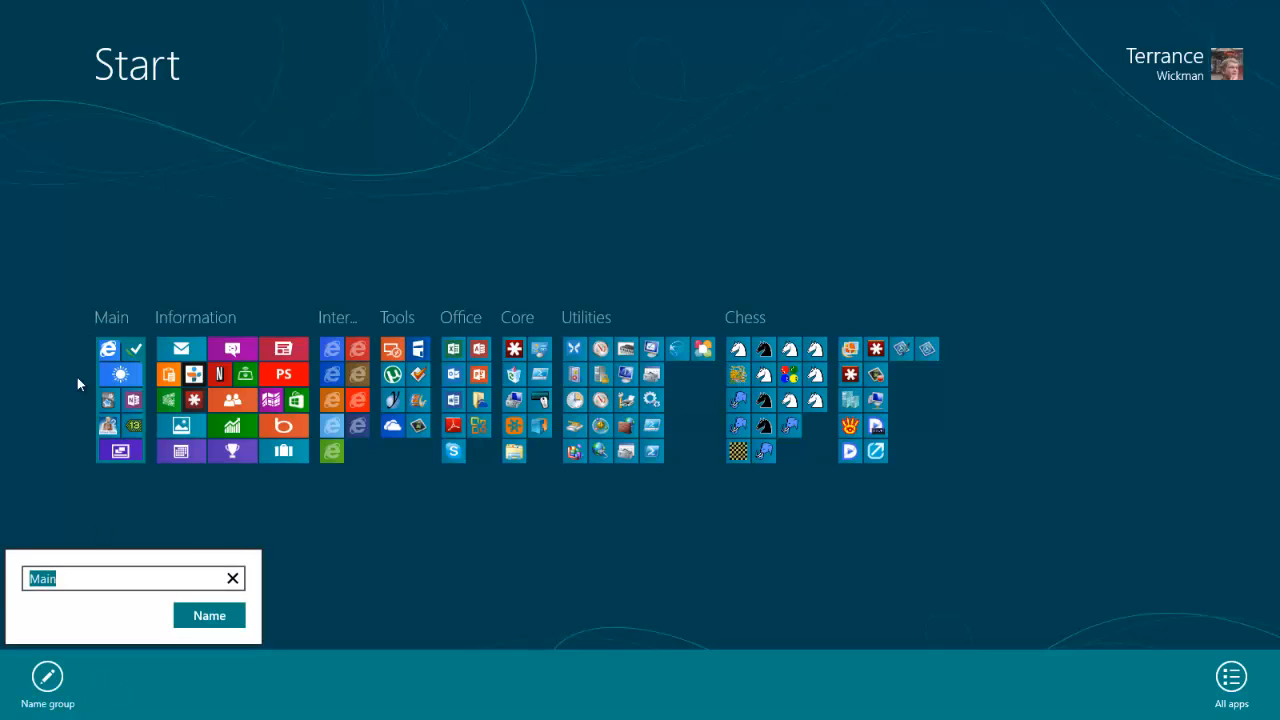
{"action": "mouse_move", "coordinate": [380, 573]}
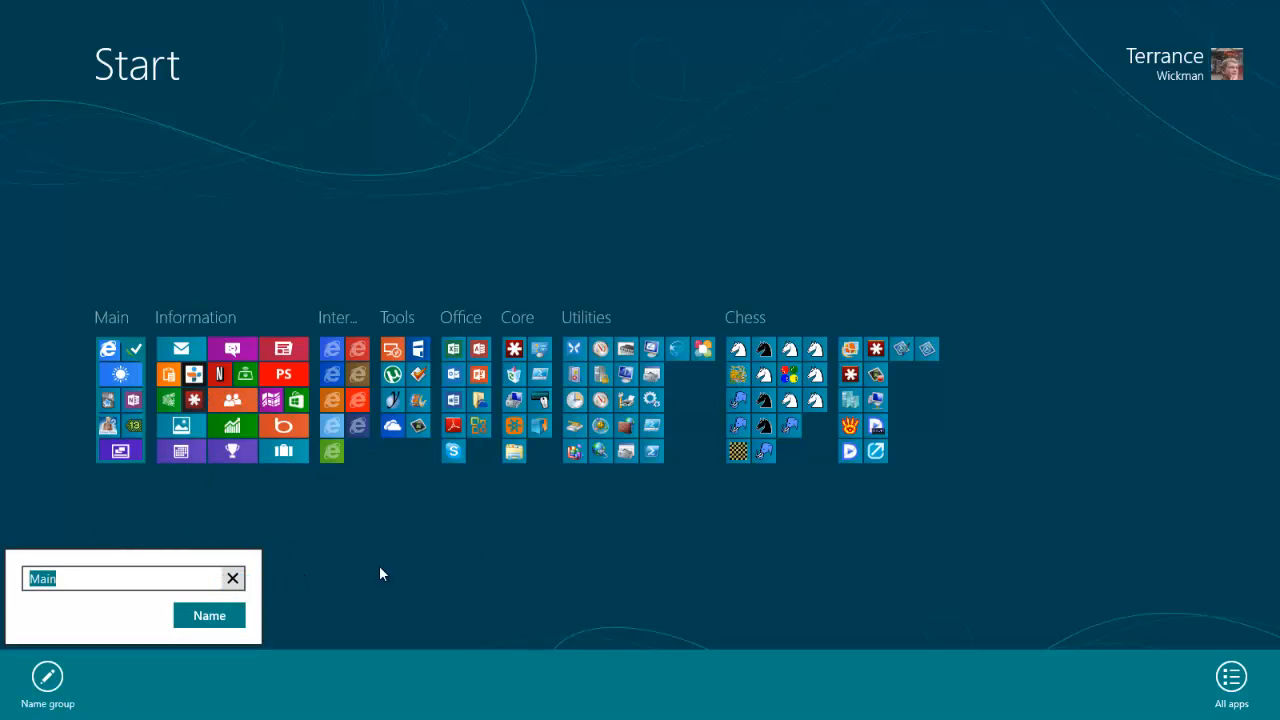
{"action": "mouse_move", "coordinate": [405, 335]}
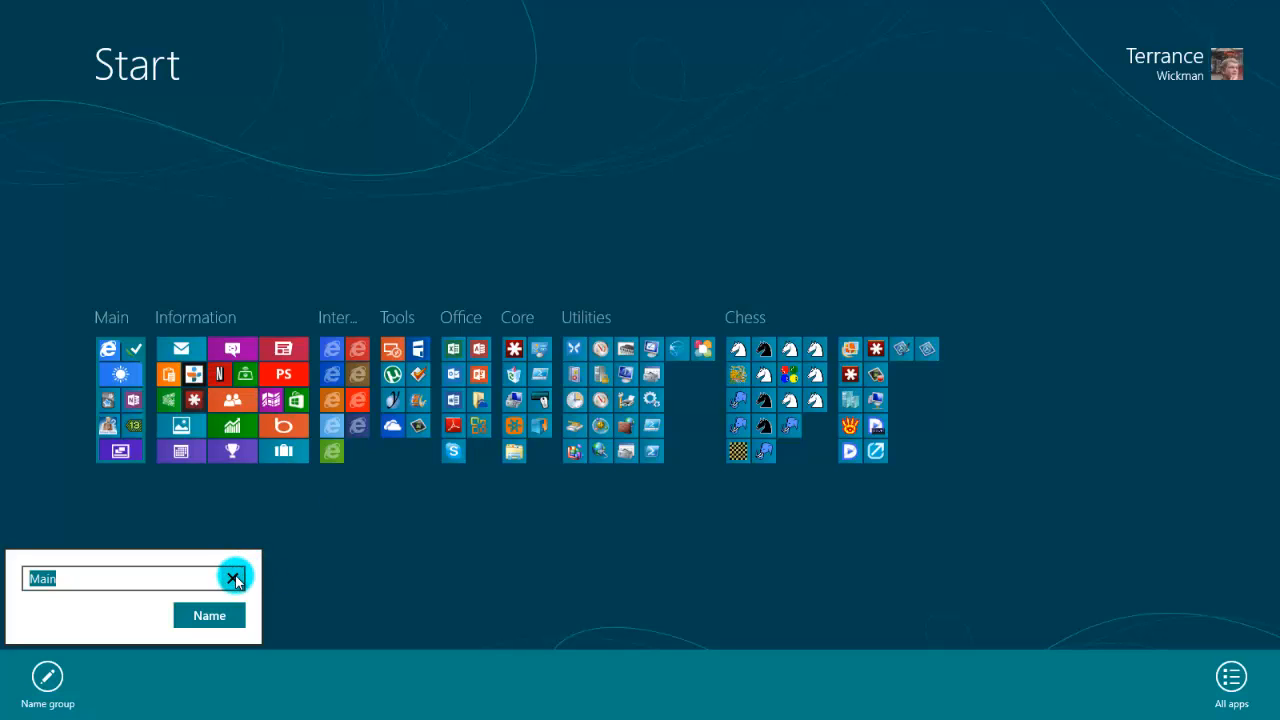
Step: Clear the 'Main' name from the group-naming box so it is empty
{"action": "left_click", "coordinate": [234, 578]}
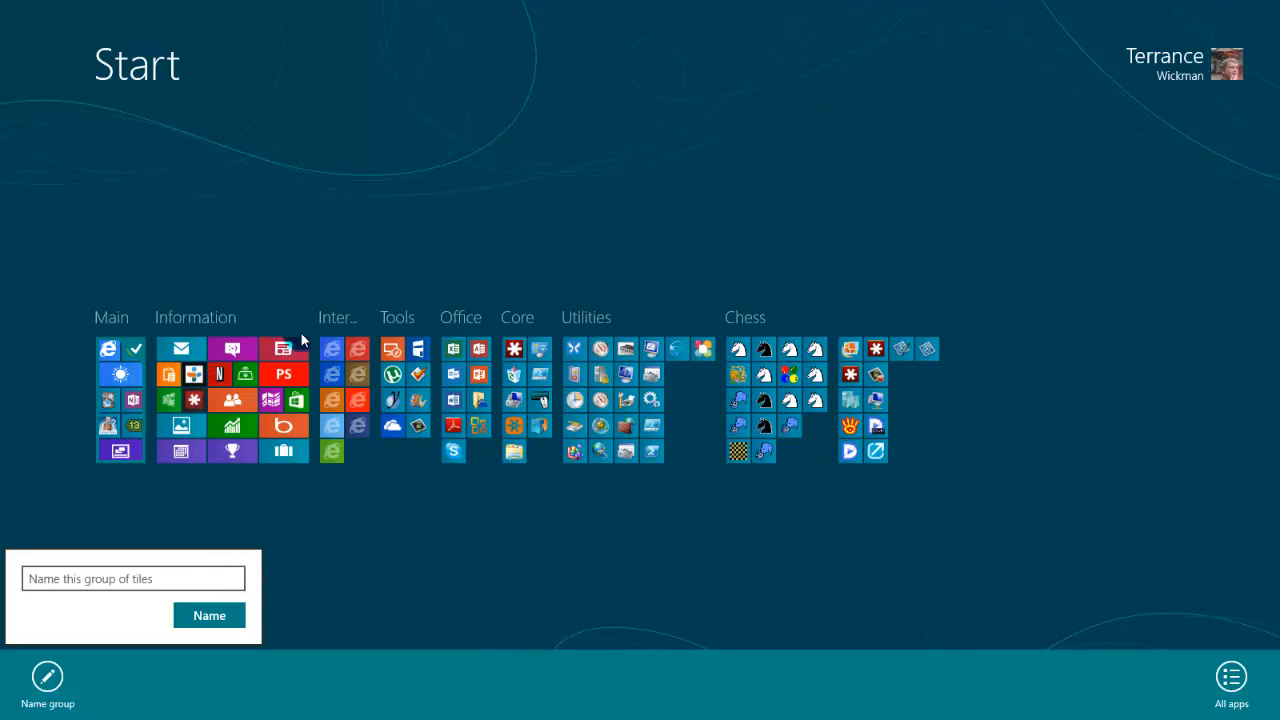
{"action": "mouse_move", "coordinate": [550, 545]}
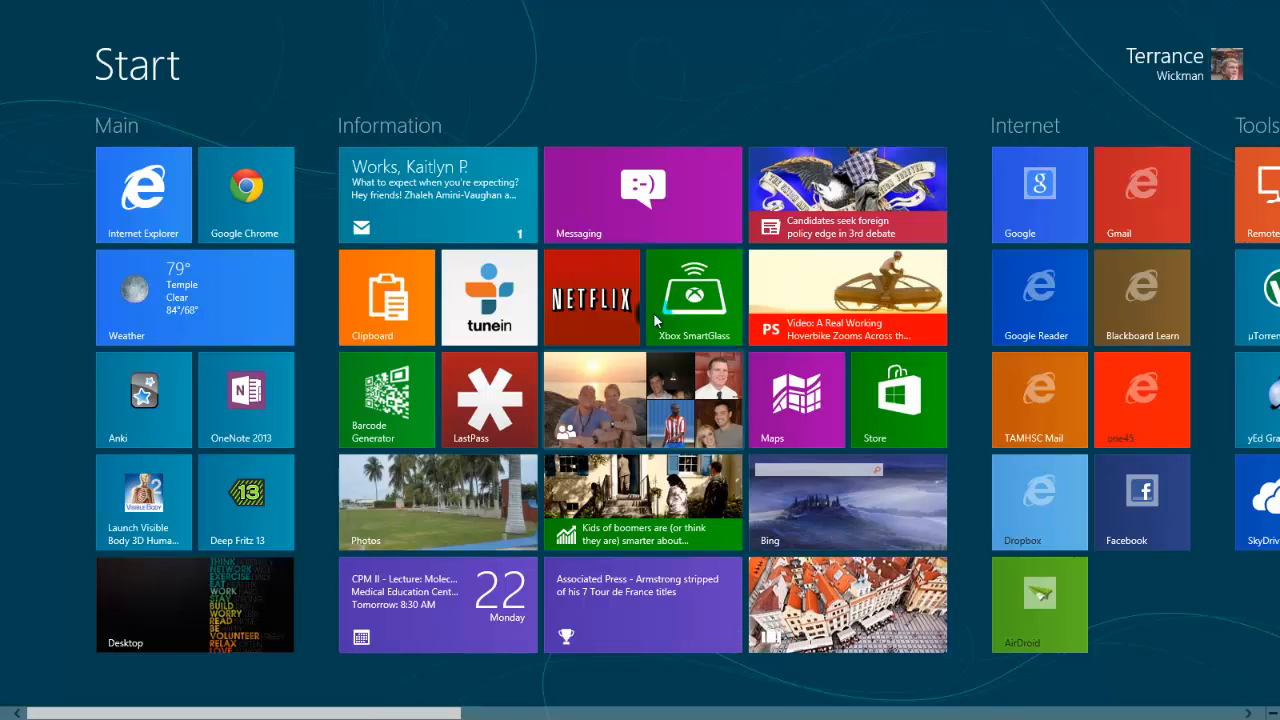
{"action": "mouse_move", "coordinate": [428, 336]}
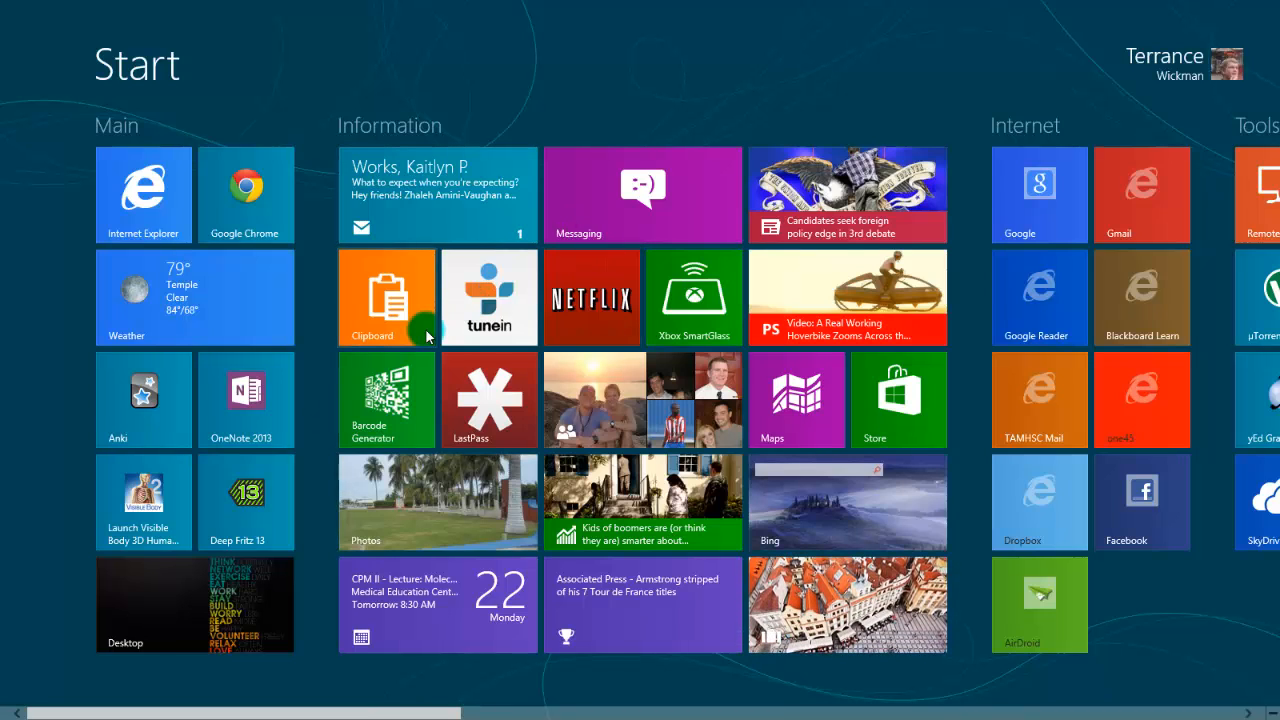
{"action": "mouse_move", "coordinate": [2, 495]}
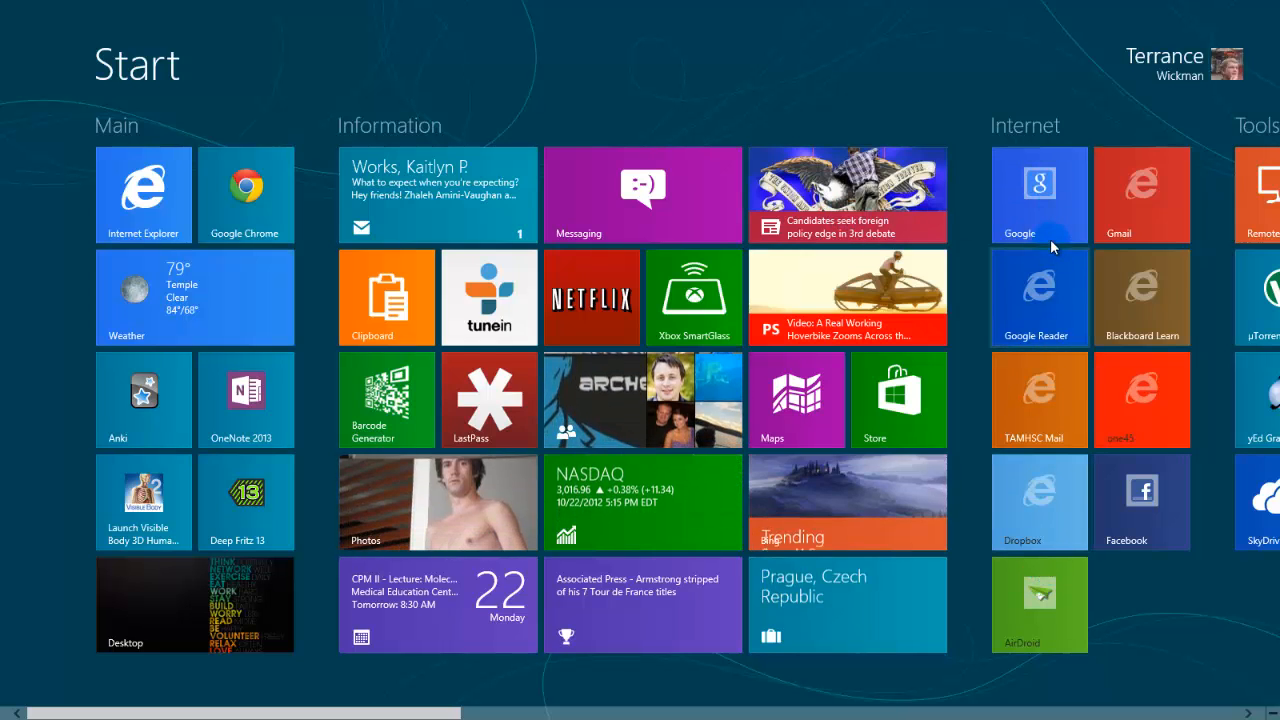
Step: Open Google's homepage from the Google tile in the Internet group
{"action": "left_click", "coordinate": [1039, 195]}
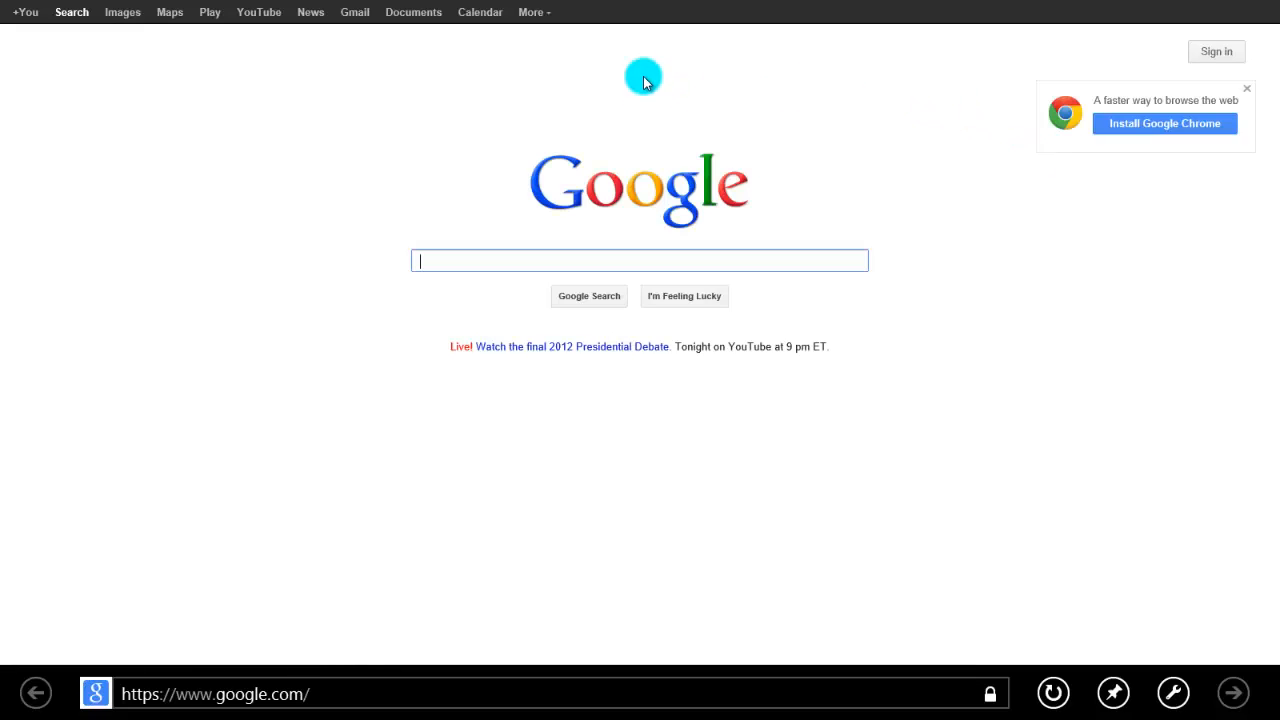
{"action": "mouse_move", "coordinate": [580, 260]}
{"action": "type", "text": "hope"}
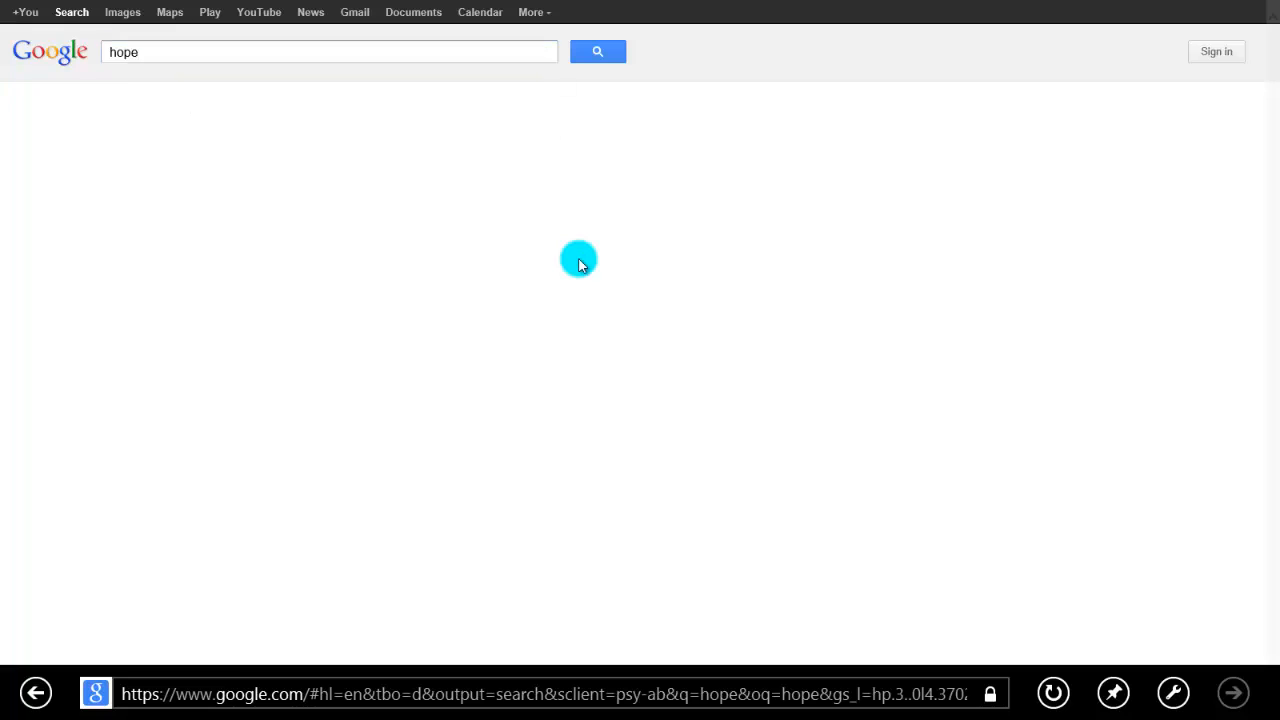
Step: Open the Hope College homepage from Google results and pin it to Start
{"action": "left_click", "coordinate": [597, 51]}
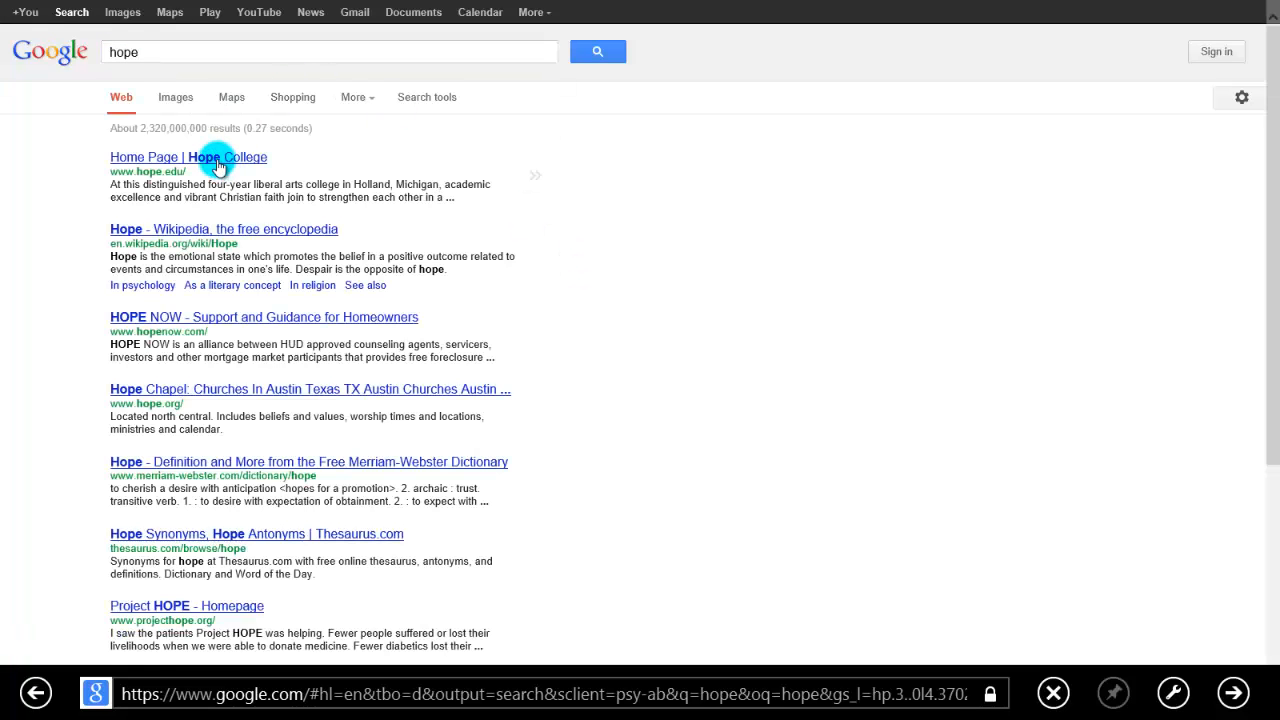
{"action": "left_click", "coordinate": [188, 157]}
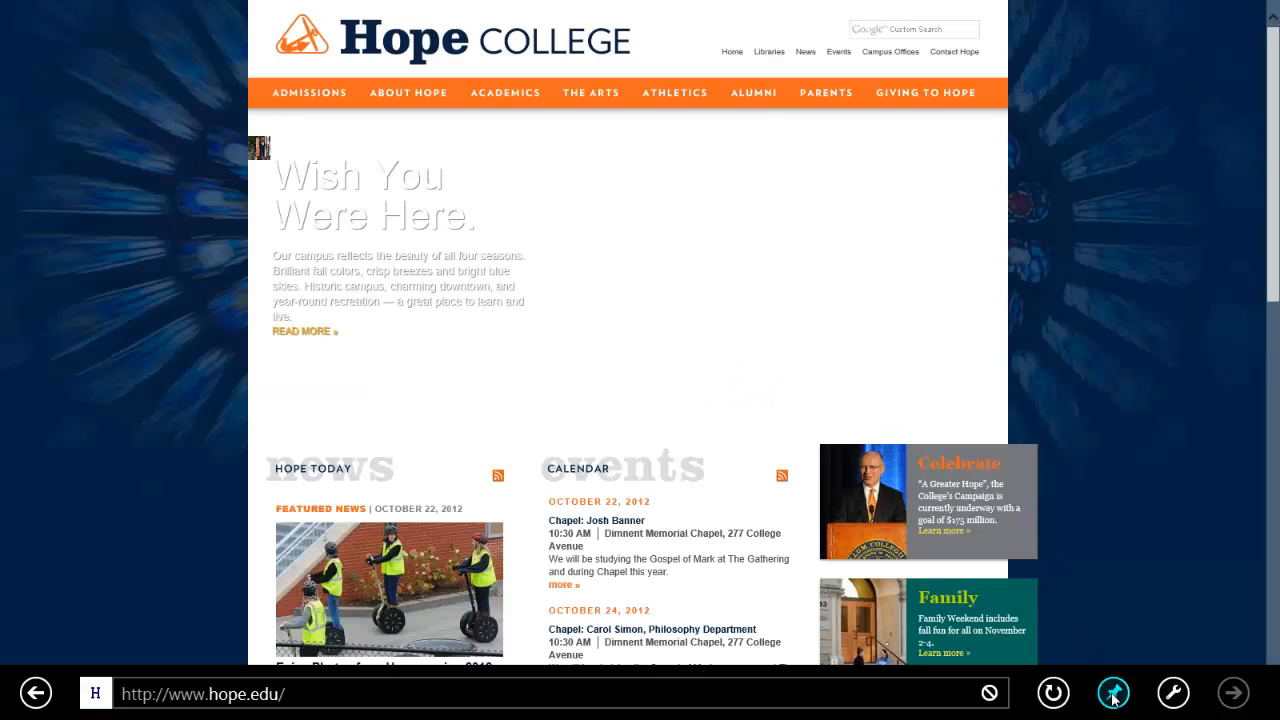
{"action": "left_click", "coordinate": [1113, 692]}
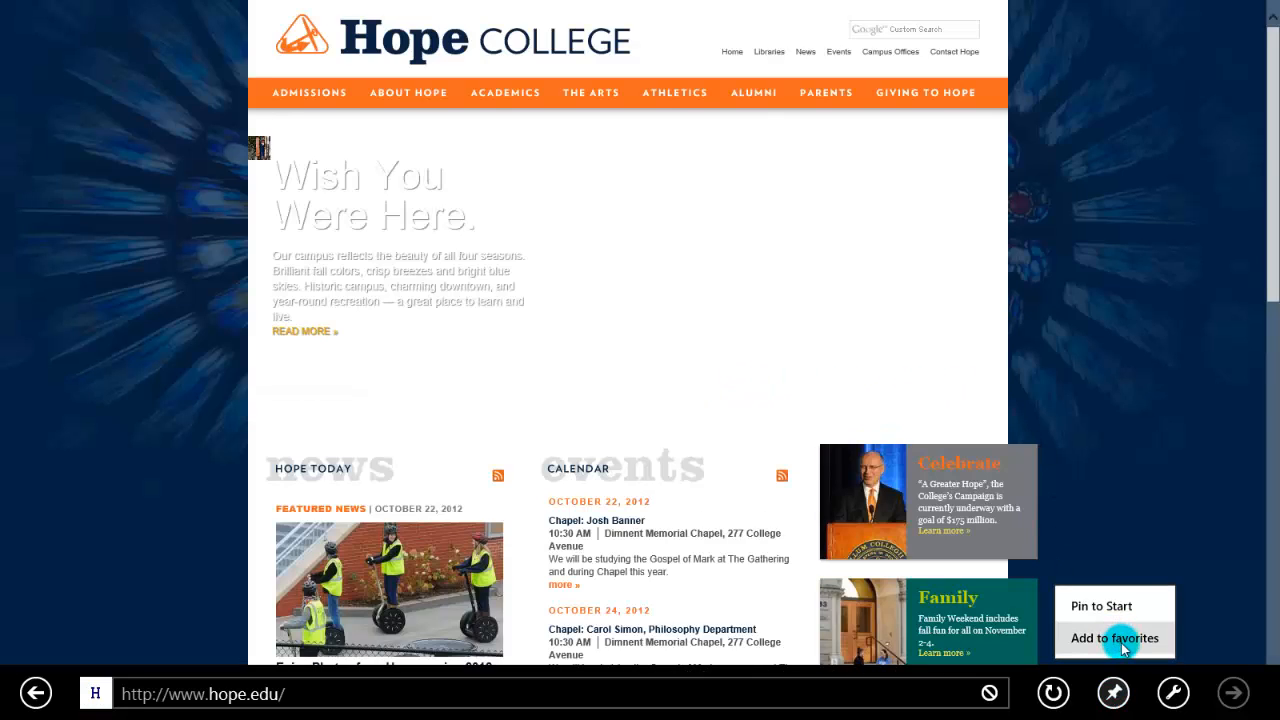
{"action": "mouse_move", "coordinate": [1114, 605]}
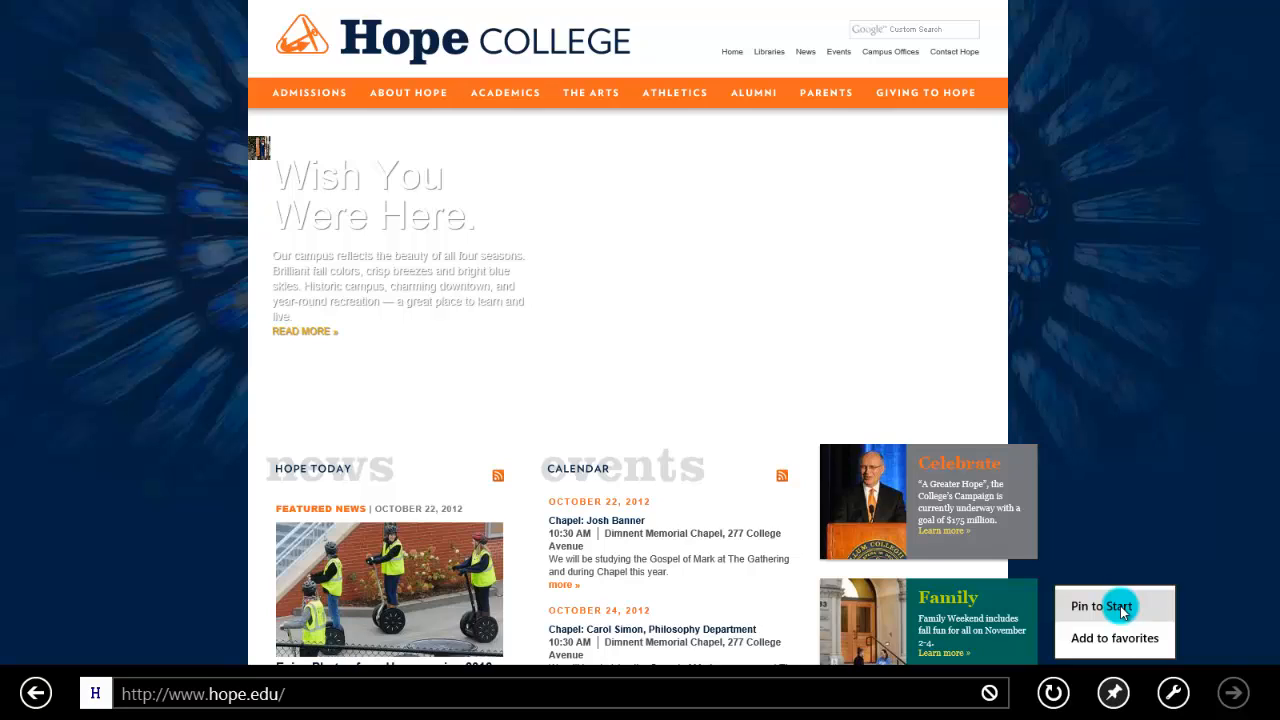
{"action": "left_click", "coordinate": [1094, 606]}
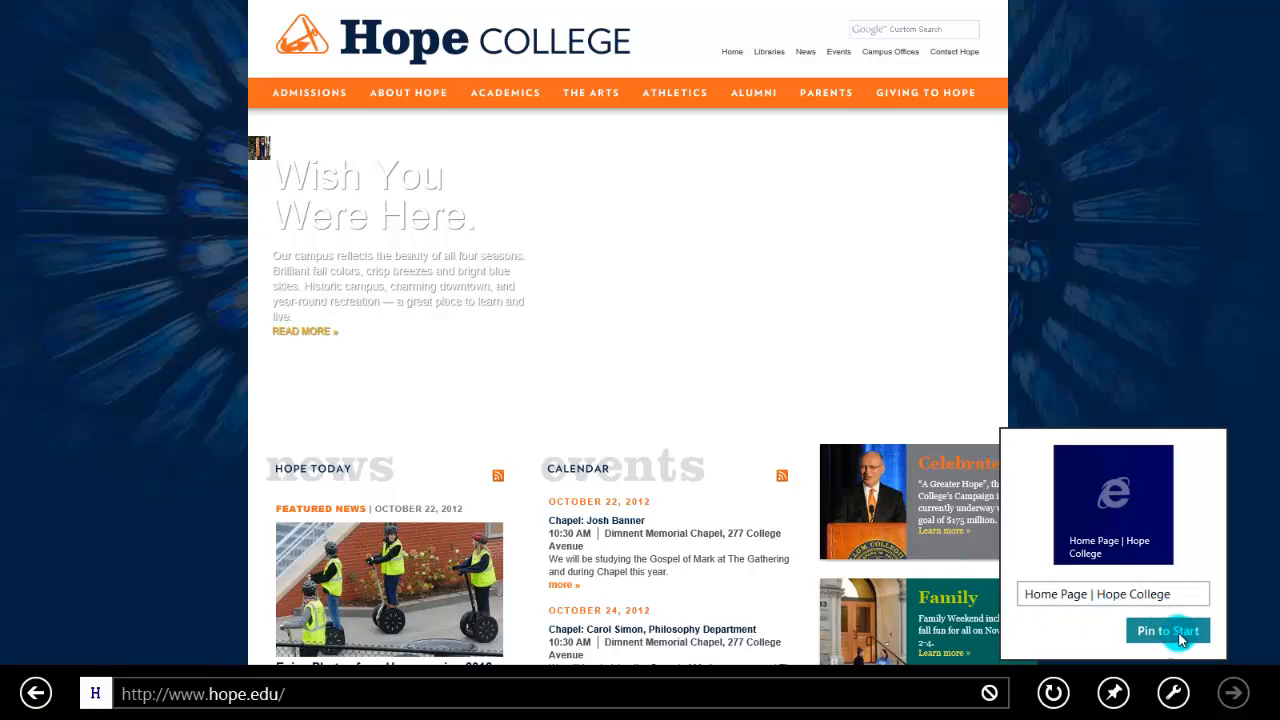
{"action": "left_click", "coordinate": [1167, 631]}
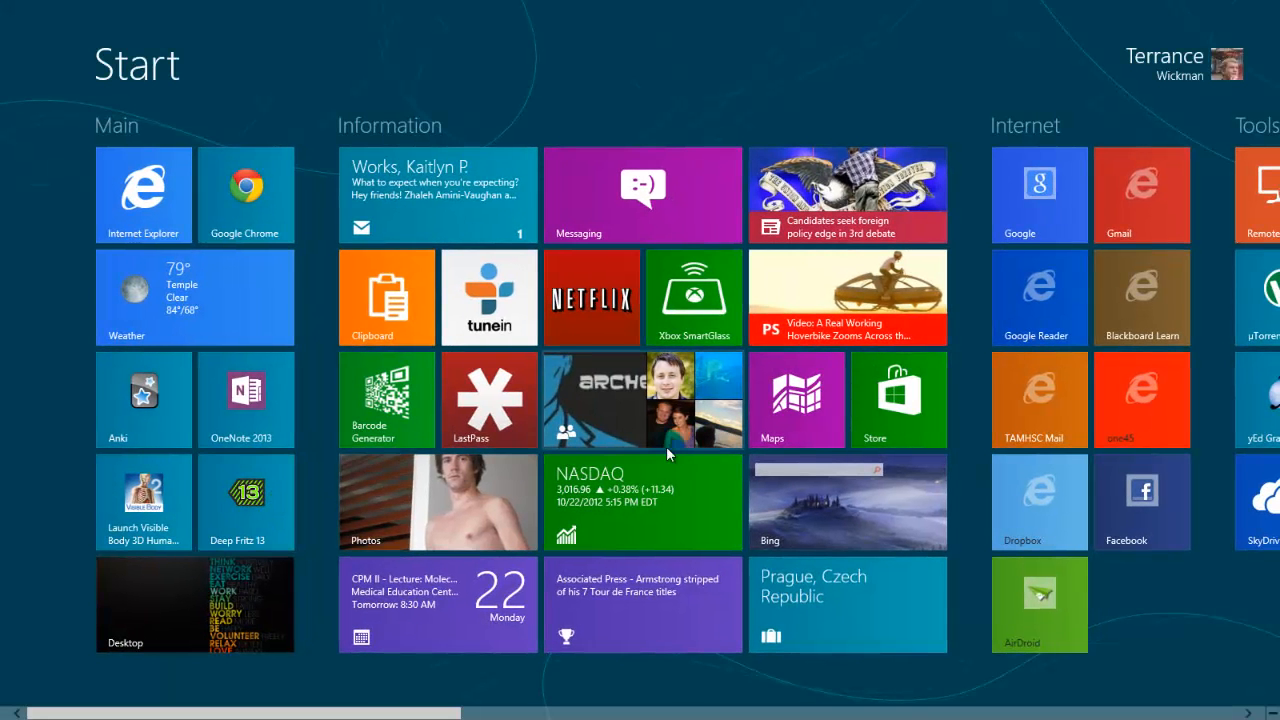
Step: Scroll the Start screen right, then back left, to place the Hope College tile
{"action": "scroll", "scroll_direction": "right", "scroll_amount": 3}
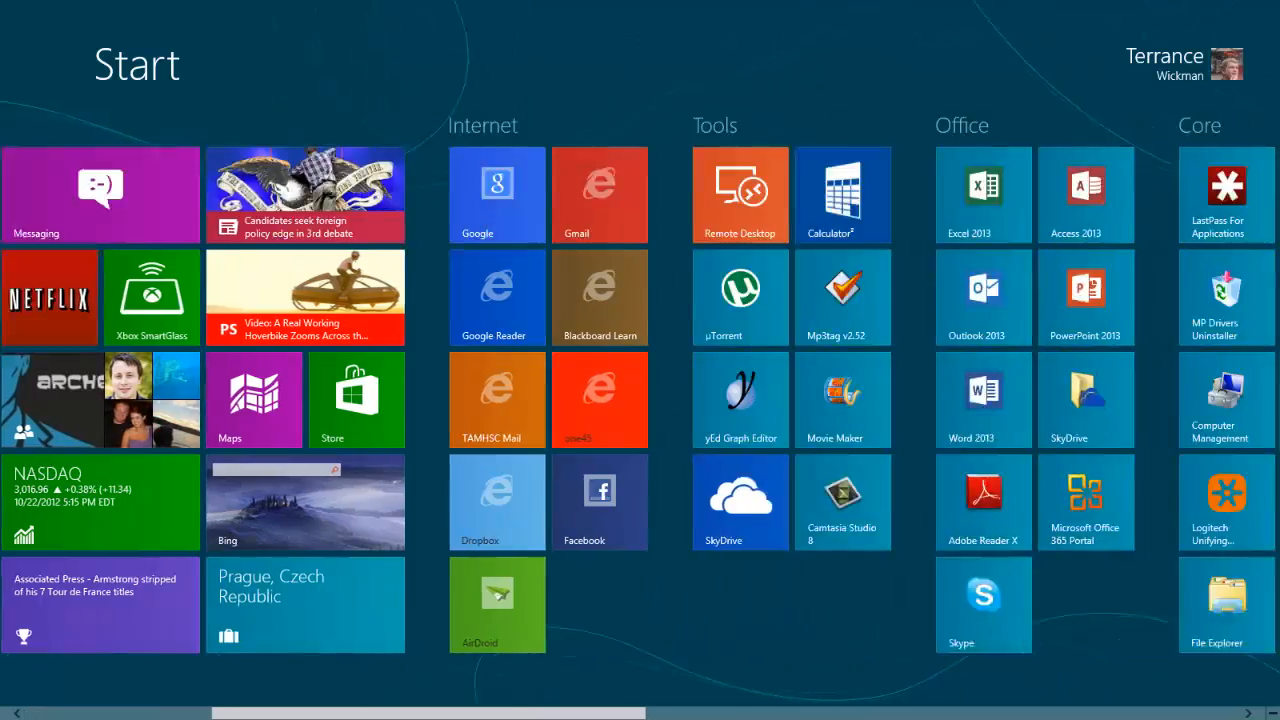
{"action": "scroll", "scroll_direction": "right", "scroll_amount": 3}
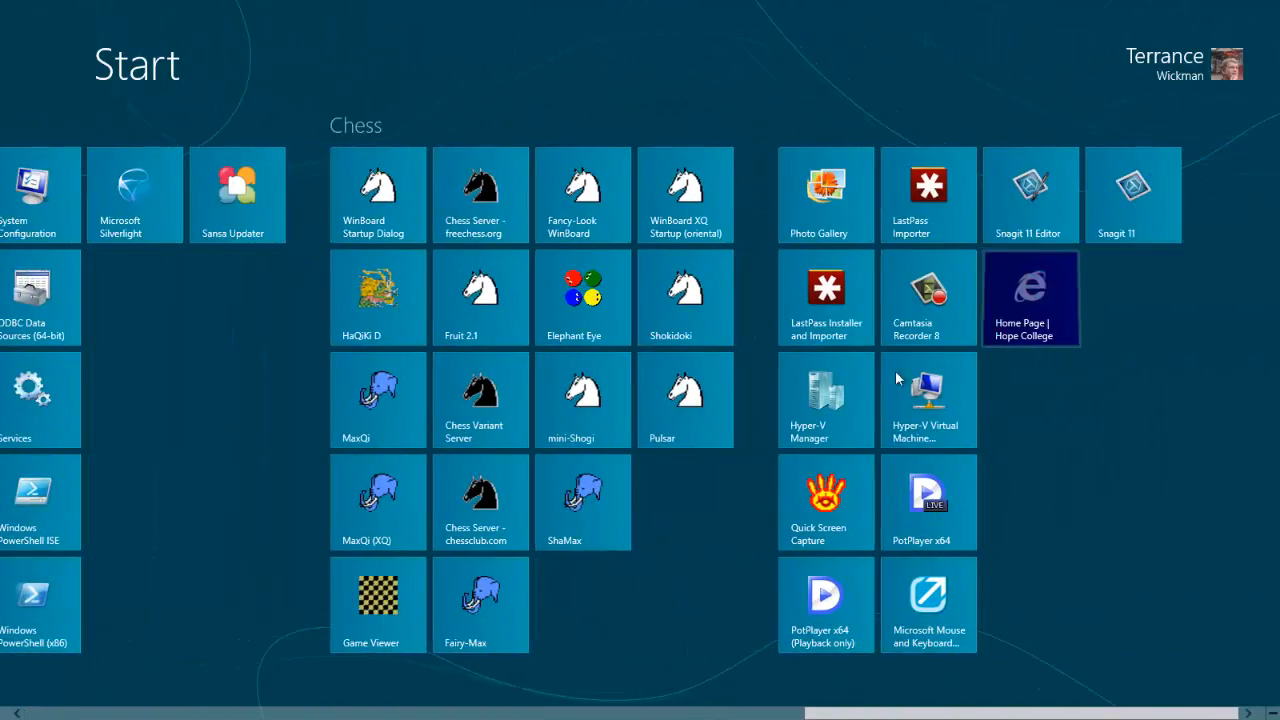
{"action": "scroll", "scroll_direction": "left", "scroll_amount": 3}
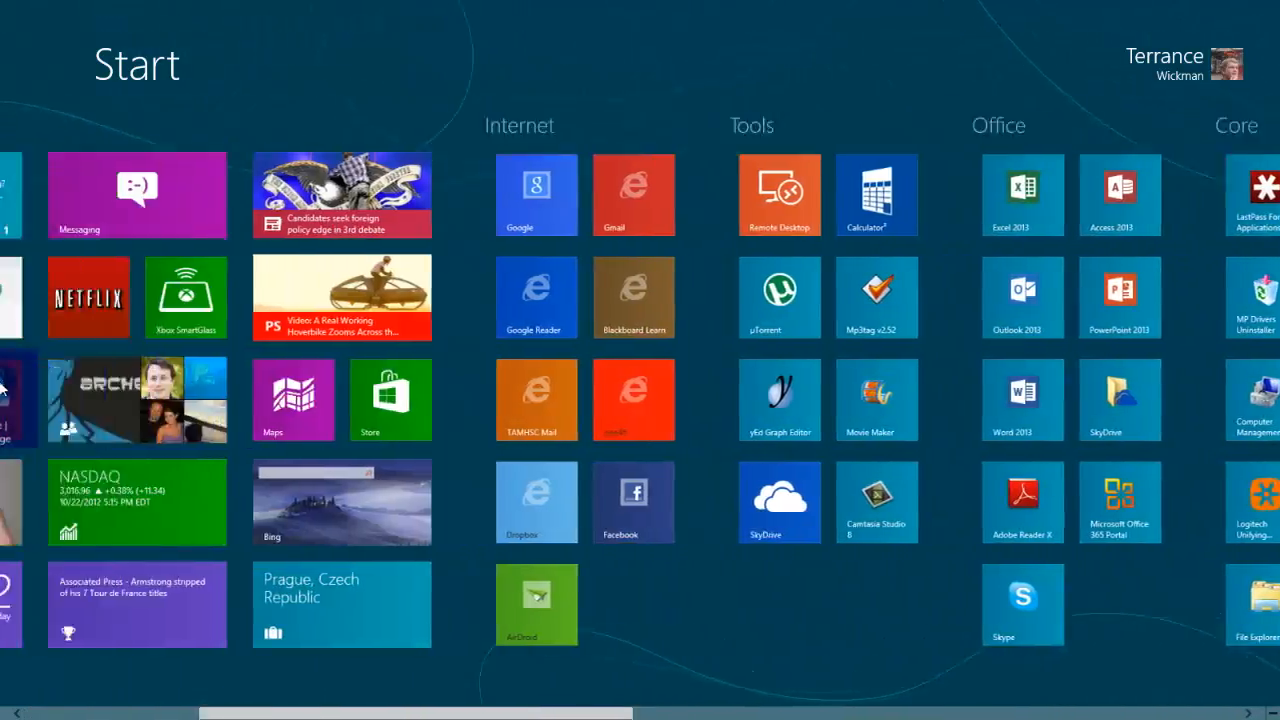
{"action": "scroll", "scroll_direction": "left", "scroll_amount": 3}
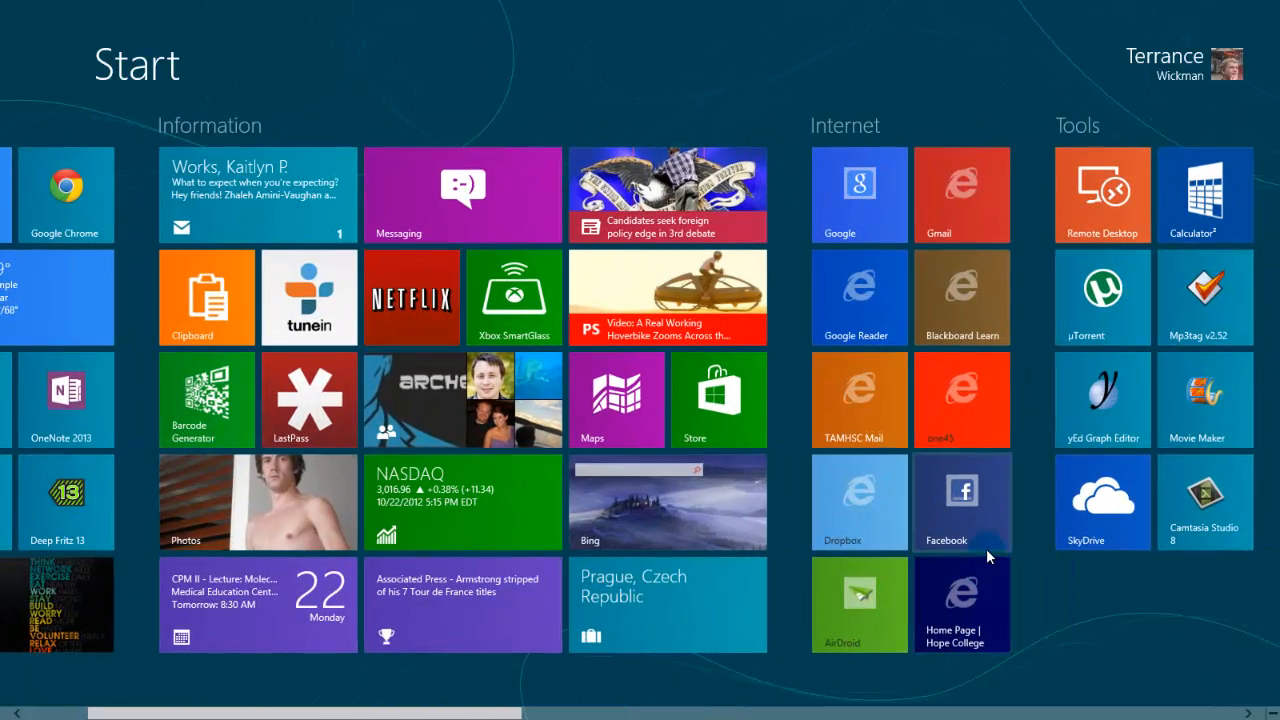
{"action": "scroll", "scroll_direction": "left", "scroll_amount": 3}
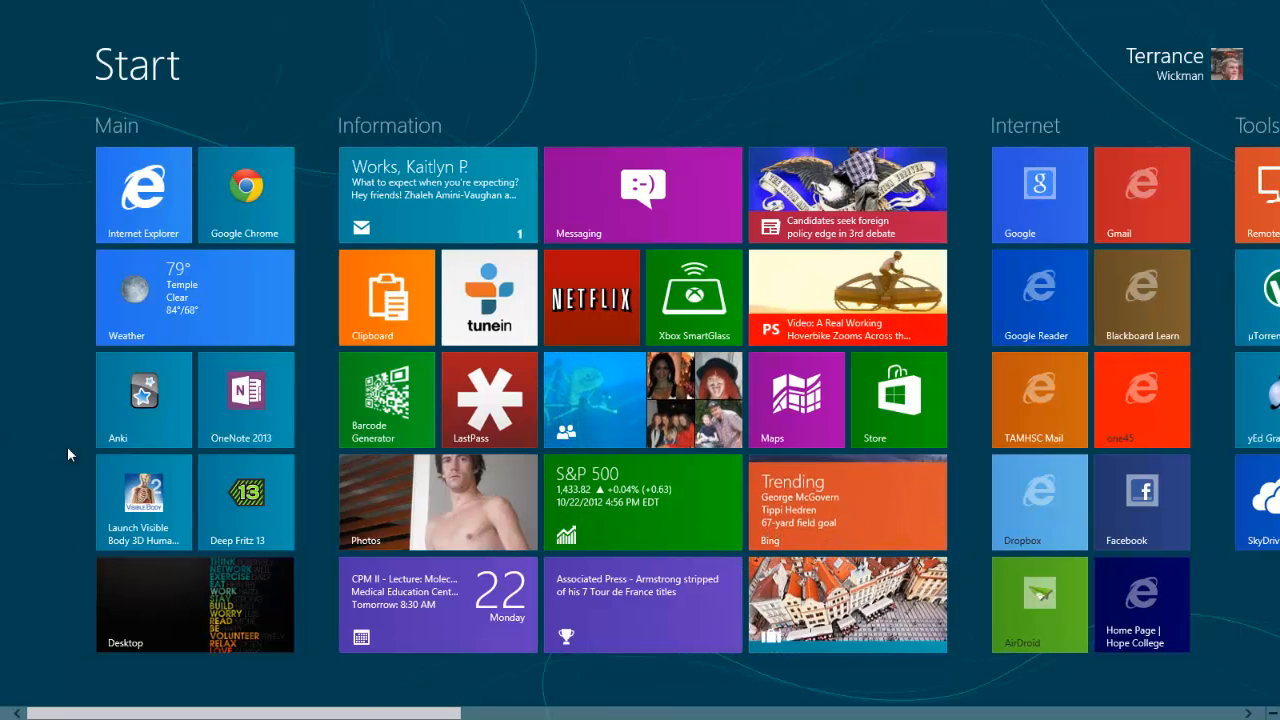
{"action": "mouse_move", "coordinate": [1150, 553]}
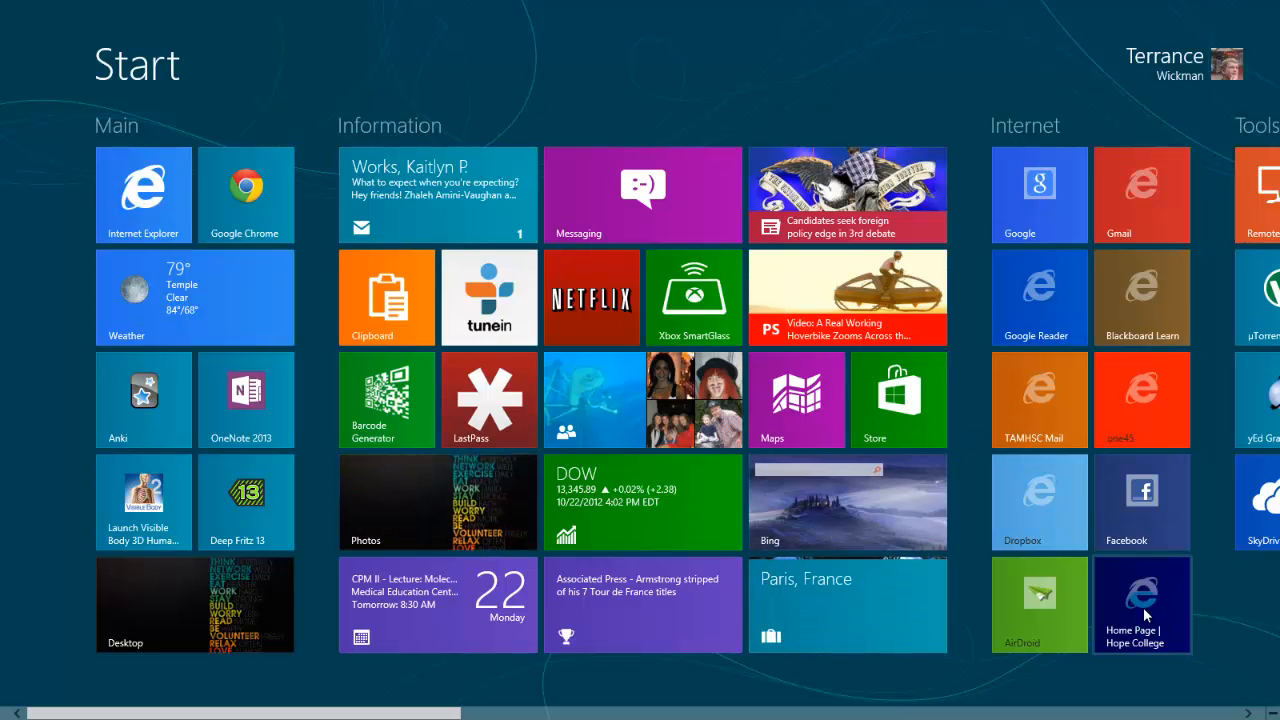
Step: Open Hope College from its tile, reopen it in a new tab, then close that tab
{"action": "left_click", "coordinate": [1141, 604]}
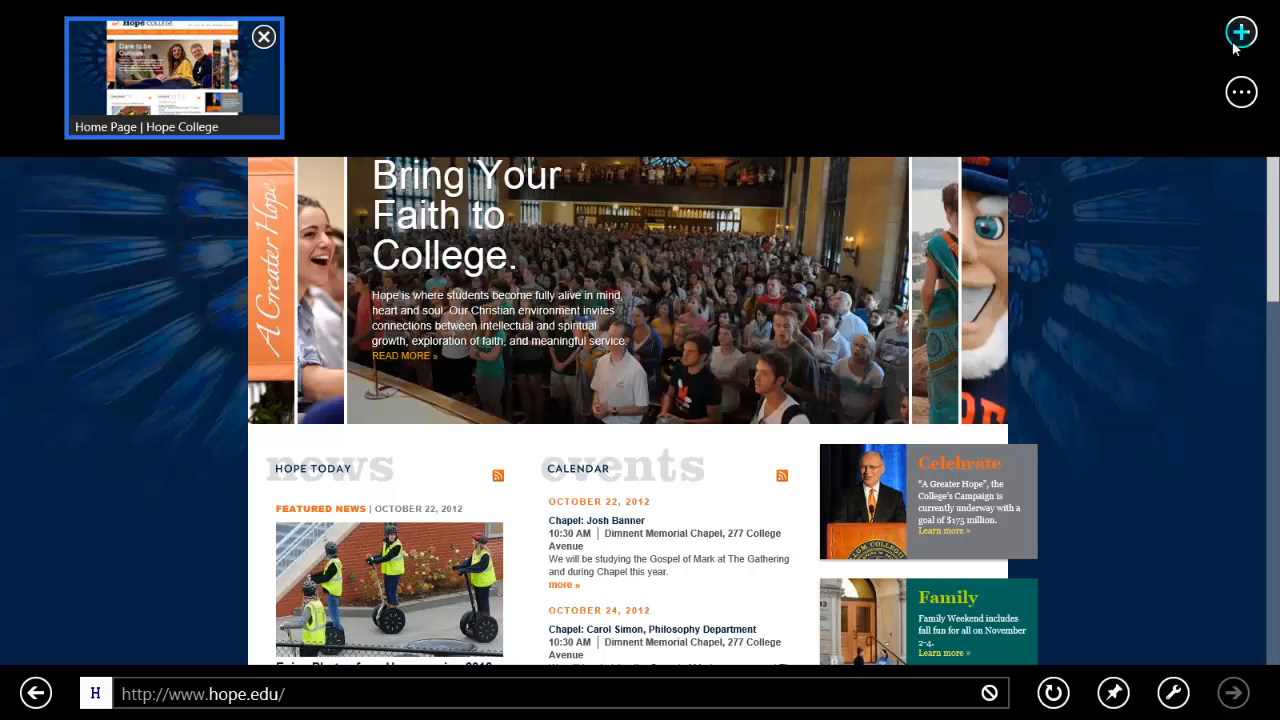
{"action": "left_click", "coordinate": [1240, 32]}
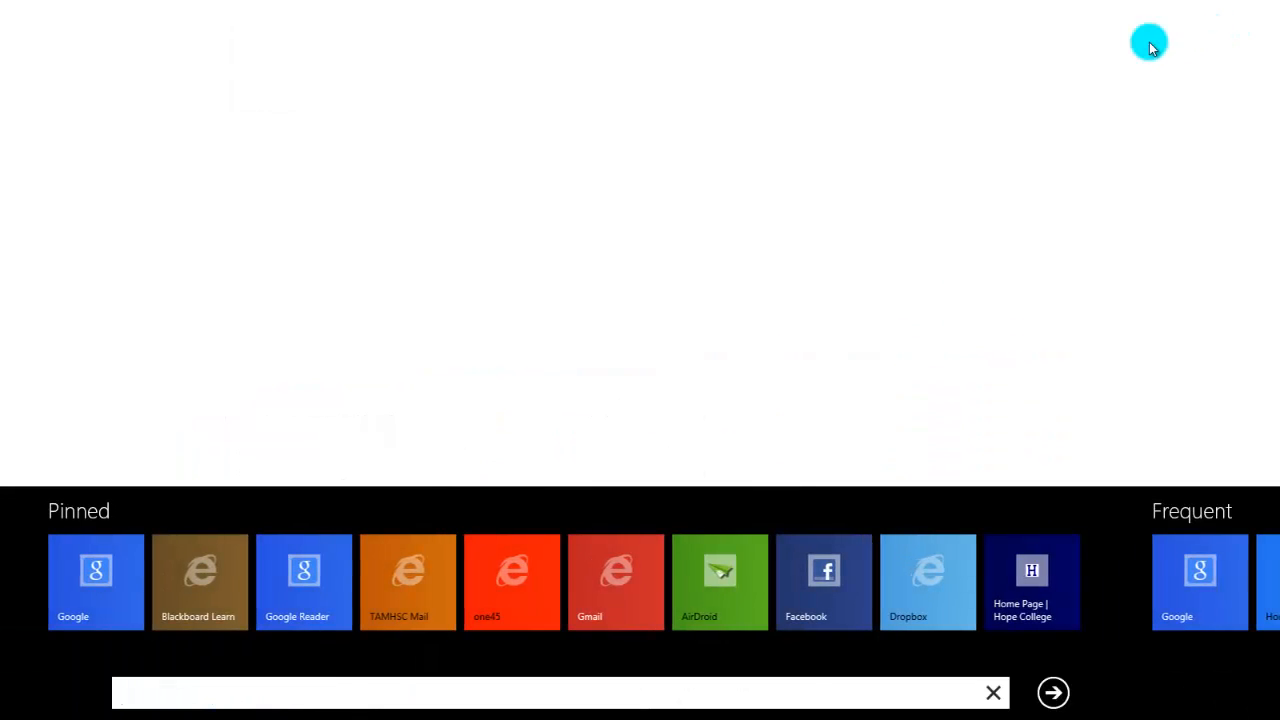
{"action": "mouse_move", "coordinate": [390, 615]}
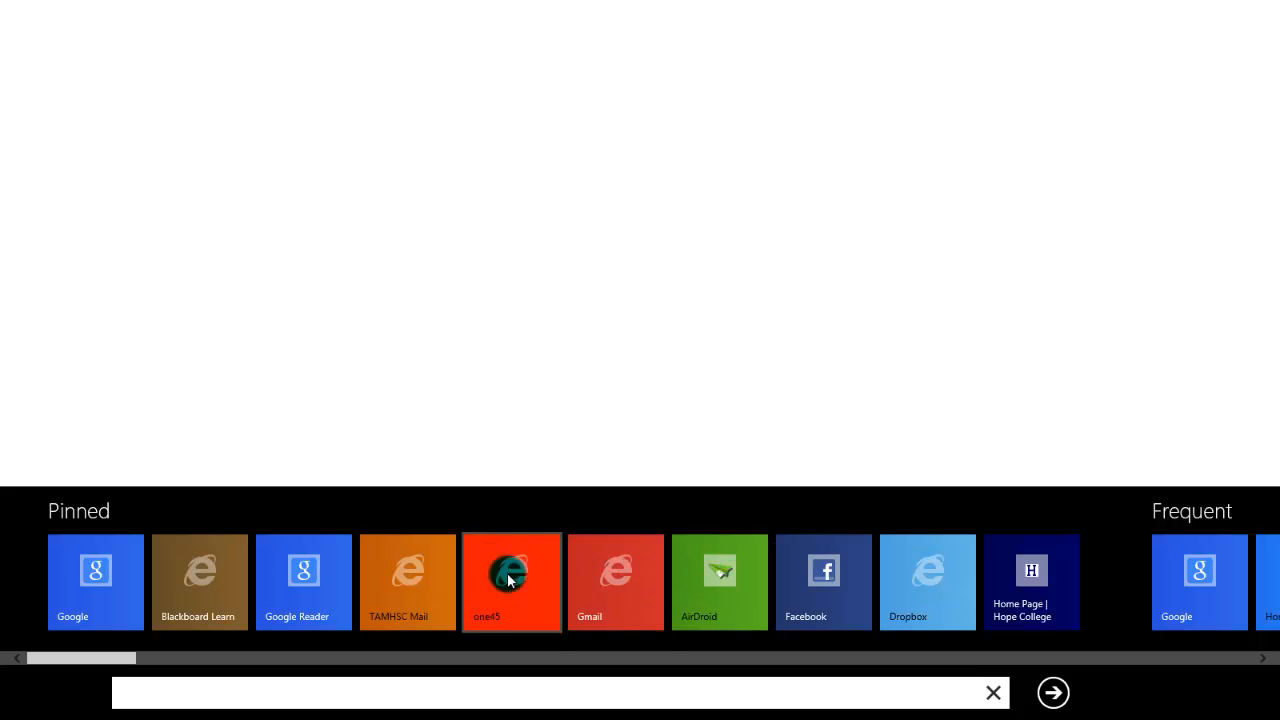
{"action": "mouse_move", "coordinate": [1048, 578]}
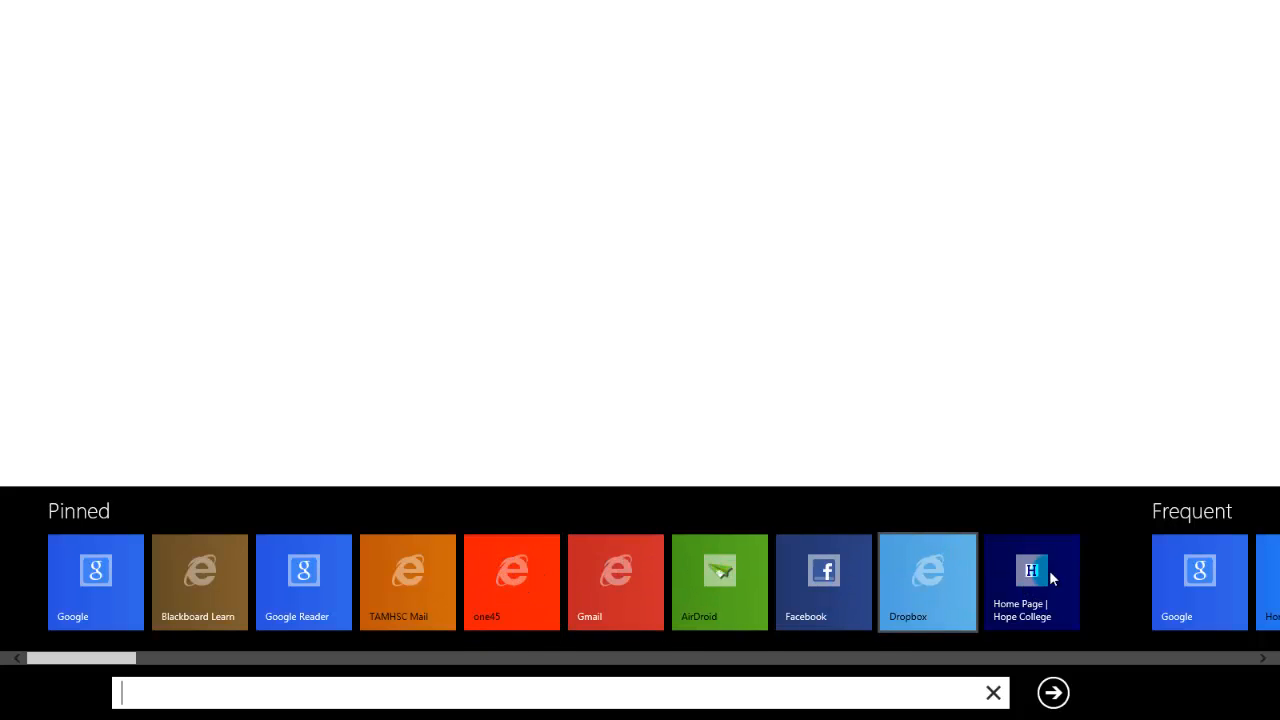
{"action": "left_click", "coordinate": [1031, 582]}
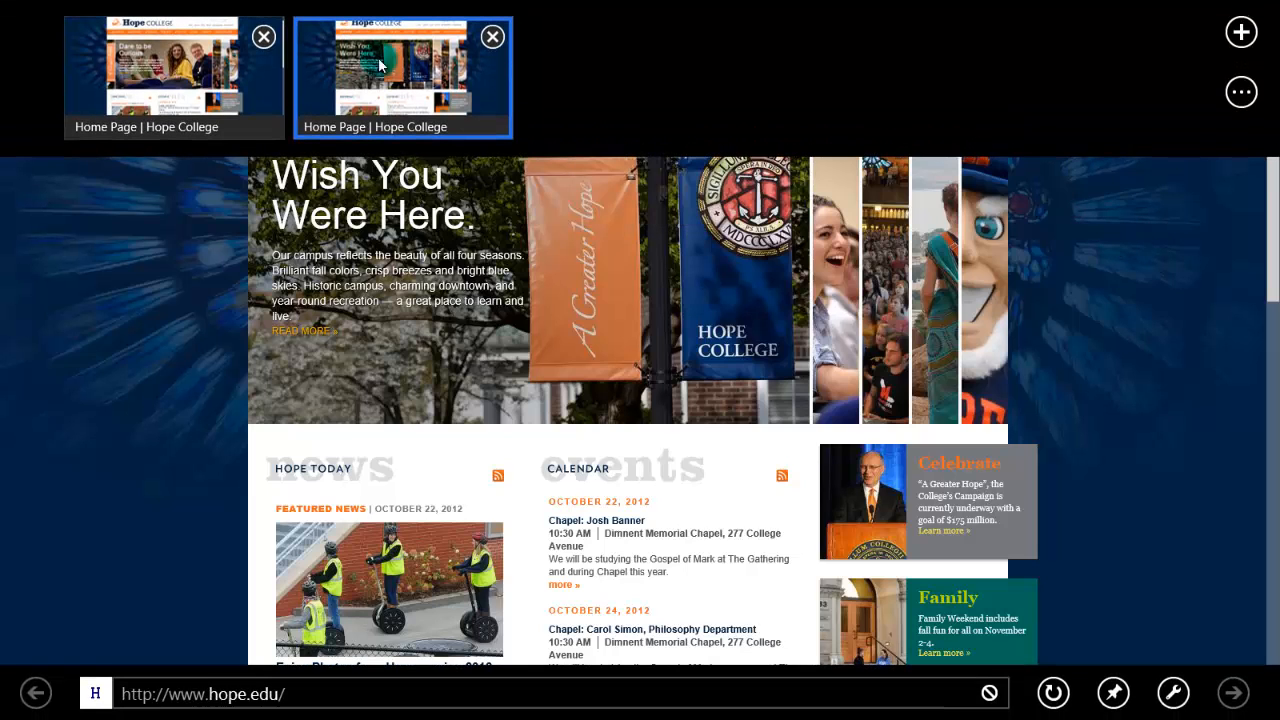
{"action": "mouse_move", "coordinate": [491, 37]}
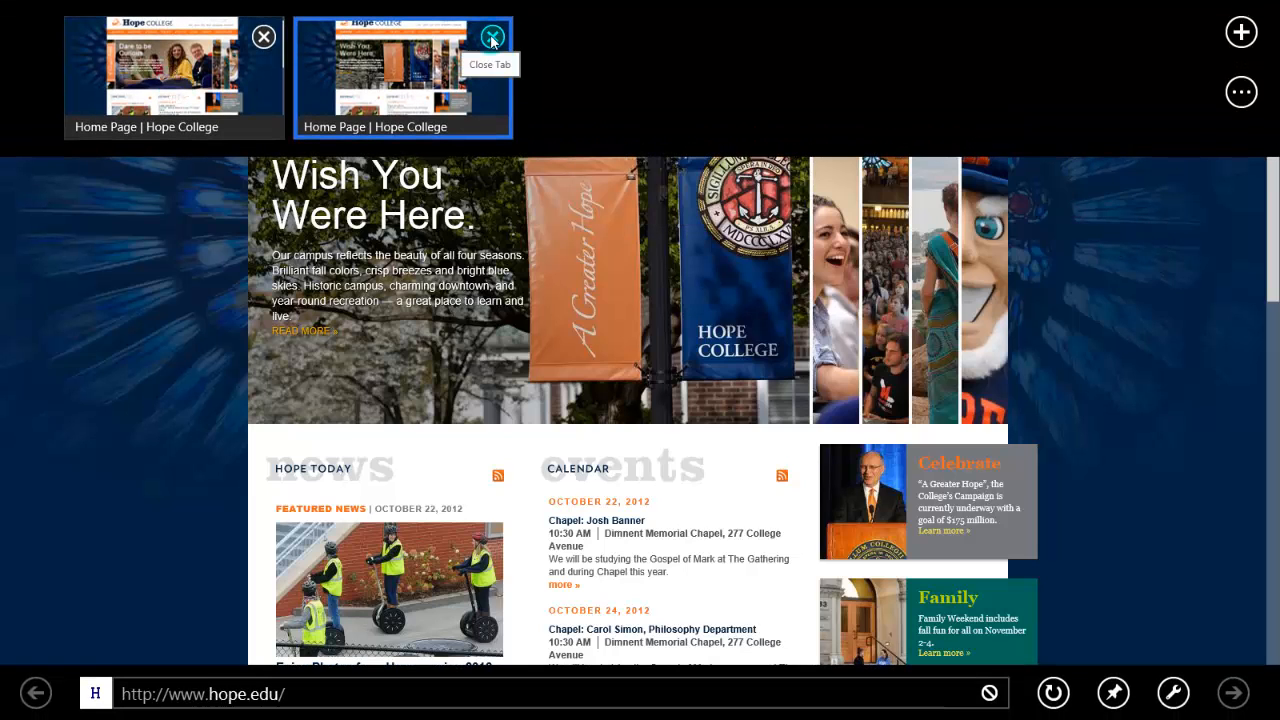
{"action": "left_click", "coordinate": [491, 37]}
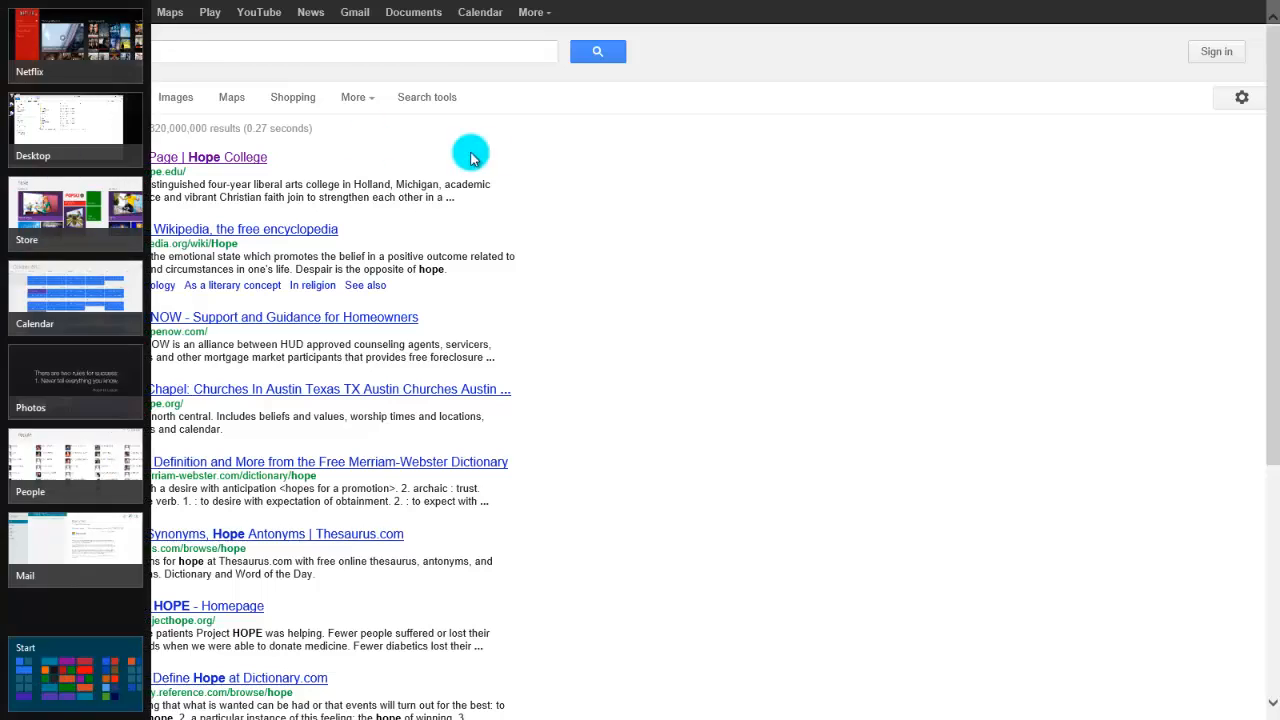
Step: Dismiss the running-apps list to return to the Hope College page
{"action": "left_click", "coordinate": [207, 157]}
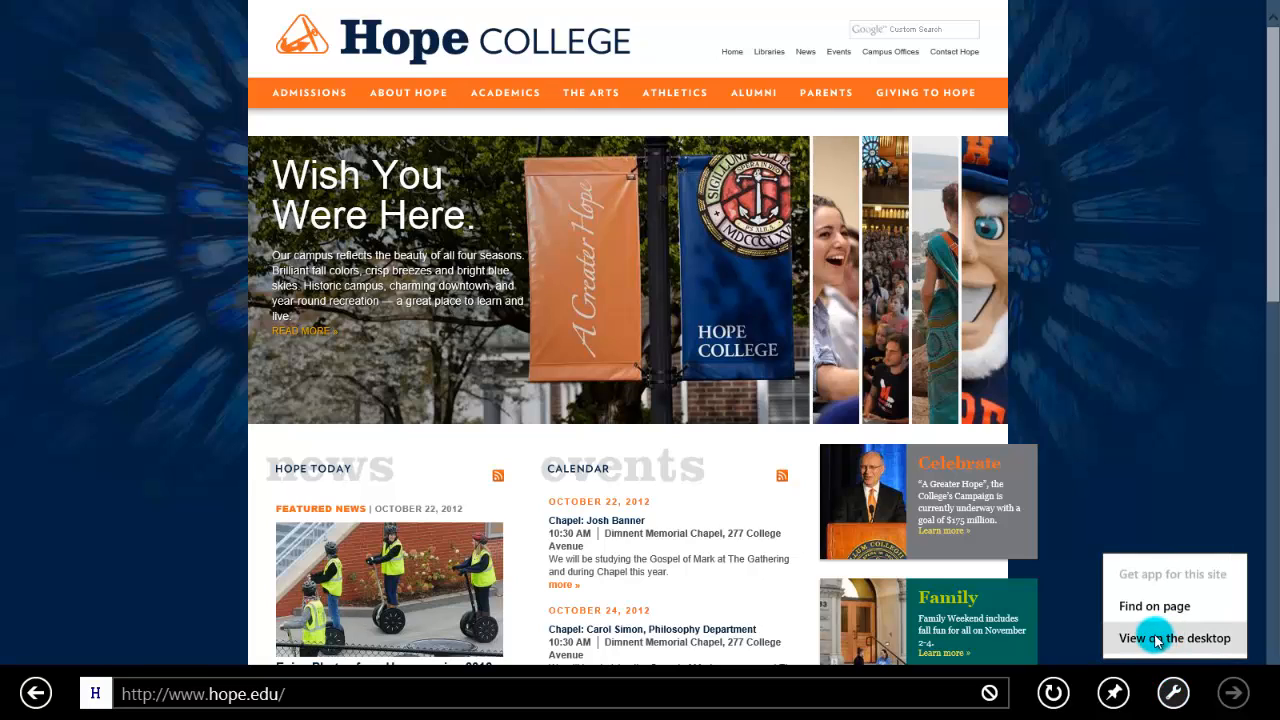
{"action": "mouse_move", "coordinate": [1090, 450]}
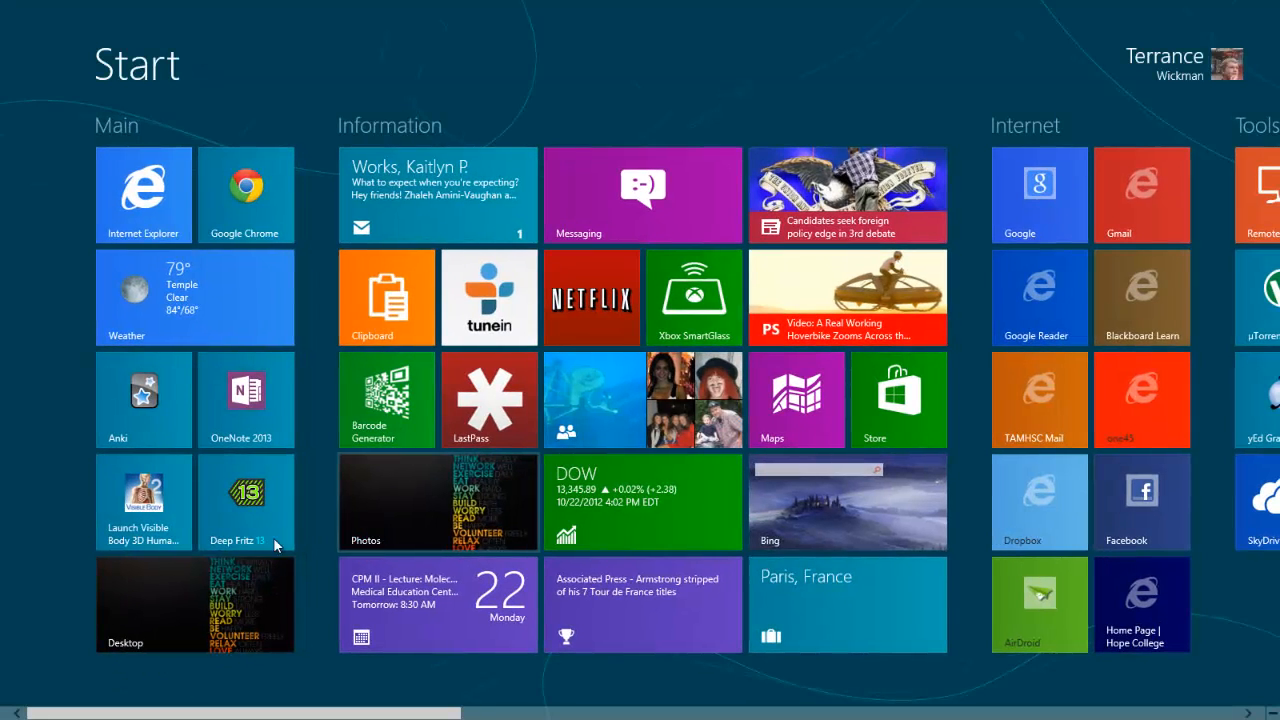
{"action": "mouse_move", "coordinate": [198, 558]}
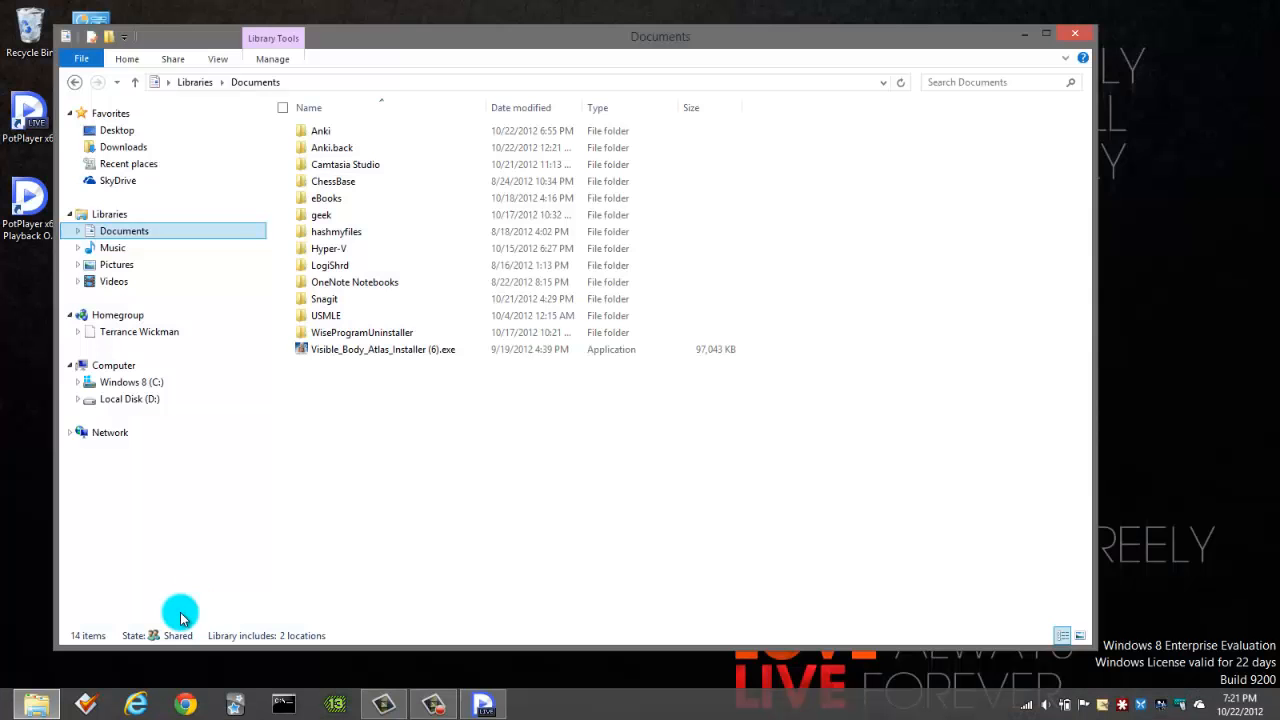
{"action": "mouse_move", "coordinate": [1068, 52]}
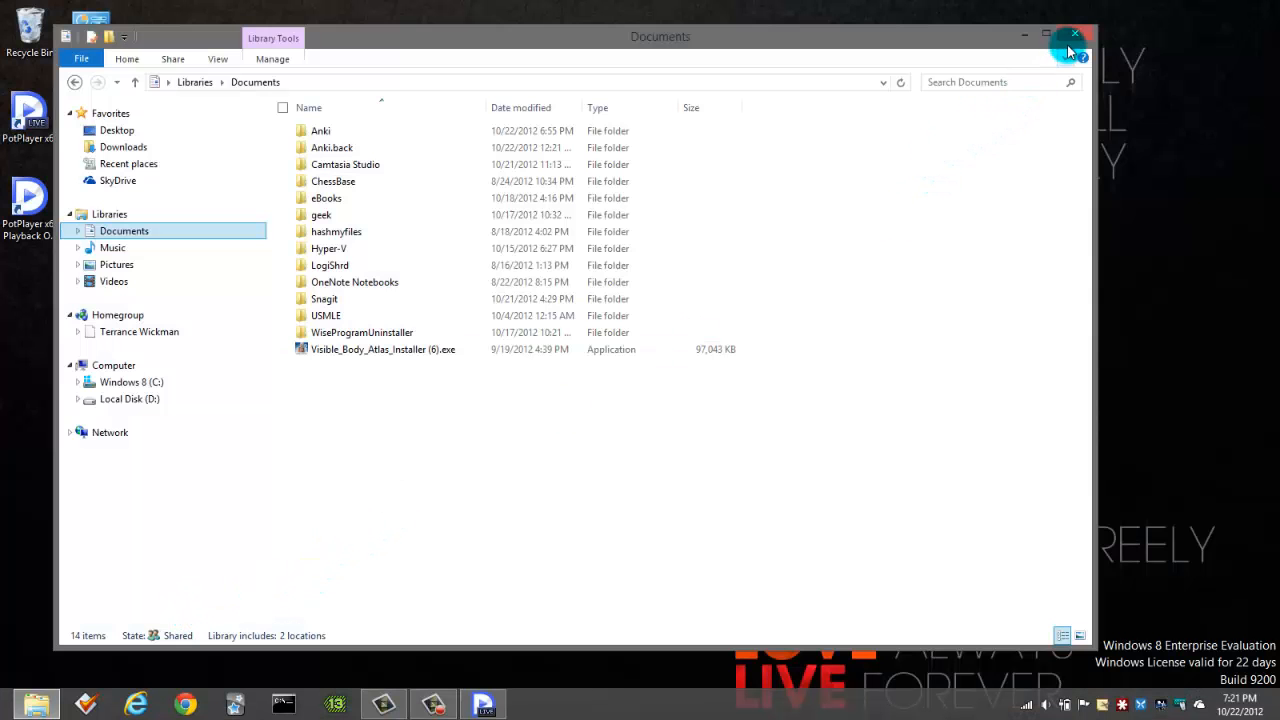
Step: Close the Documents library window and finish the PotPlayer setup wizard
{"action": "left_click", "coordinate": [1075, 37]}
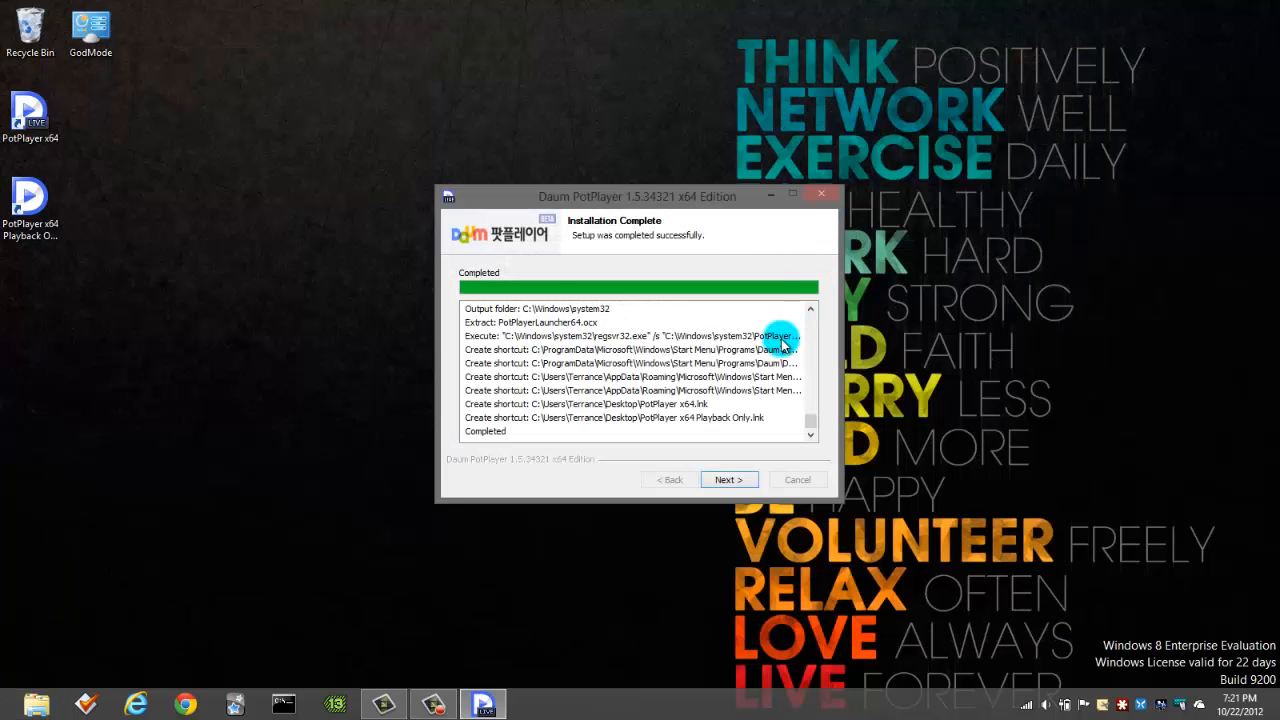
{"action": "left_click", "coordinate": [729, 479]}
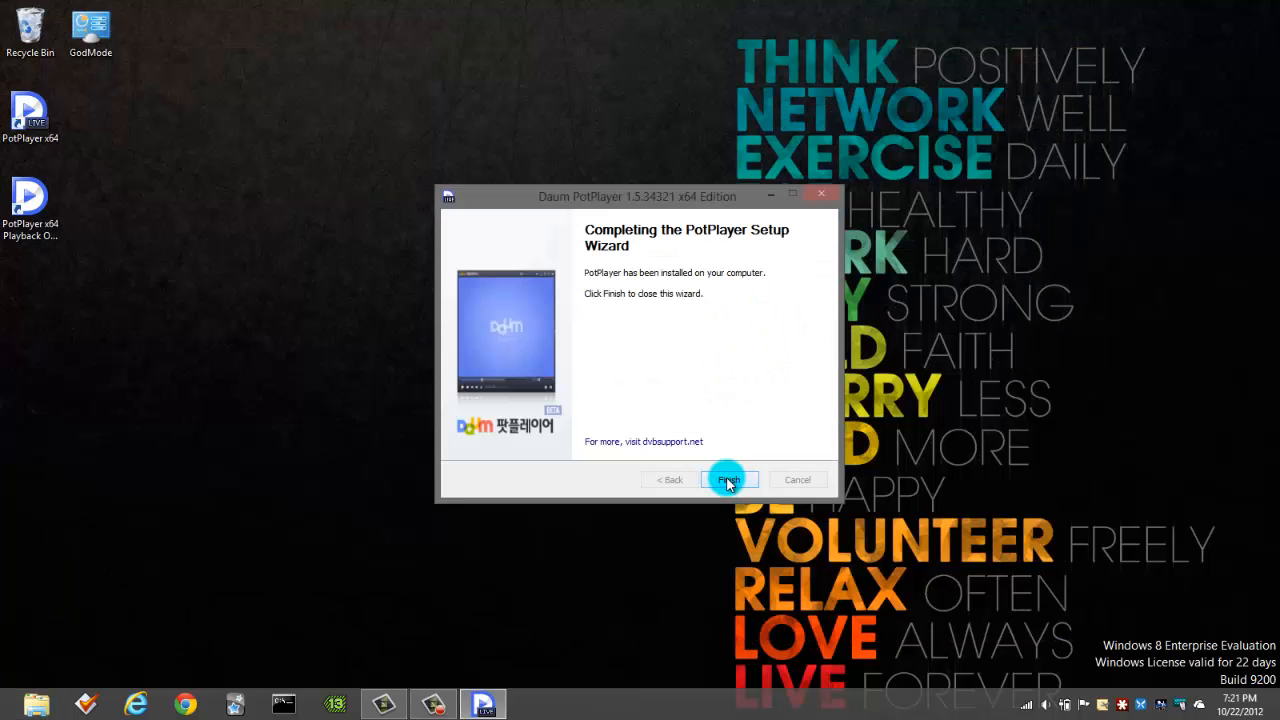
{"action": "left_click", "coordinate": [728, 480]}
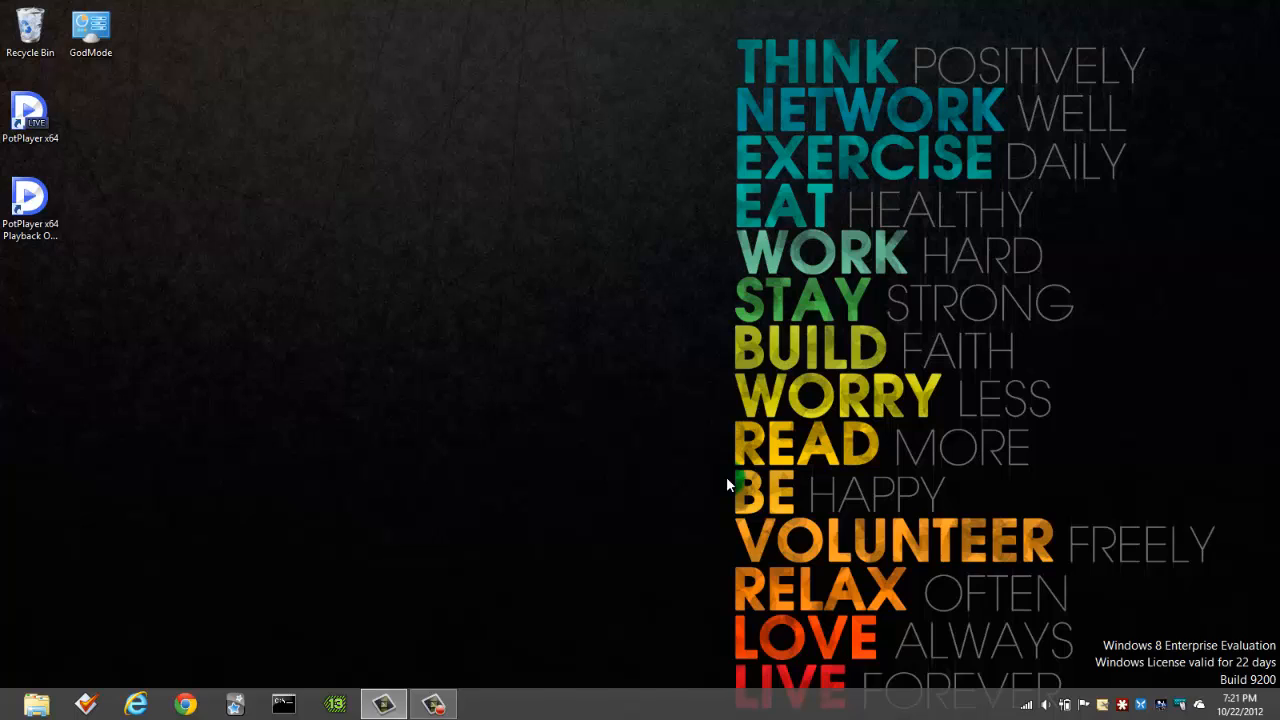
{"action": "mouse_move", "coordinate": [462, 554]}
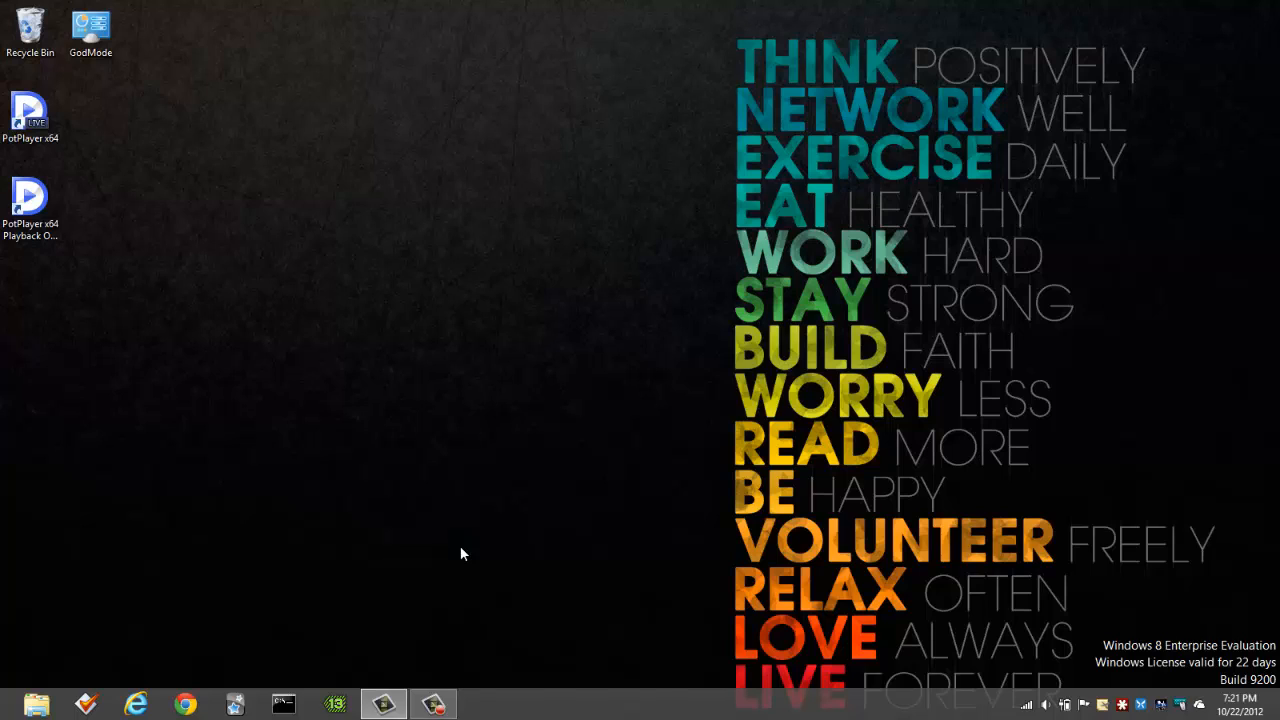
{"action": "mouse_move", "coordinate": [245, 588]}
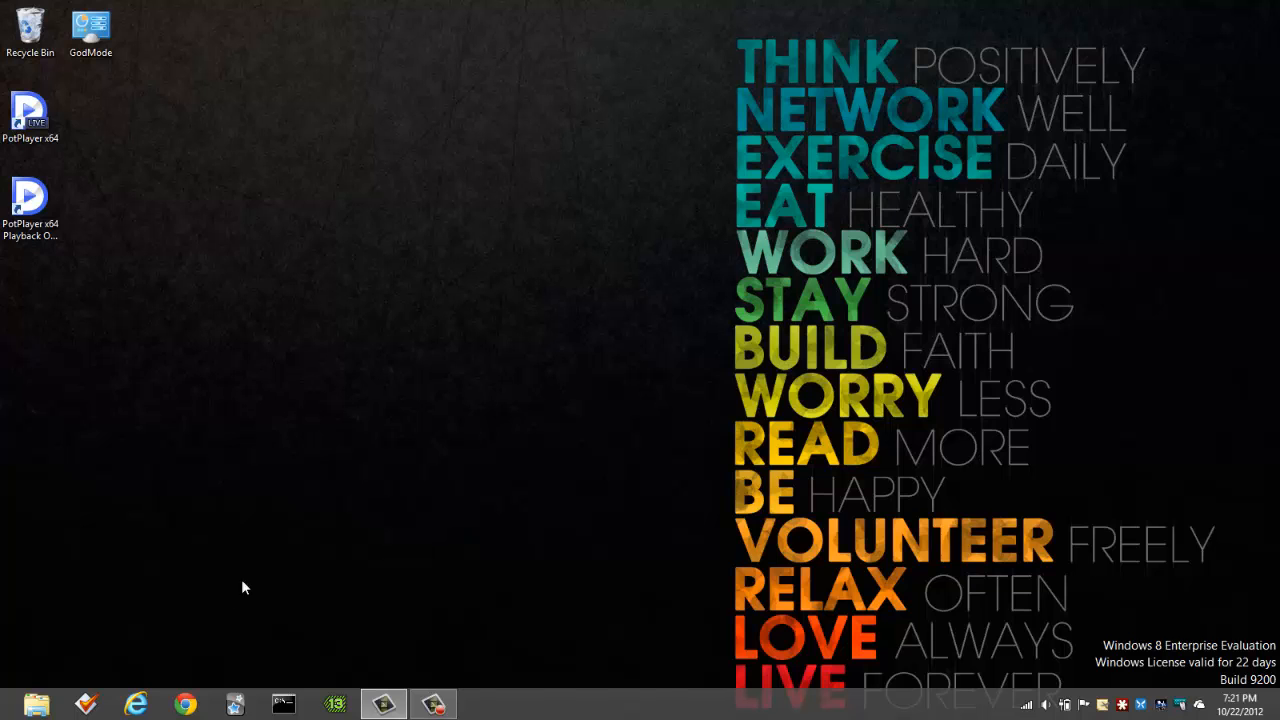
Step: Open desktop Internet Explorer, drag the PotPlayer shortcuts to the Recycle Bin, and show Start
{"action": "left_click", "coordinate": [135, 705]}
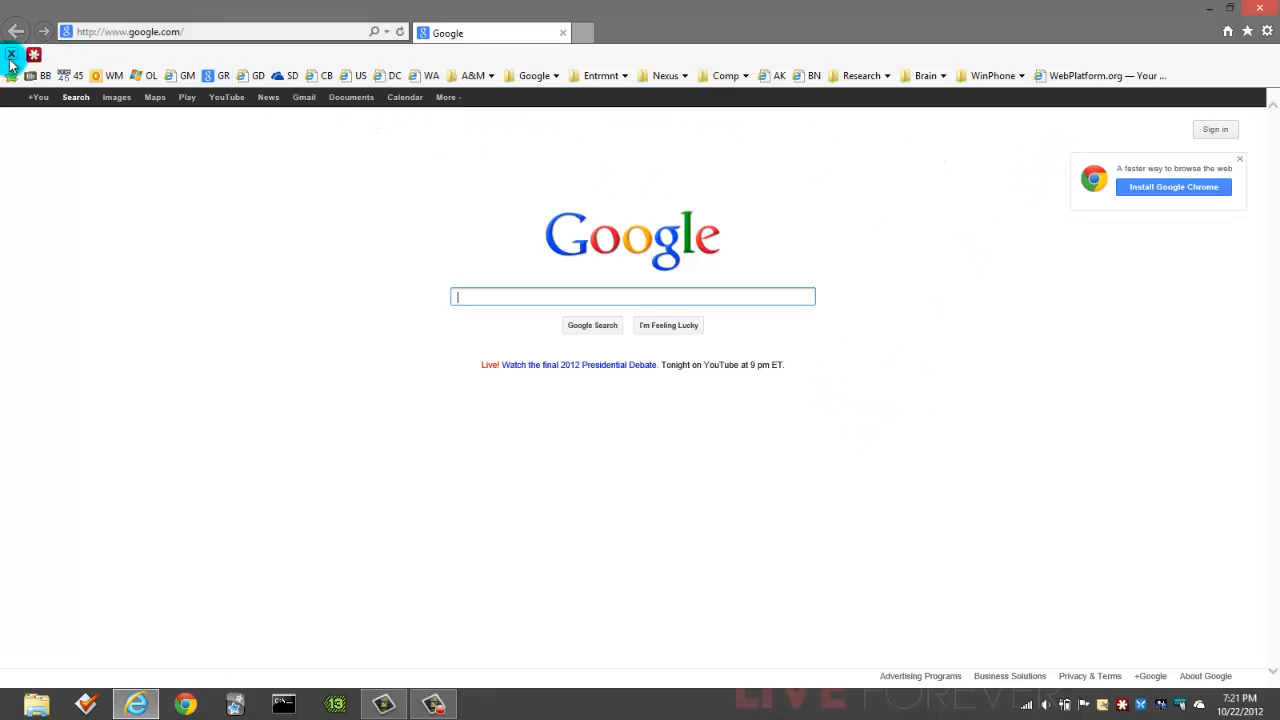
{"action": "mouse_move", "coordinate": [48, 60]}
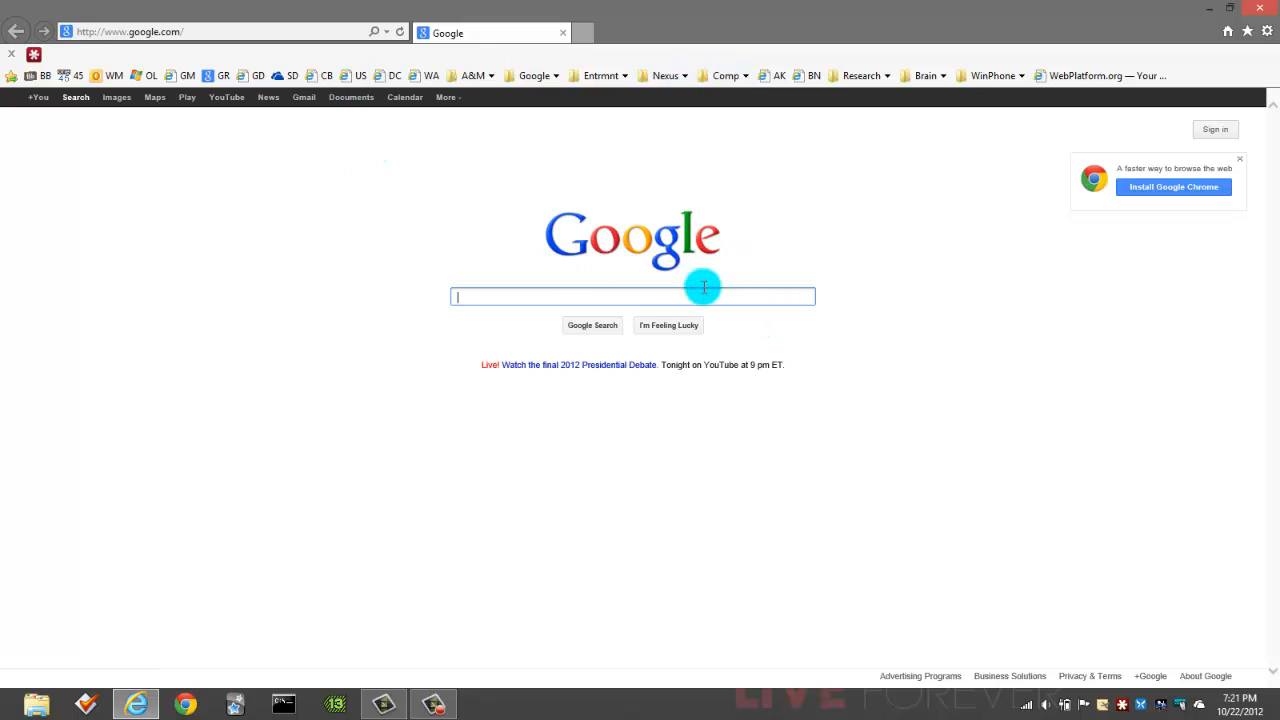
{"action": "mouse_move", "coordinate": [930, 230]}
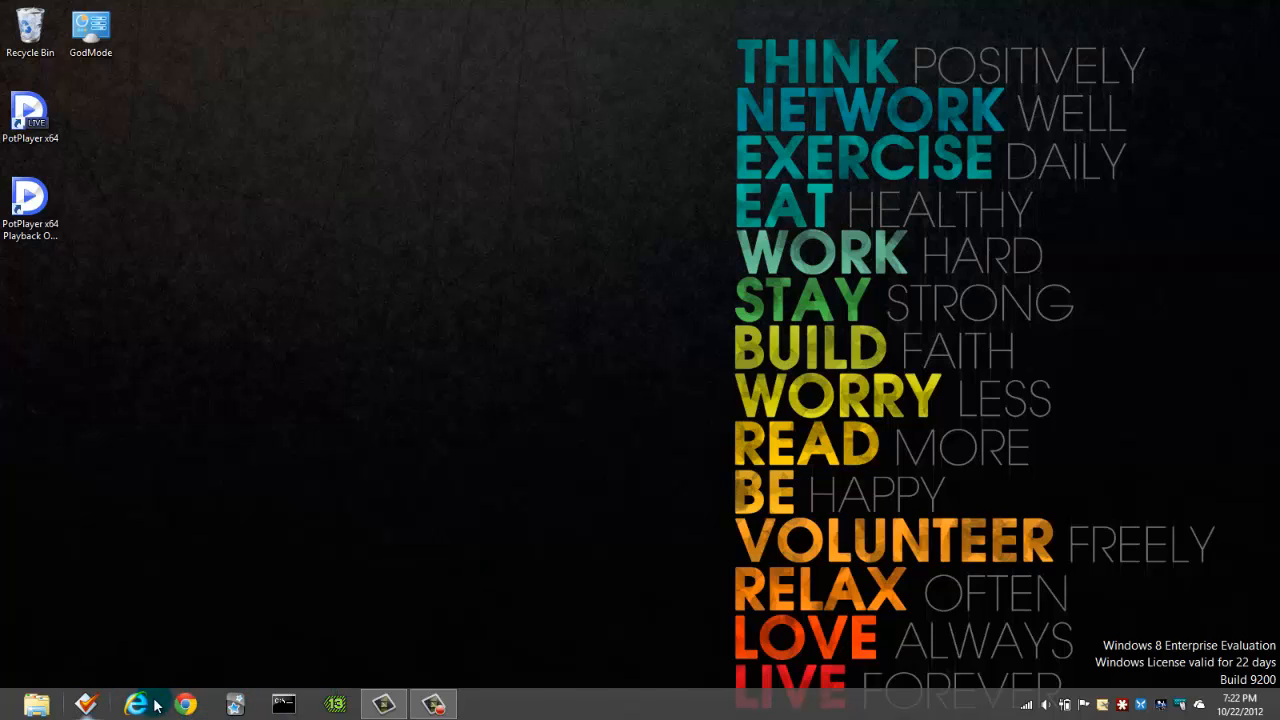
{"action": "left_click", "coordinate": [30, 115]}
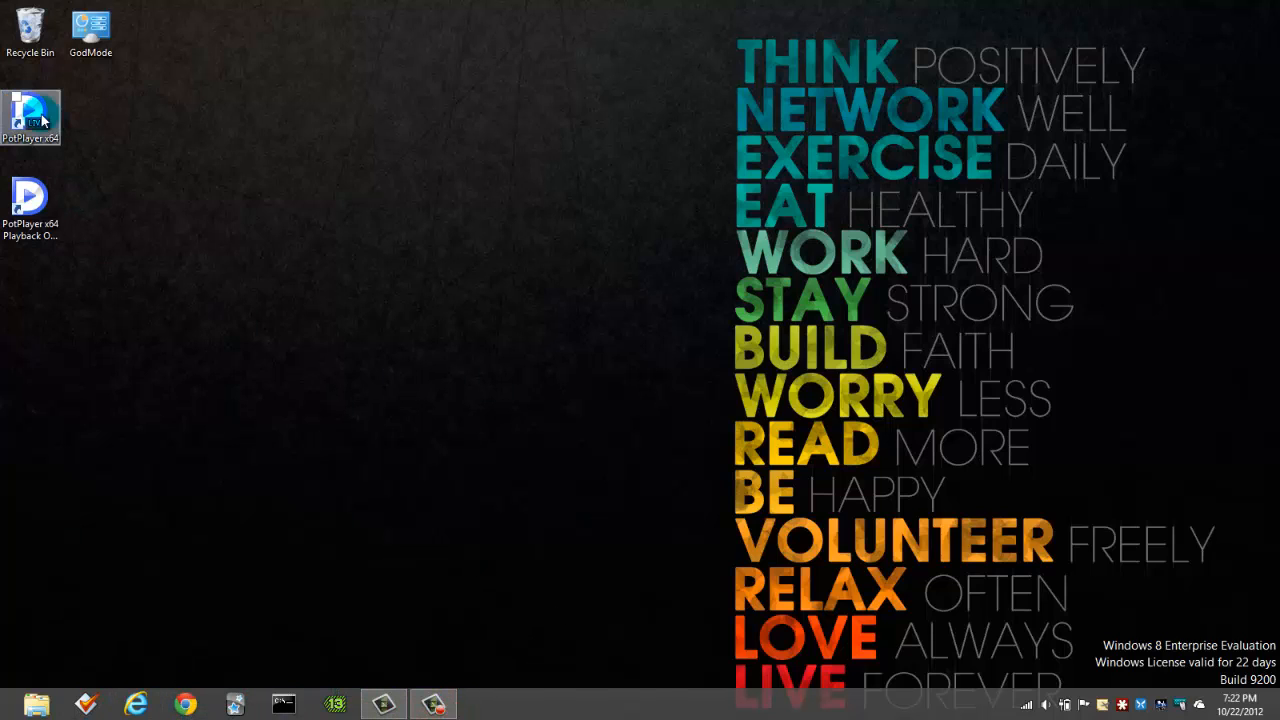
{"action": "left_click_drag", "start_coordinate": [30, 118], "coordinate": [30, 25]}
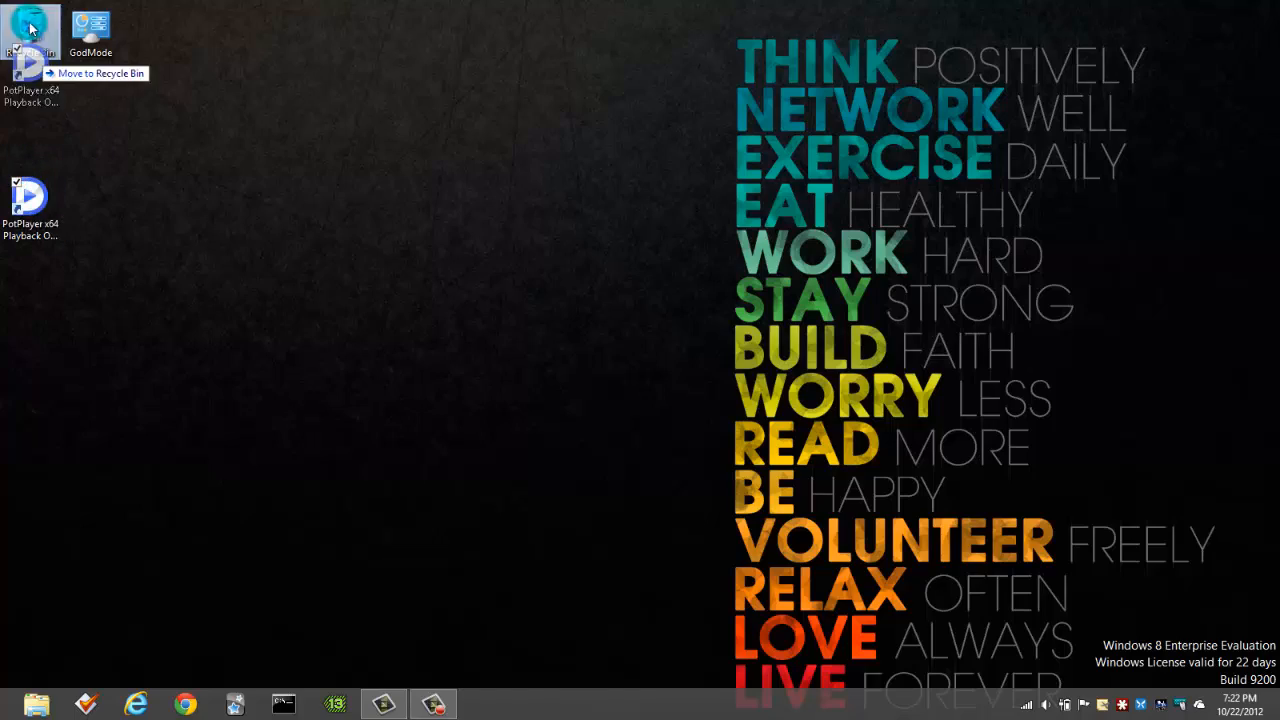
{"action": "key", "text": "Super"}
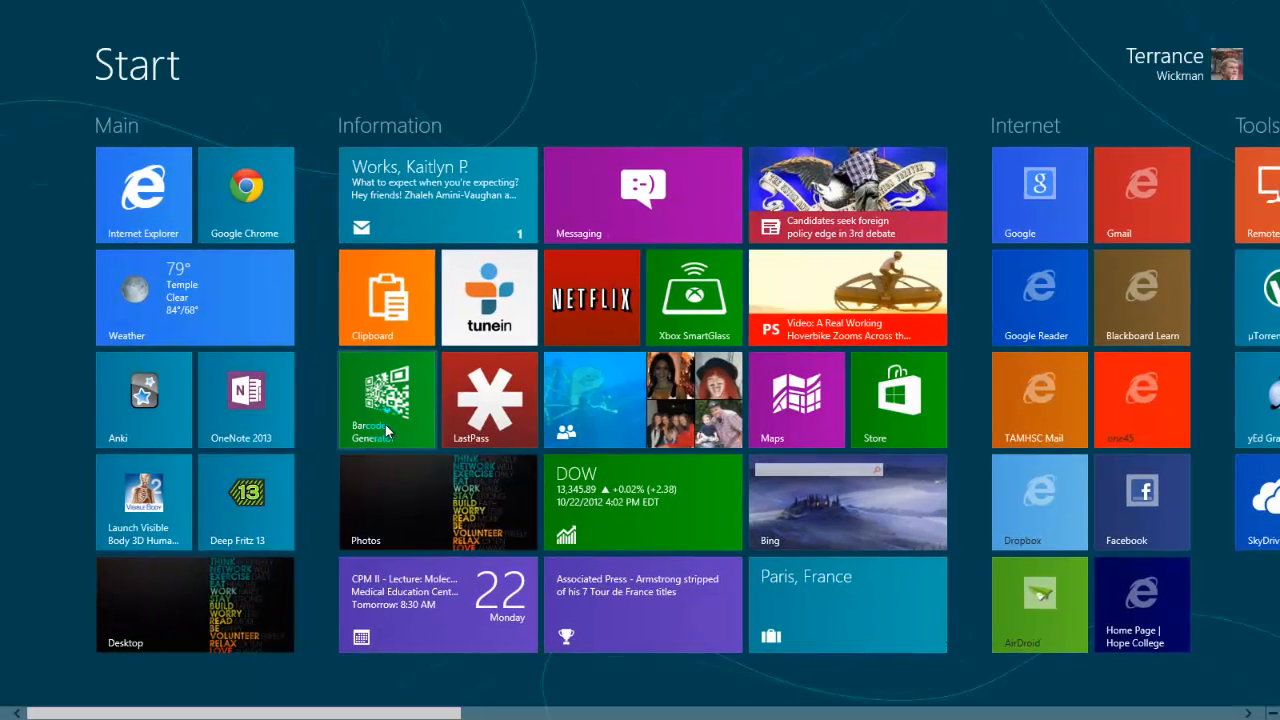
{"action": "scroll", "scroll_direction": "right", "scroll_amount": 3}
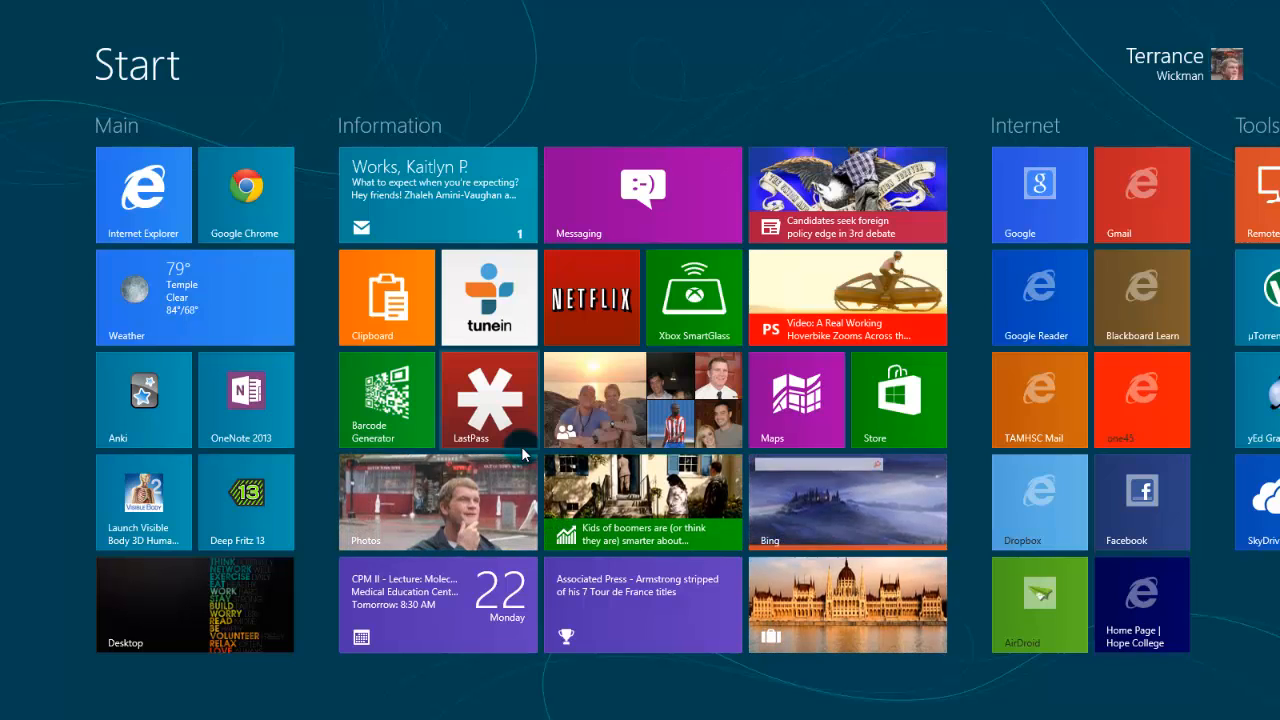
{"action": "mouse_move", "coordinate": [531, 458]}
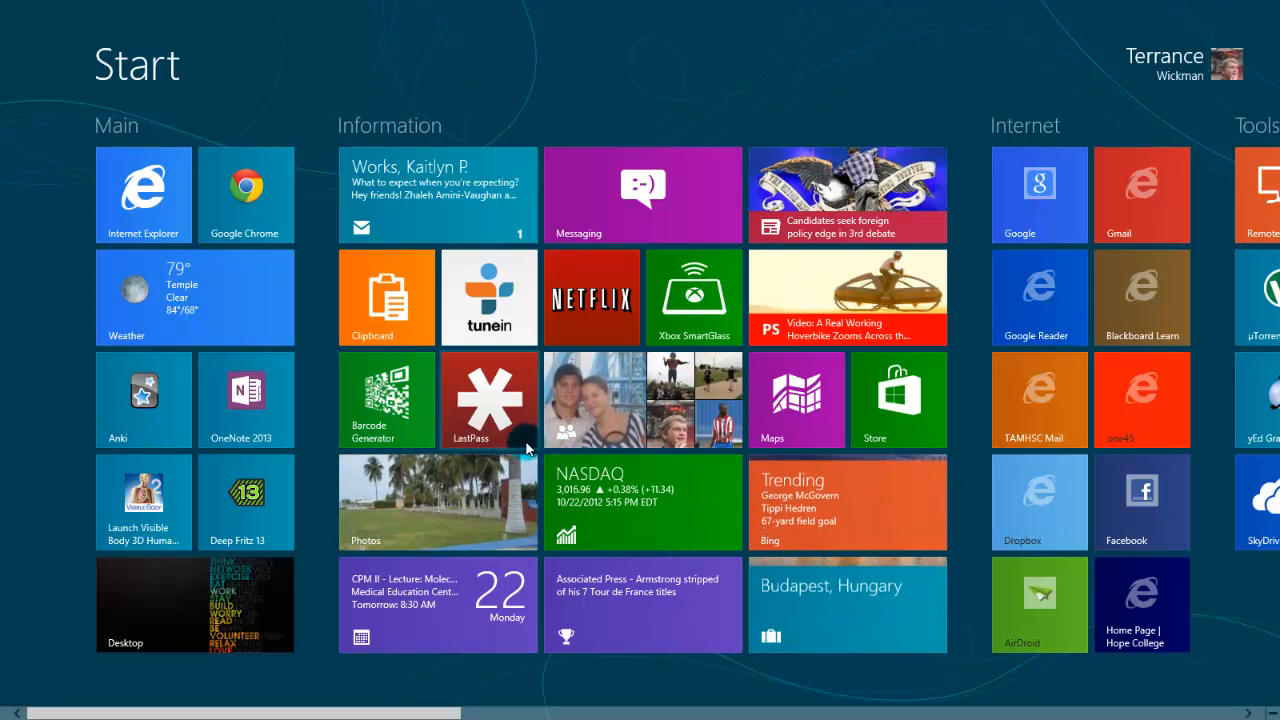
{"action": "mouse_move", "coordinate": [585, 250]}
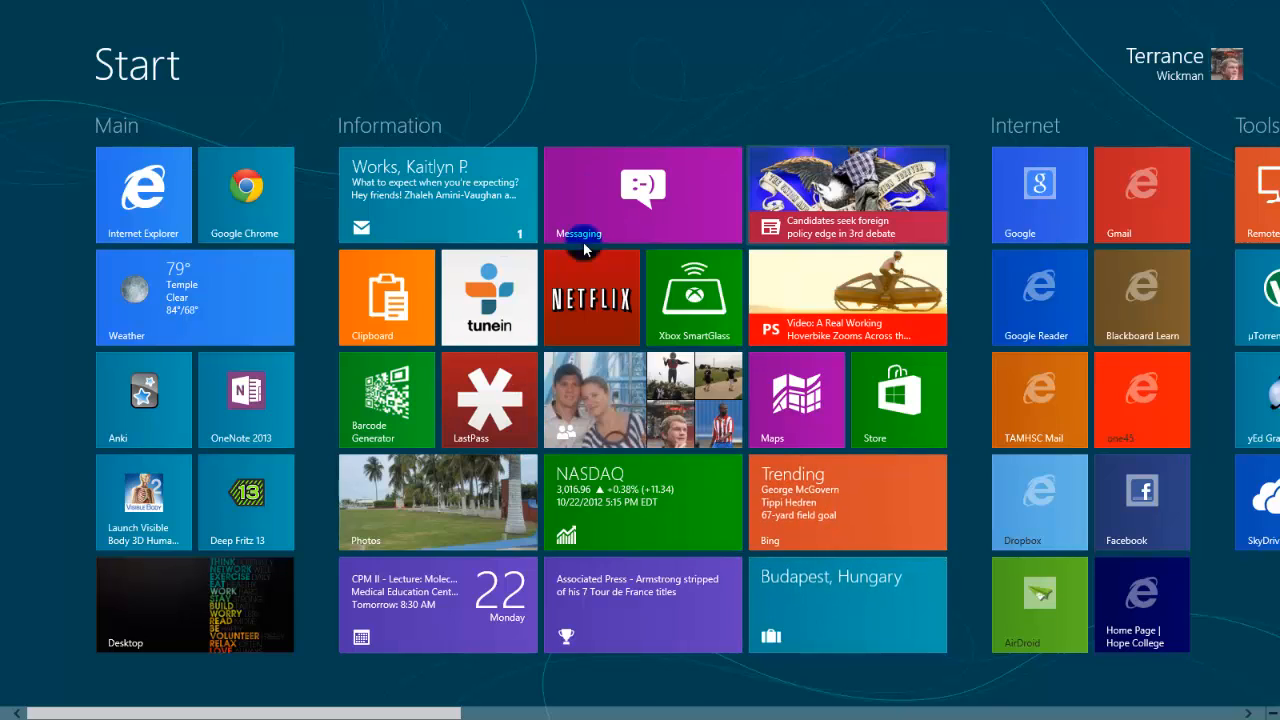
{"action": "scroll", "scroll_direction": "right", "scroll_amount": 3}
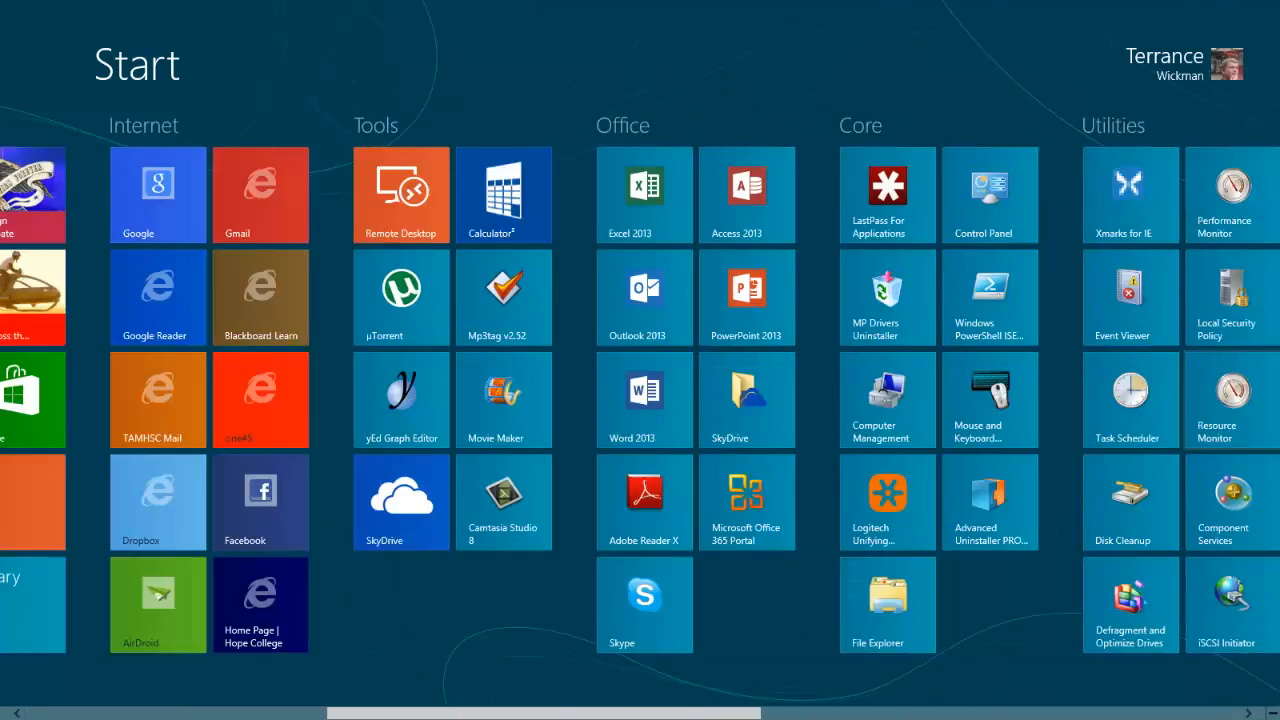
{"action": "scroll", "scroll_direction": "left", "scroll_amount": 3}
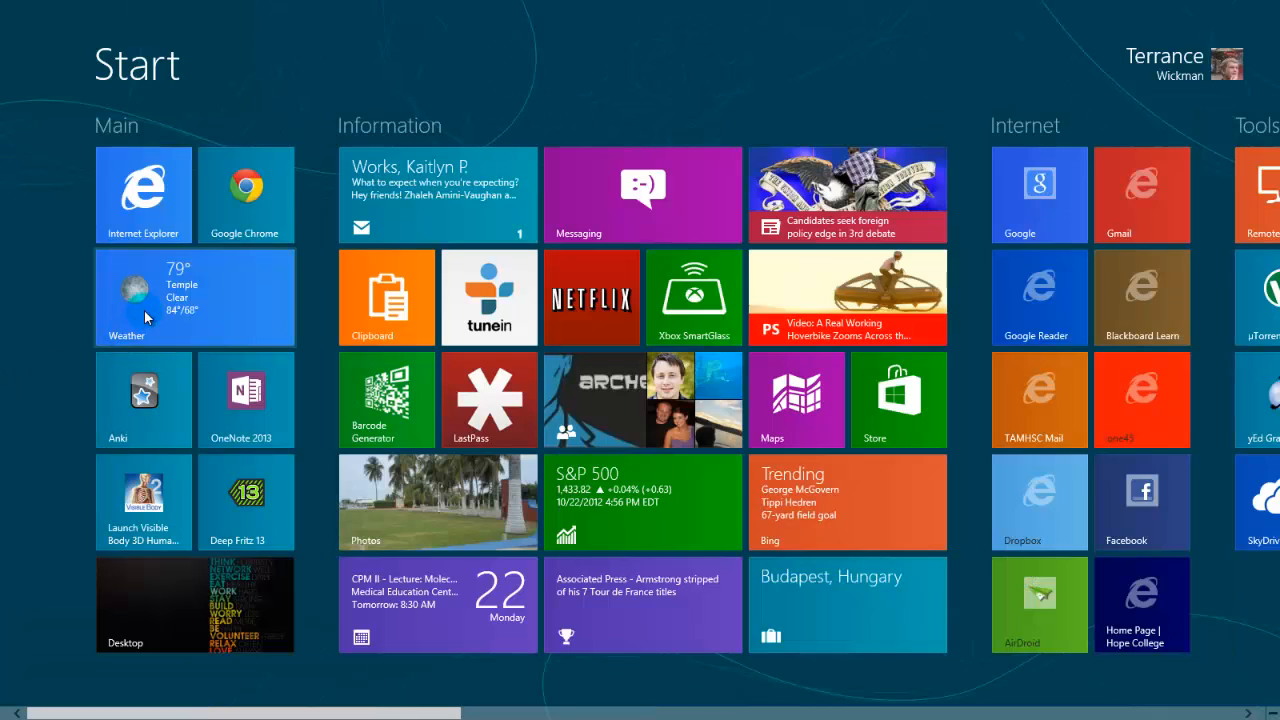
{"action": "mouse_move", "coordinate": [115, 695]}
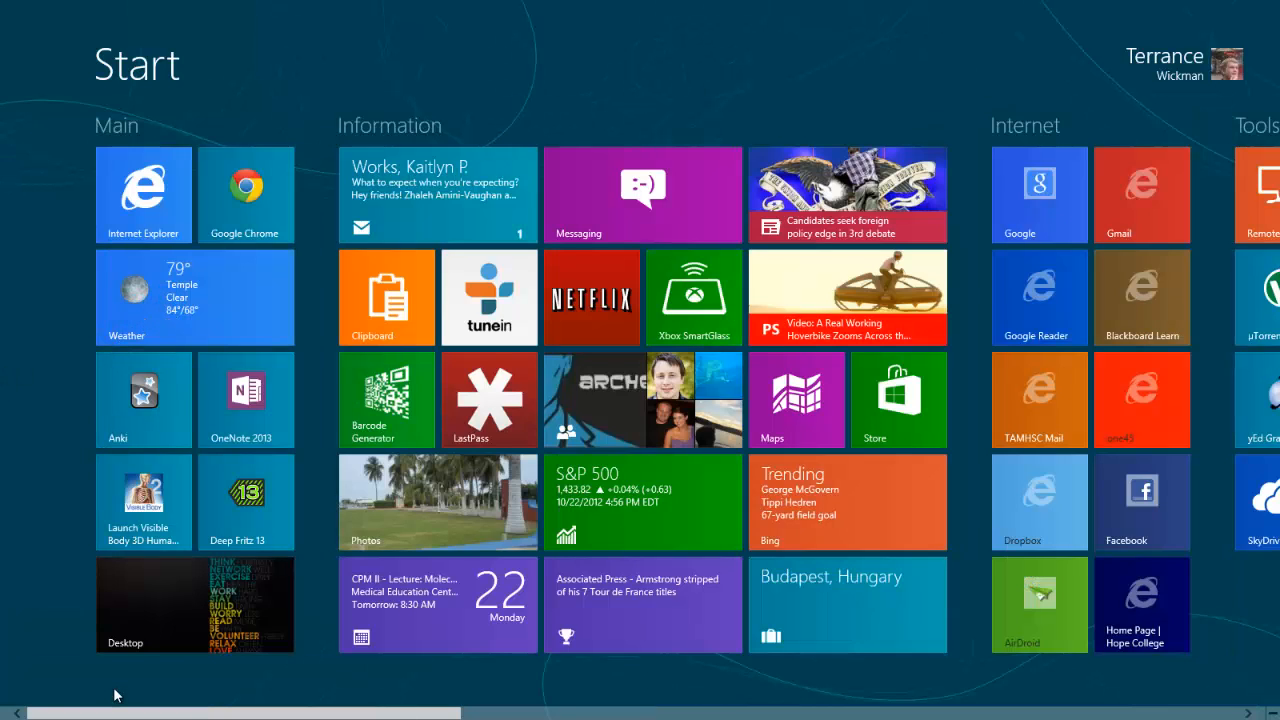
{"action": "left_click", "coordinate": [194, 604]}
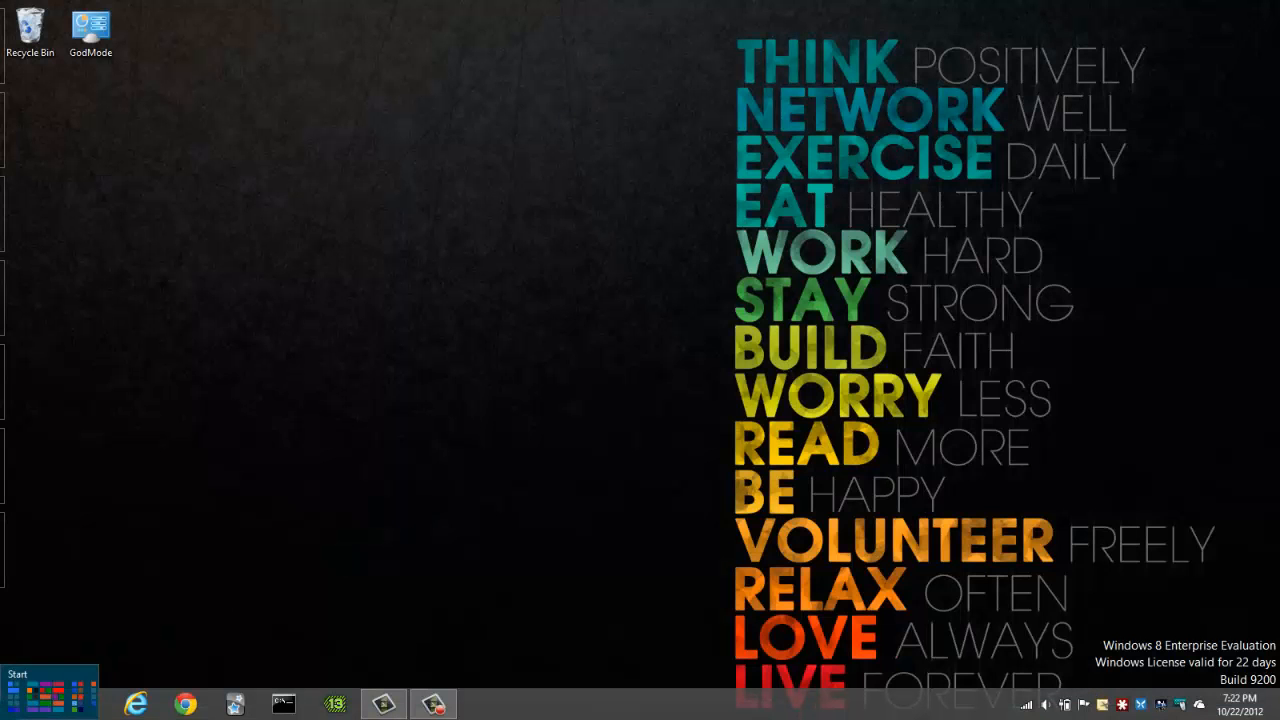
{"action": "left_click", "coordinate": [52, 674]}
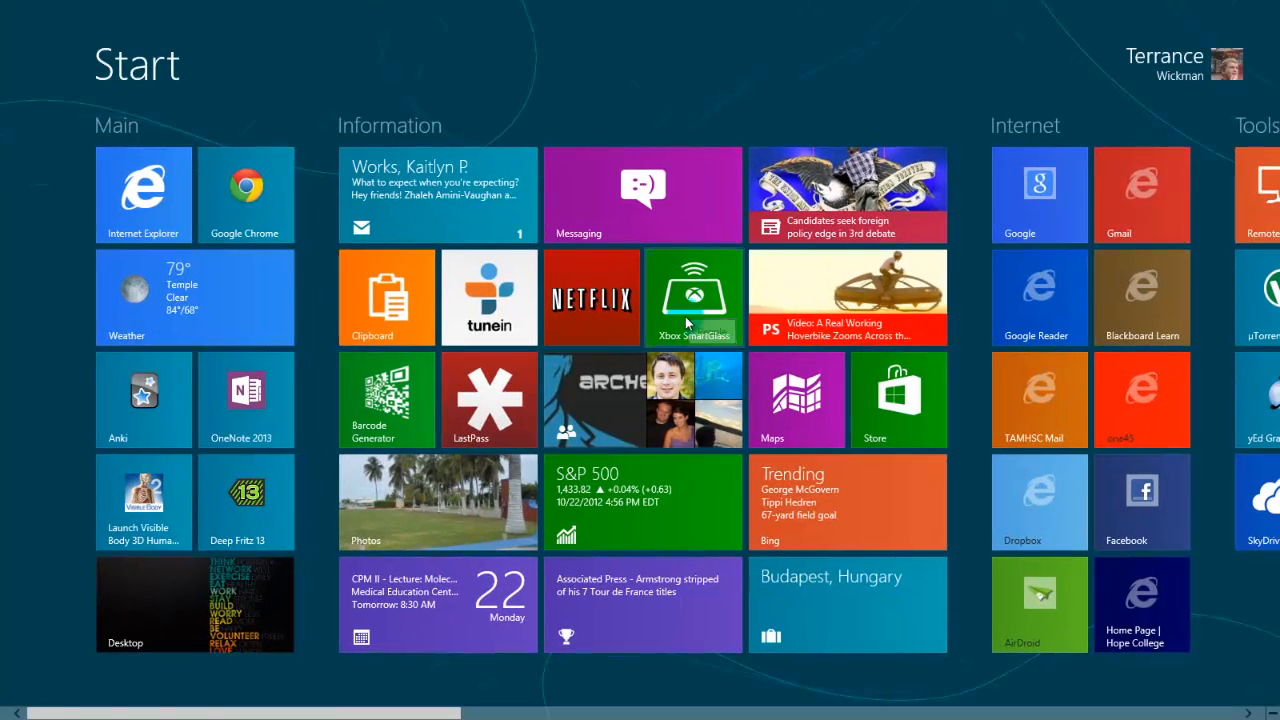
{"action": "mouse_move", "coordinate": [600, 490]}
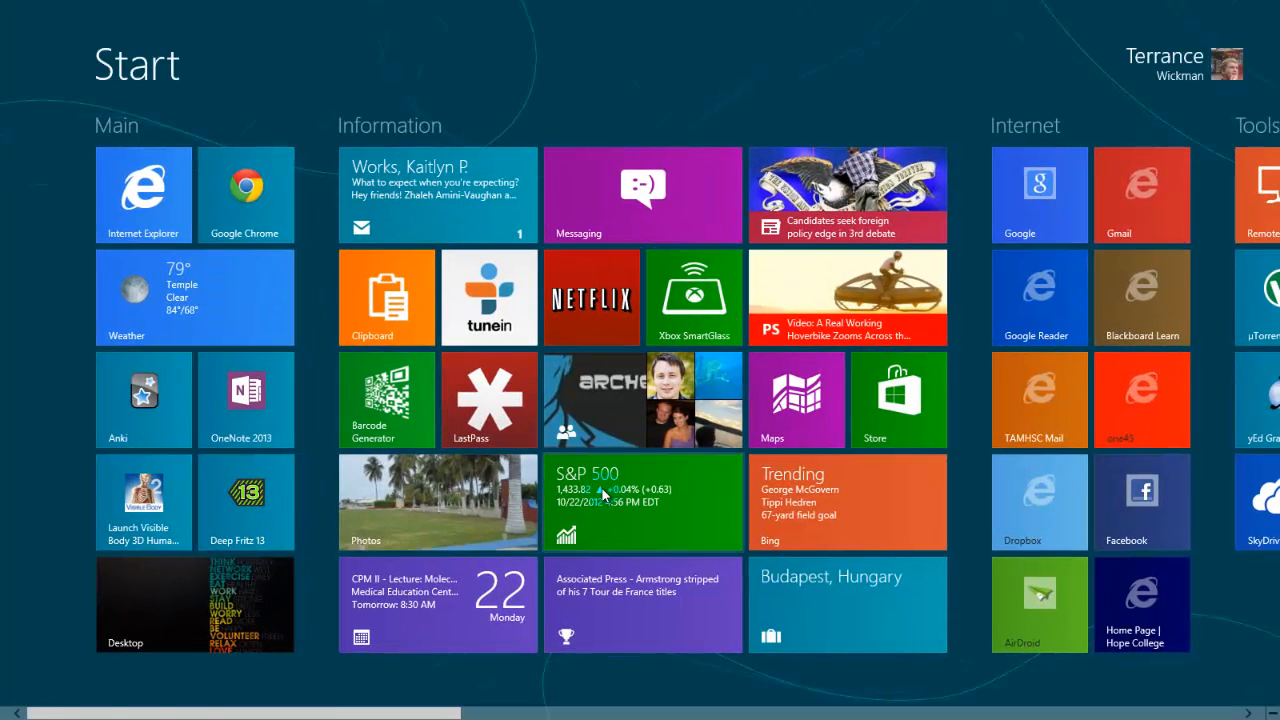